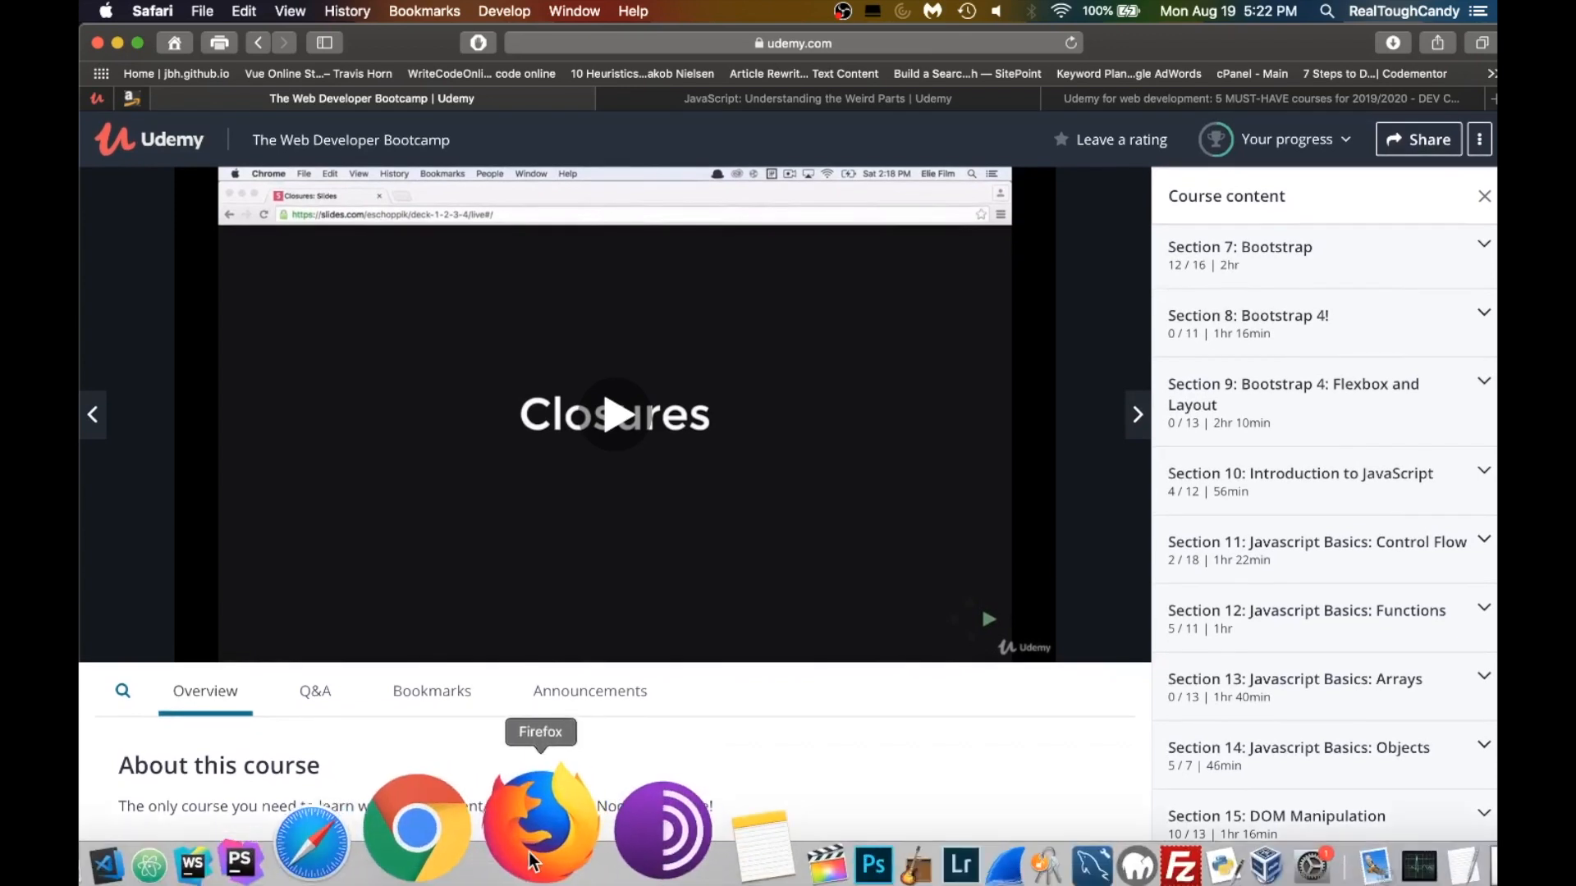
Switch to Firefox and scroll The Web Developer Bootcamp's course sections, HTML through YelpCamp
{"action": "left_click", "coordinate": [537, 820]}
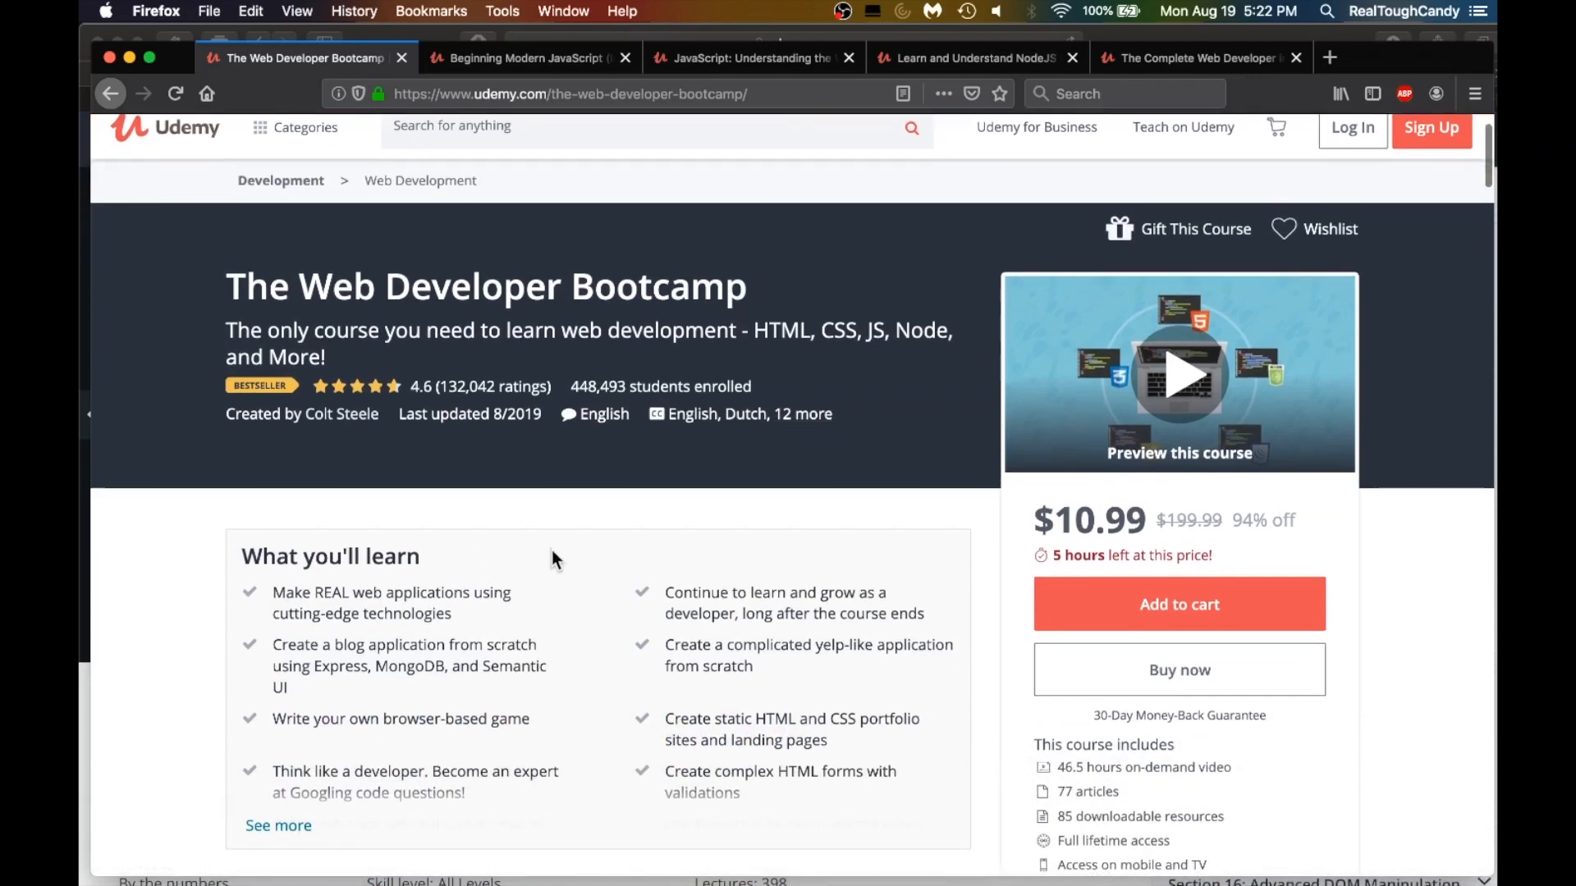
{"action": "scroll", "scroll_direction": "down", "scroll_amount": 3}
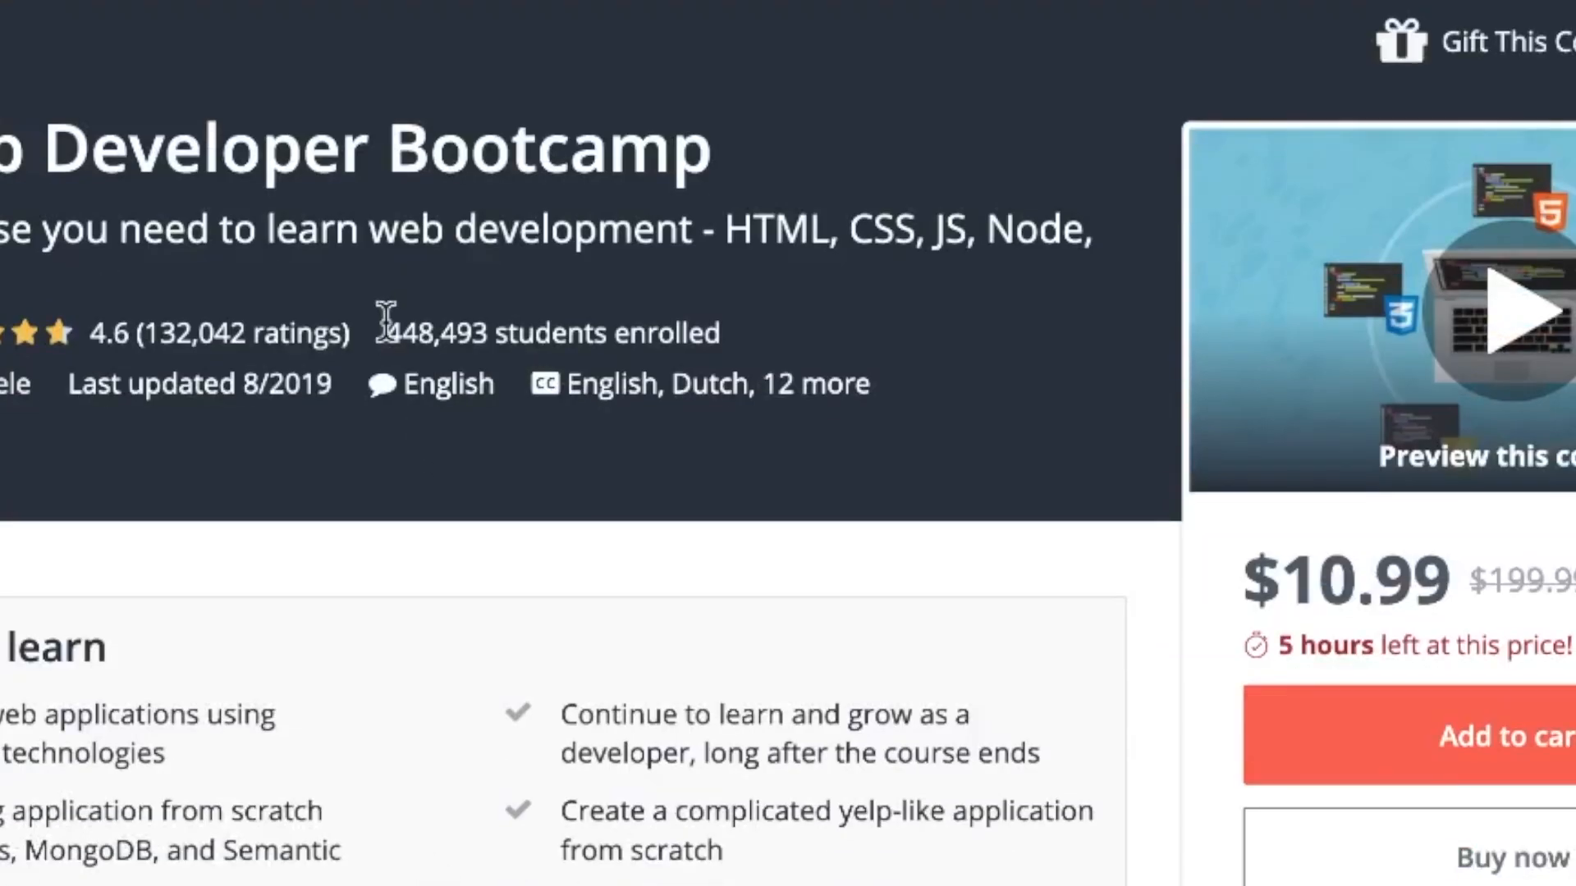
{"action": "mouse_move", "coordinate": [522, 333]}
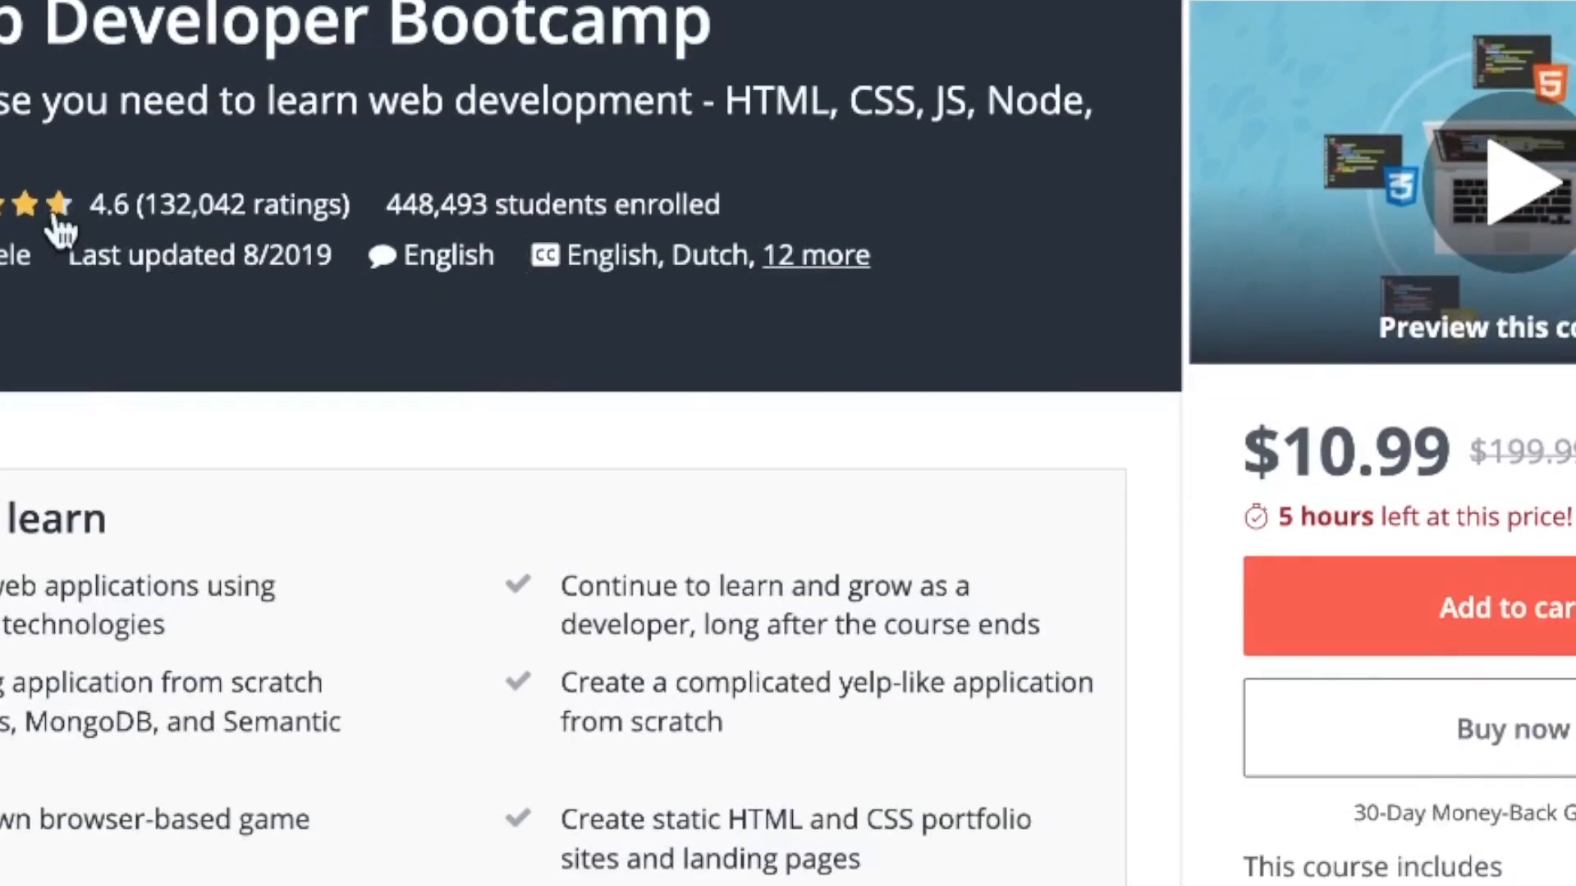
{"action": "mouse_move", "coordinate": [62, 218]}
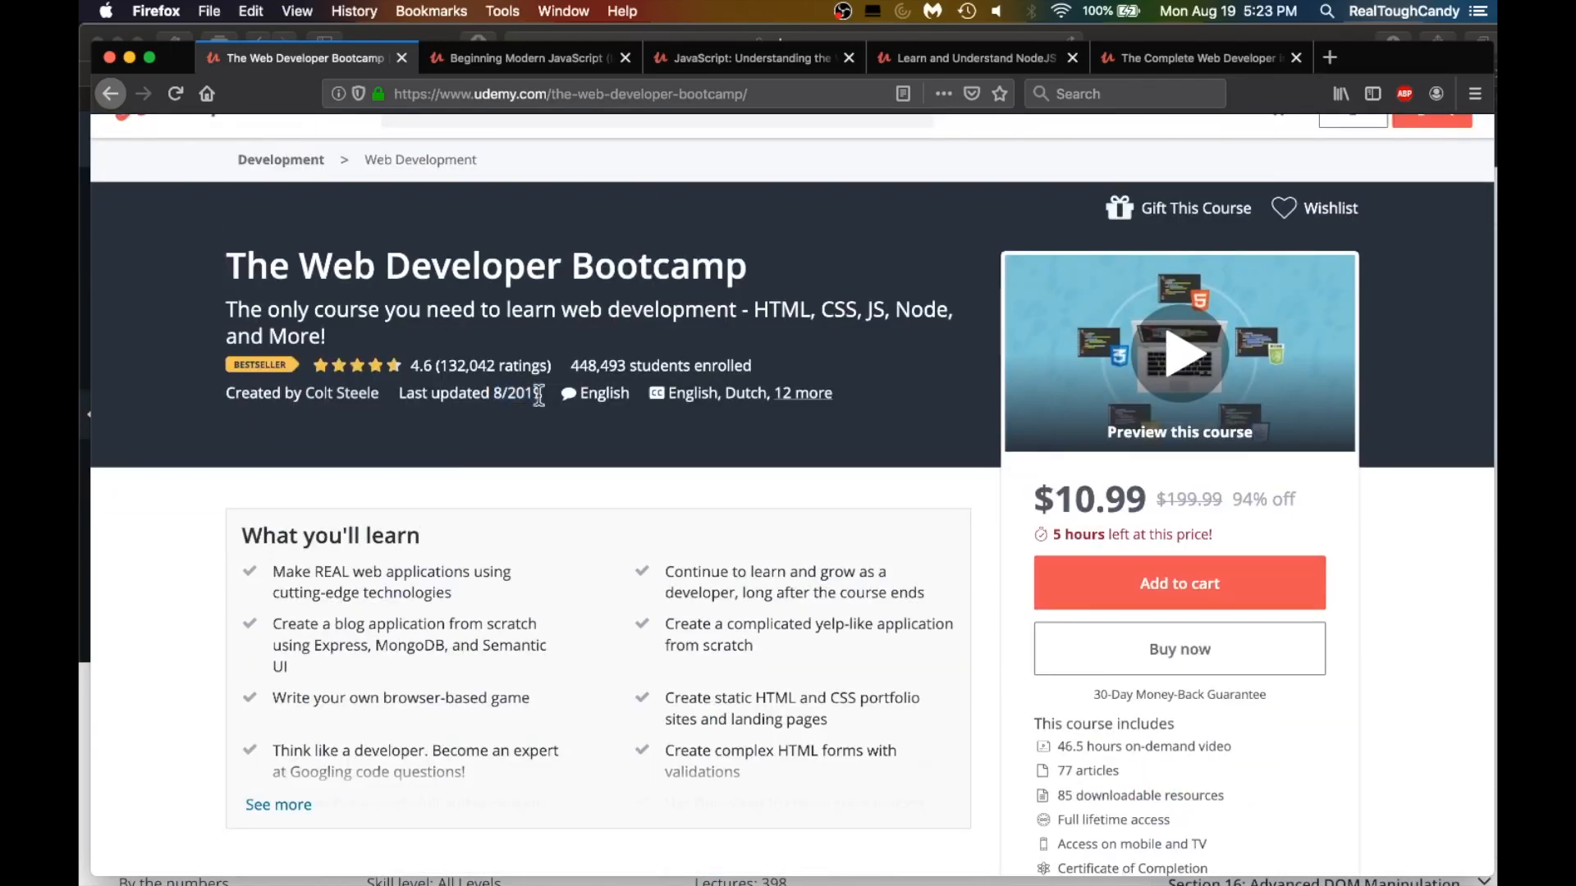
{"action": "scroll", "scroll_direction": "down", "scroll_amount": 3}
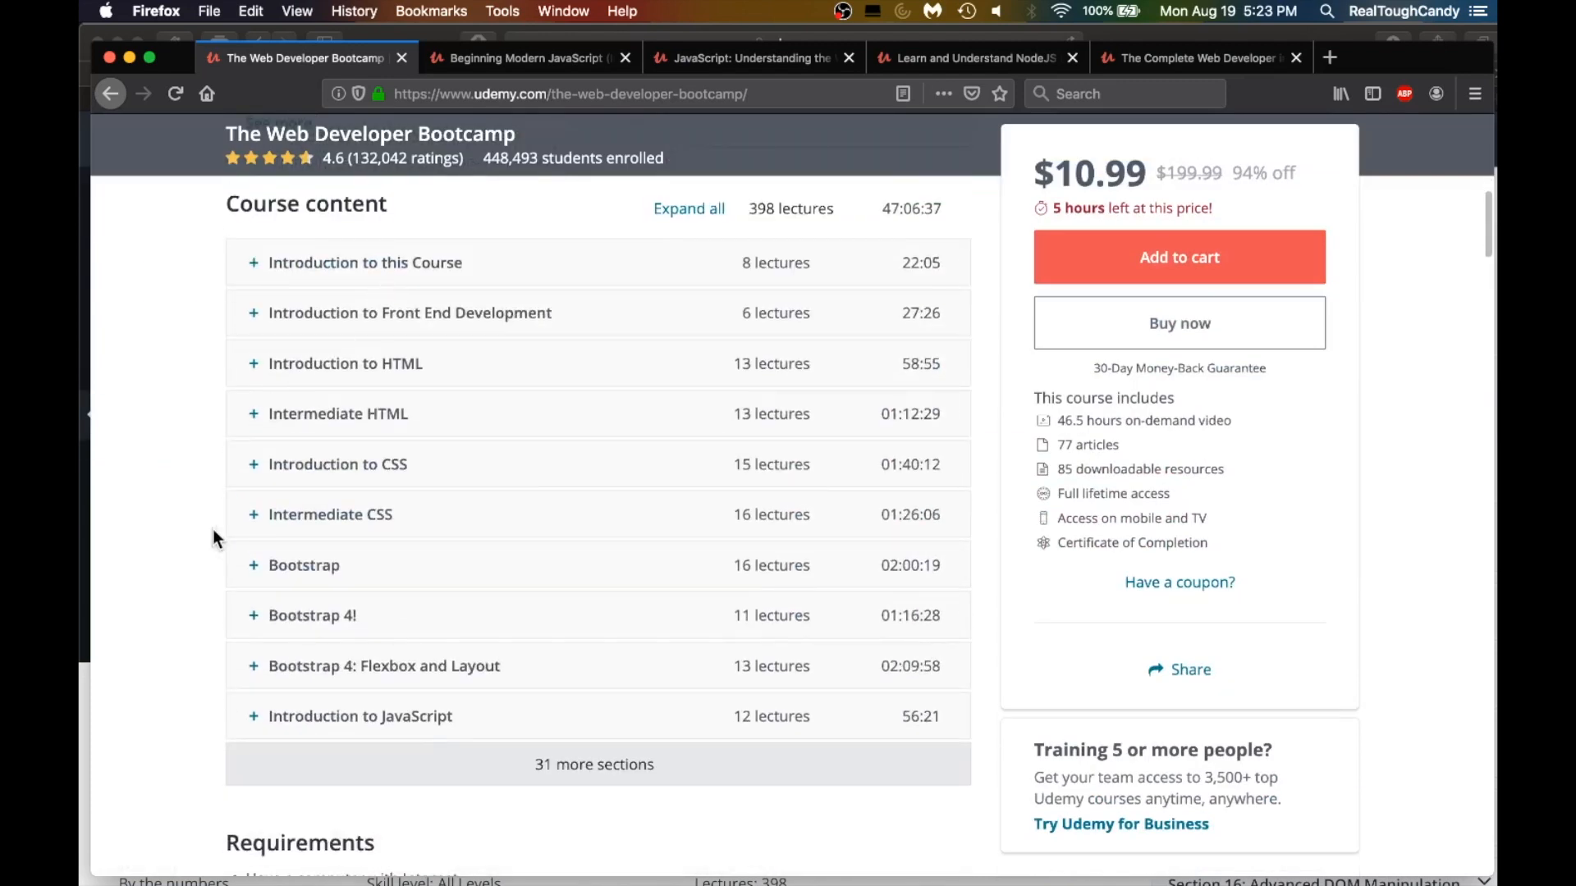
{"action": "mouse_move", "coordinate": [572, 771]}
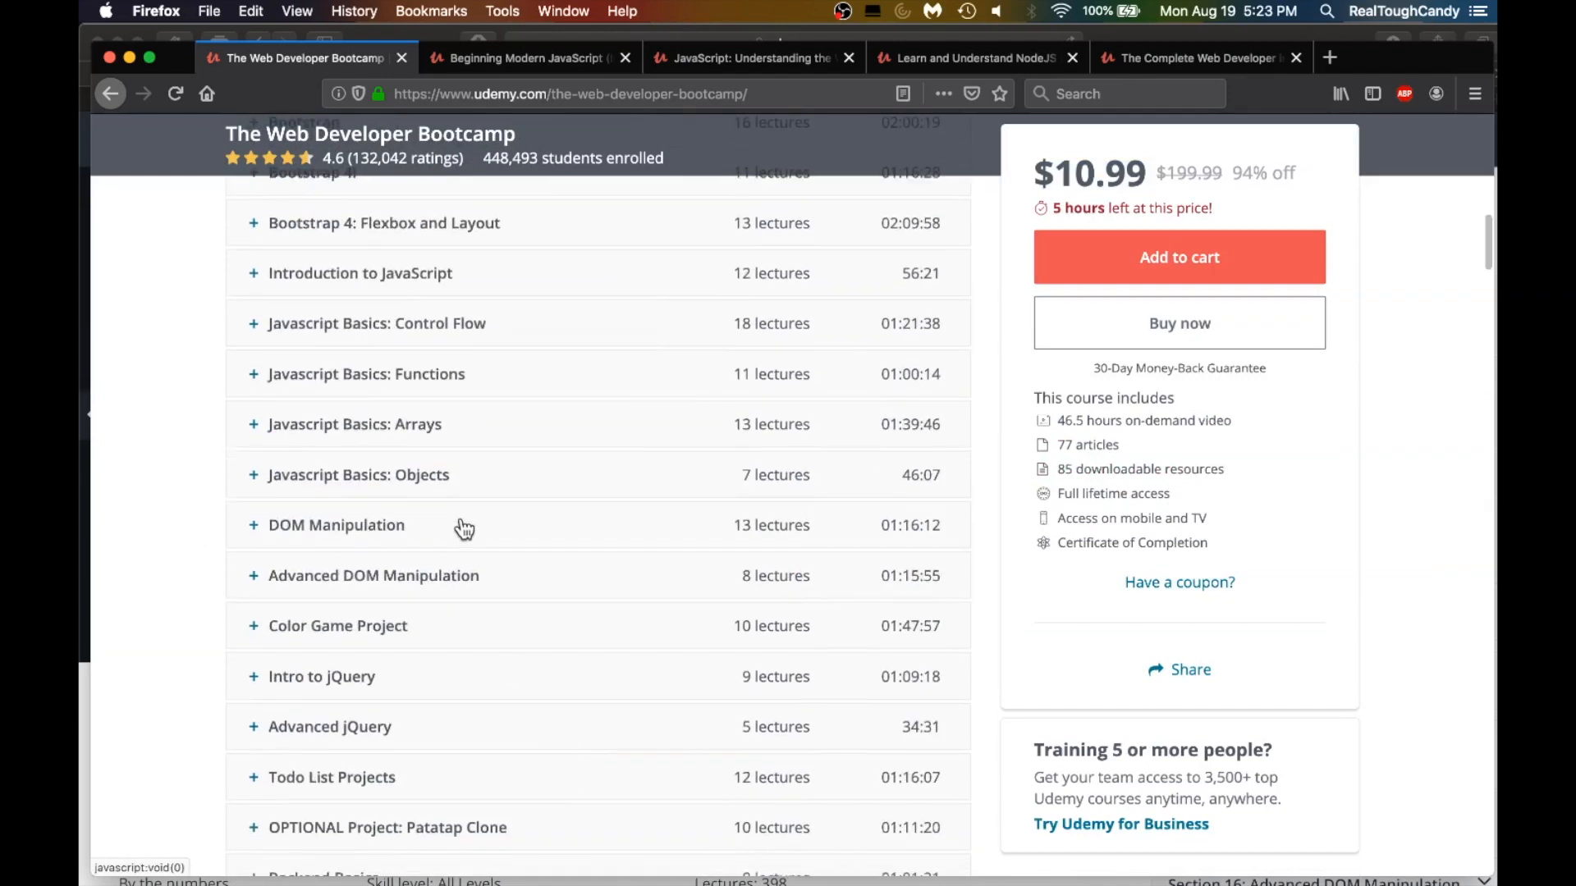
{"action": "scroll", "scroll_direction": "down", "scroll_amount": 3}
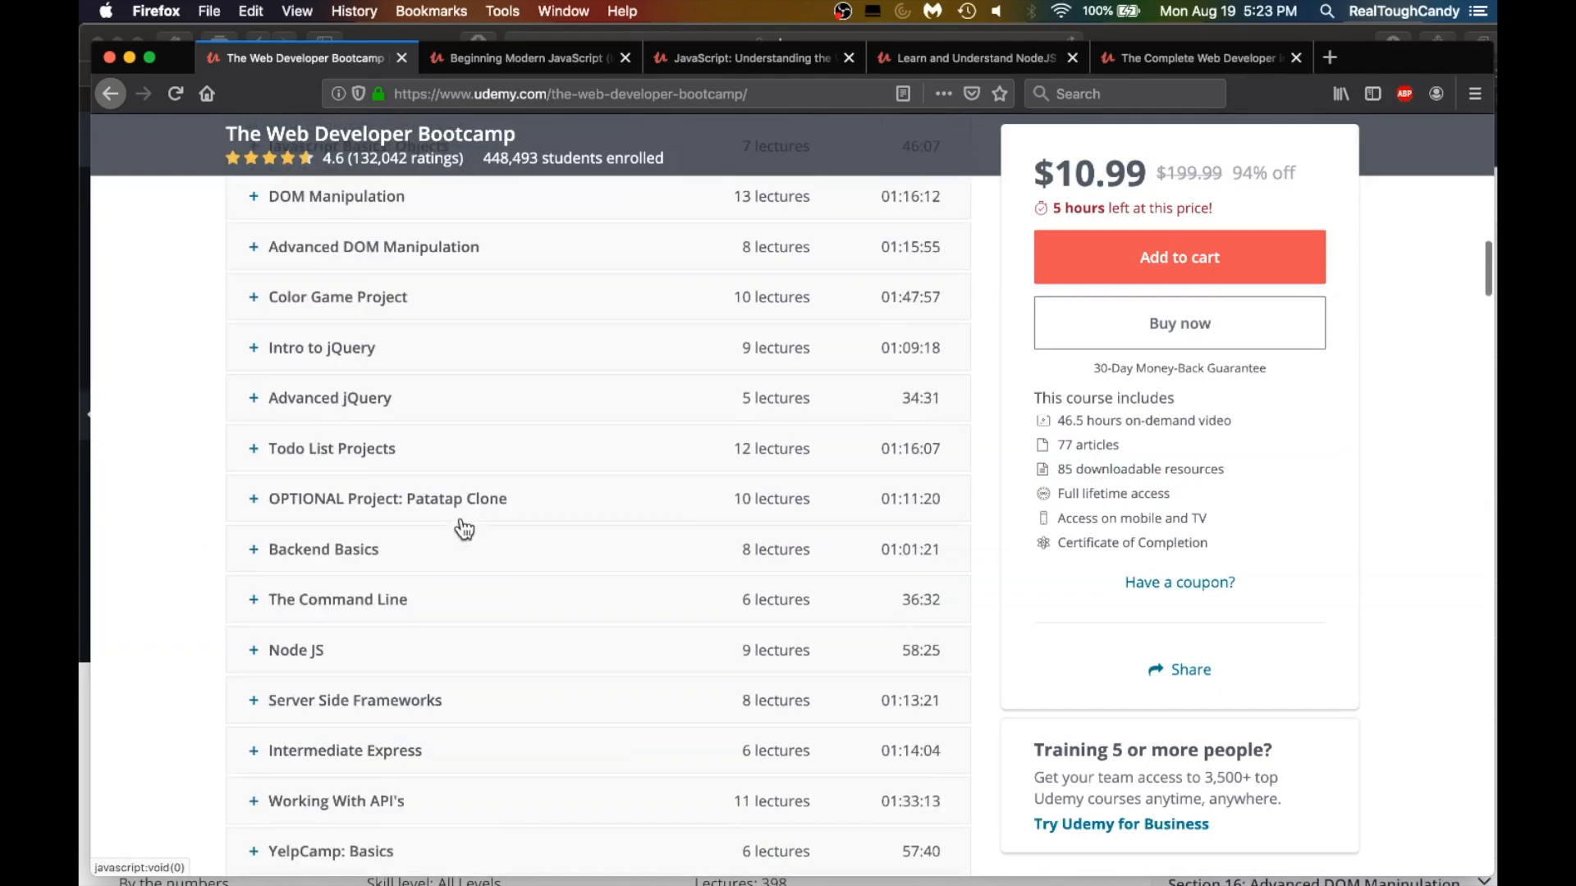
{"action": "scroll", "scroll_direction": "down", "scroll_amount": 3}
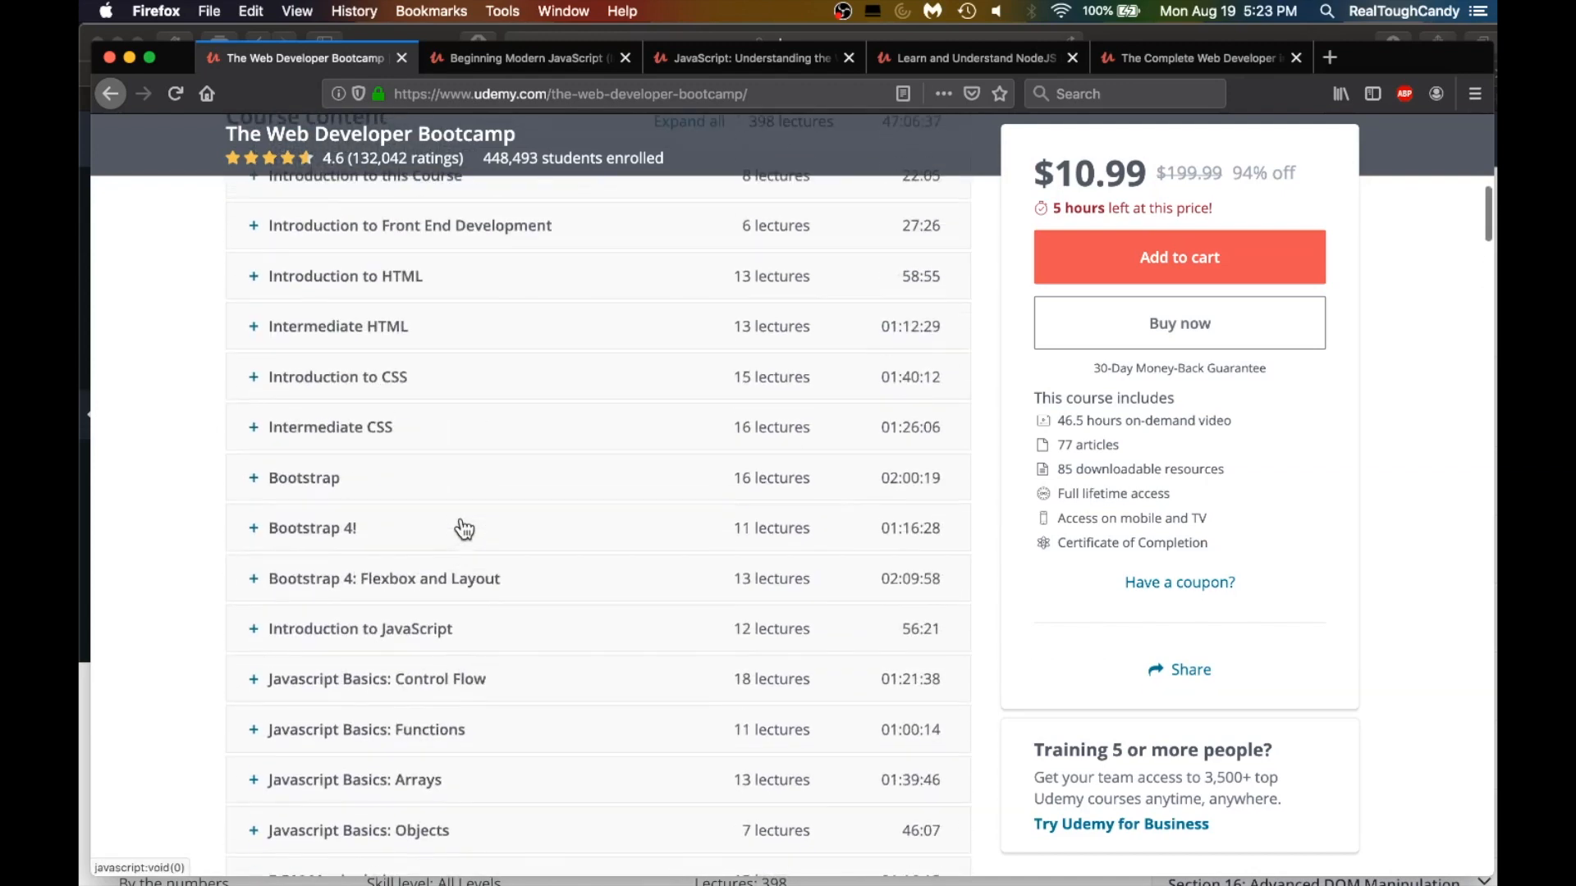
{"action": "scroll", "scroll_direction": "up", "scroll_amount": 3}
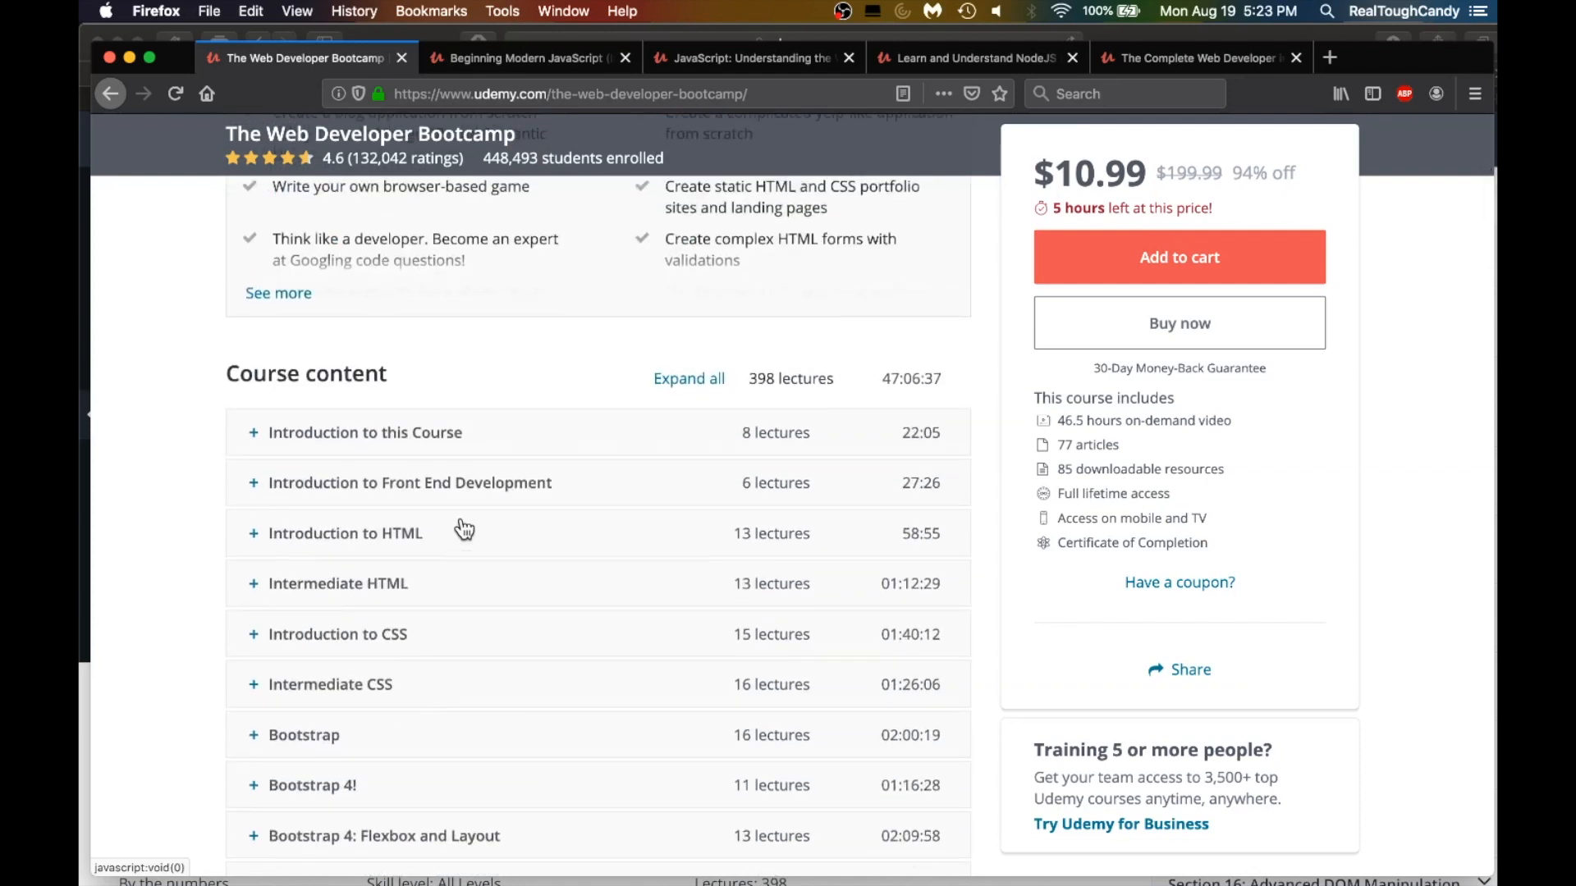
{"action": "mouse_move", "coordinate": [186, 637]}
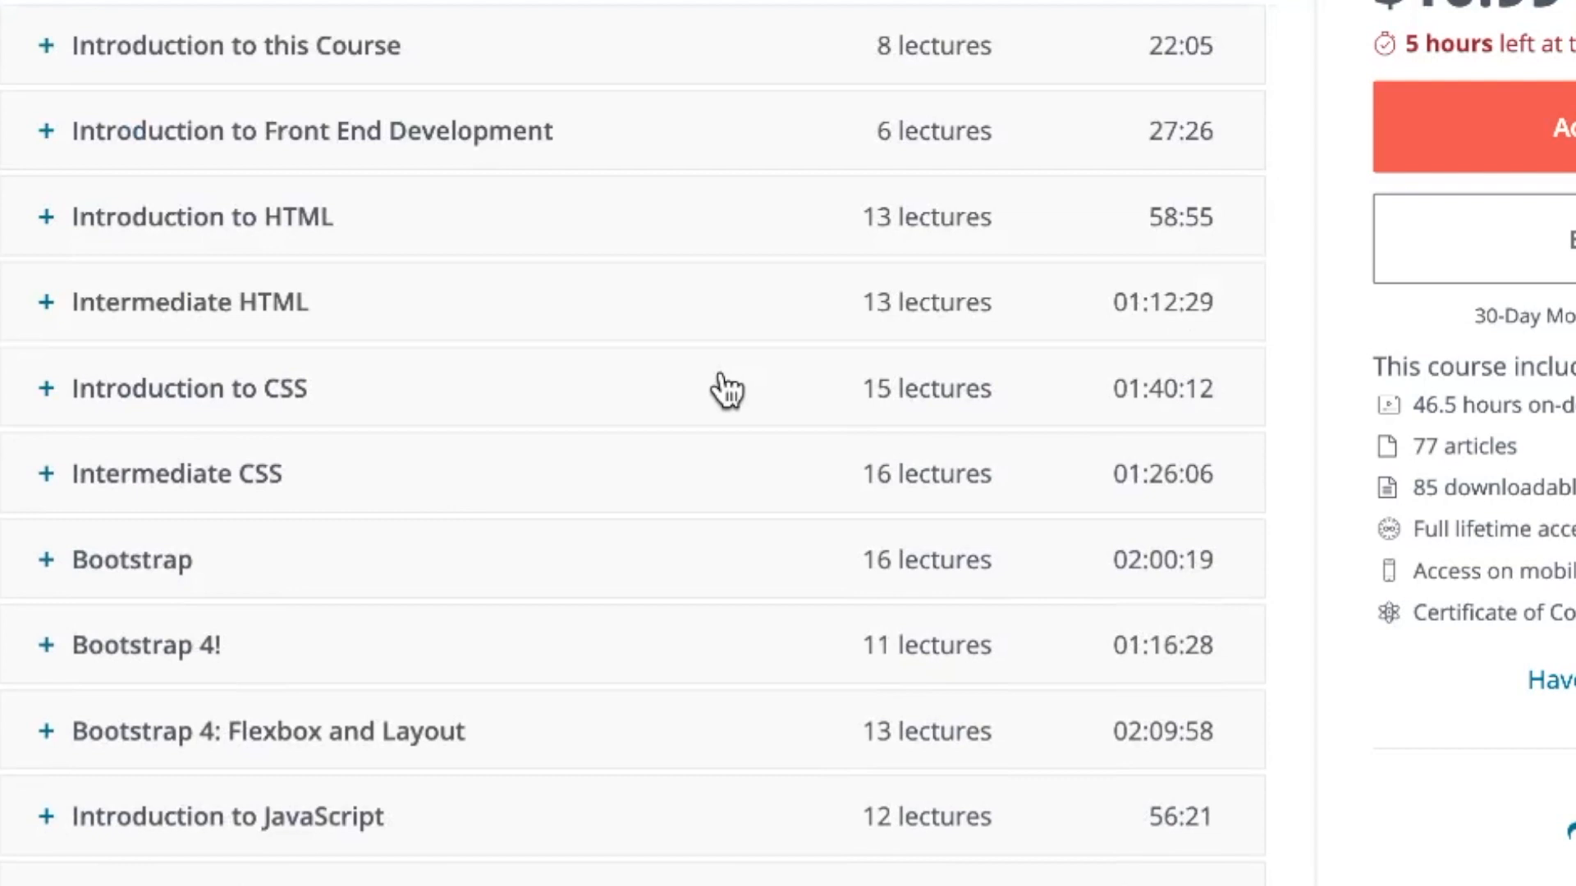
{"action": "scroll", "scroll_direction": "down", "scroll_amount": 3}
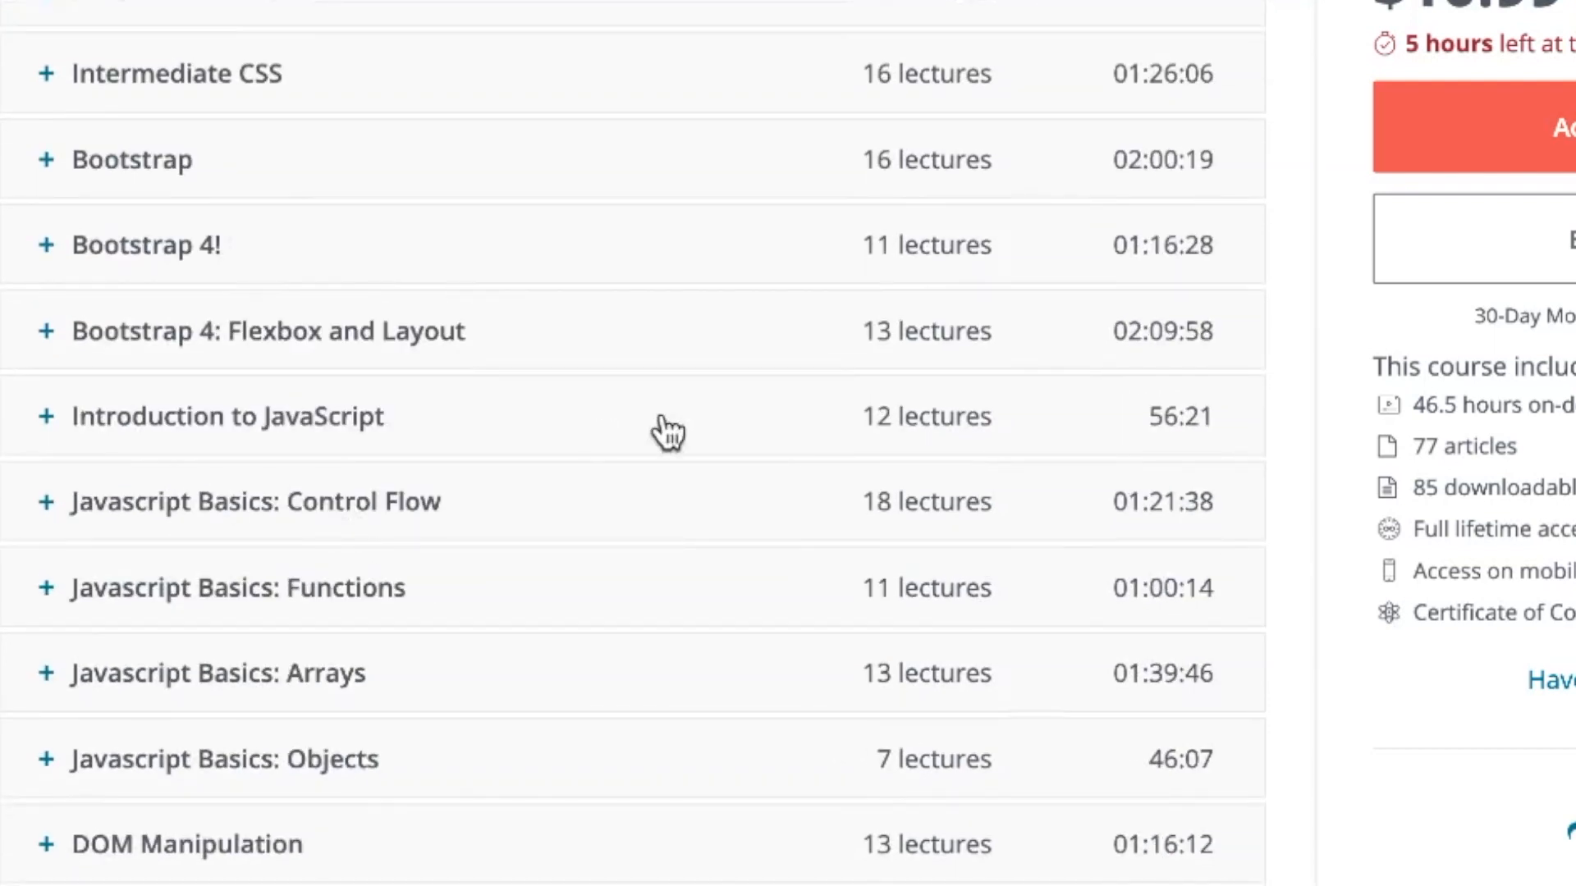
{"action": "scroll", "scroll_direction": "up", "scroll_amount": 3}
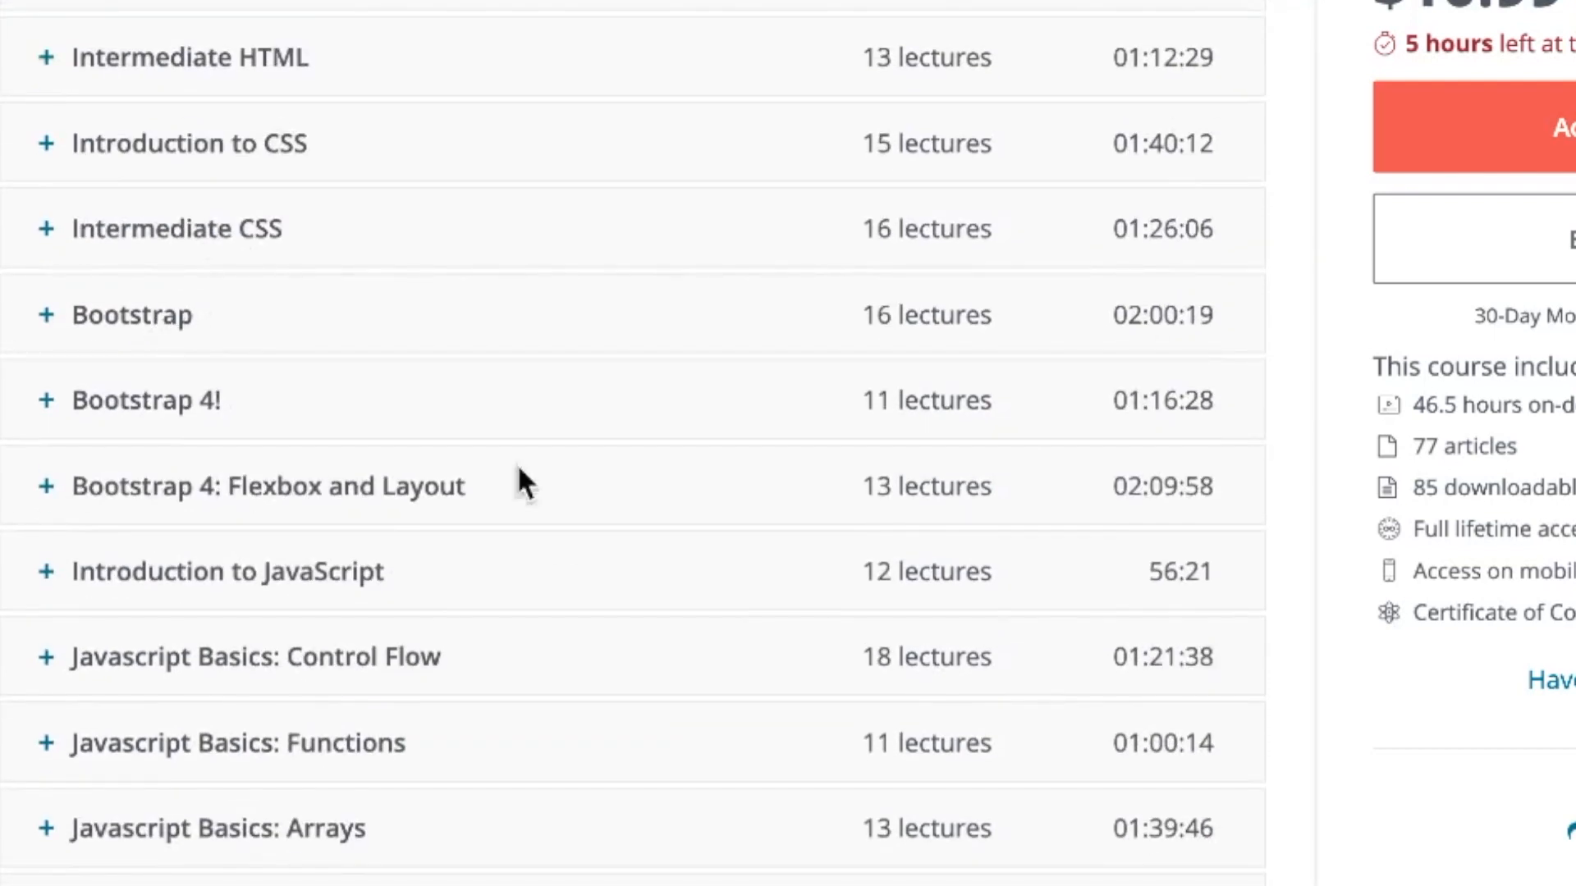
{"action": "scroll", "scroll_direction": "down", "scroll_amount": 3}
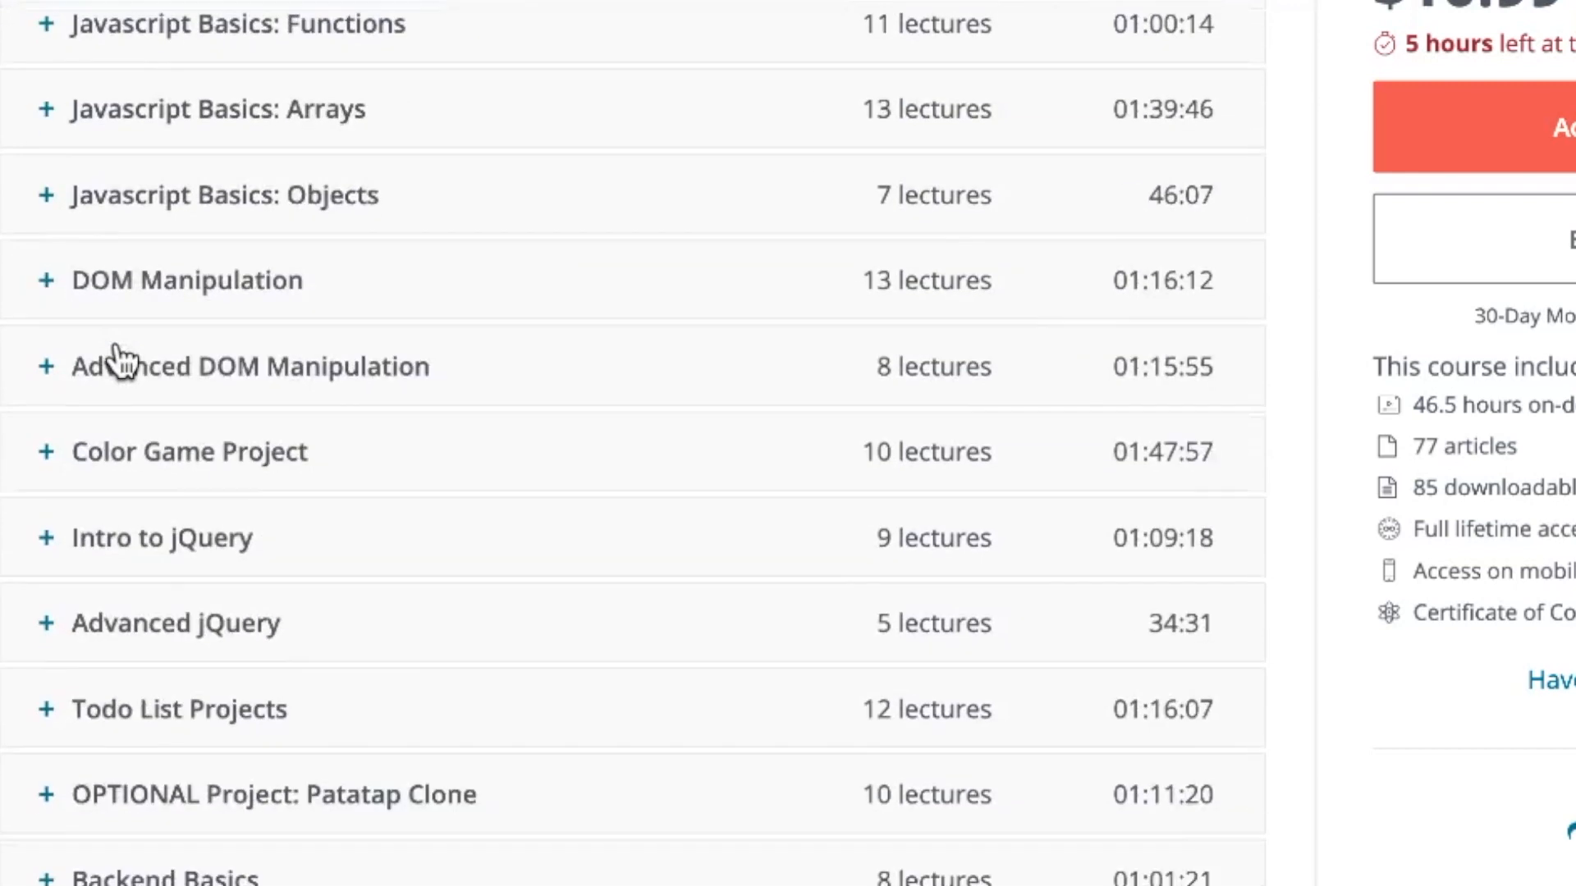
{"action": "scroll", "scroll_direction": "down", "scroll_amount": 3}
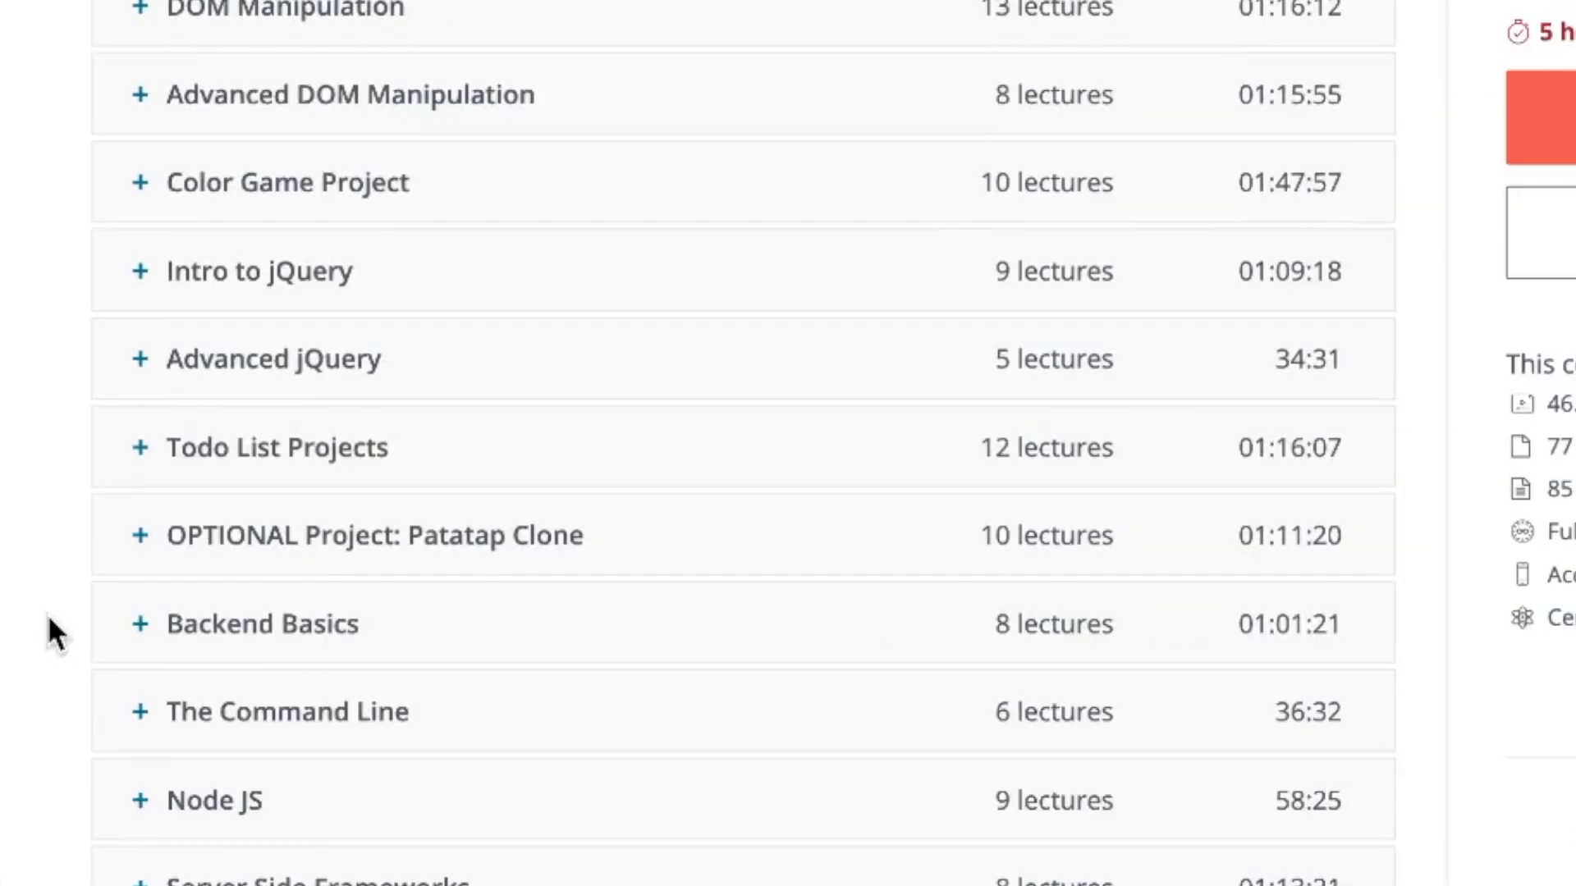
{"action": "scroll", "scroll_direction": "down", "scroll_amount": 3}
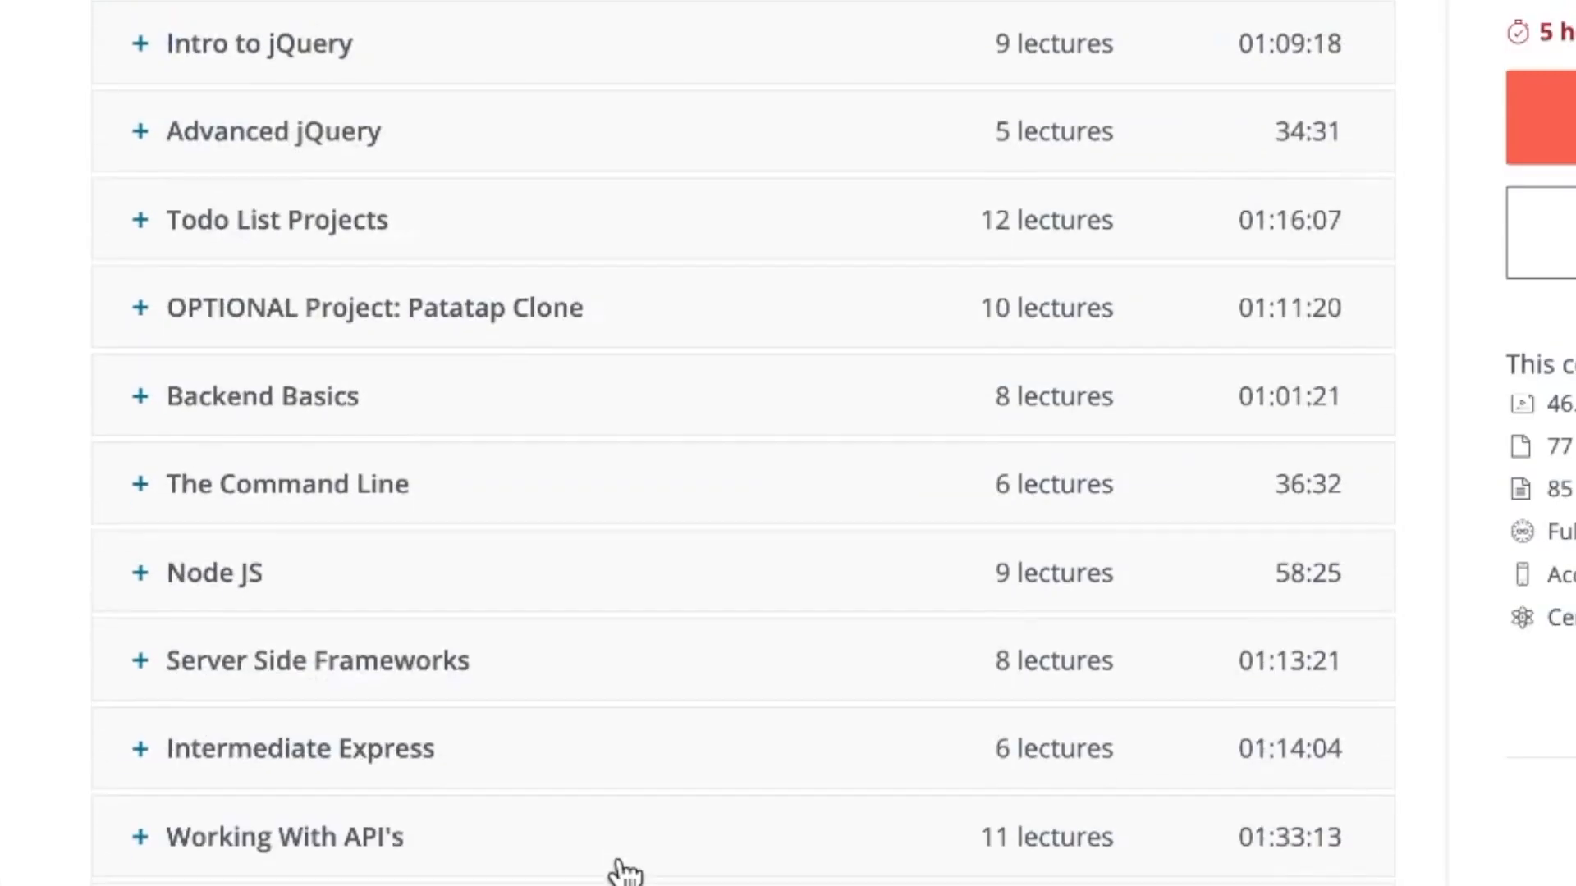
{"action": "scroll", "scroll_direction": "down", "scroll_amount": 3}
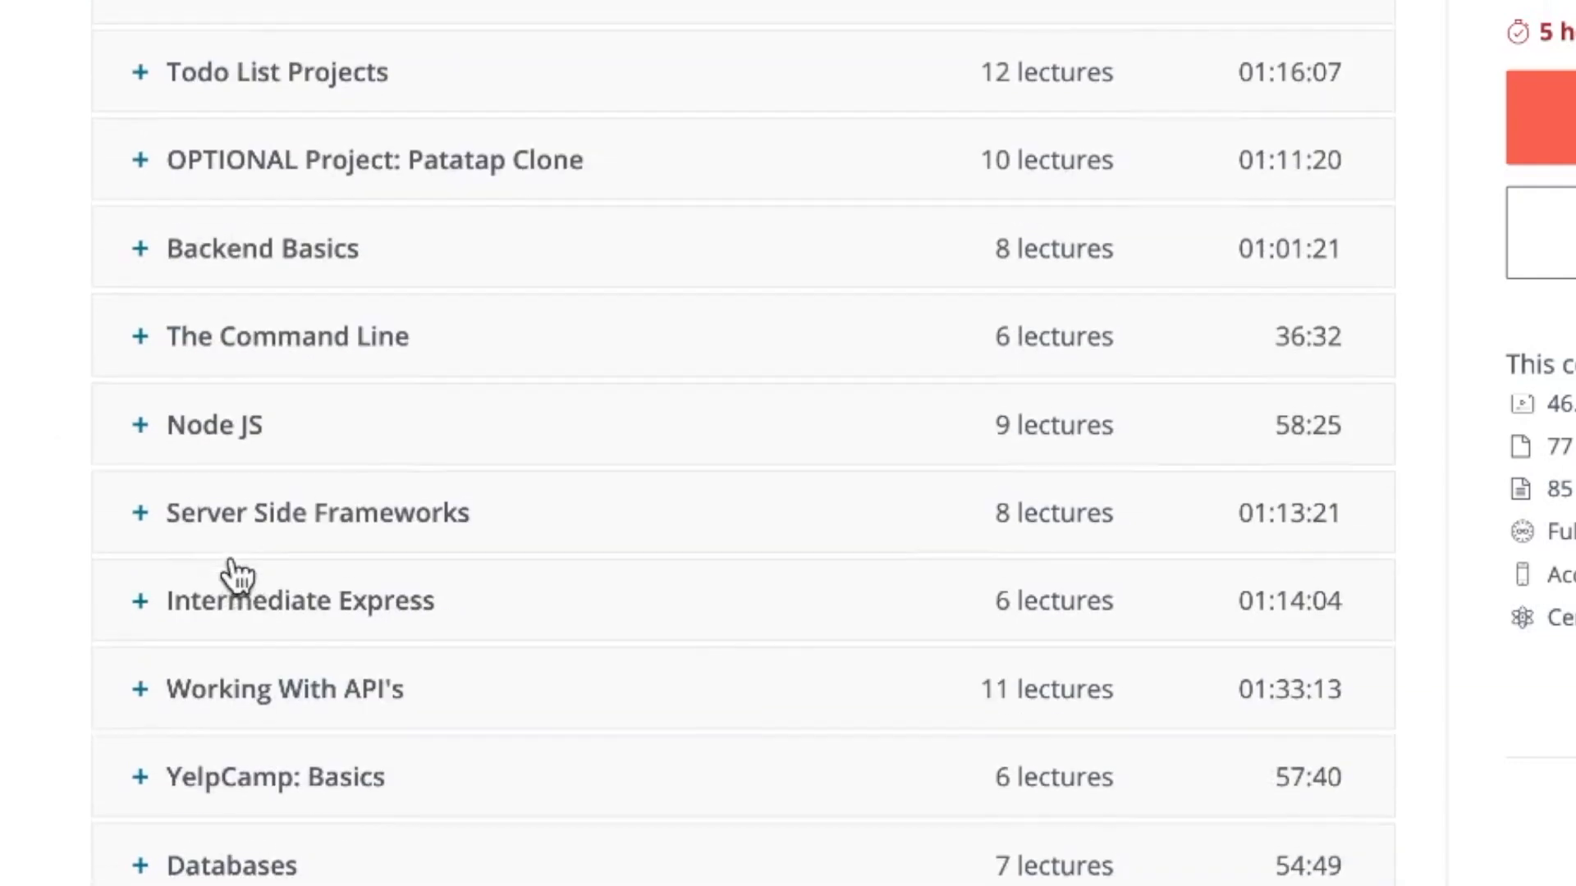
{"action": "scroll", "scroll_direction": "down", "scroll_amount": 3}
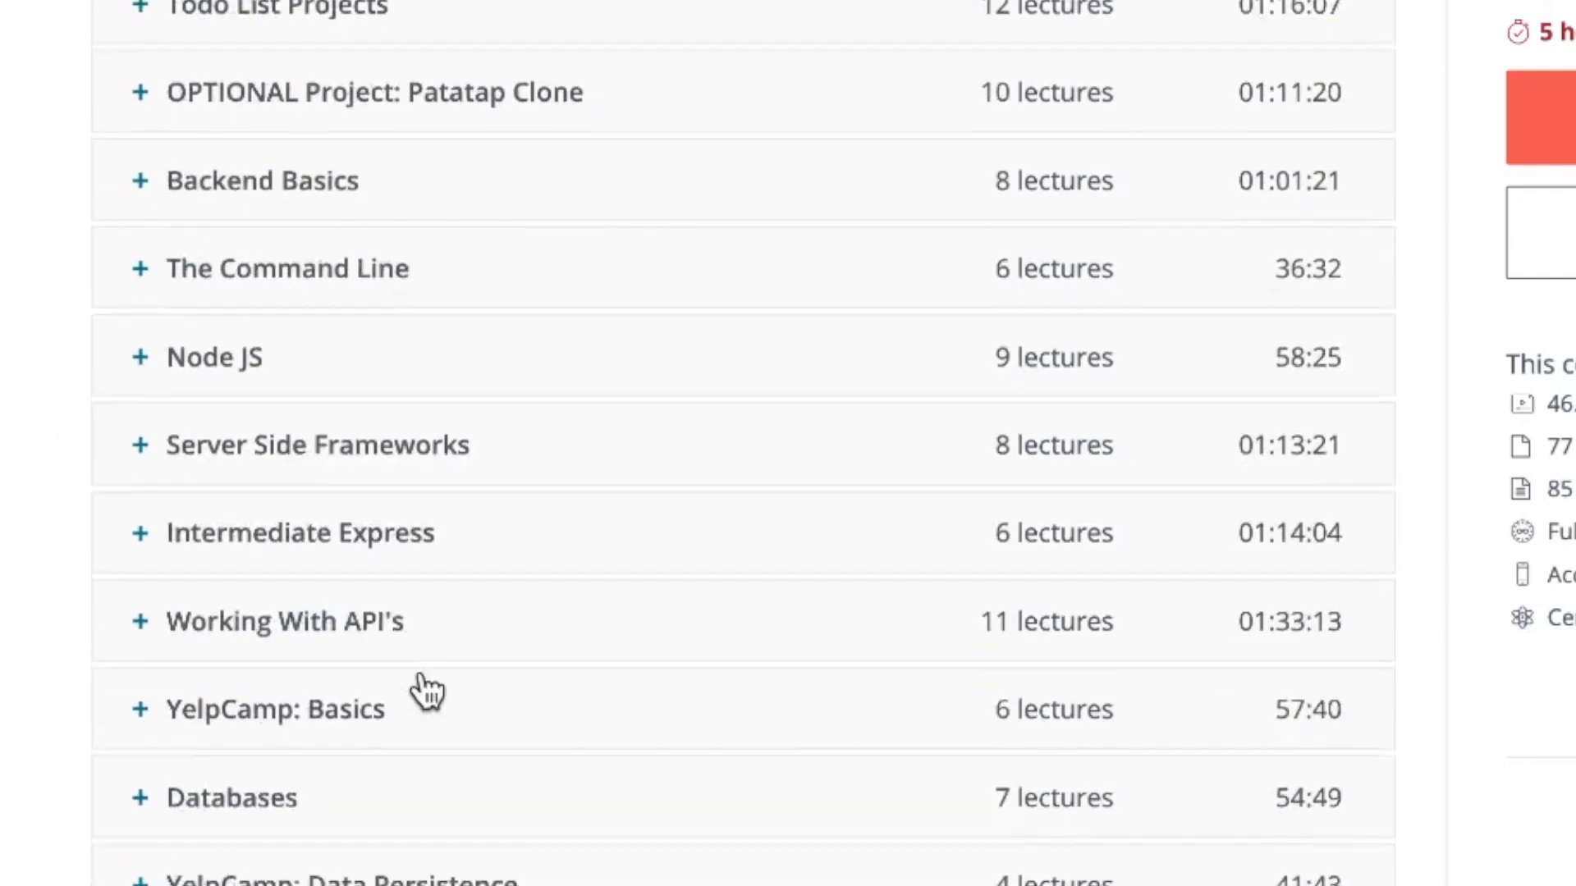
{"action": "scroll", "scroll_direction": "down", "scroll_amount": 3}
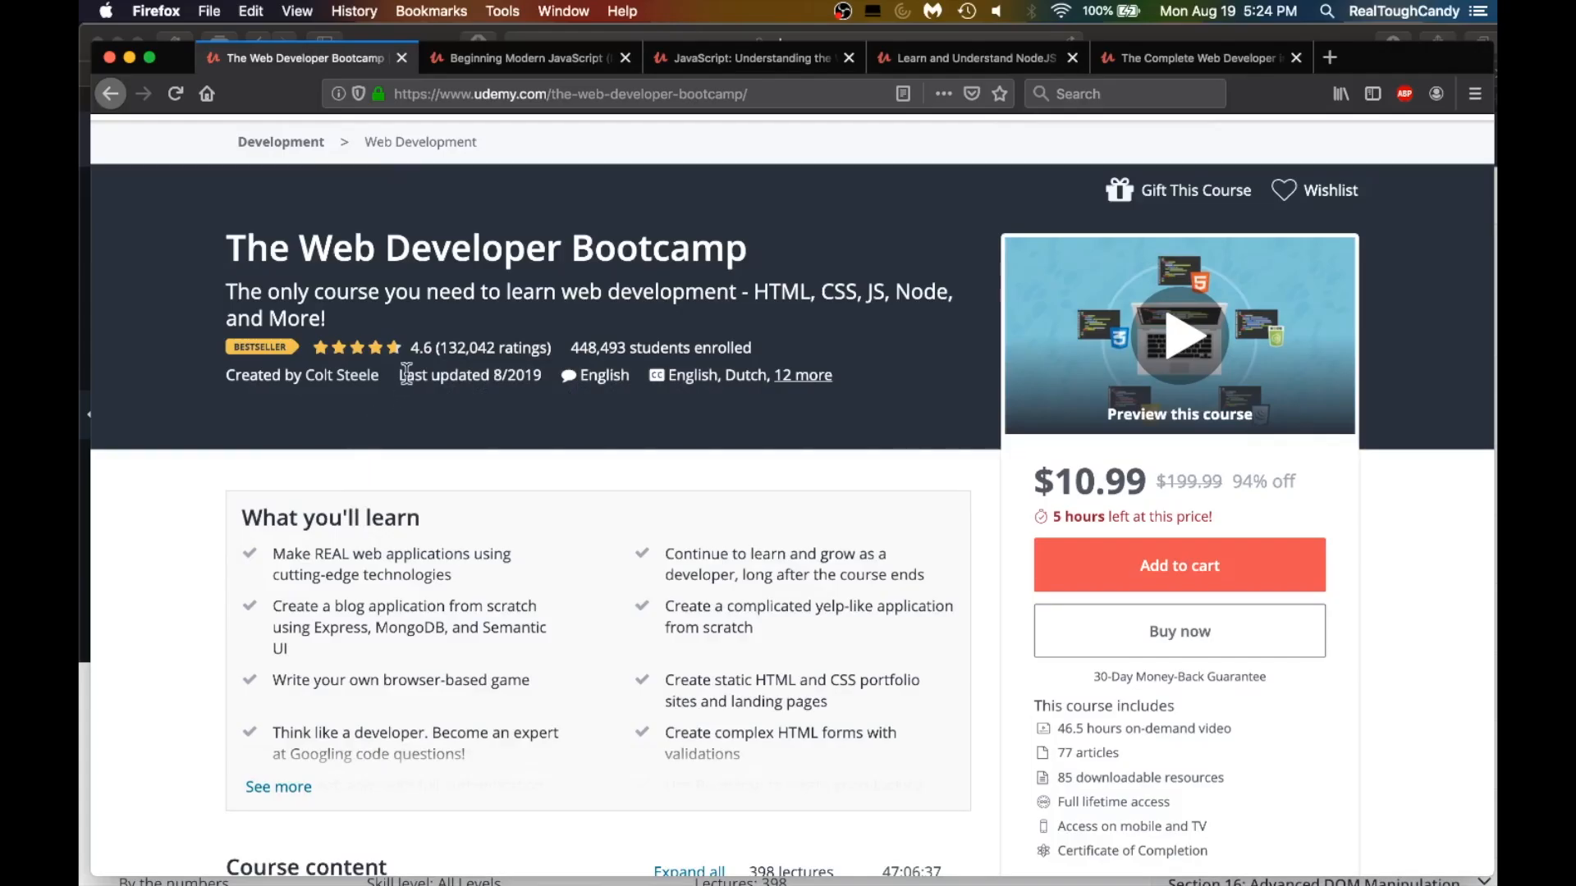
{"action": "scroll", "scroll_direction": "down", "scroll_amount": 3}
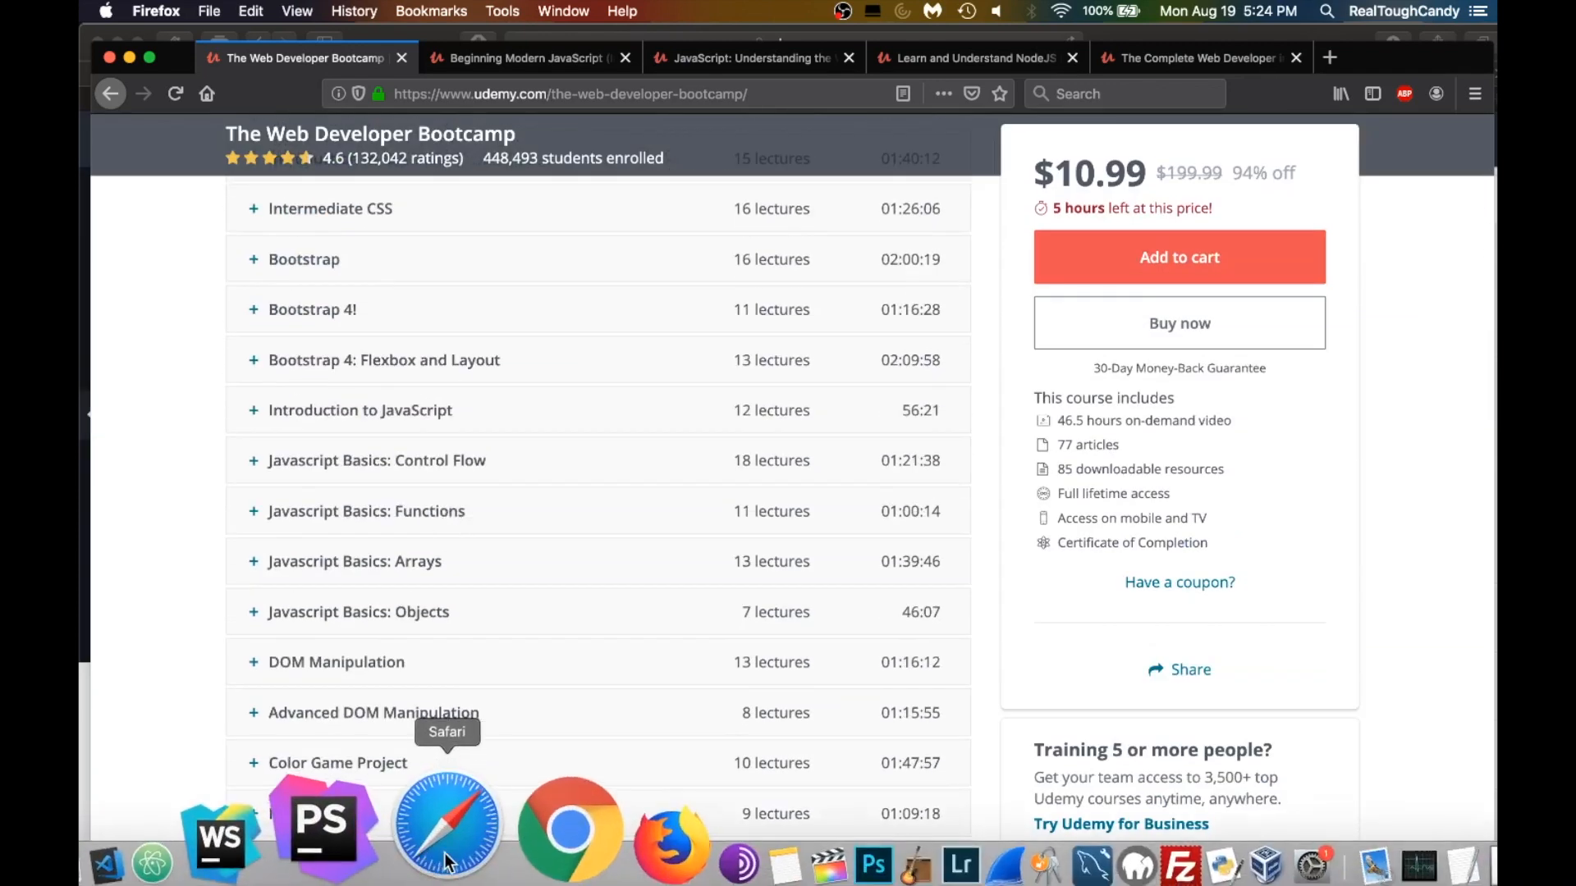
Return to the Bootcamp landing page and scroll to About this course (398 lectures, 47 hours)
{"action": "left_click", "coordinate": [448, 824]}
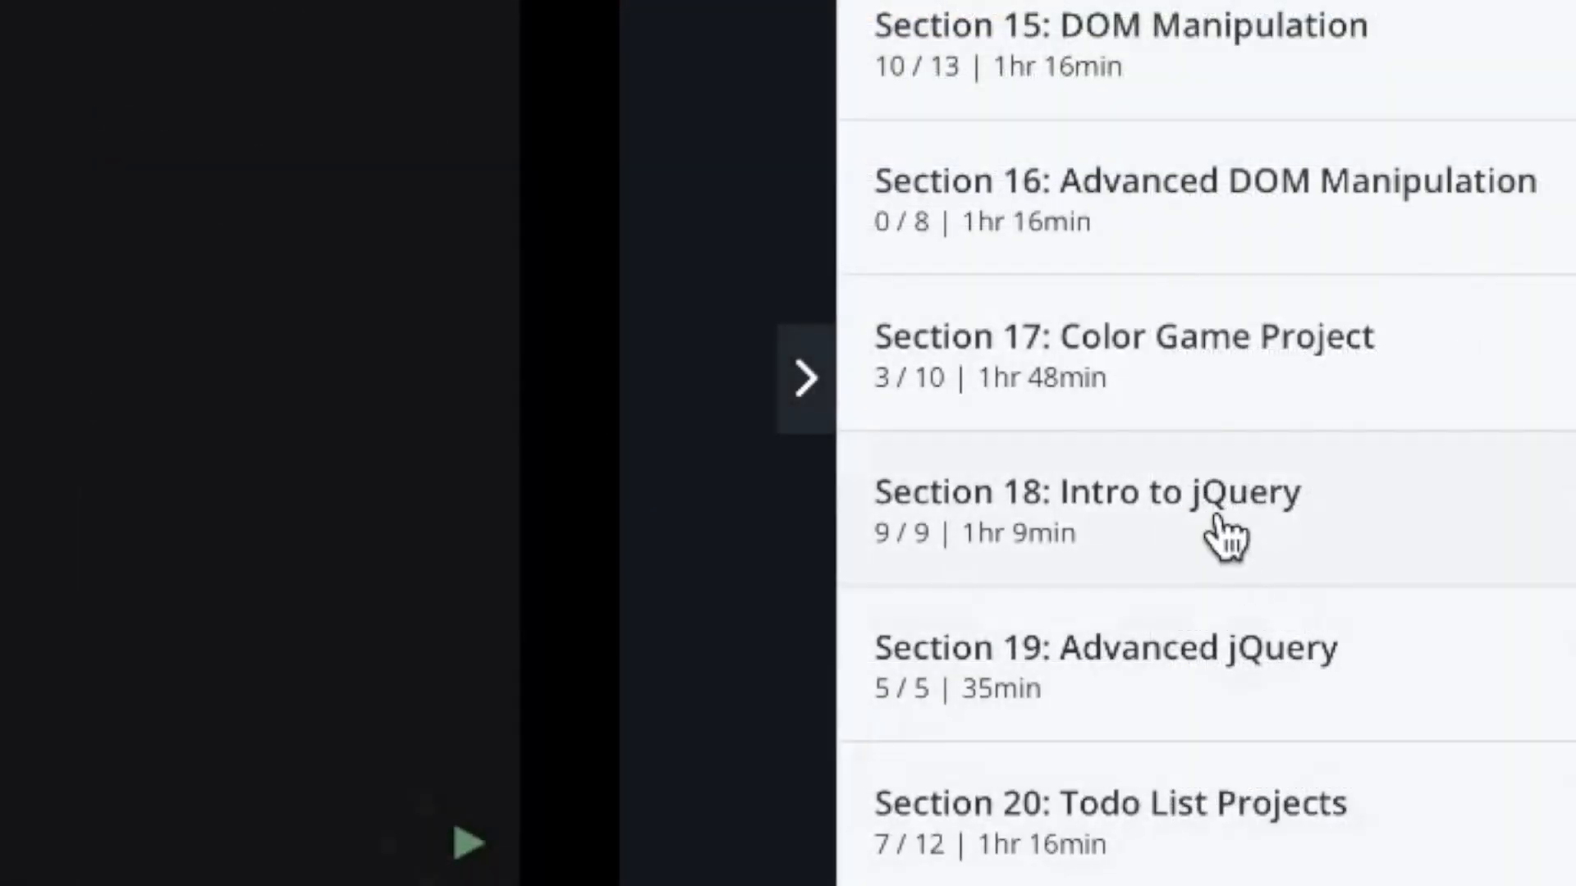
{"action": "mouse_move", "coordinate": [1369, 656]}
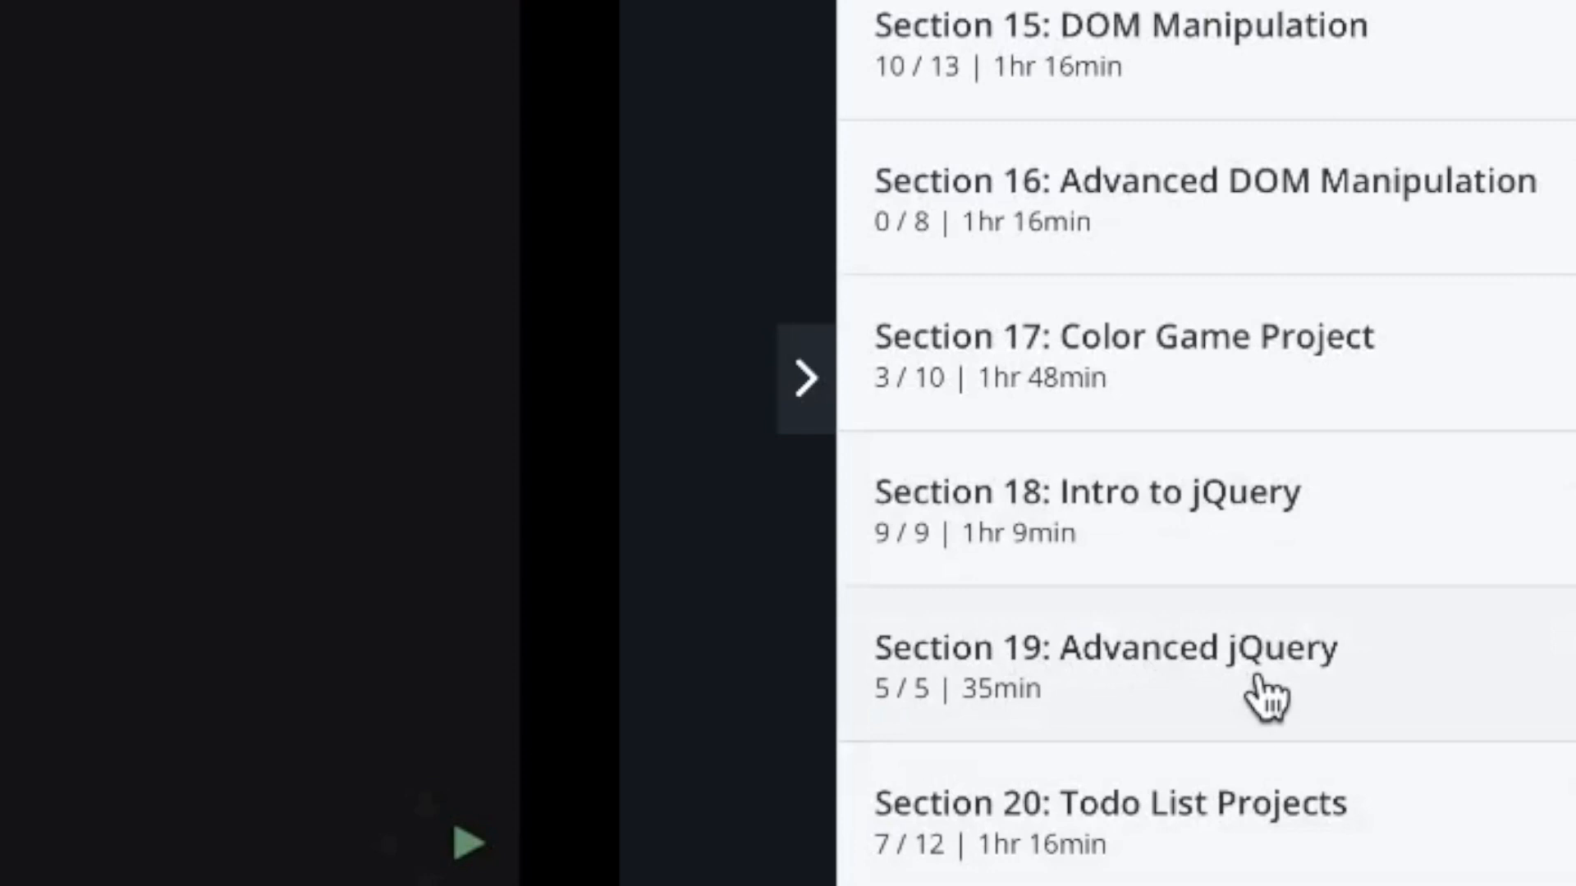
{"action": "mouse_move", "coordinate": [1249, 851]}
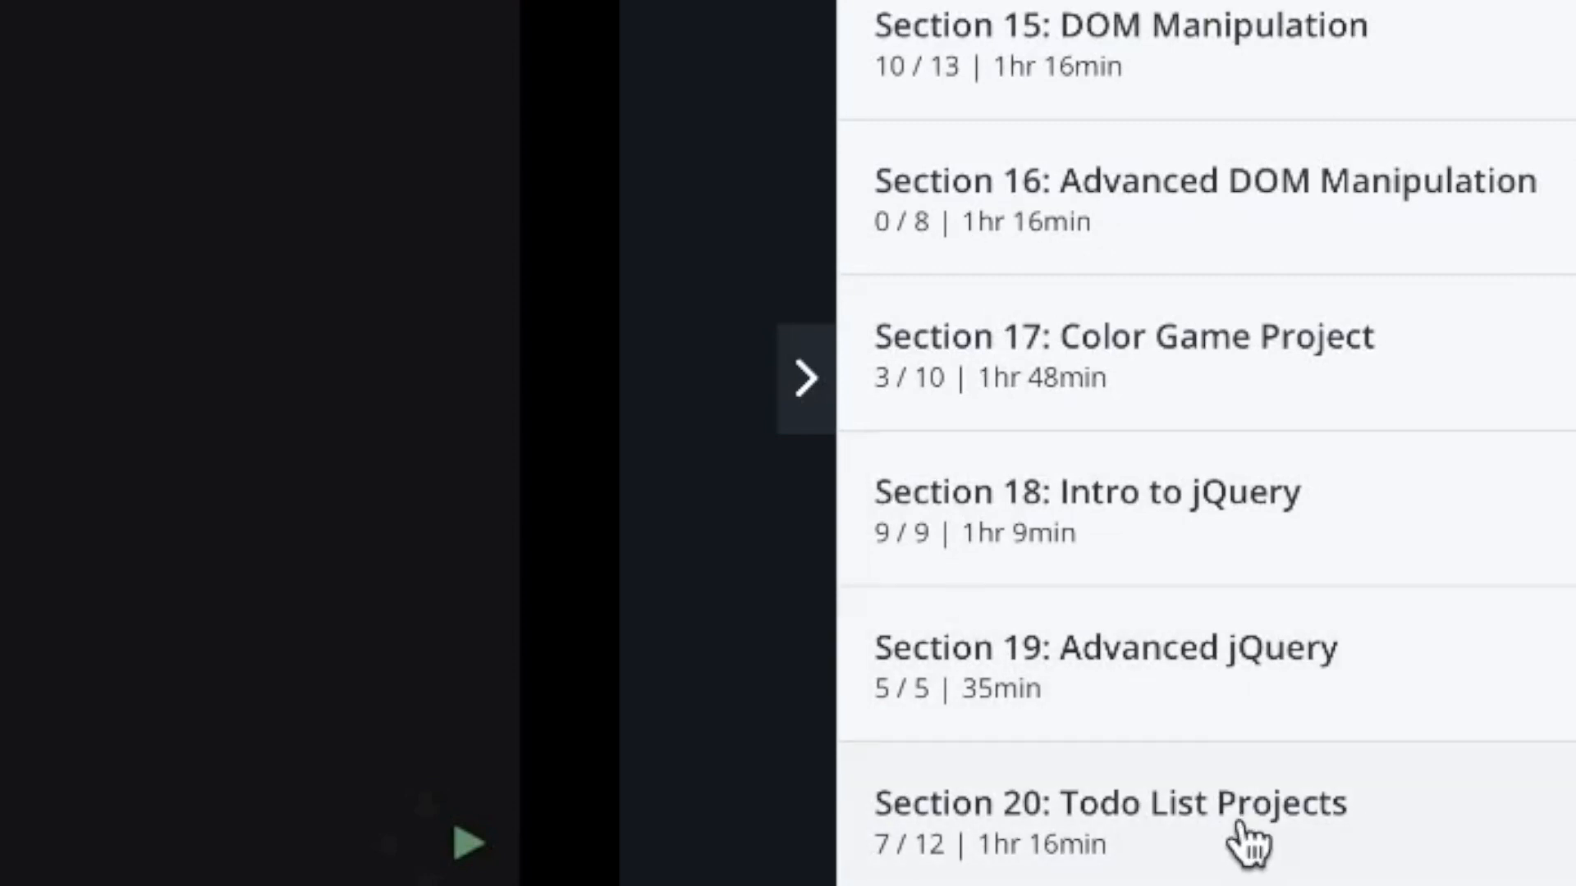
{"action": "left_click", "coordinate": [1106, 804]}
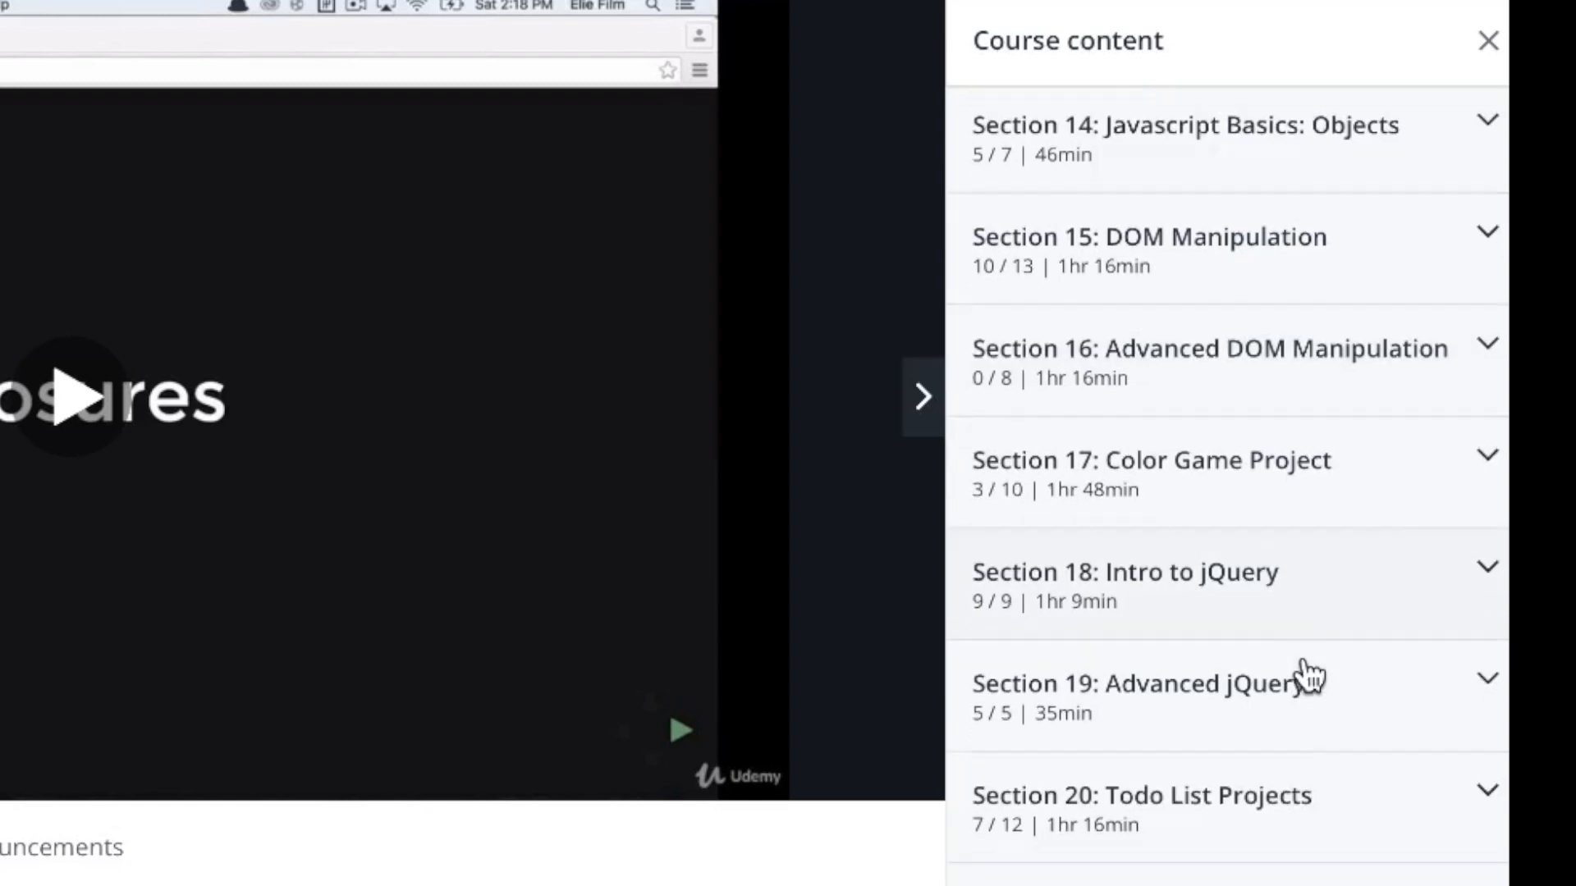
{"action": "scroll", "scroll_direction": "down", "scroll_amount": 3}
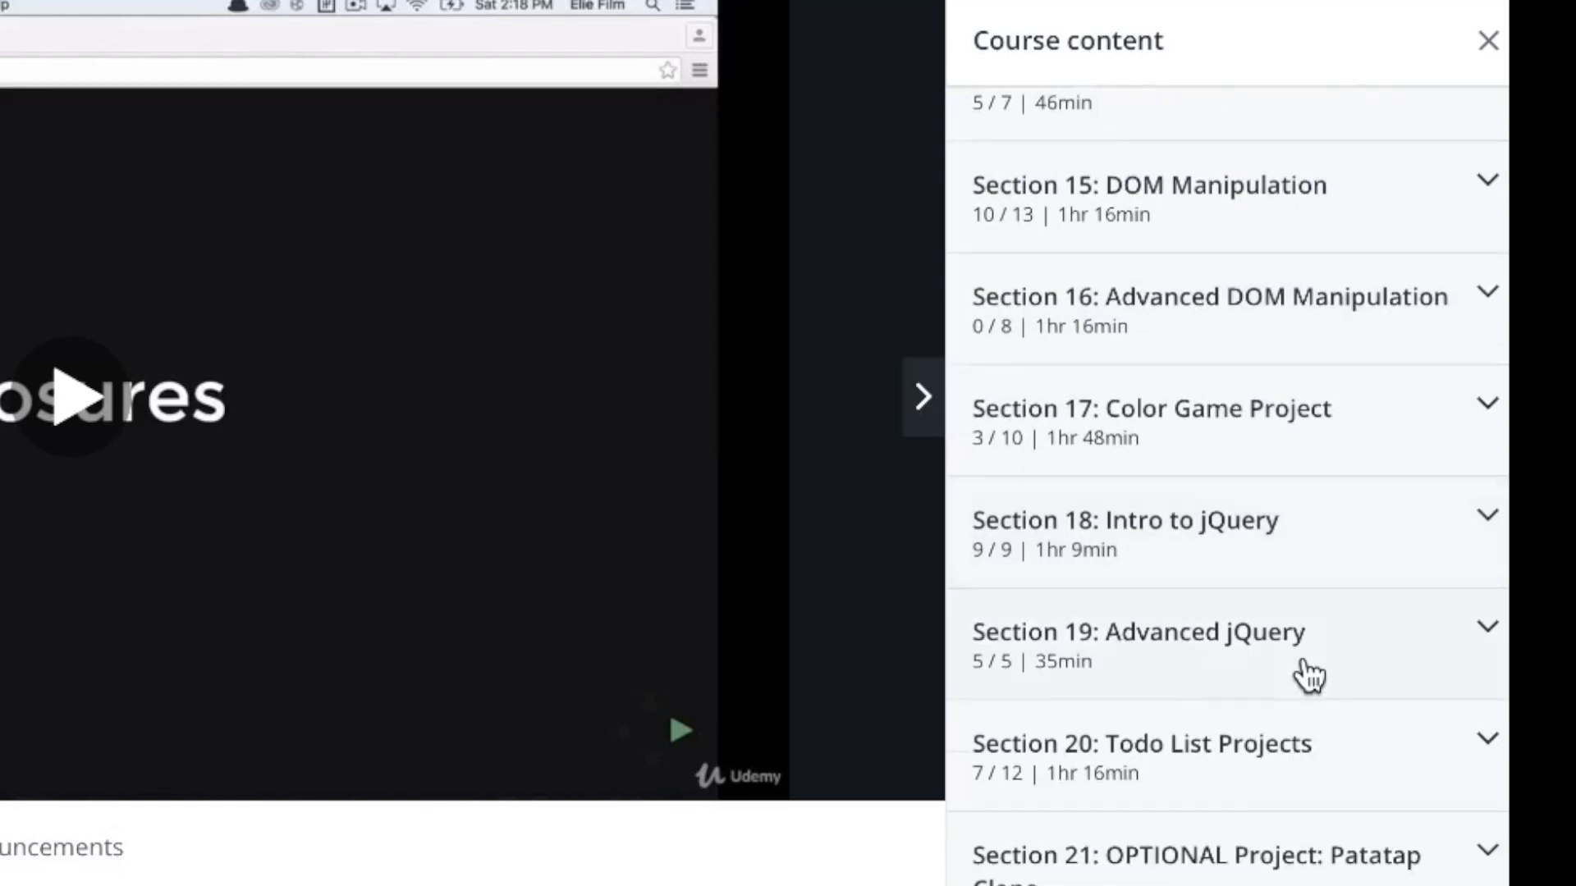
{"action": "mouse_move", "coordinate": [1239, 663]}
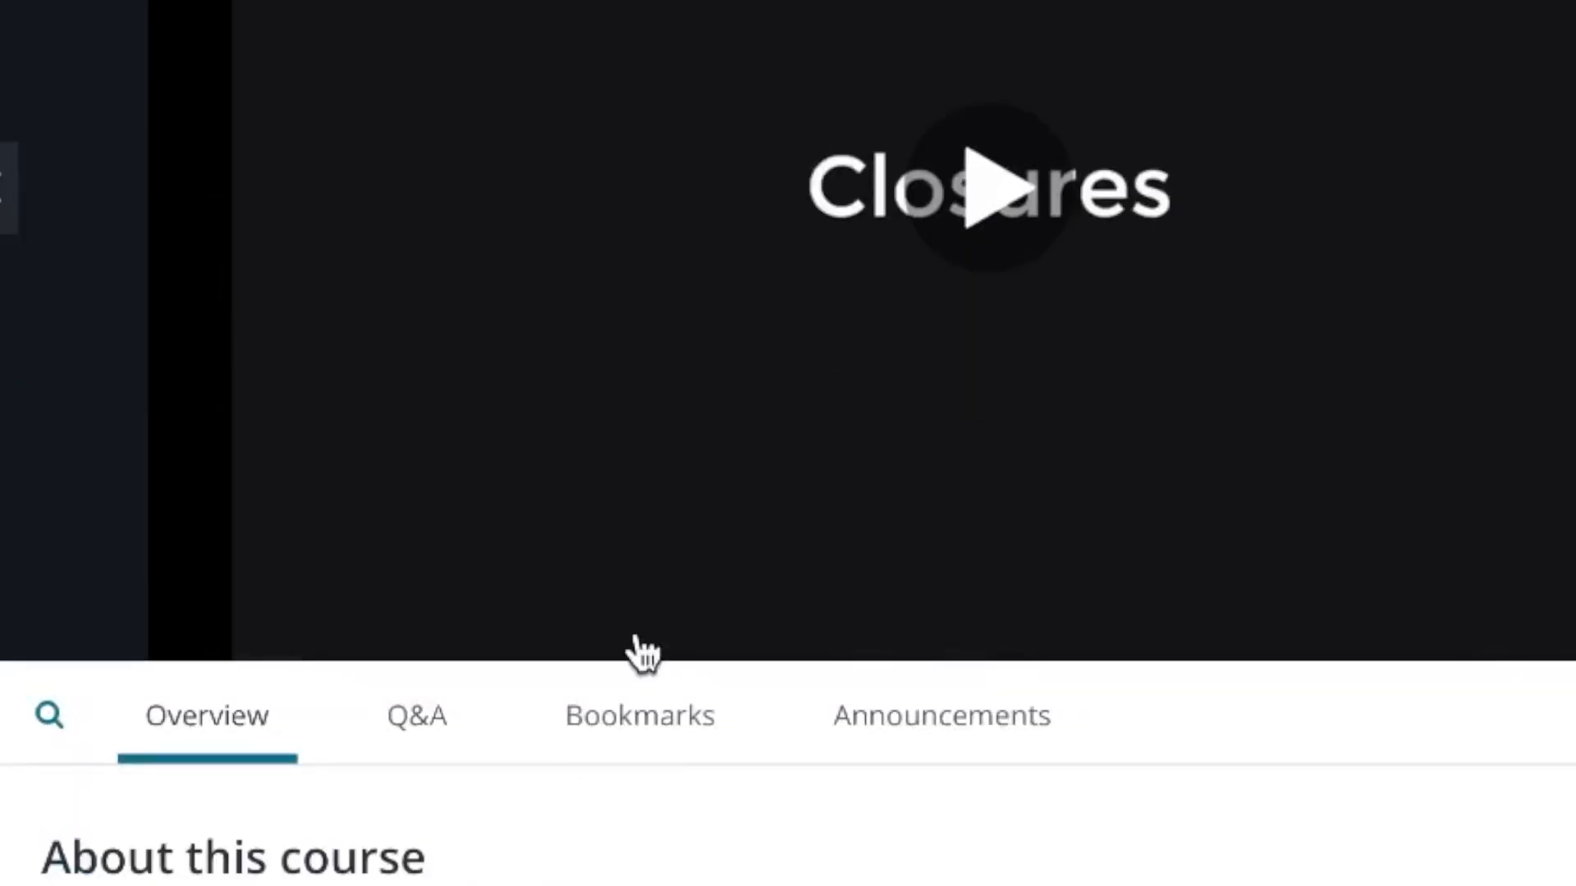
{"action": "scroll", "scroll_direction": "down", "scroll_amount": 3}
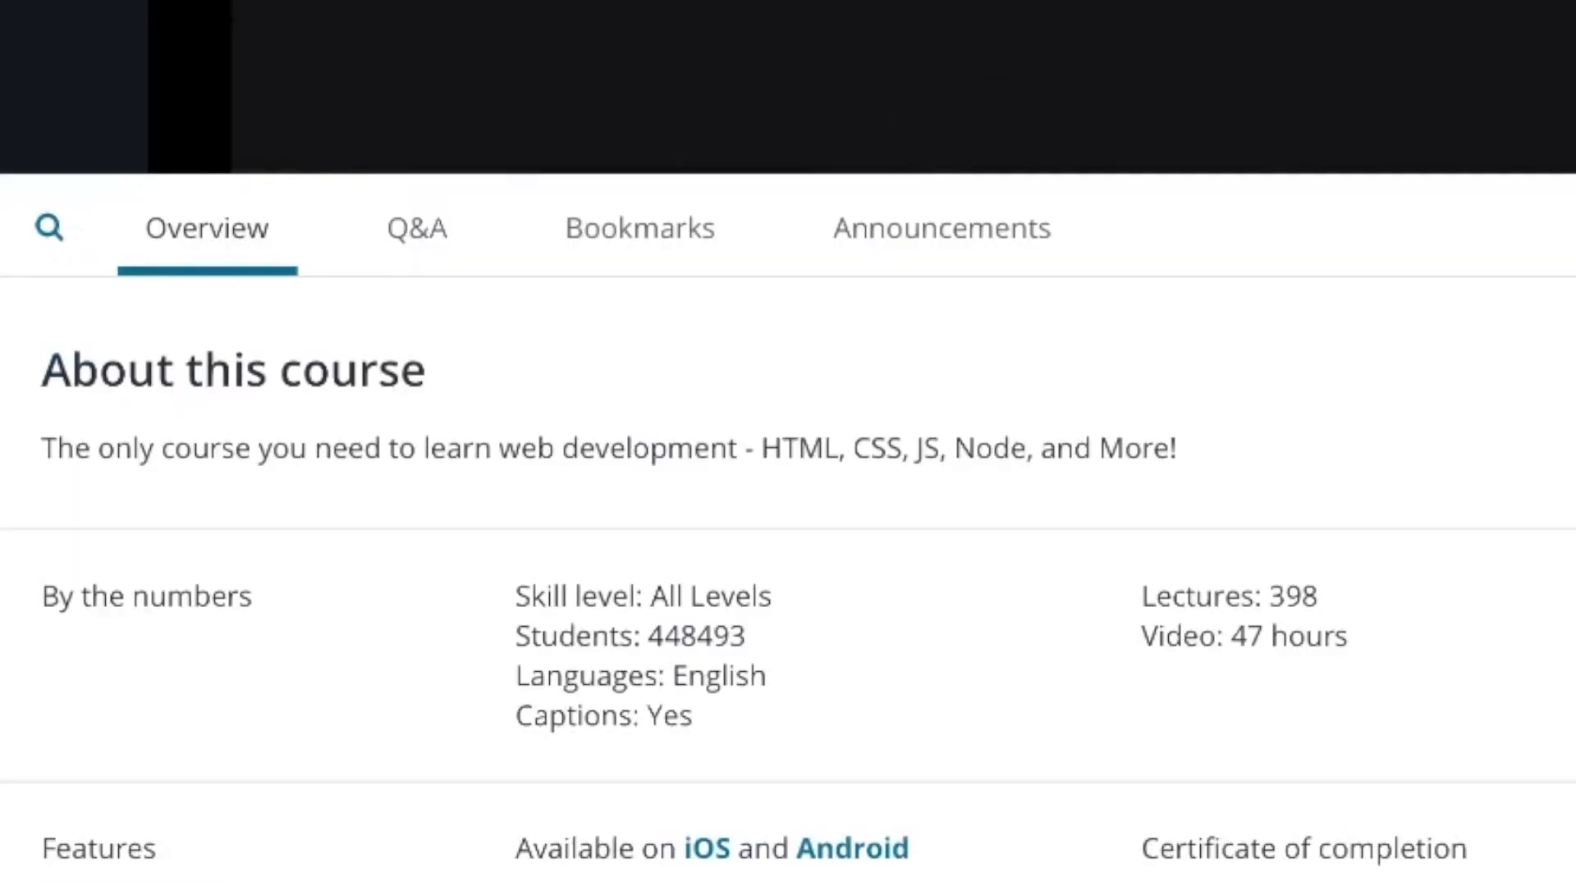
{"action": "scroll", "scroll_direction": "down", "scroll_amount": 3}
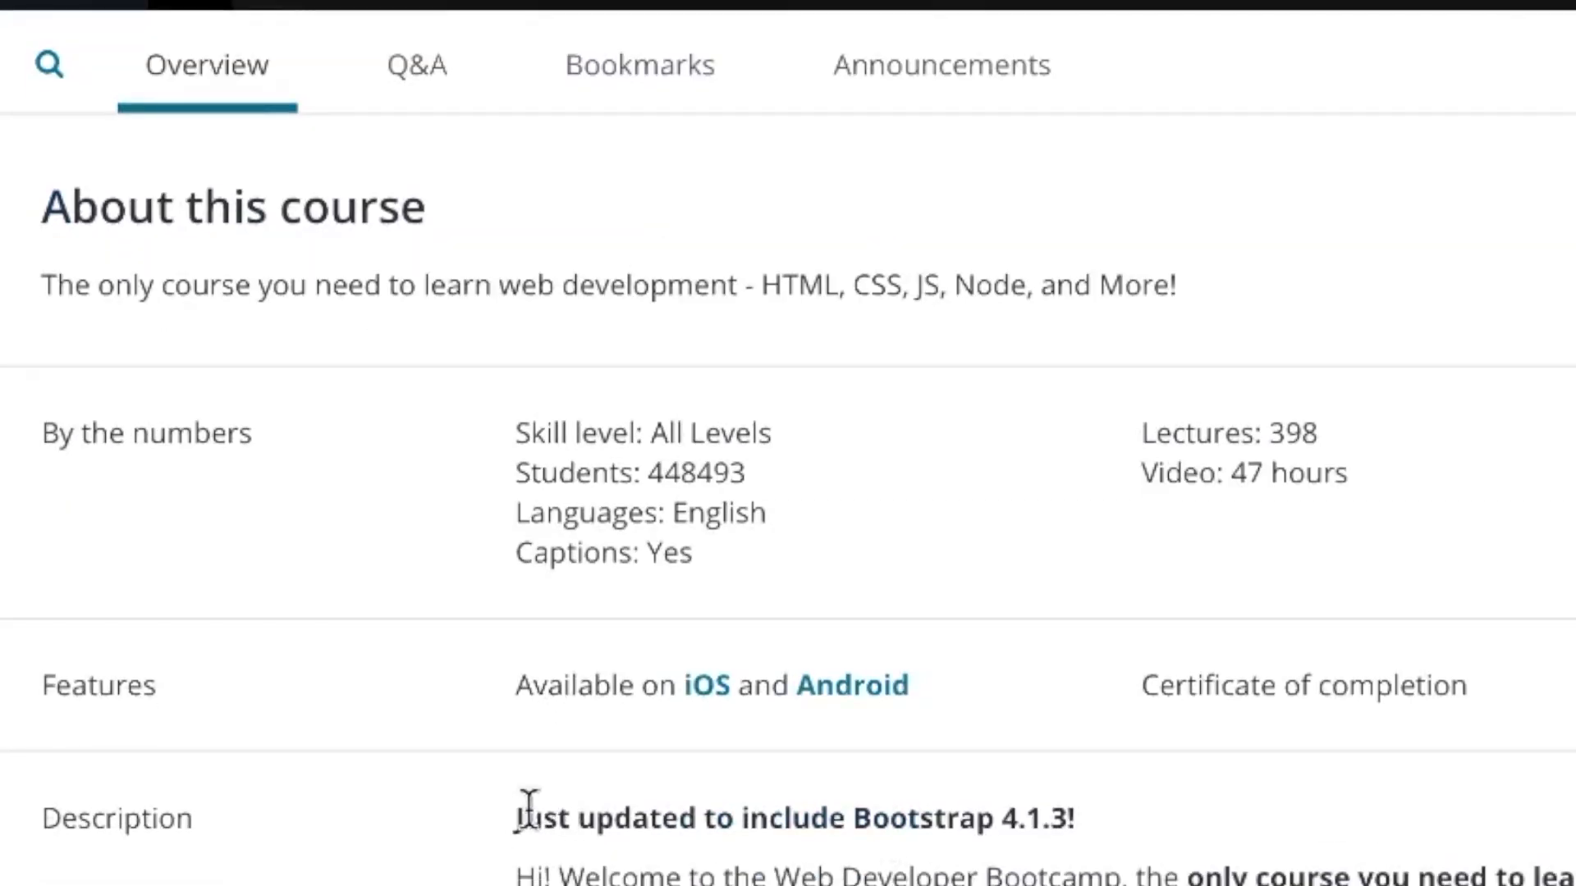
{"action": "mouse_move", "coordinate": [988, 834]}
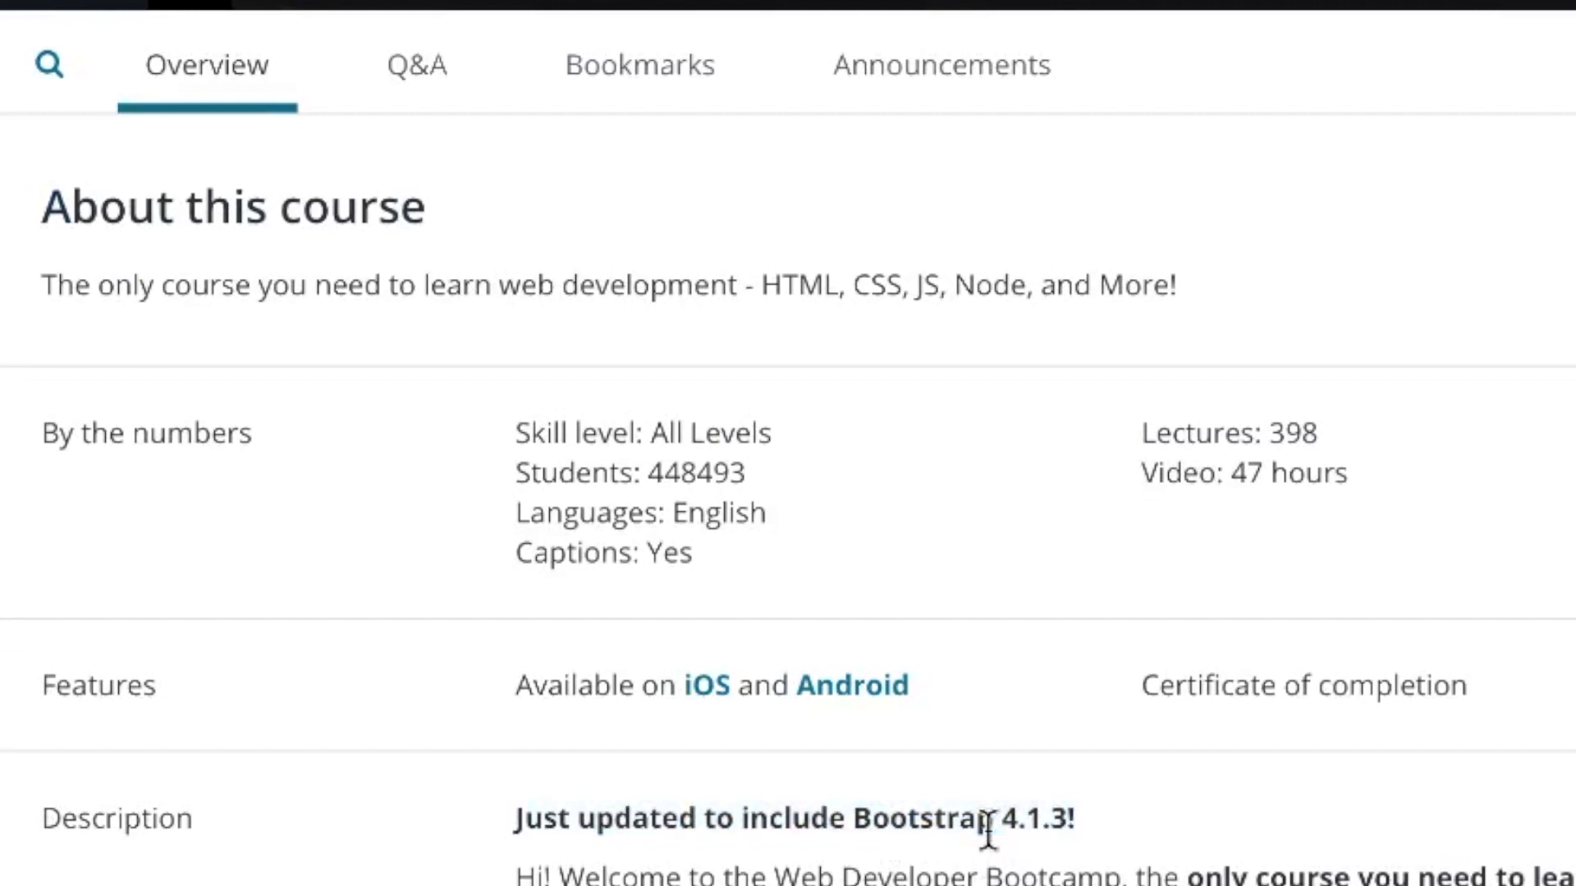
{"action": "mouse_move", "coordinate": [1022, 828]}
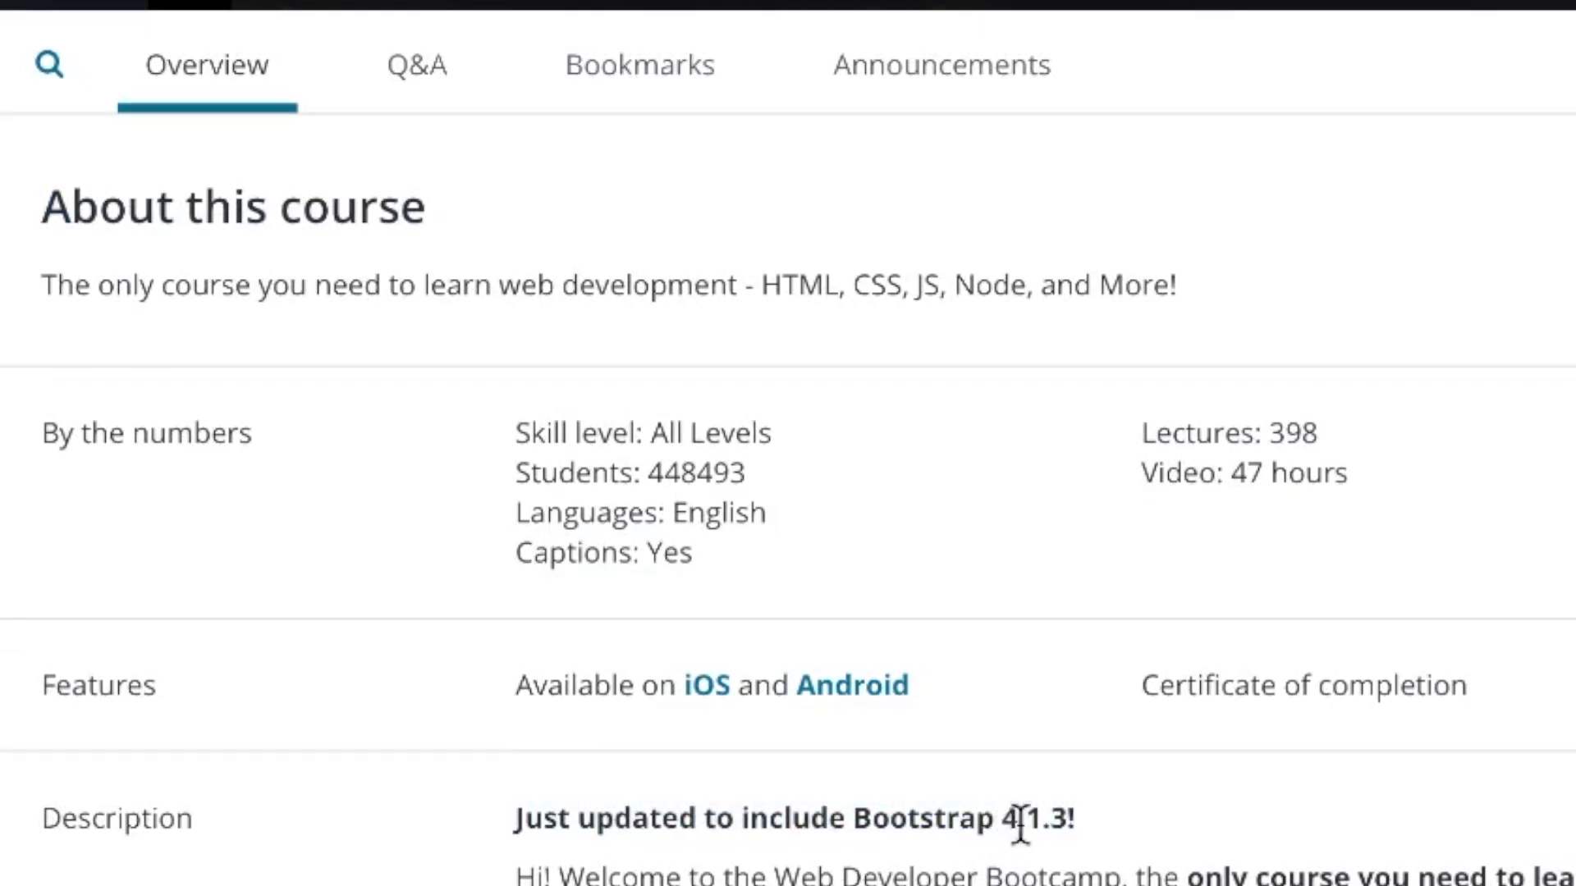
{"action": "mouse_move", "coordinate": [998, 831]}
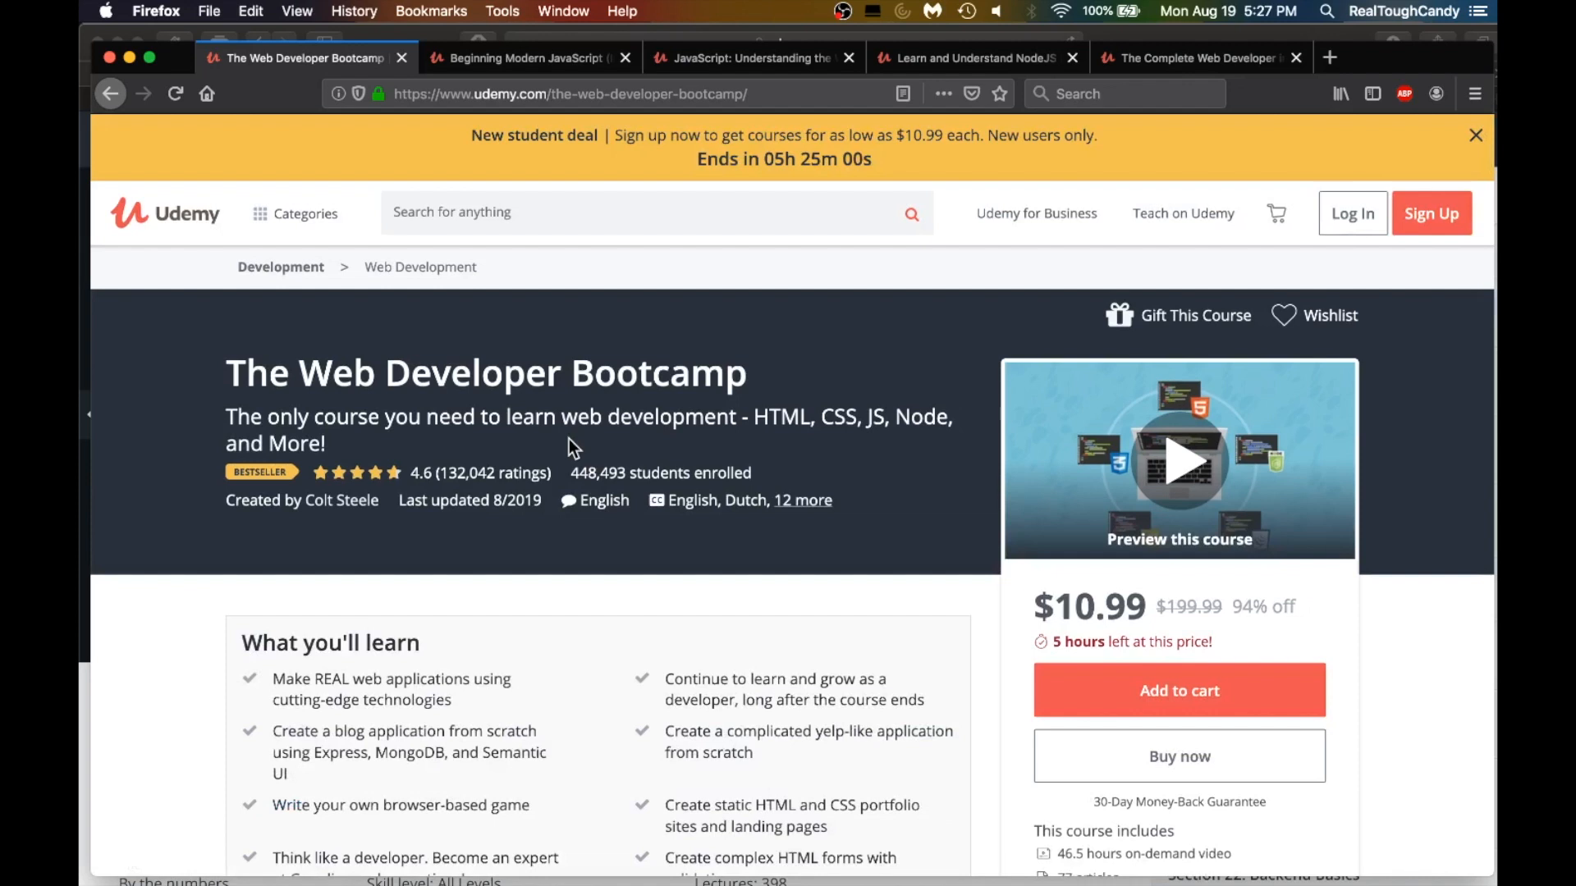
Switch to the JavaScript: Understanding the Weird Parts page and view its $10.99 price and 4.7 rating
{"action": "scroll", "scroll_direction": "down", "scroll_amount": 3}
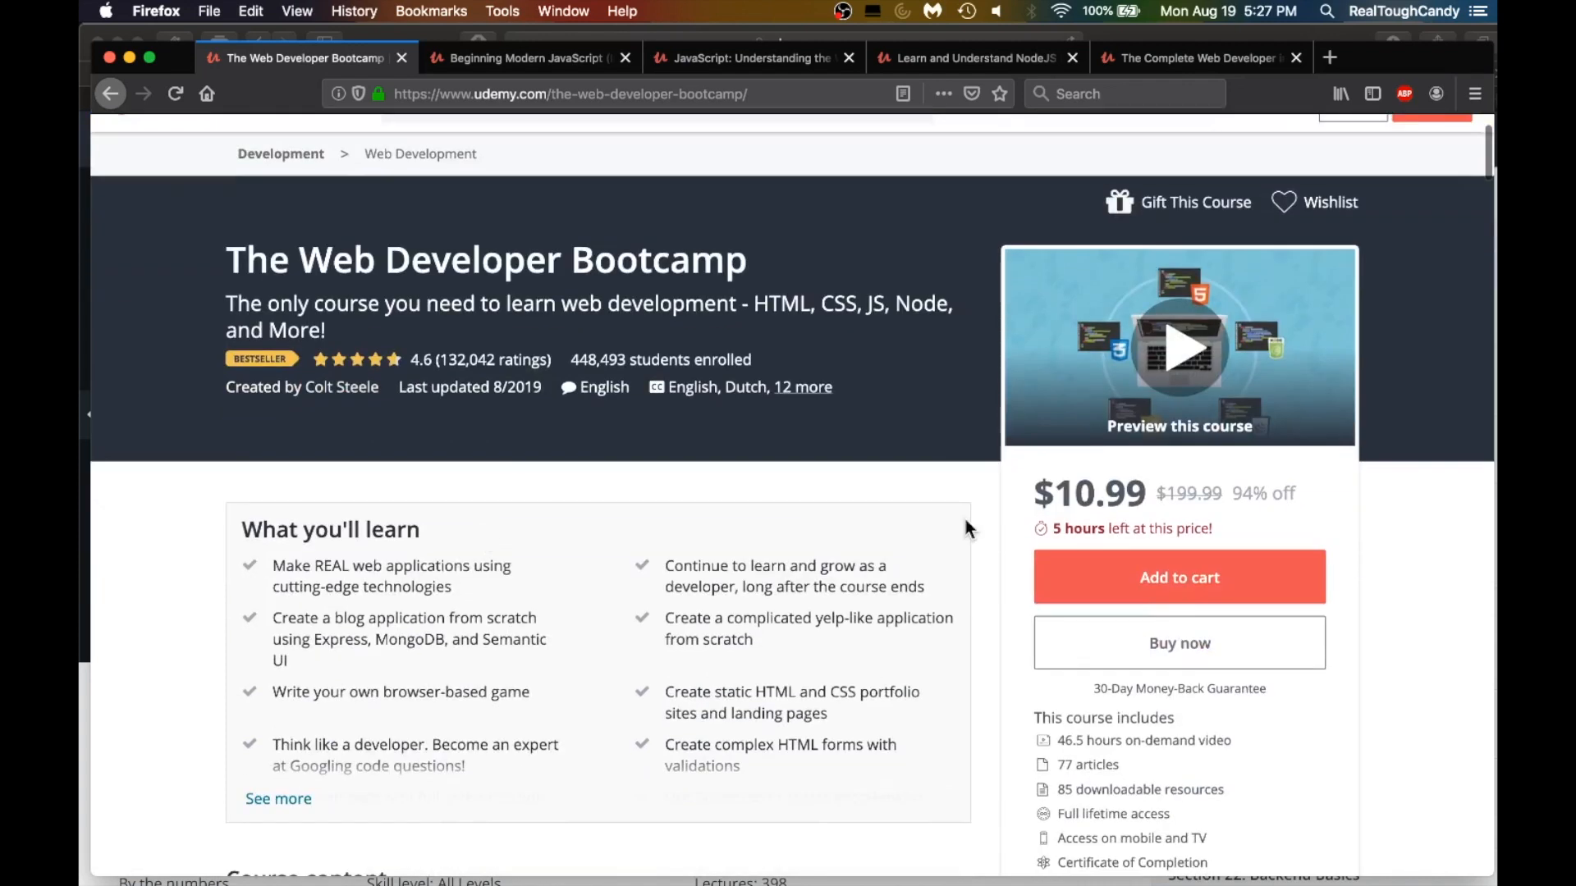
{"action": "left_click", "coordinate": [751, 57]}
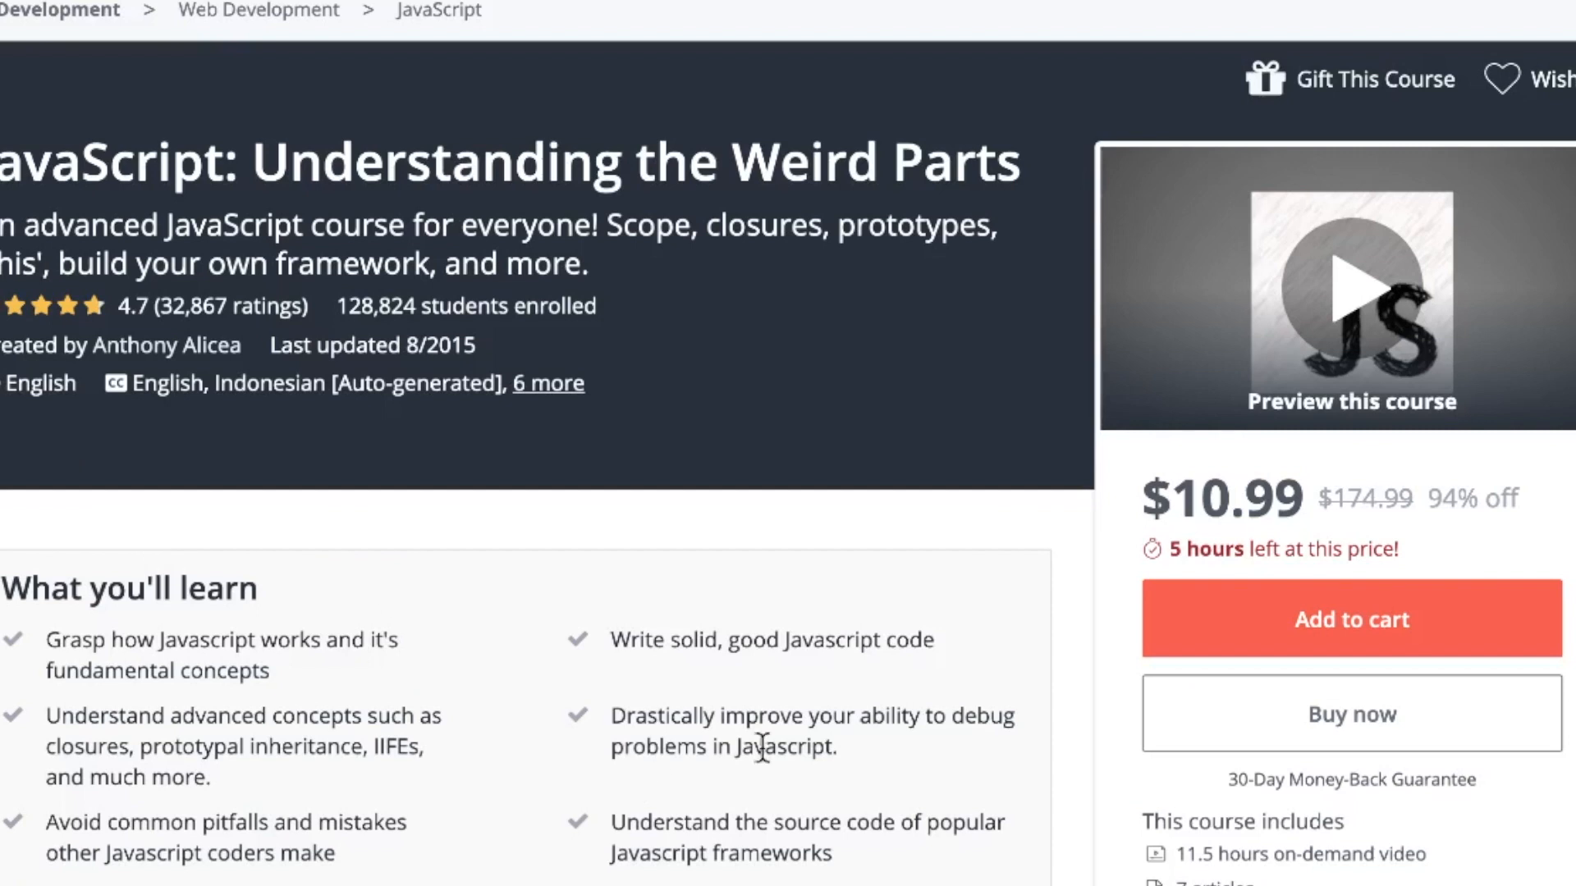
{"action": "scroll", "scroll_direction": "down", "scroll_amount": 3}
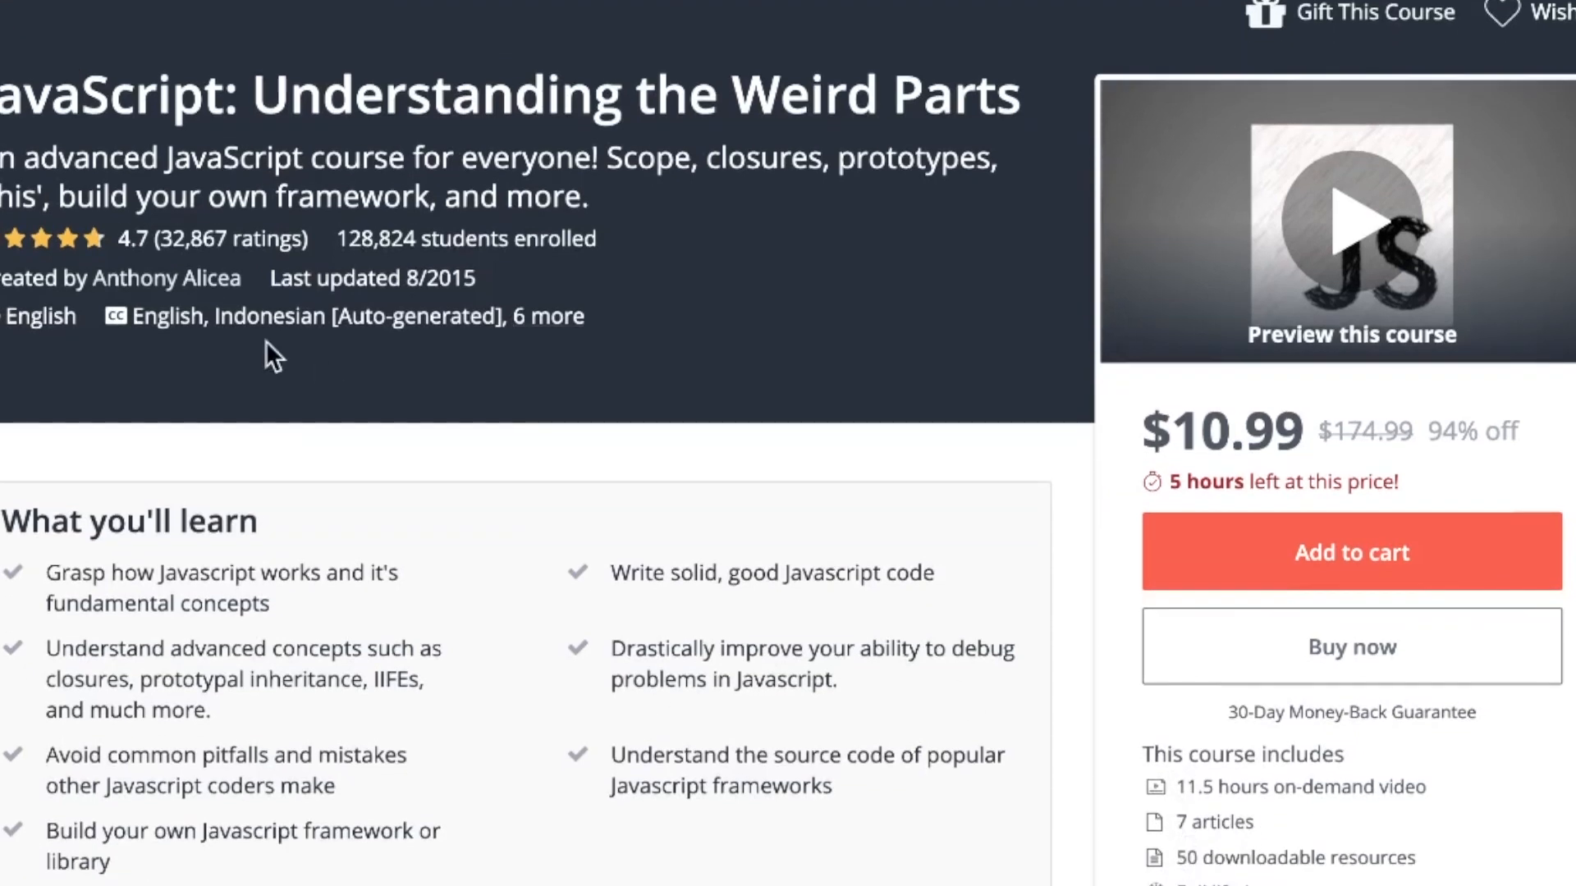
{"action": "mouse_move", "coordinate": [526, 623]}
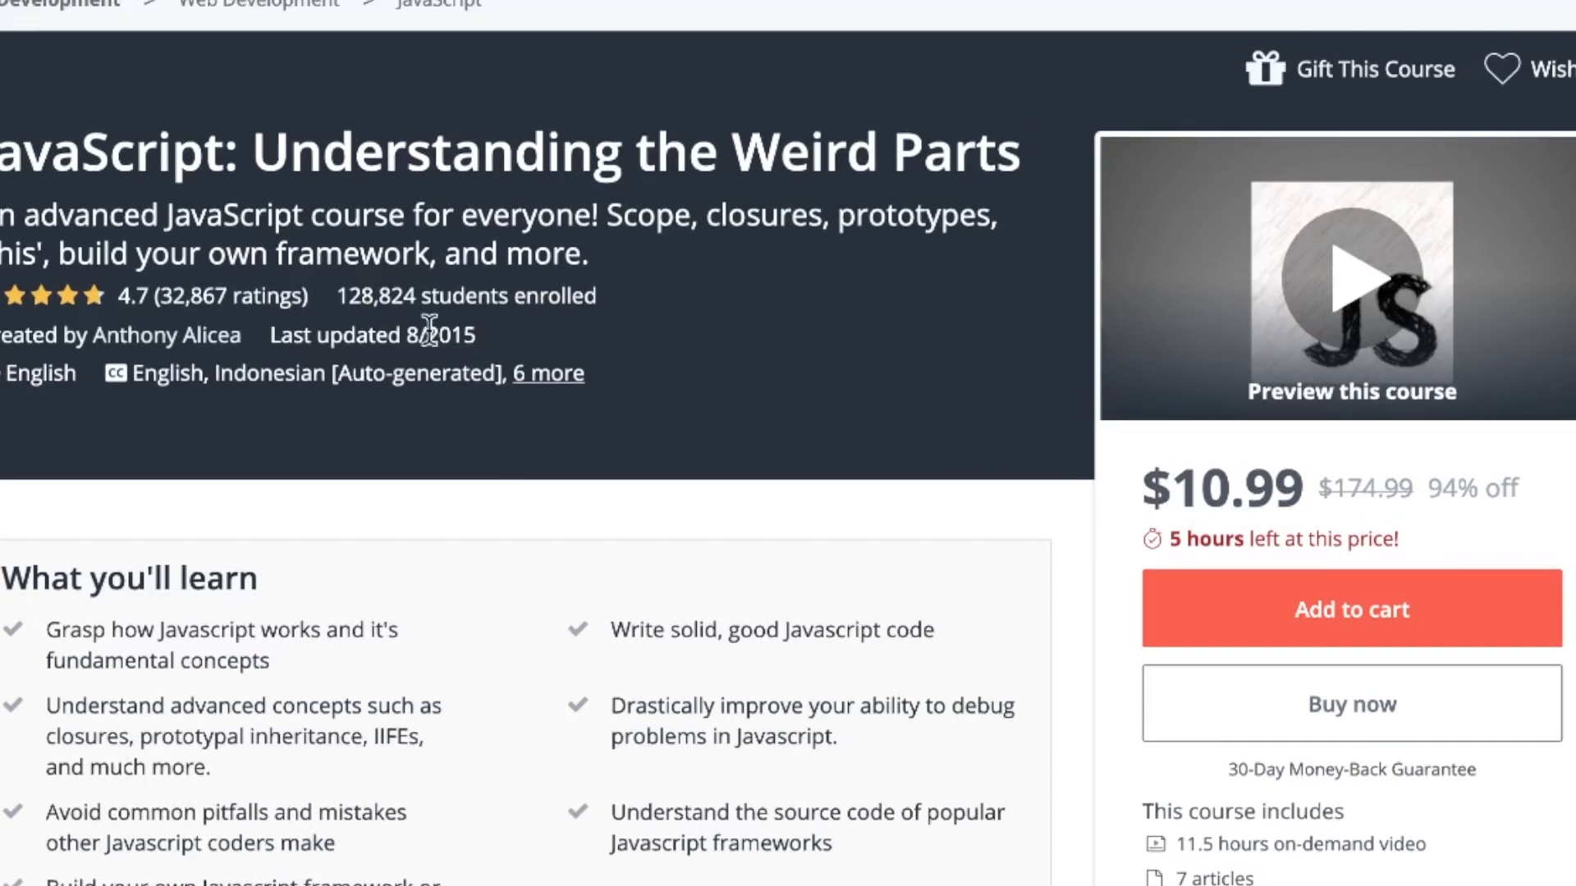
{"action": "mouse_move", "coordinate": [483, 348]}
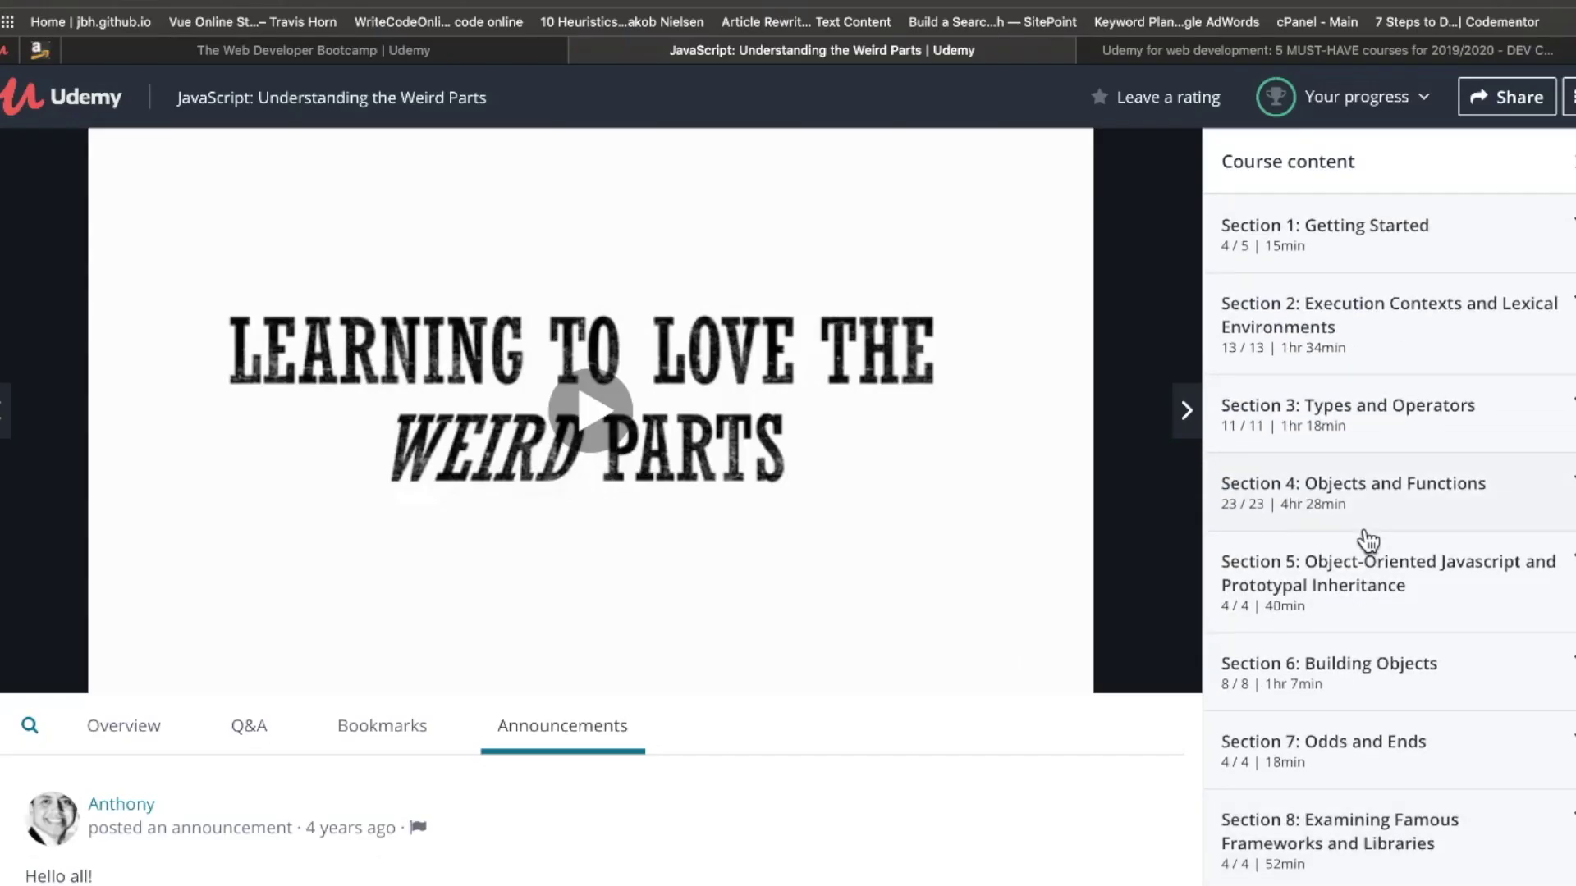
{"action": "mouse_move", "coordinate": [815, 665]}
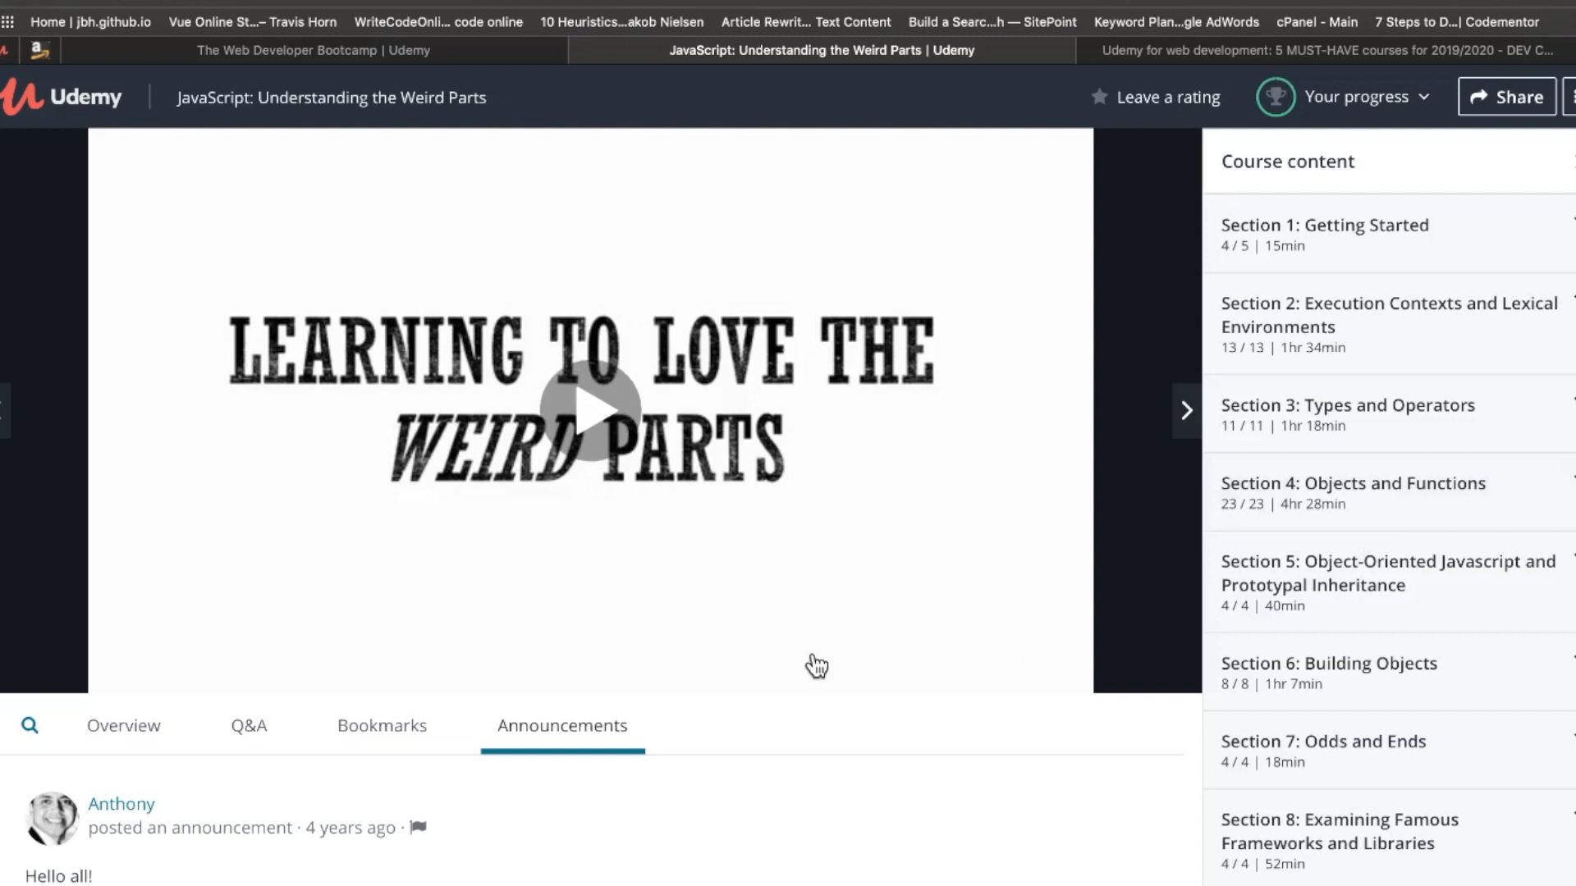
{"action": "mouse_move", "coordinate": [1418, 524]}
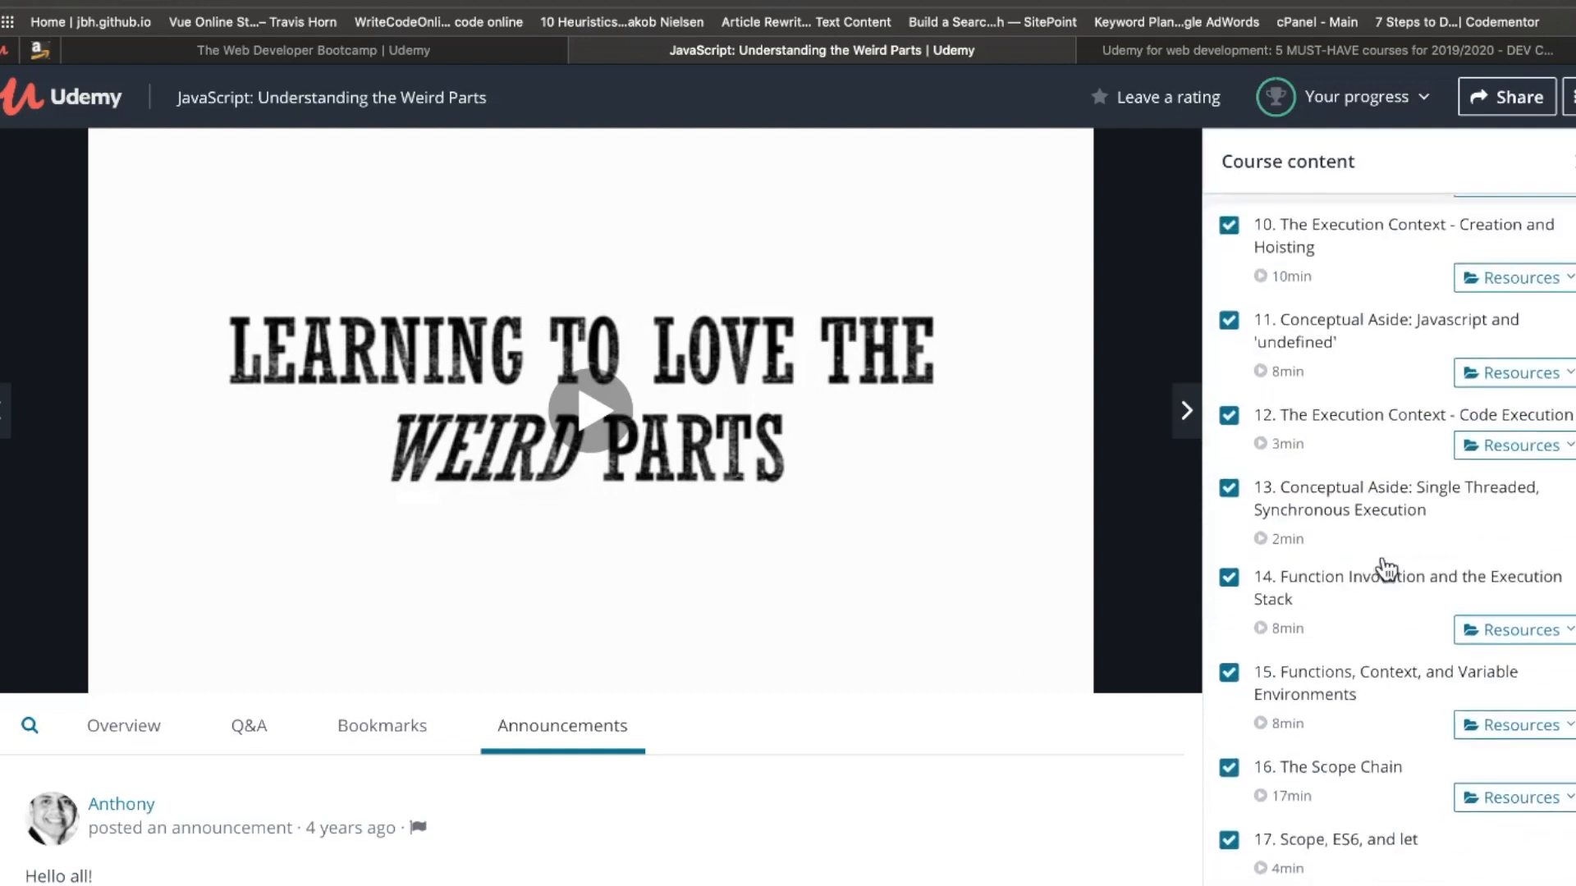
Scroll the Weird Parts player's completed sections, then return to the course landing page
{"action": "scroll", "scroll_direction": "down", "scroll_amount": 3}
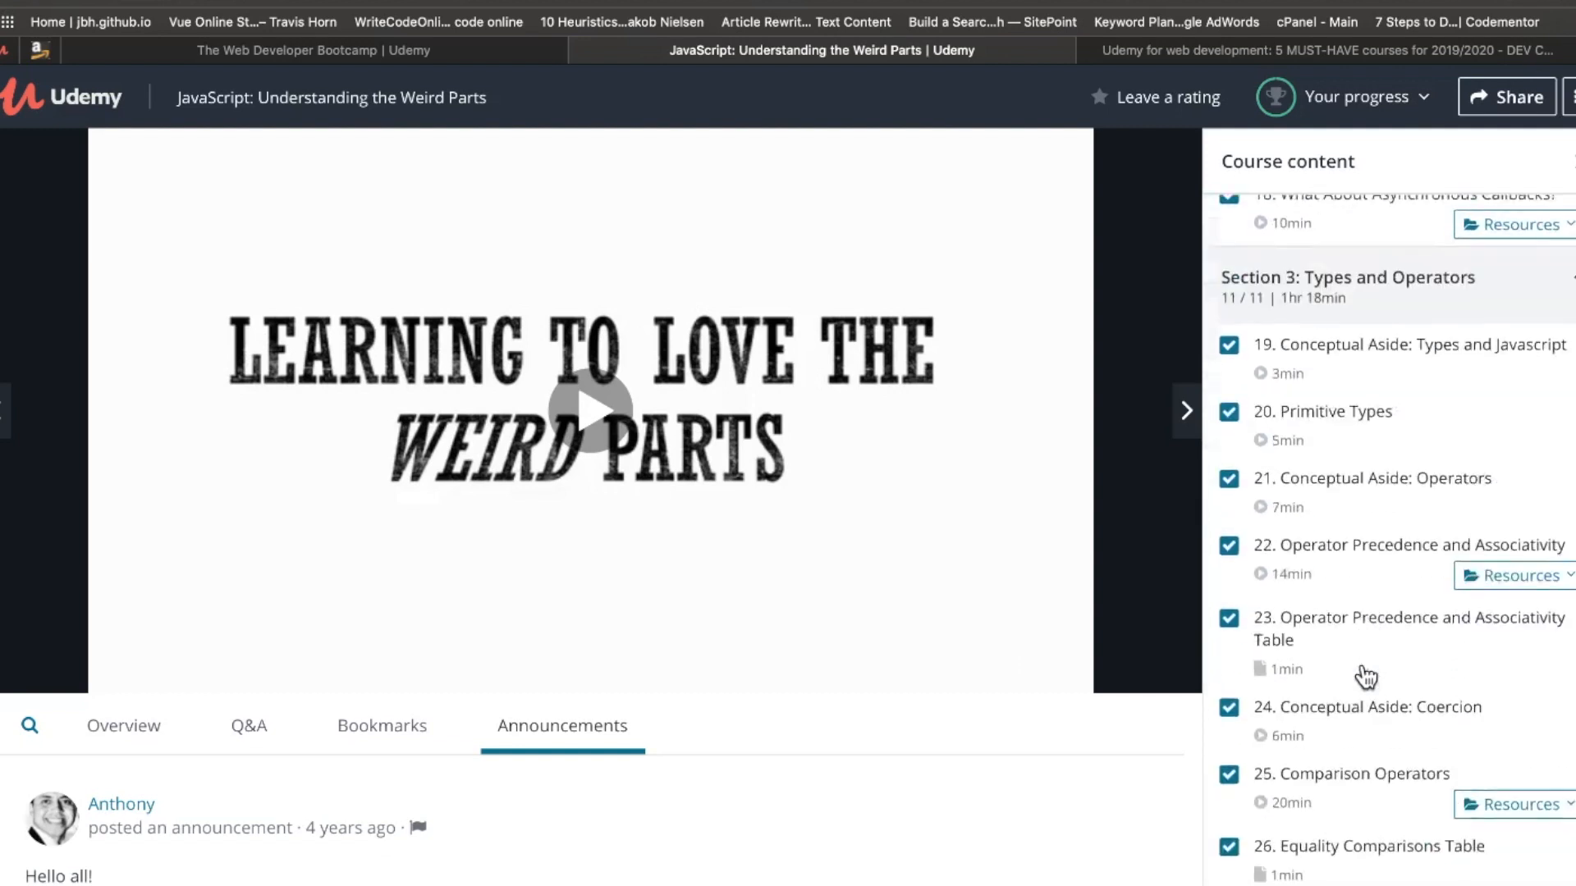
{"action": "scroll", "scroll_direction": "down", "scroll_amount": 3}
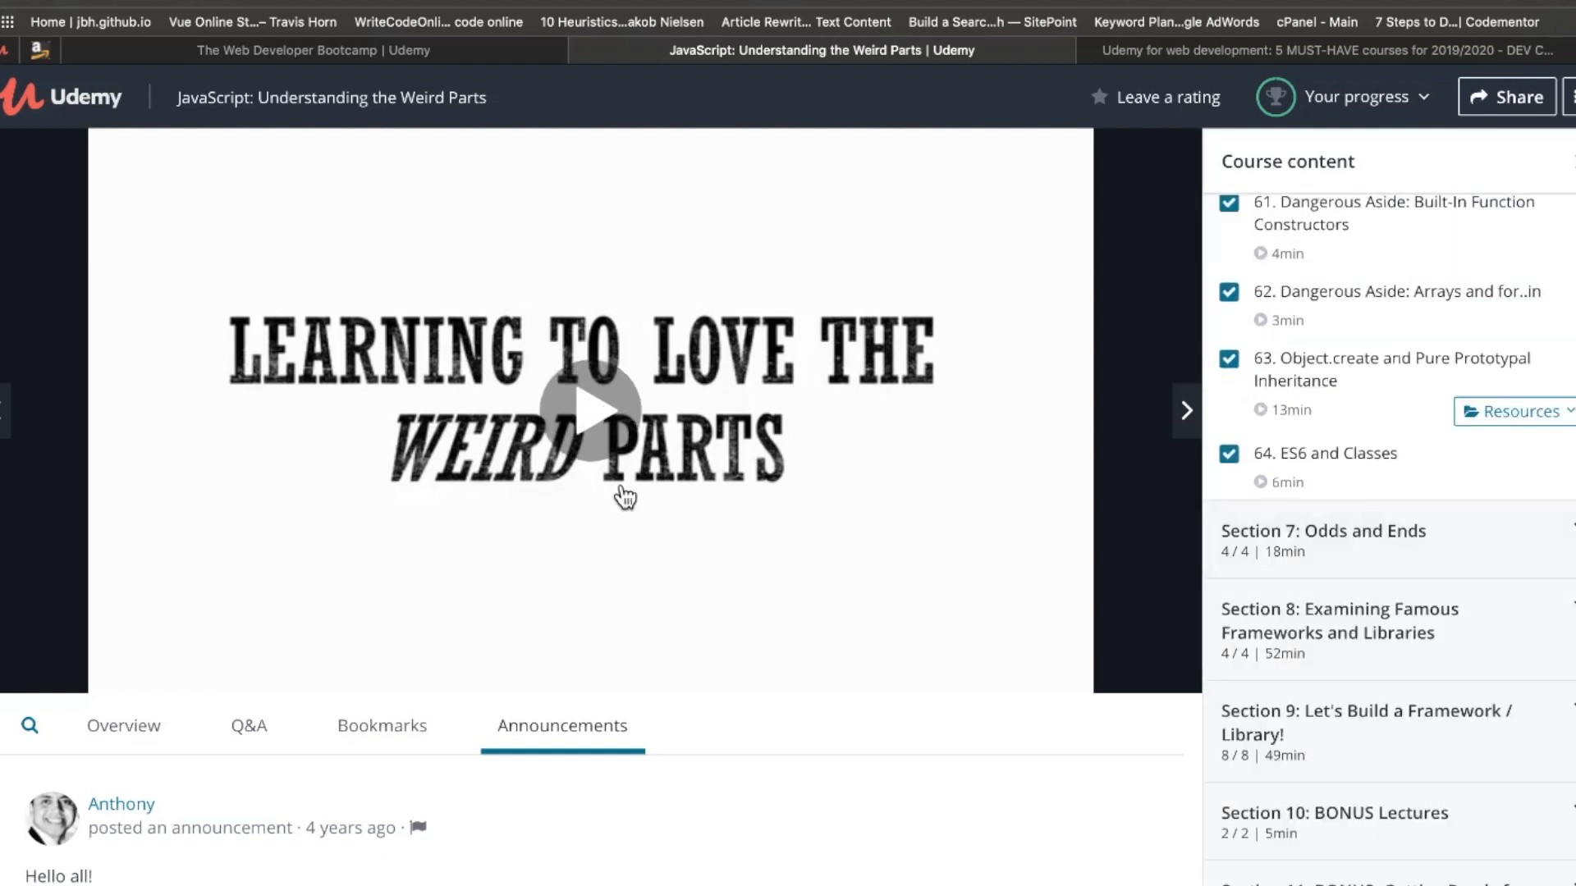
{"action": "mouse_move", "coordinate": [384, 451]}
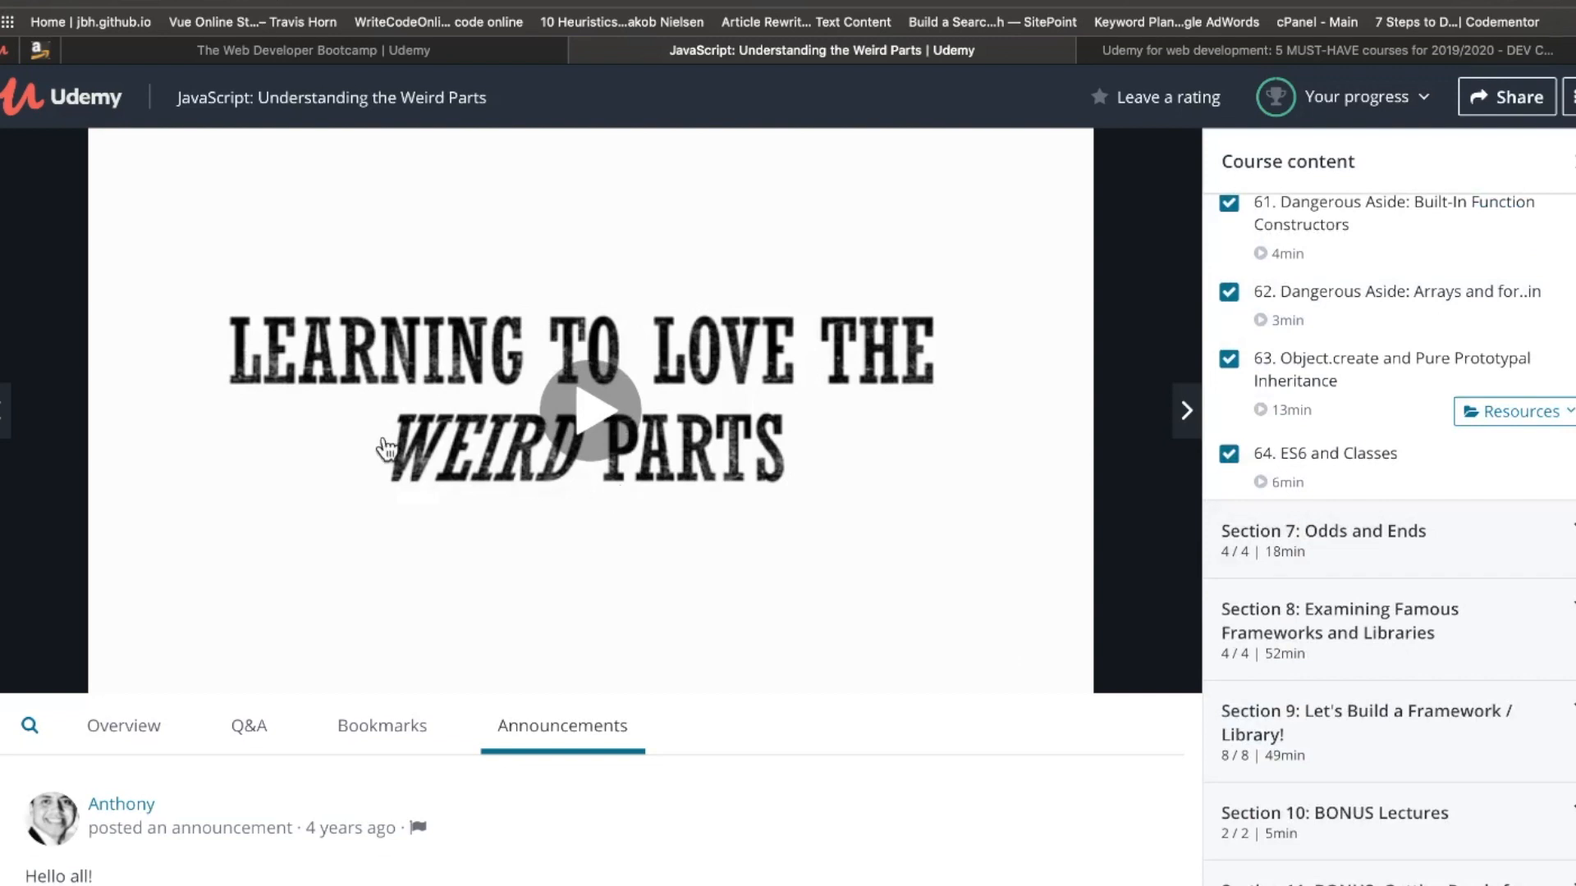
{"action": "left_click", "coordinate": [123, 726]}
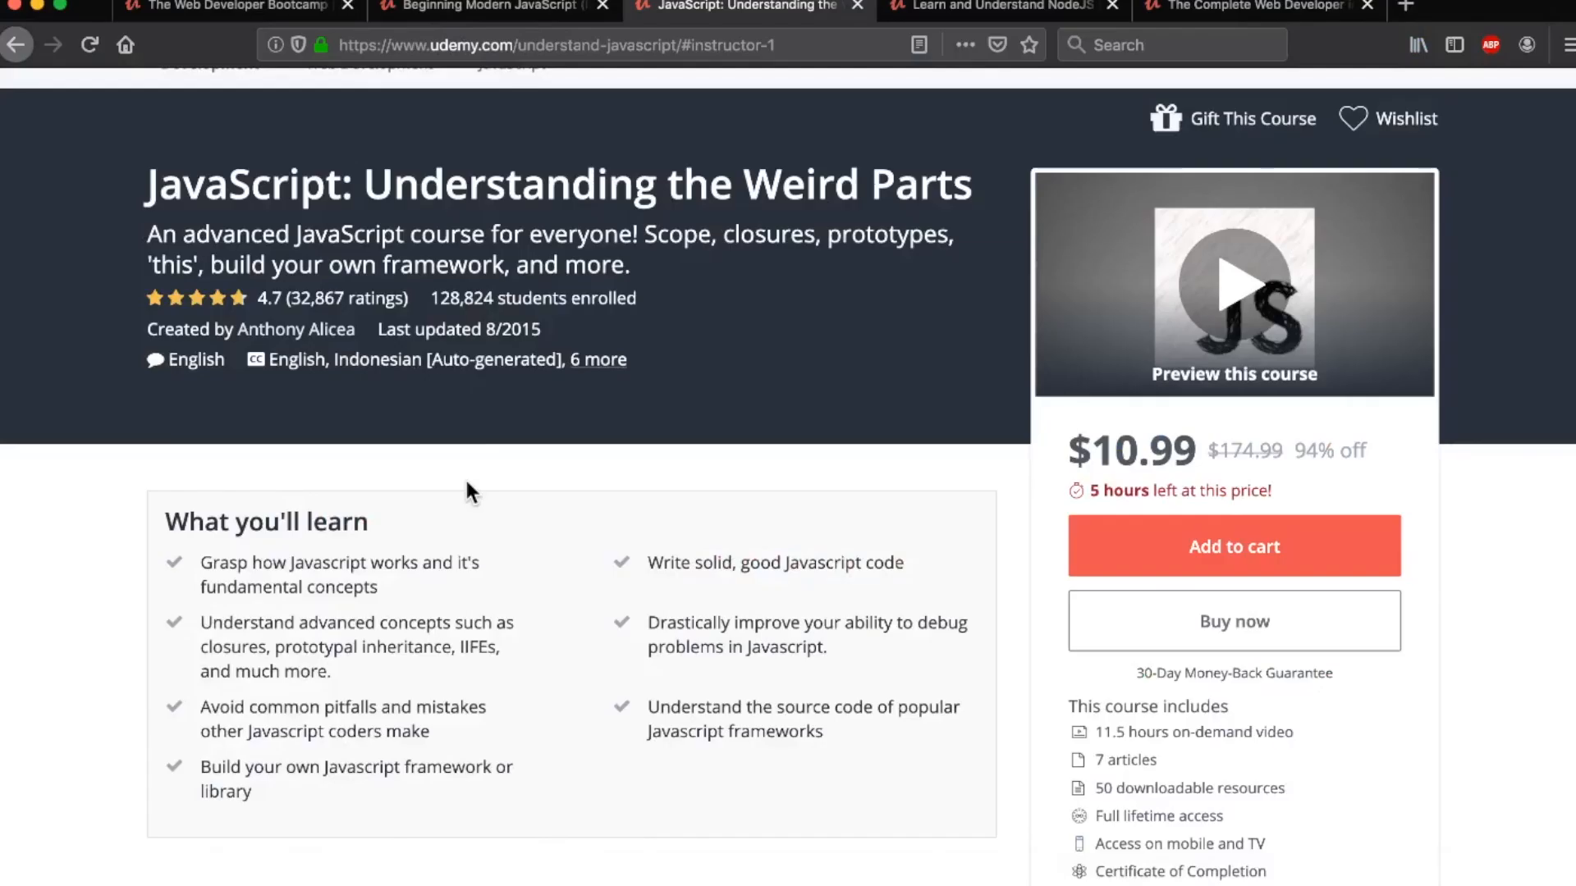
Show the '2 more sections' of the Weird Parts outline, through ECMAScript 6 and Conclusion
{"action": "scroll", "scroll_direction": "down", "scroll_amount": 3}
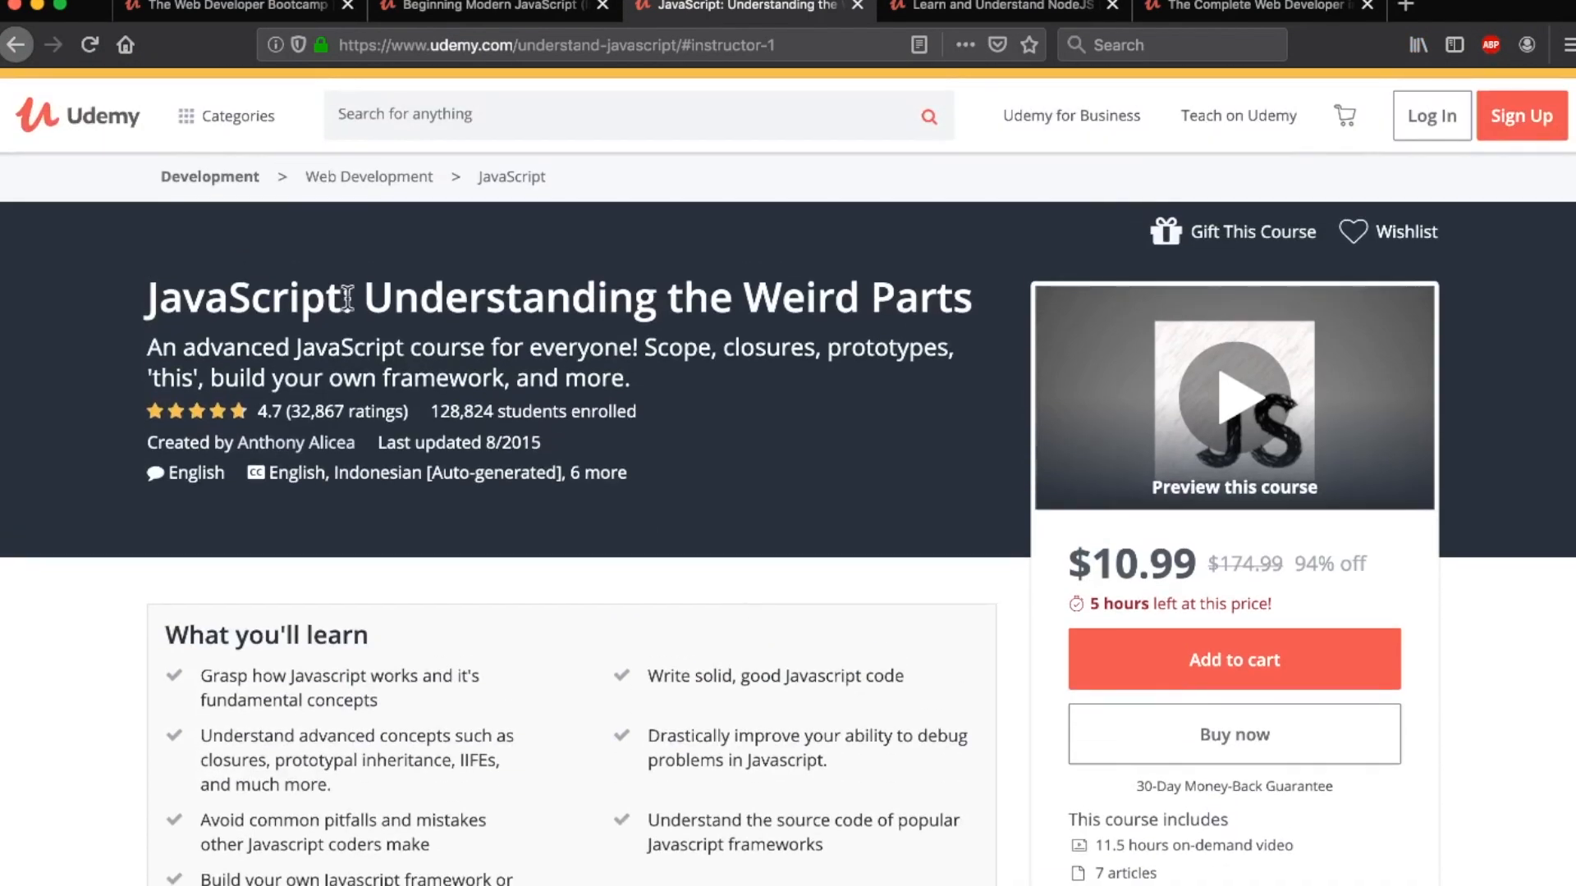
{"action": "scroll", "scroll_direction": "down", "scroll_amount": 3}
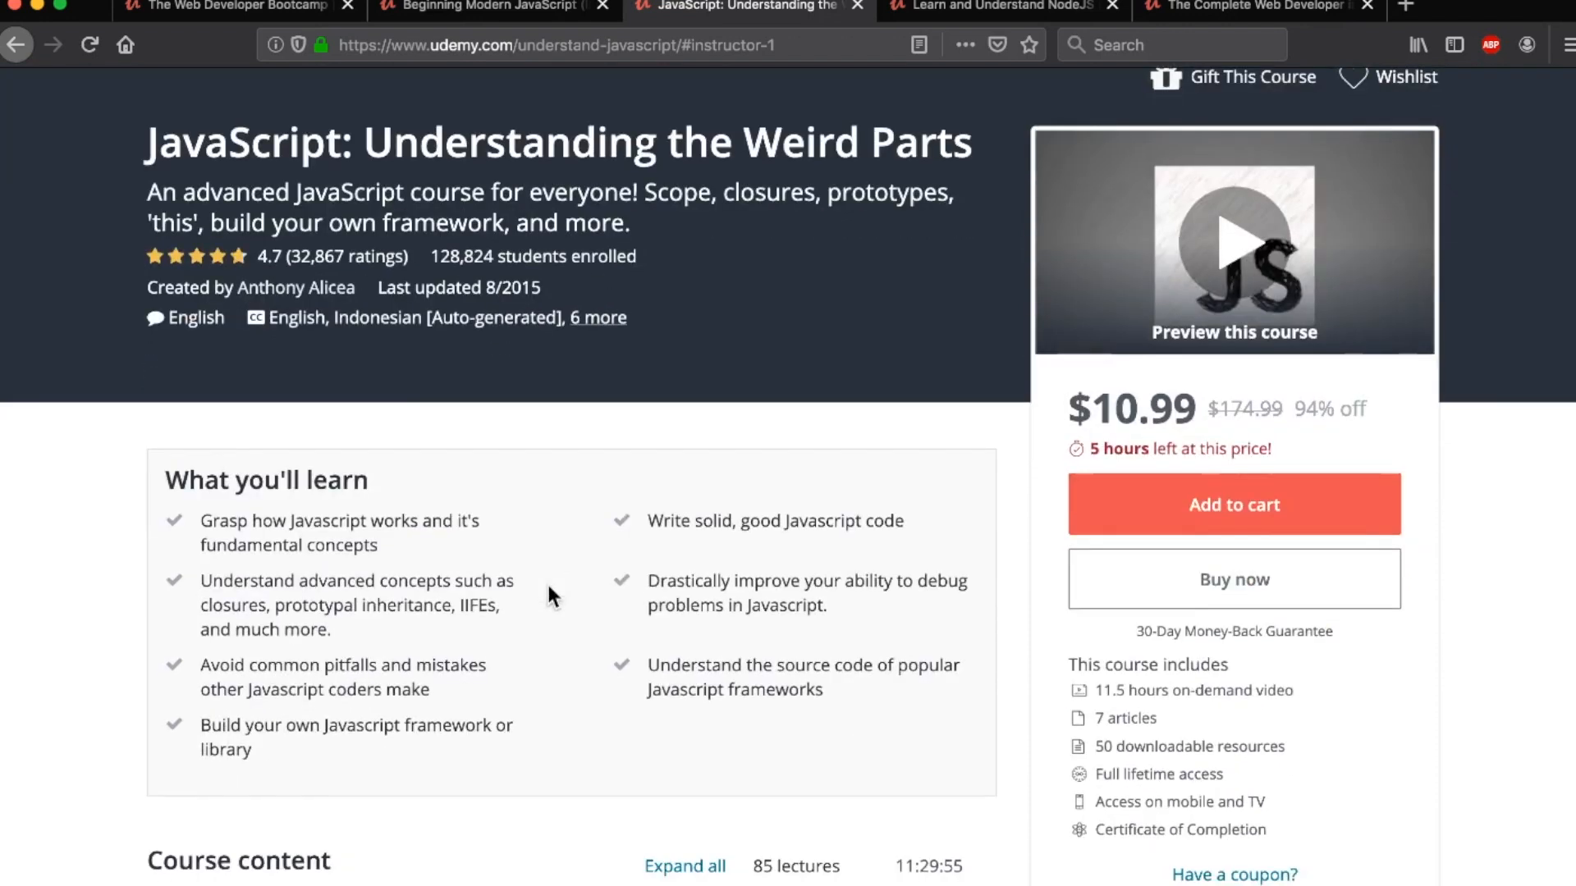
{"action": "scroll", "scroll_direction": "down", "scroll_amount": 3}
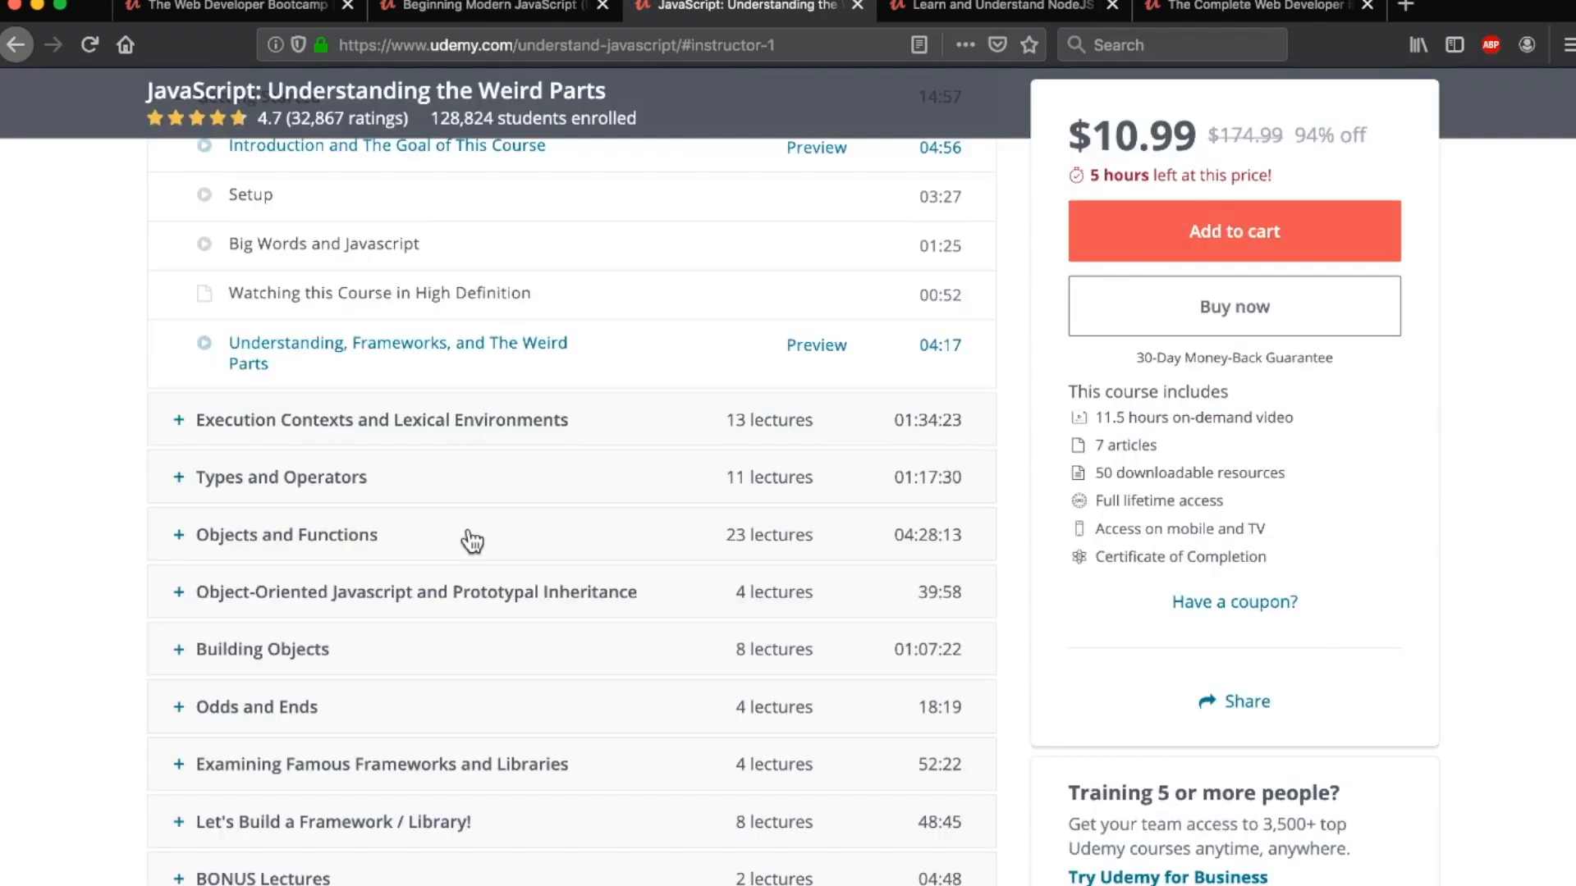
{"action": "scroll", "scroll_direction": "up", "scroll_amount": 3}
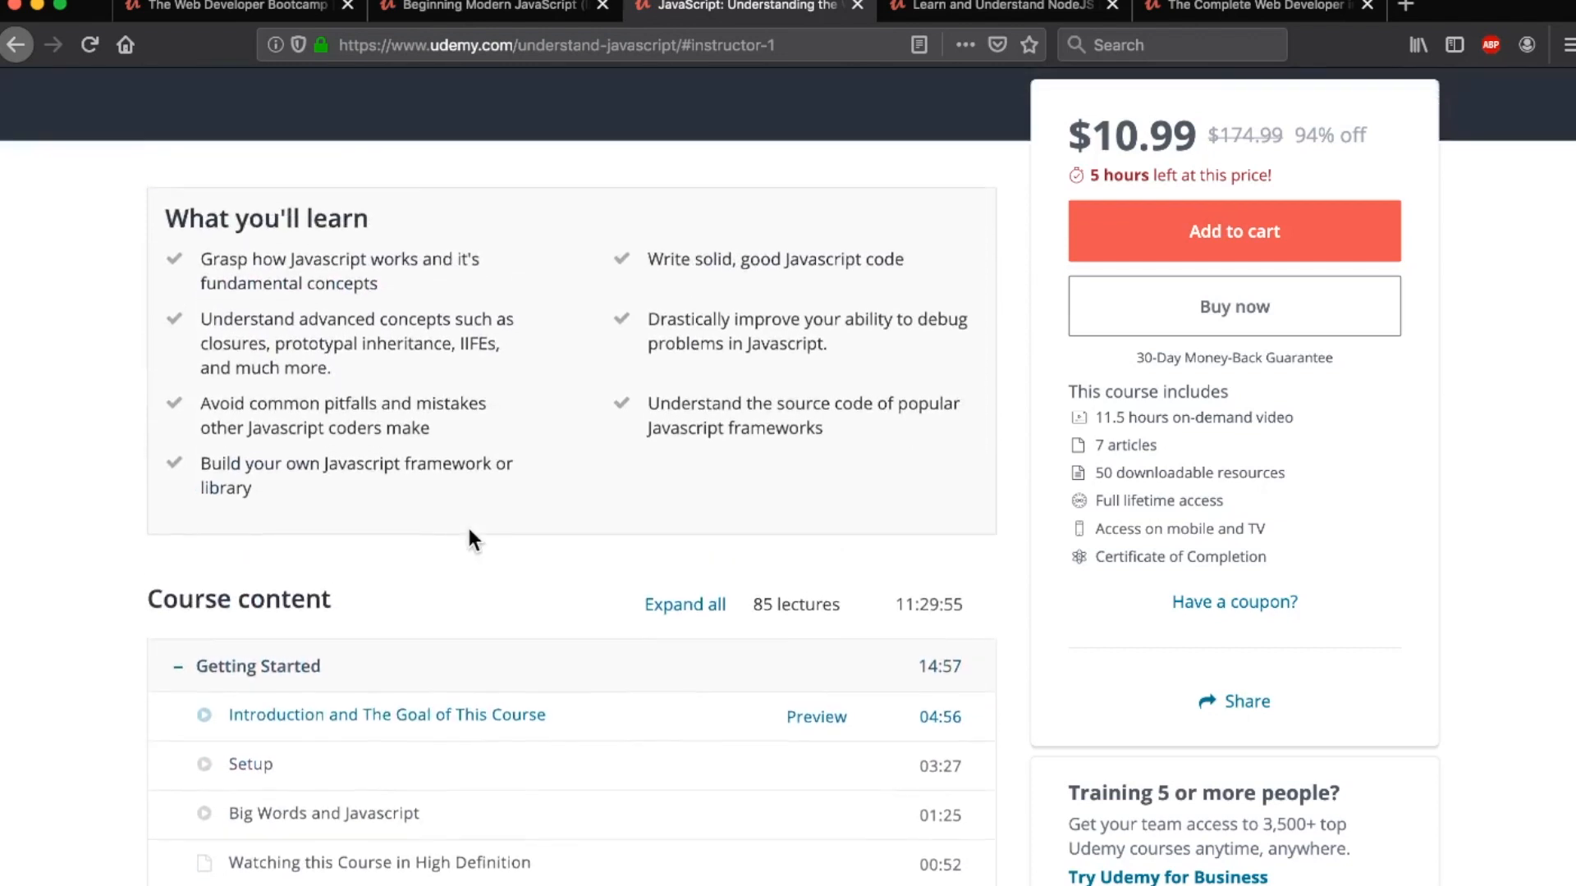
{"action": "scroll", "scroll_direction": "up", "scroll_amount": 3}
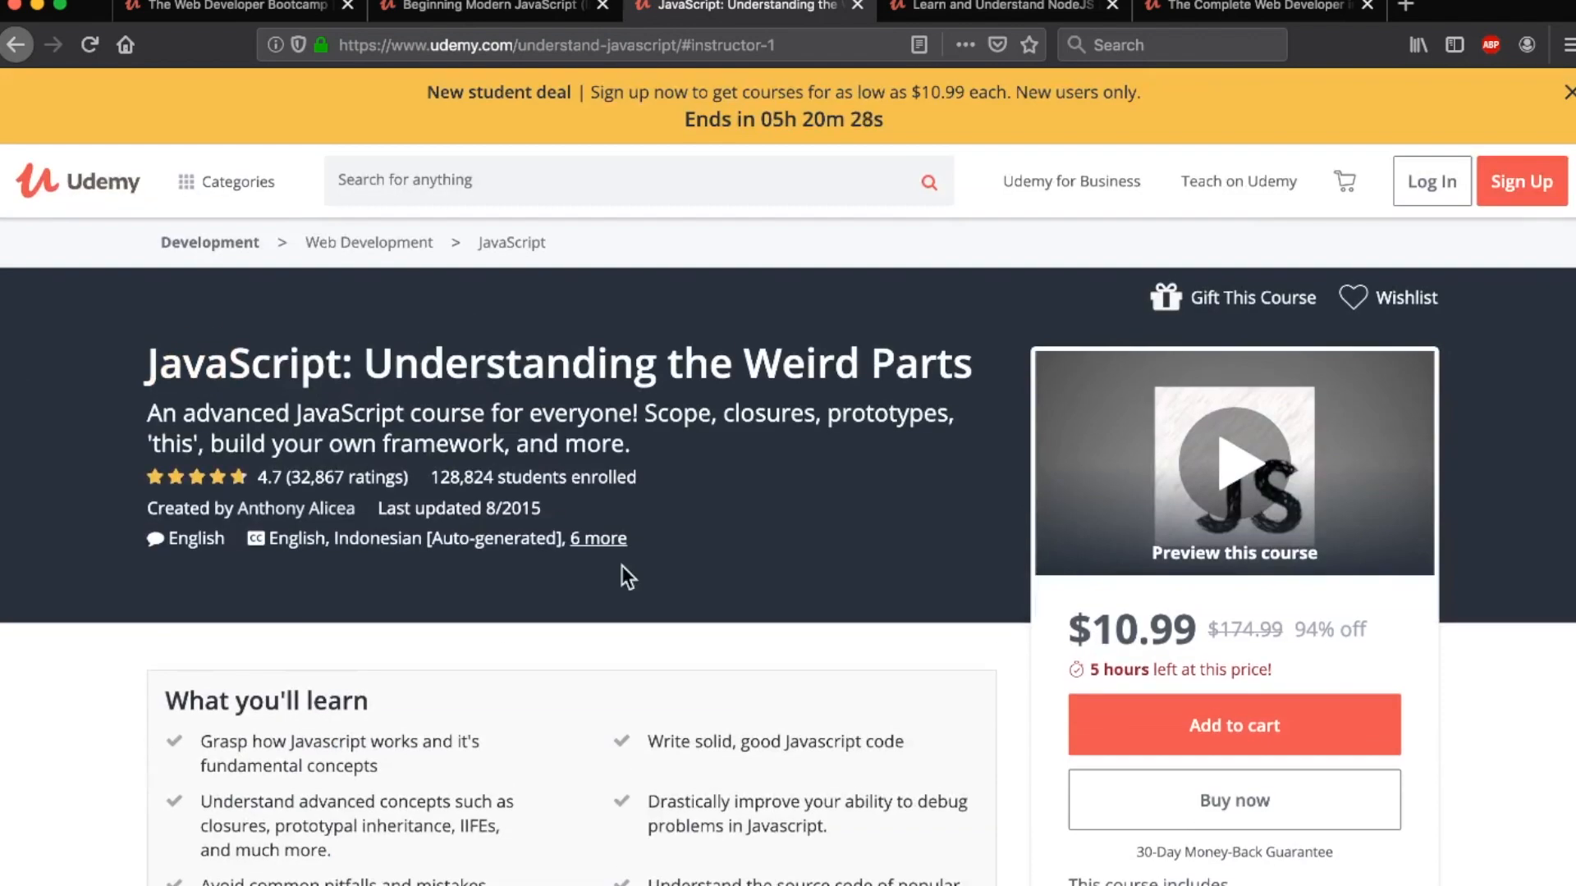
{"action": "mouse_move", "coordinate": [538, 691]}
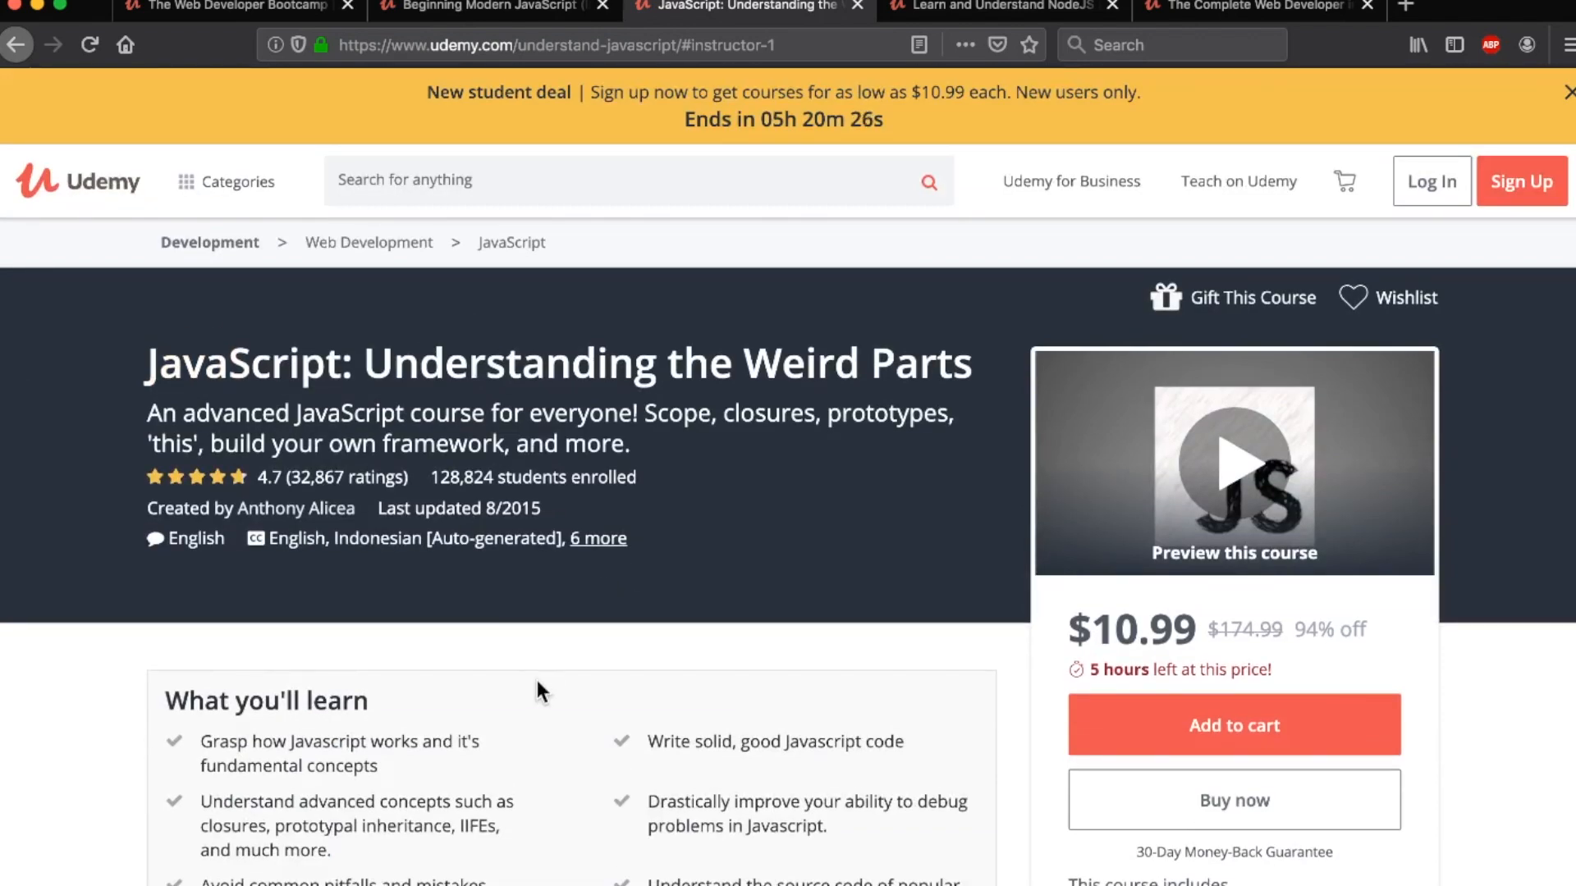
{"action": "scroll", "scroll_direction": "down", "scroll_amount": 3}
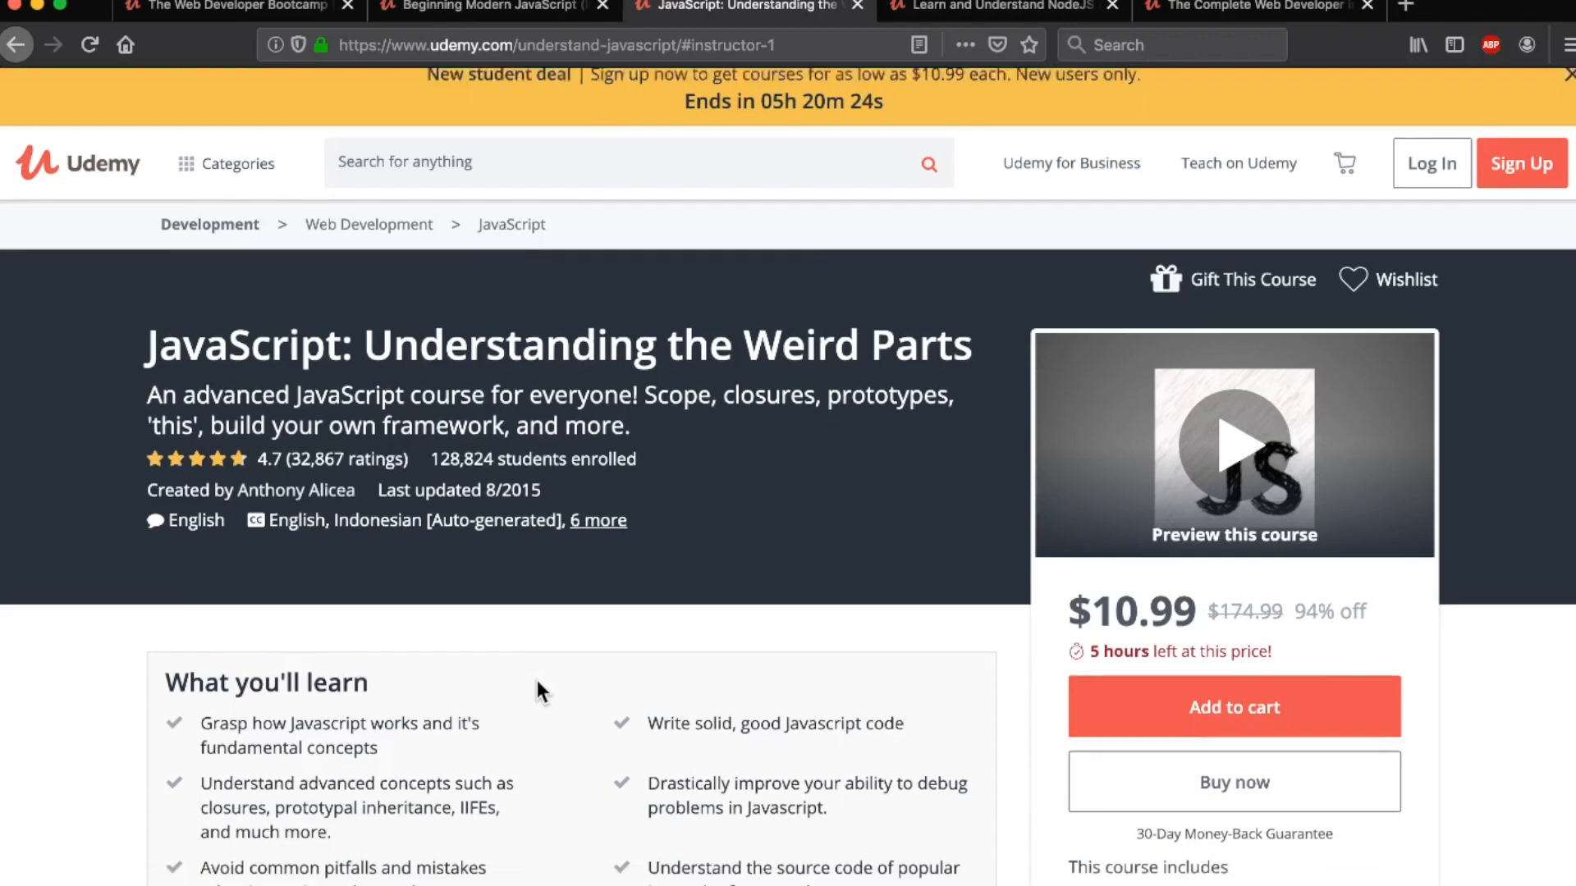
{"action": "scroll", "scroll_direction": "down", "scroll_amount": 3}
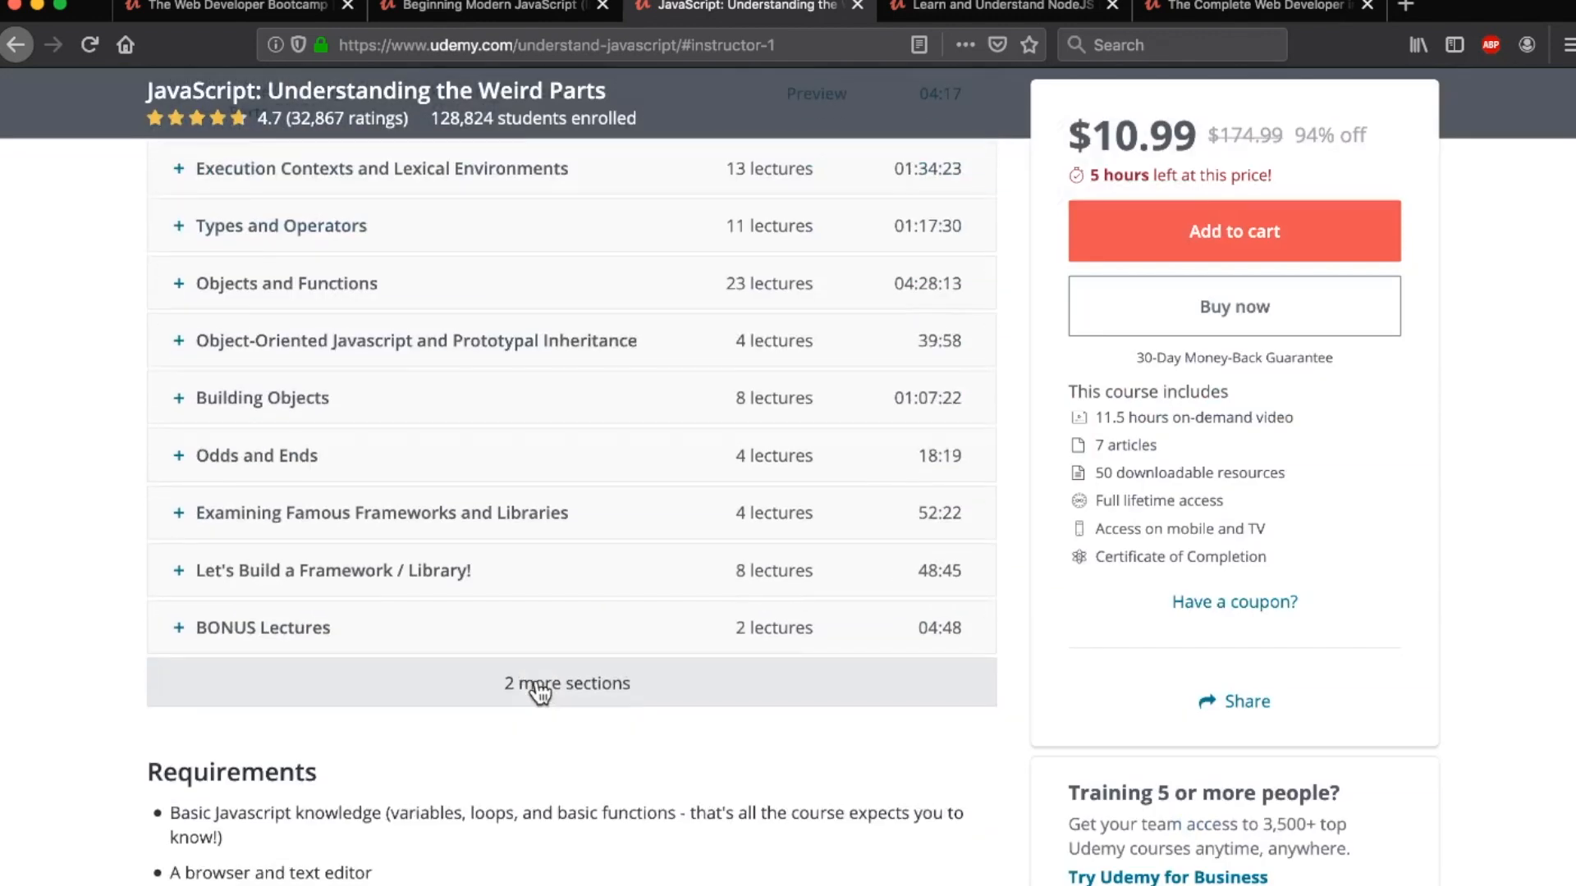
{"action": "left_click", "coordinate": [567, 684]}
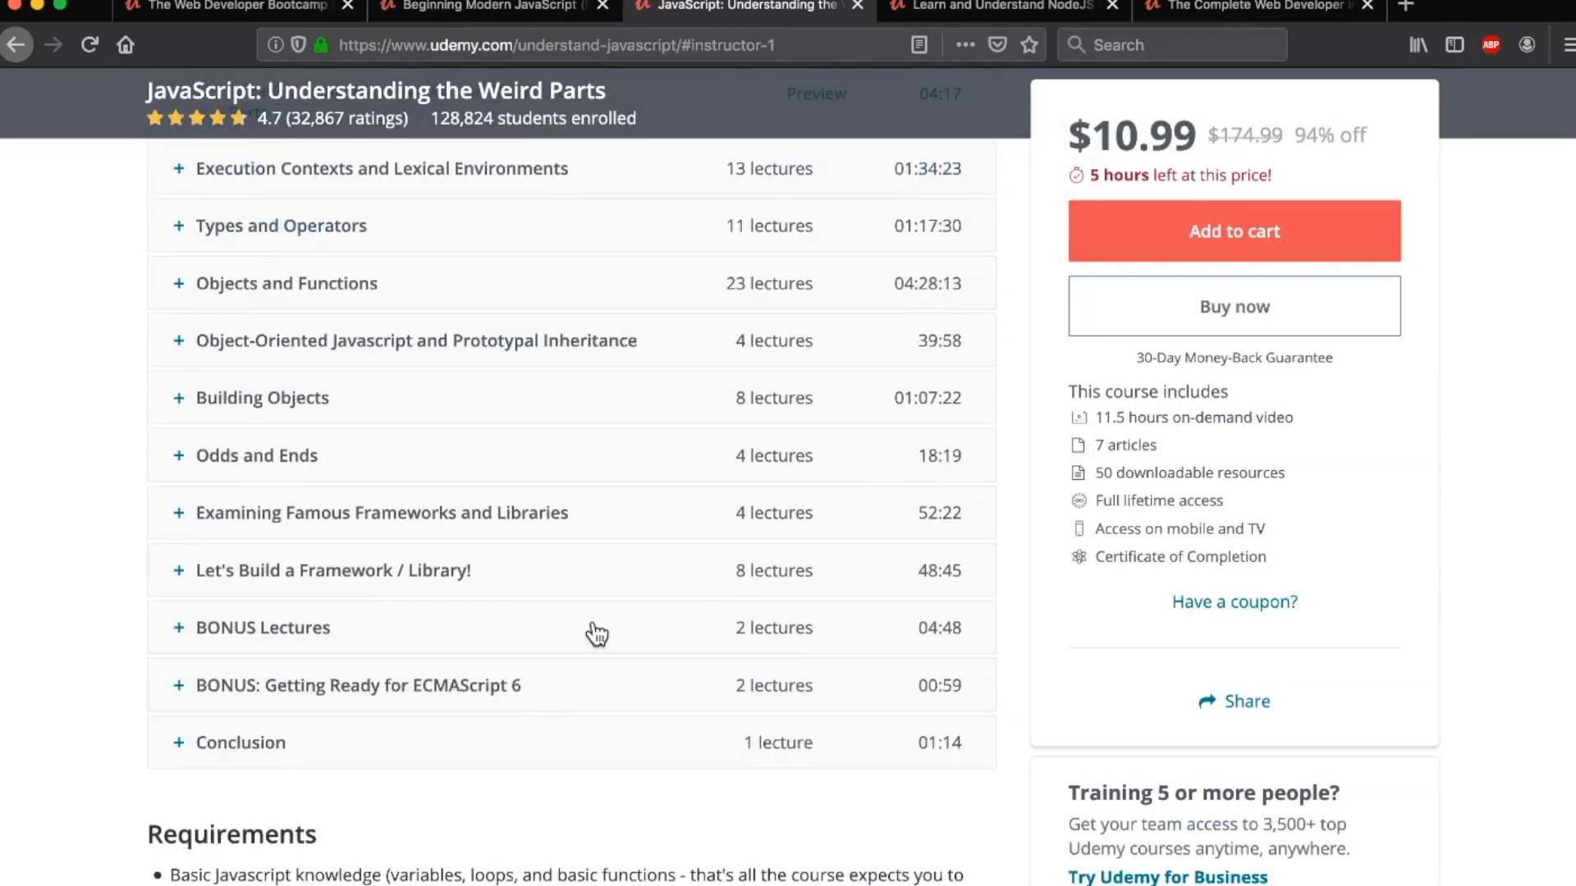
{"action": "left_click", "coordinate": [492, 7]}
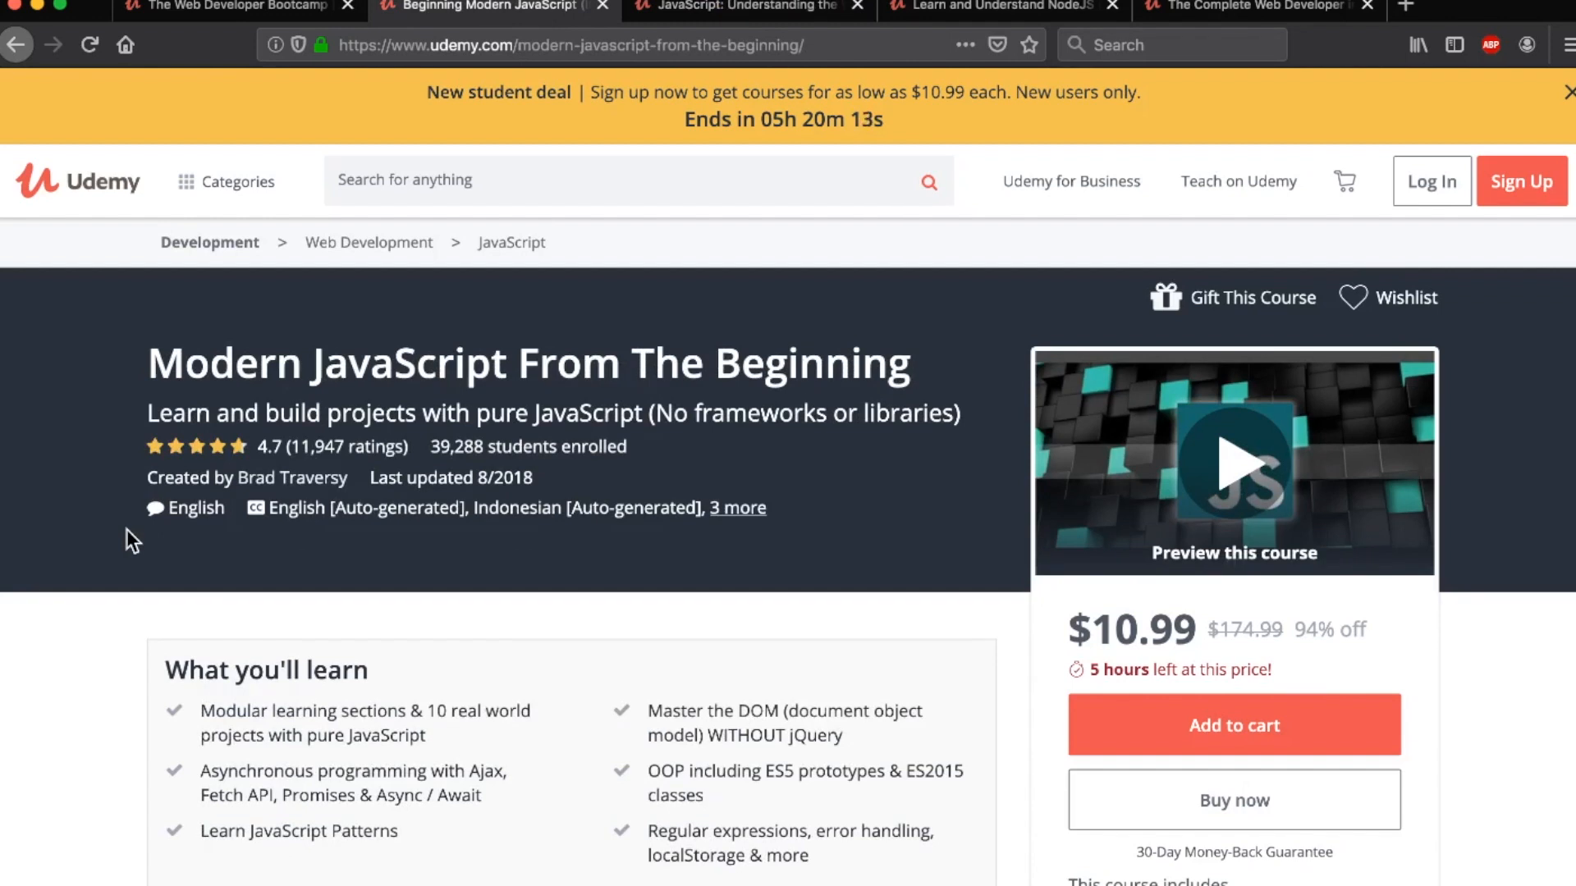
{"action": "scroll", "scroll_direction": "down", "scroll_amount": 3}
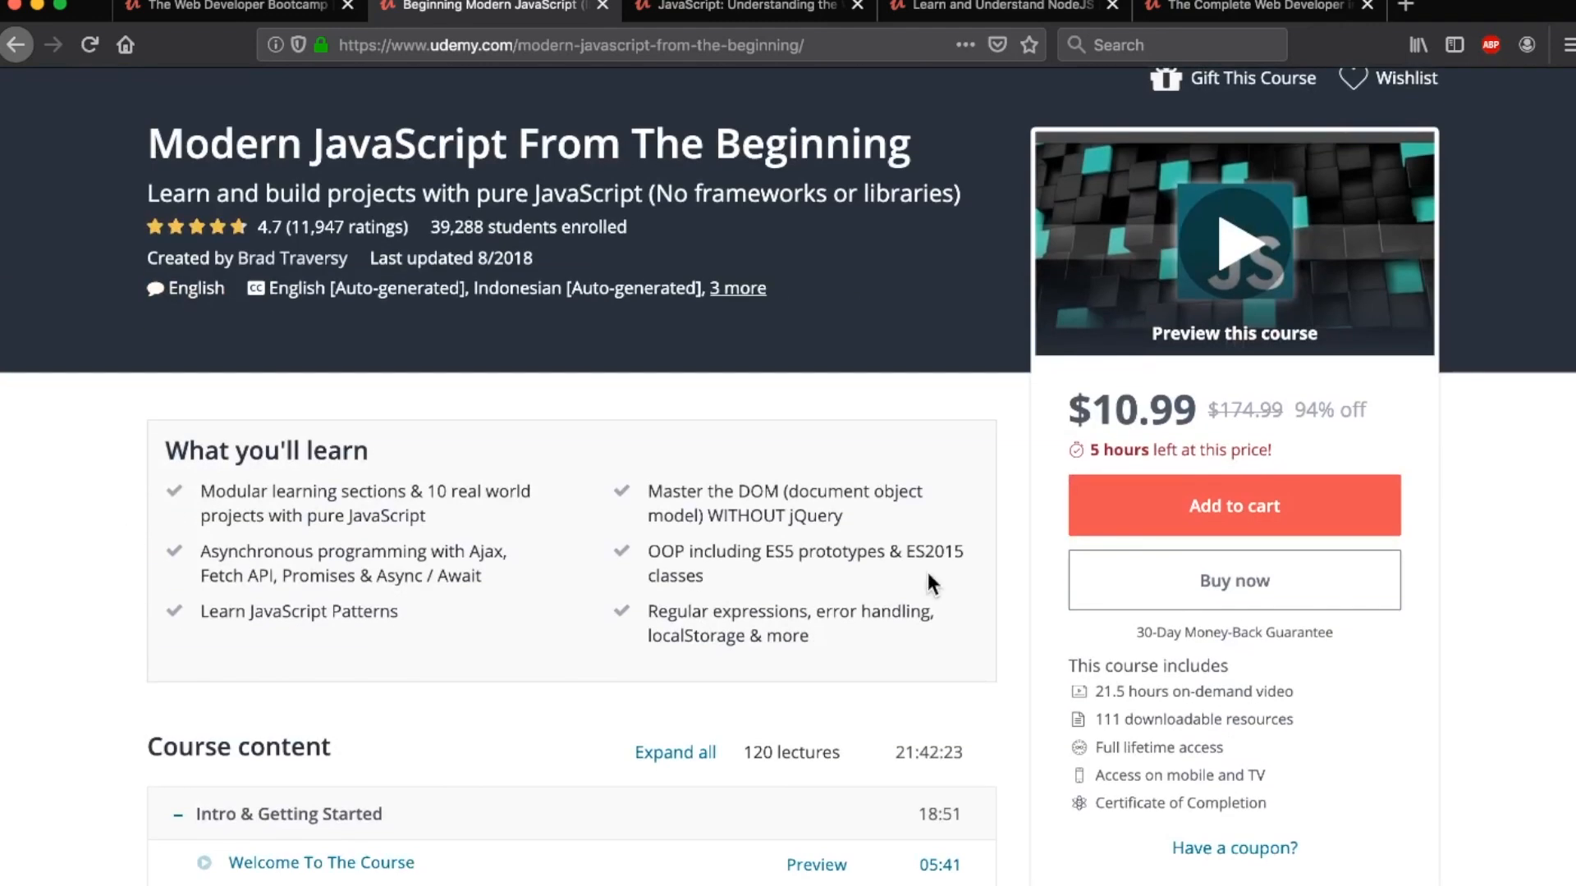
{"action": "scroll", "scroll_direction": "down", "scroll_amount": 3}
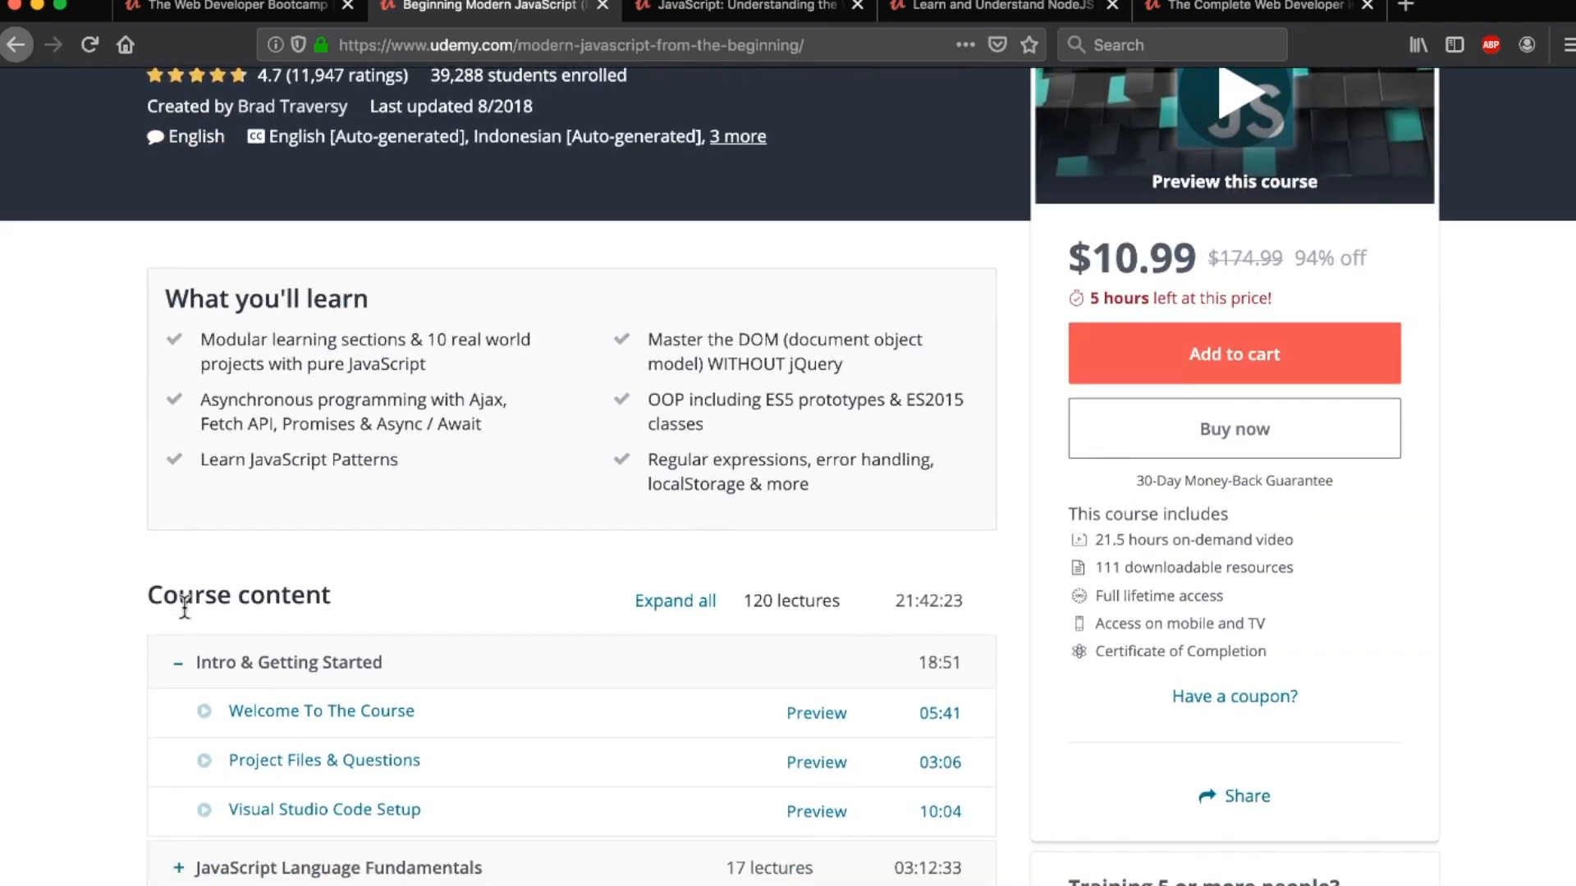
{"action": "scroll", "scroll_direction": "down", "scroll_amount": 3}
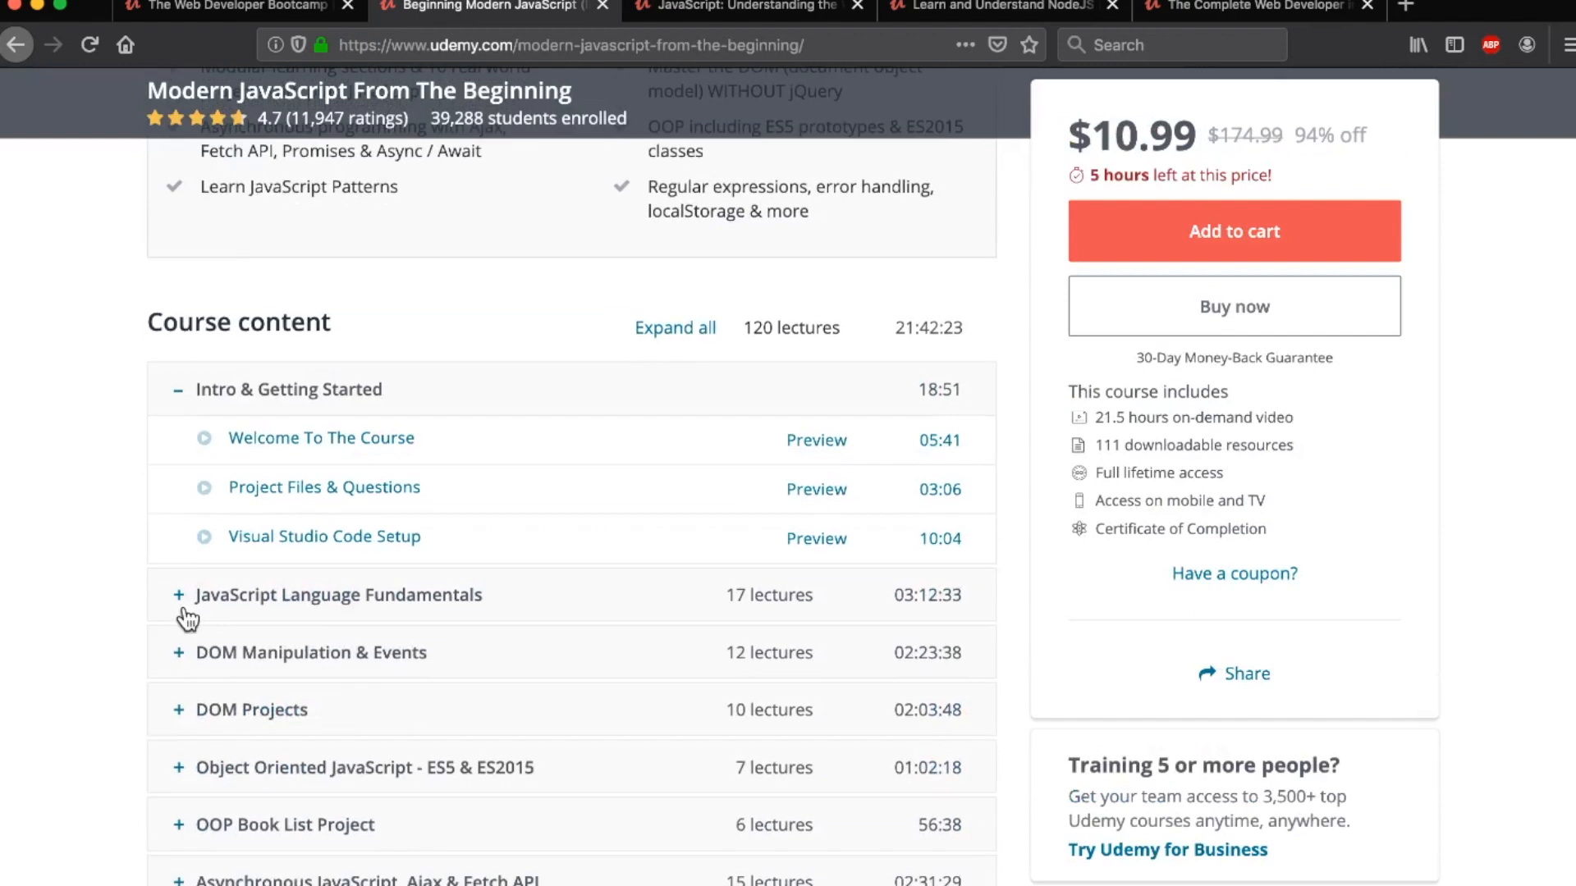
{"action": "scroll", "scroll_direction": "down", "scroll_amount": 3}
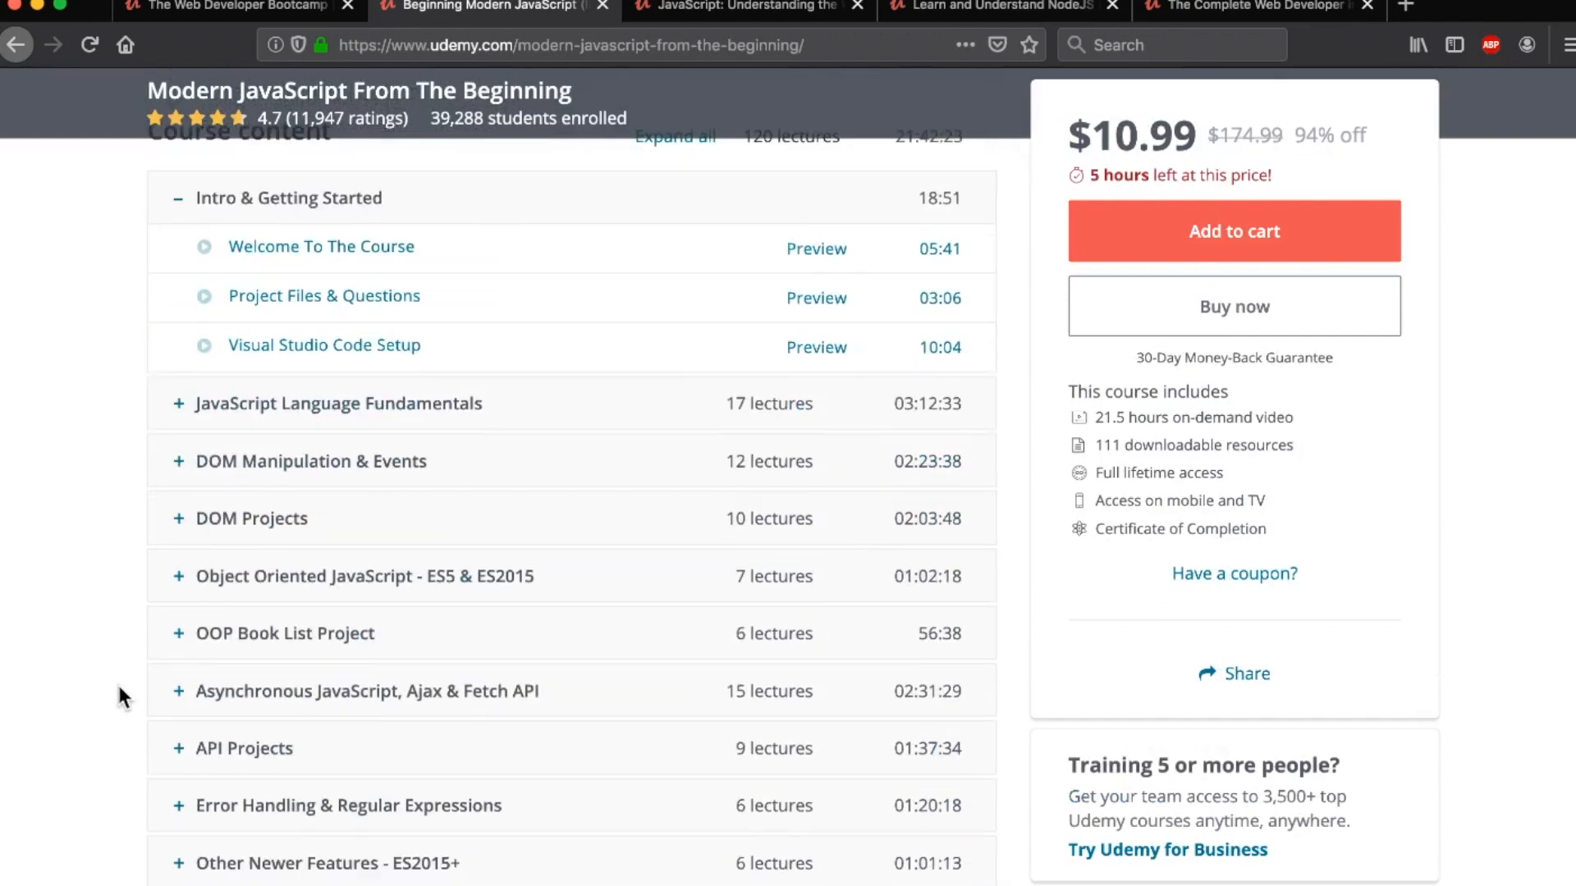
{"action": "scroll", "scroll_direction": "down", "scroll_amount": 3}
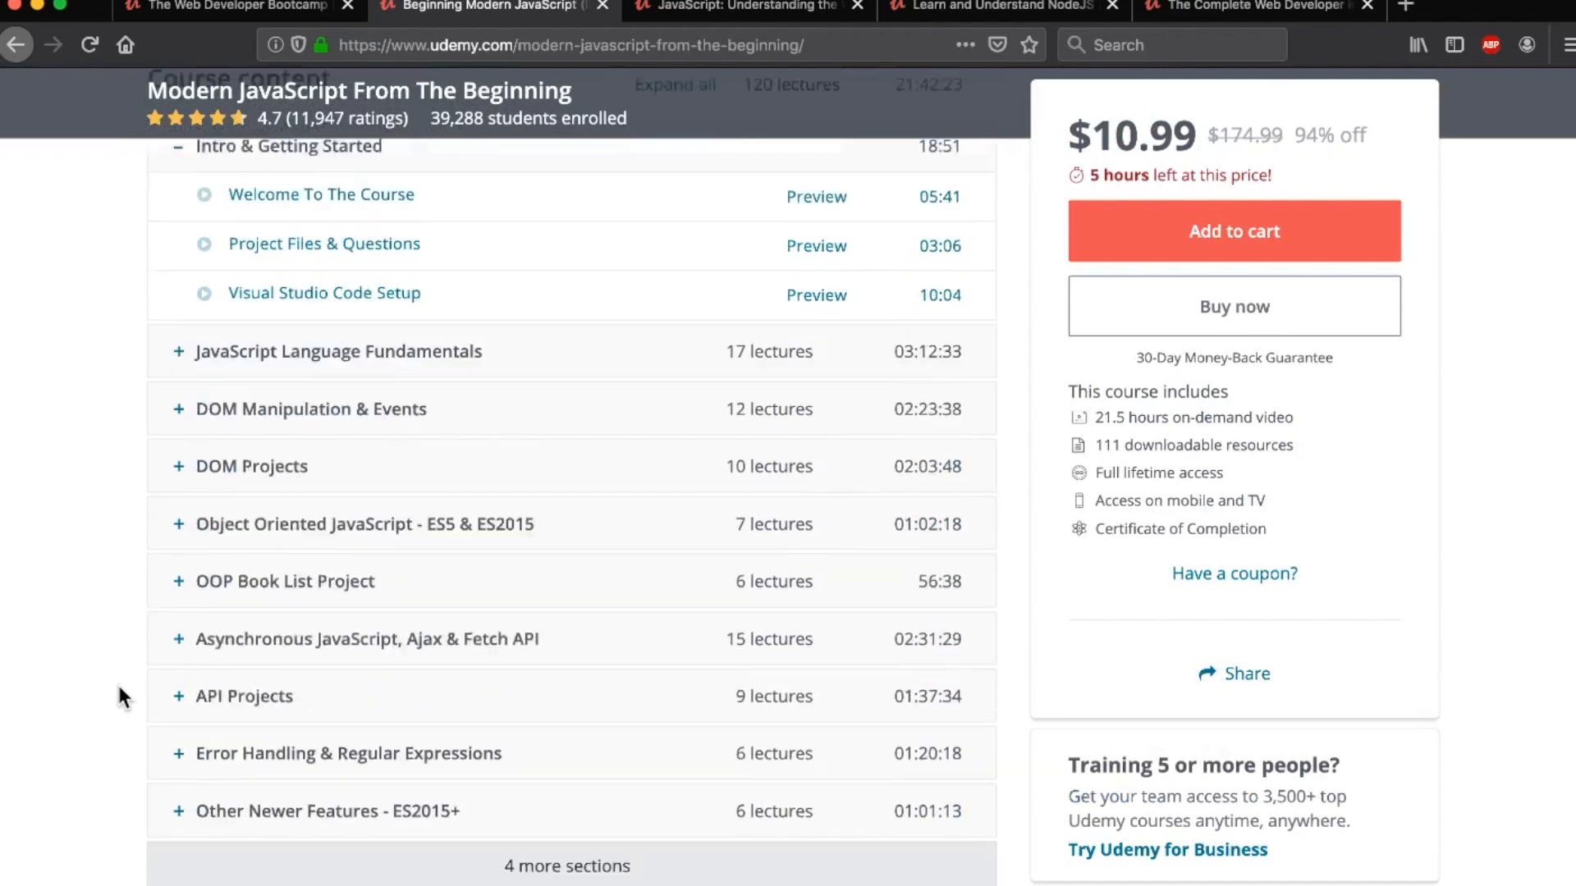
{"action": "scroll", "scroll_direction": "up", "scroll_amount": 3}
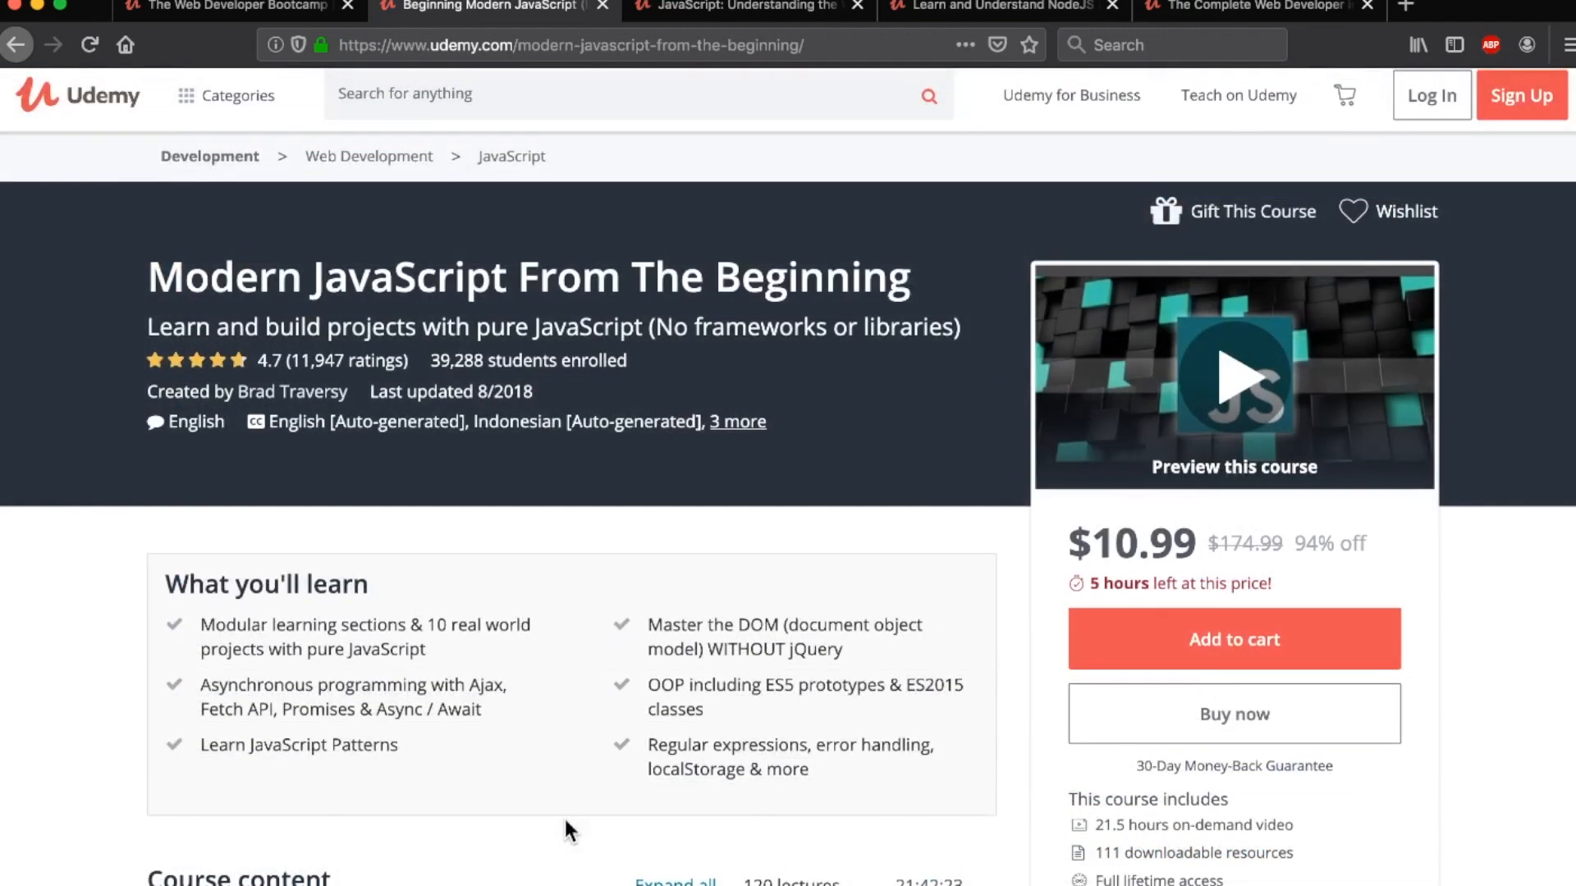
{"action": "mouse_move", "coordinate": [527, 846]}
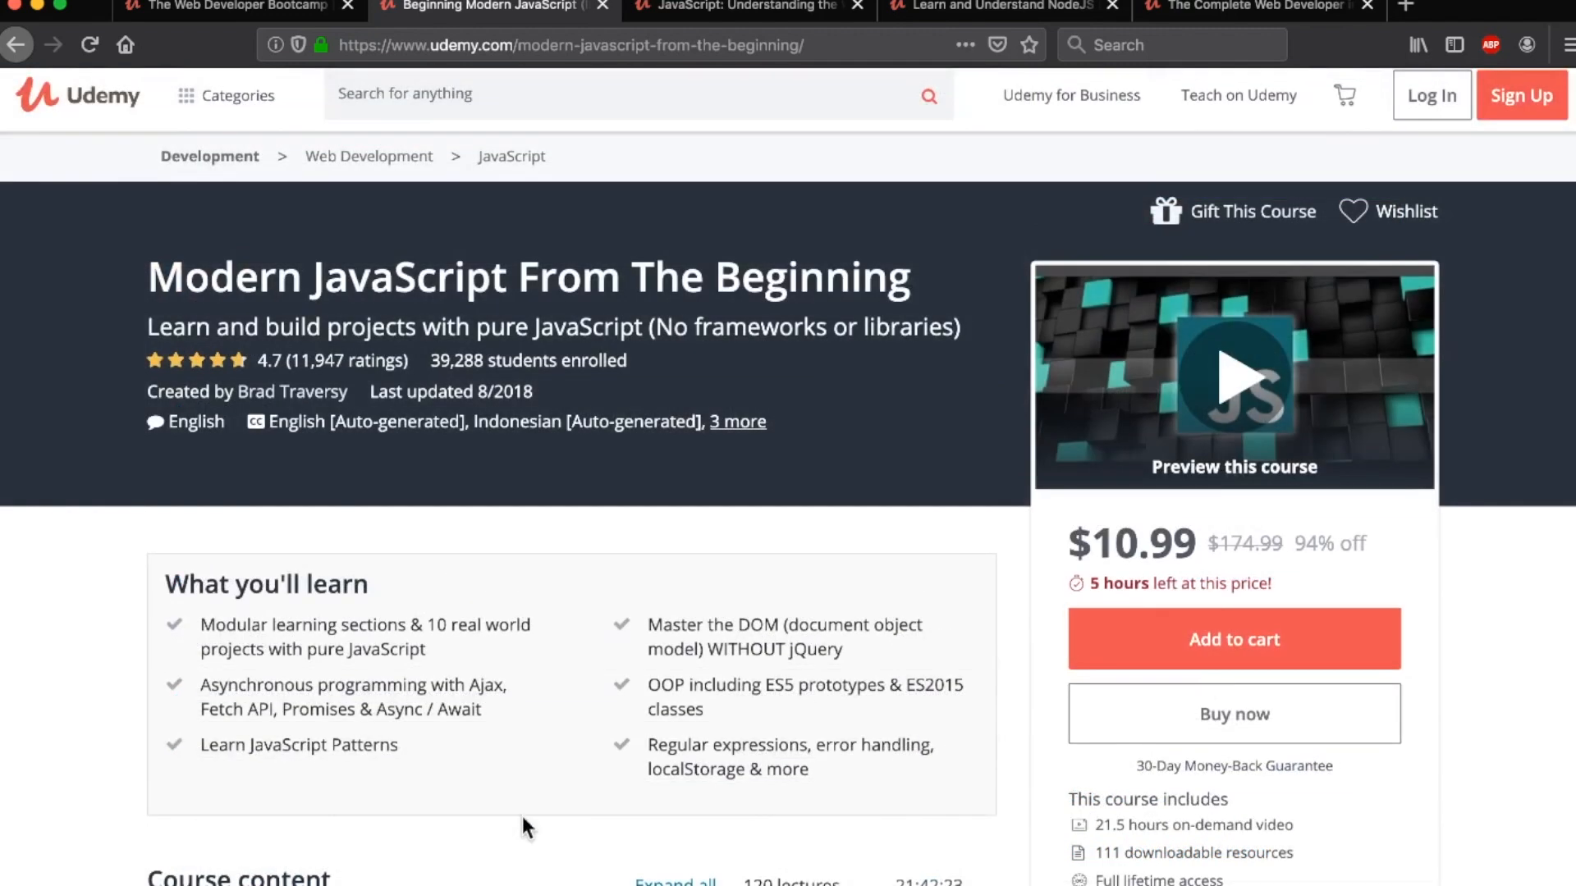
{"action": "scroll", "scroll_direction": "down", "scroll_amount": 3}
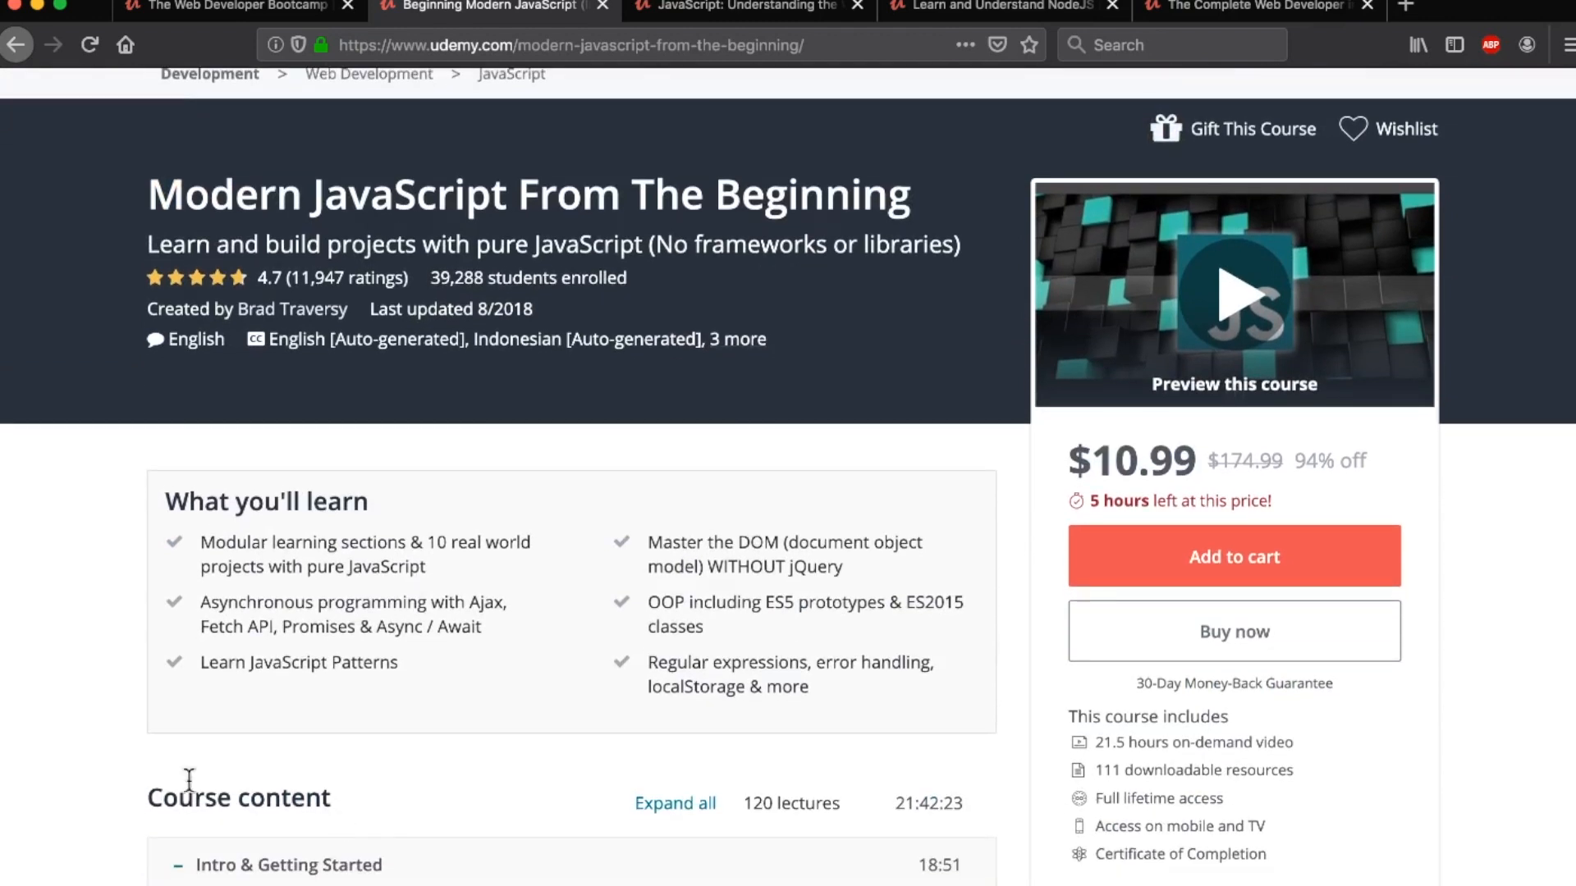
{"action": "scroll", "scroll_direction": "down", "scroll_amount": 3}
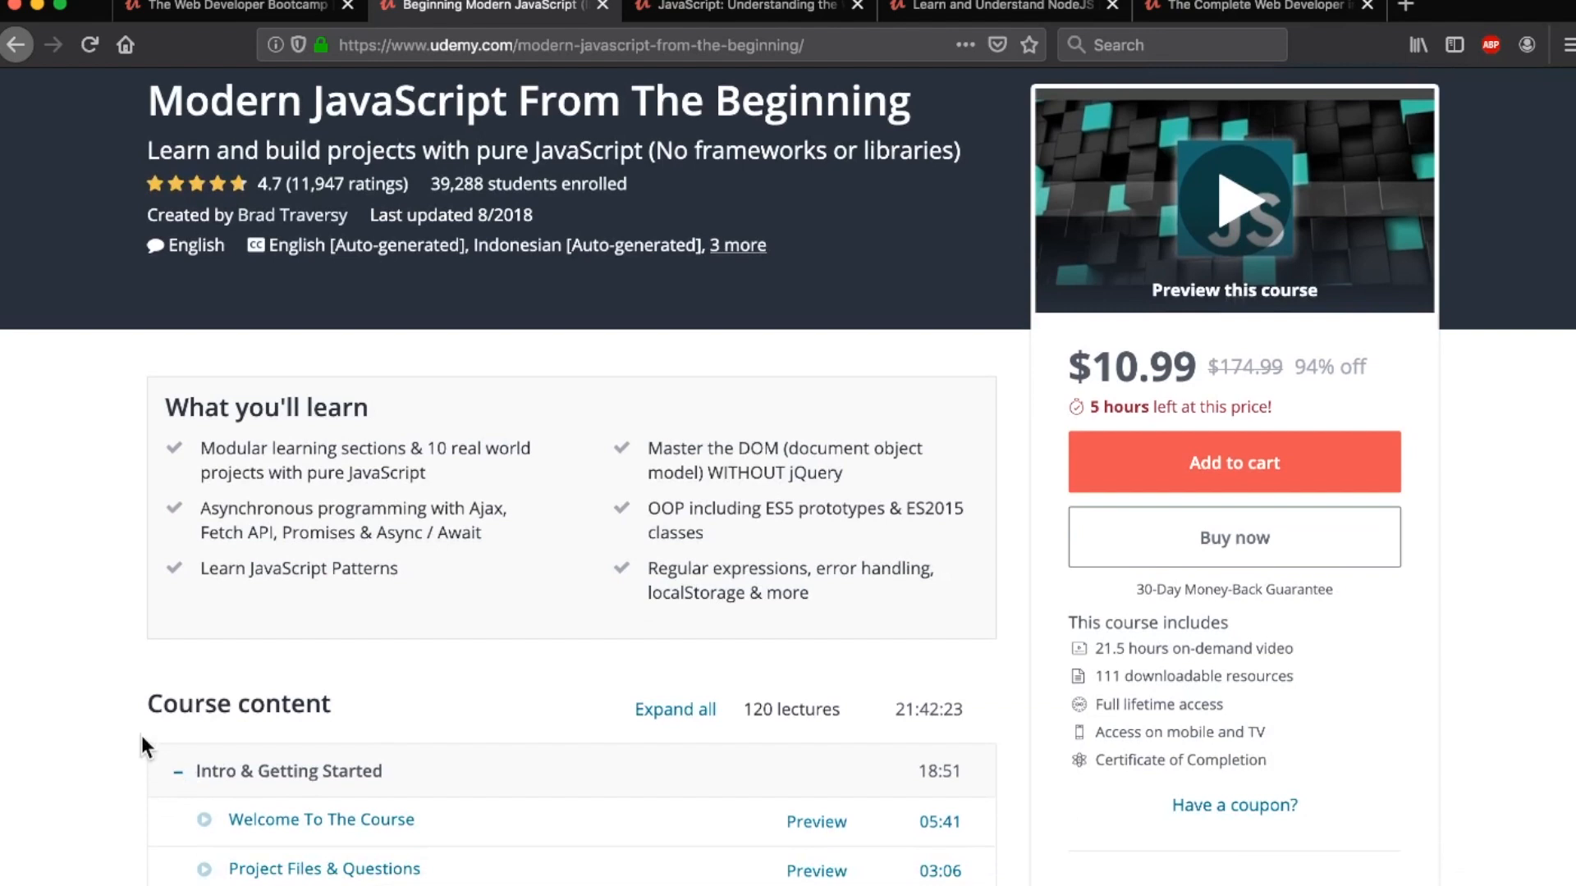
{"action": "mouse_move", "coordinate": [116, 677]}
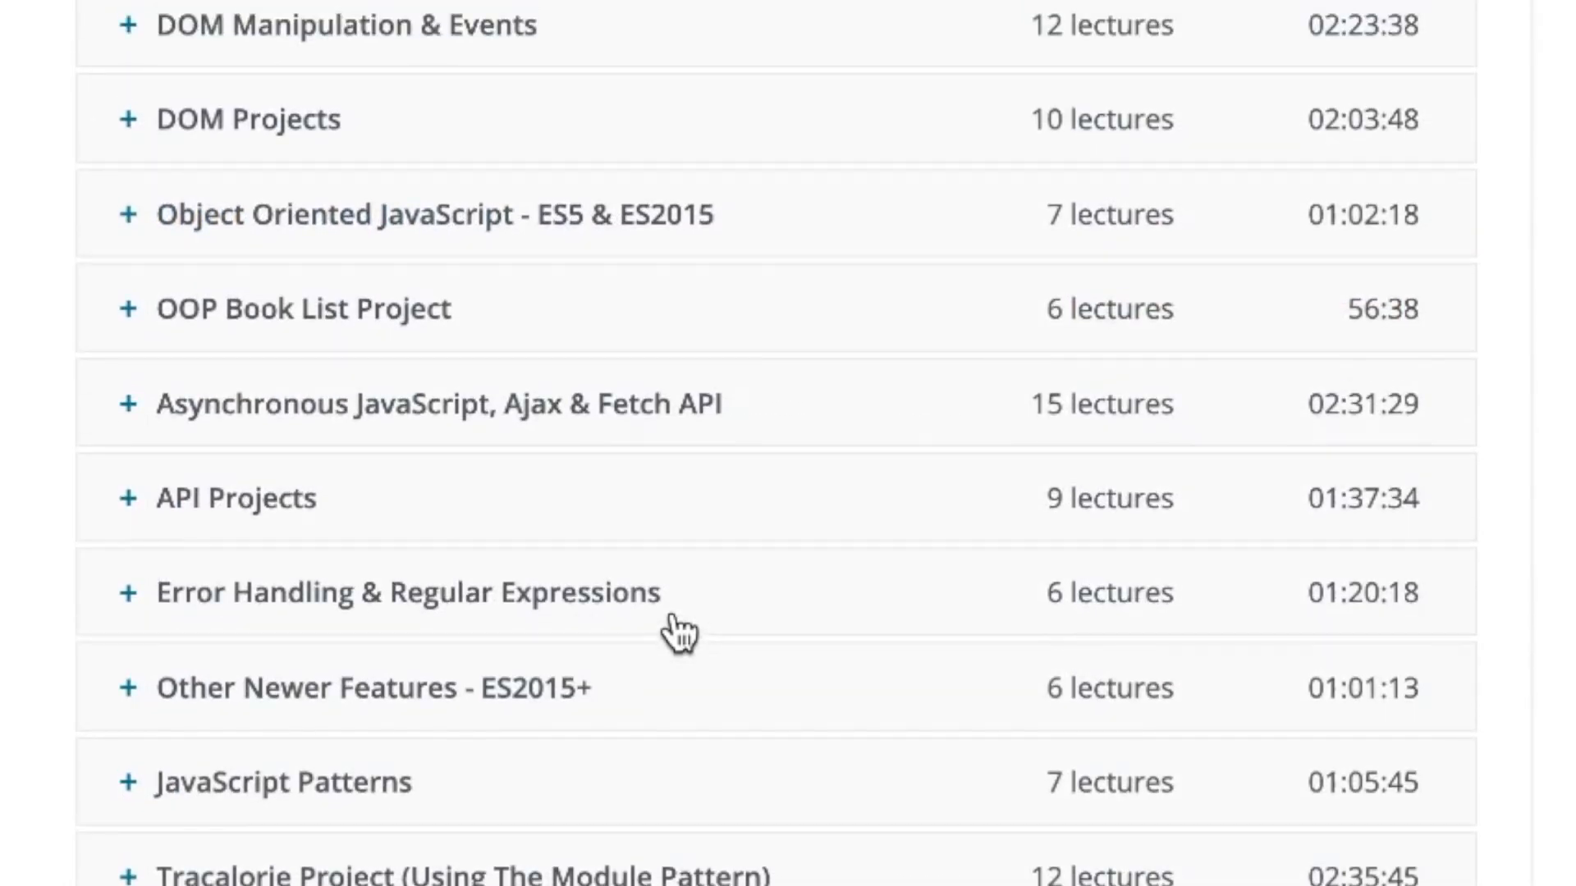
{"action": "mouse_move", "coordinate": [448, 718]}
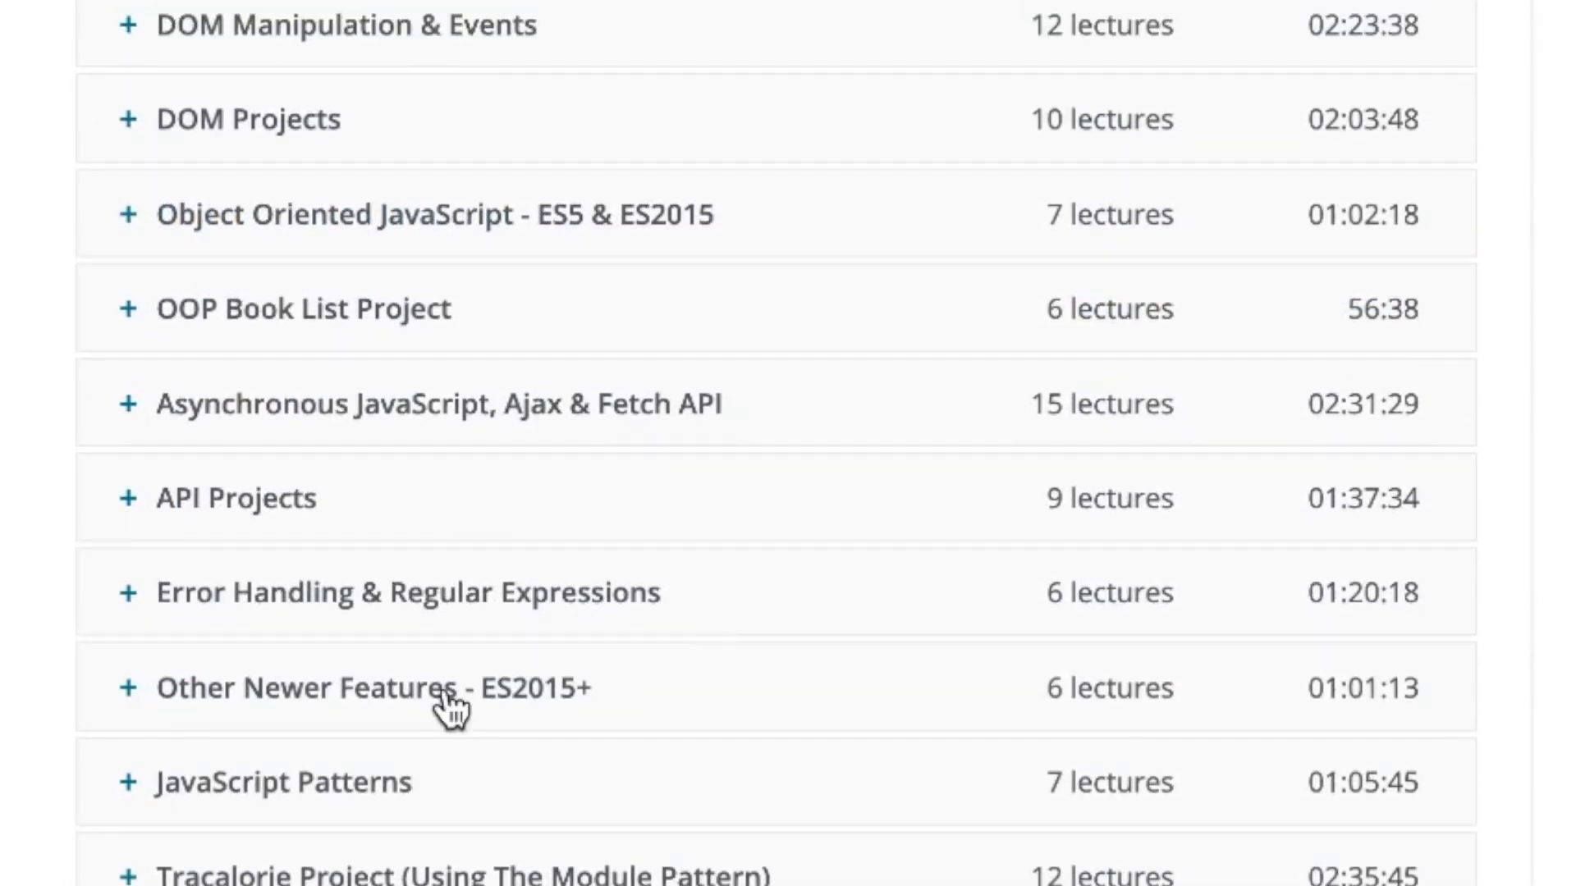
Expand the Other Newer Features - ES2015+ section and scroll through its lectures
{"action": "left_click", "coordinate": [278, 782]}
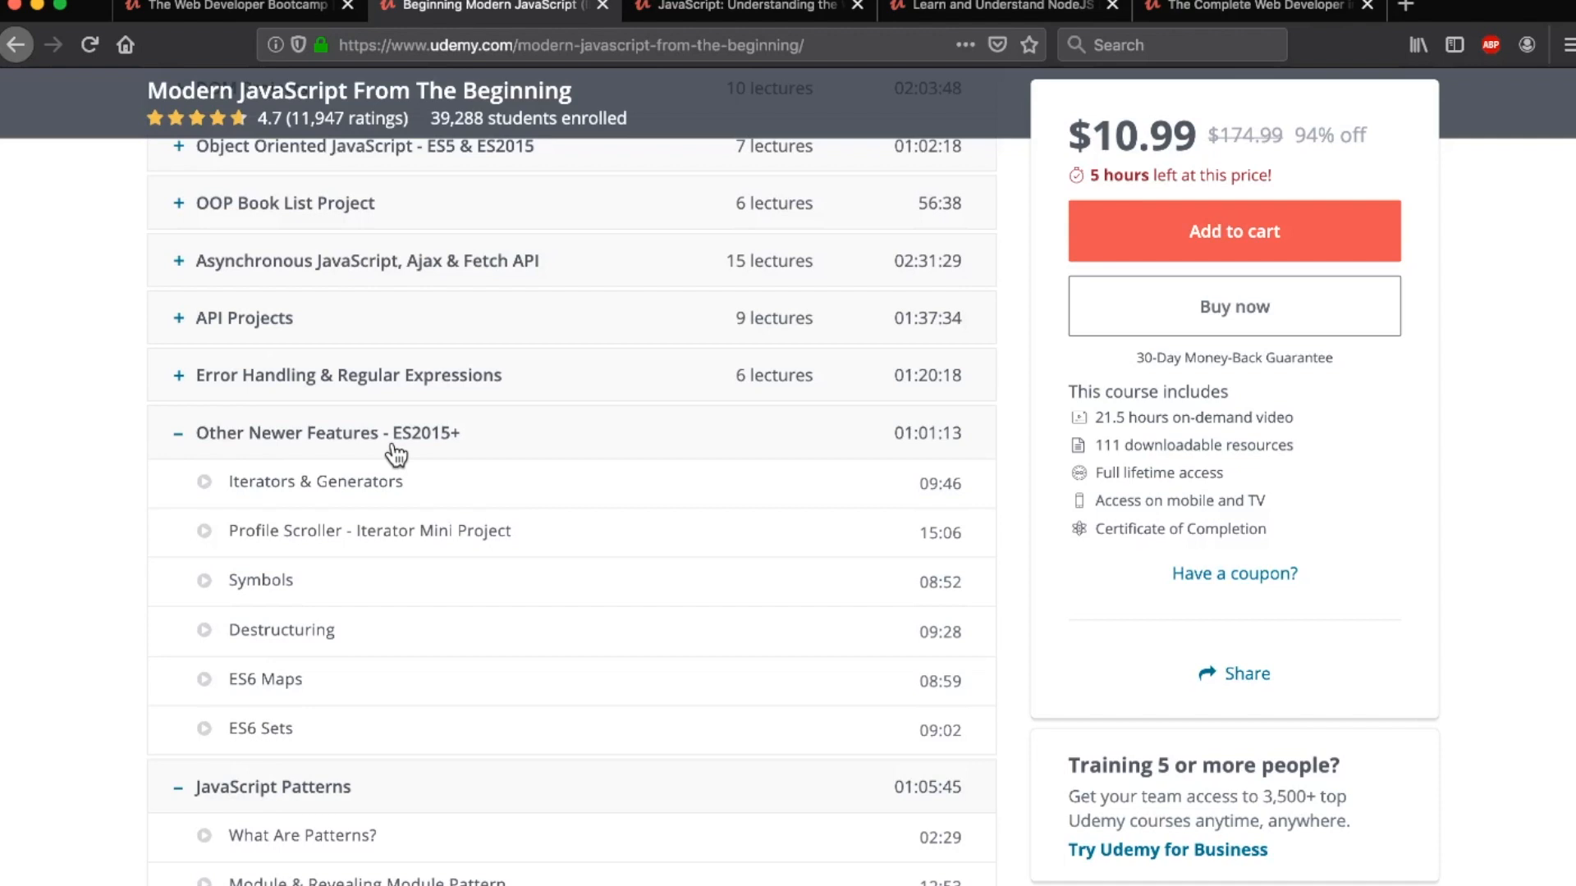
{"action": "mouse_move", "coordinate": [289, 708]}
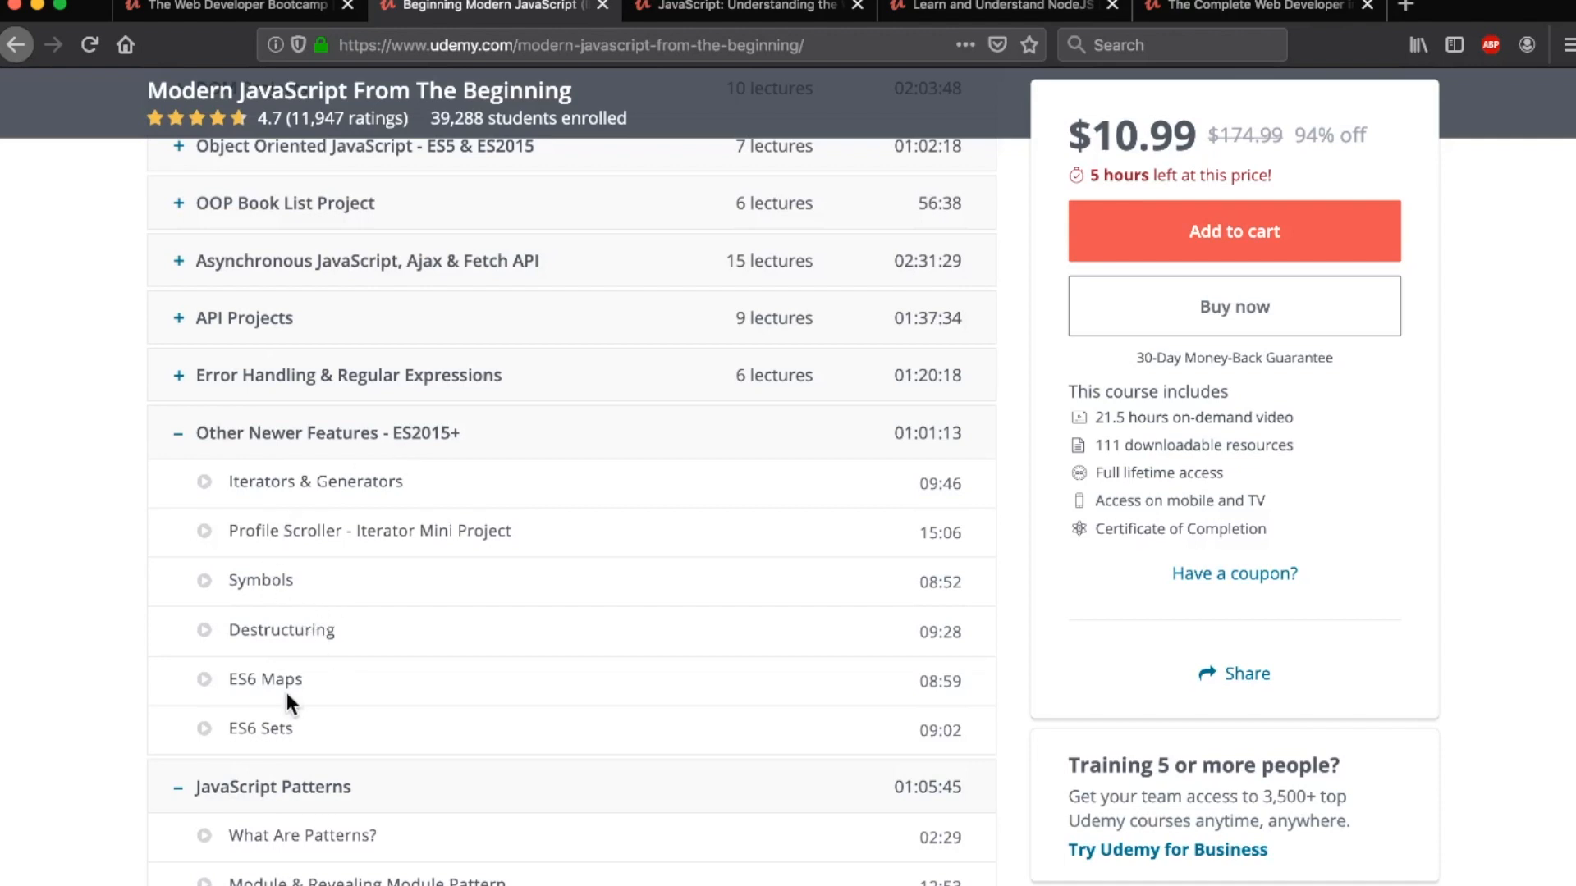
{"action": "scroll", "scroll_direction": "down", "scroll_amount": 3}
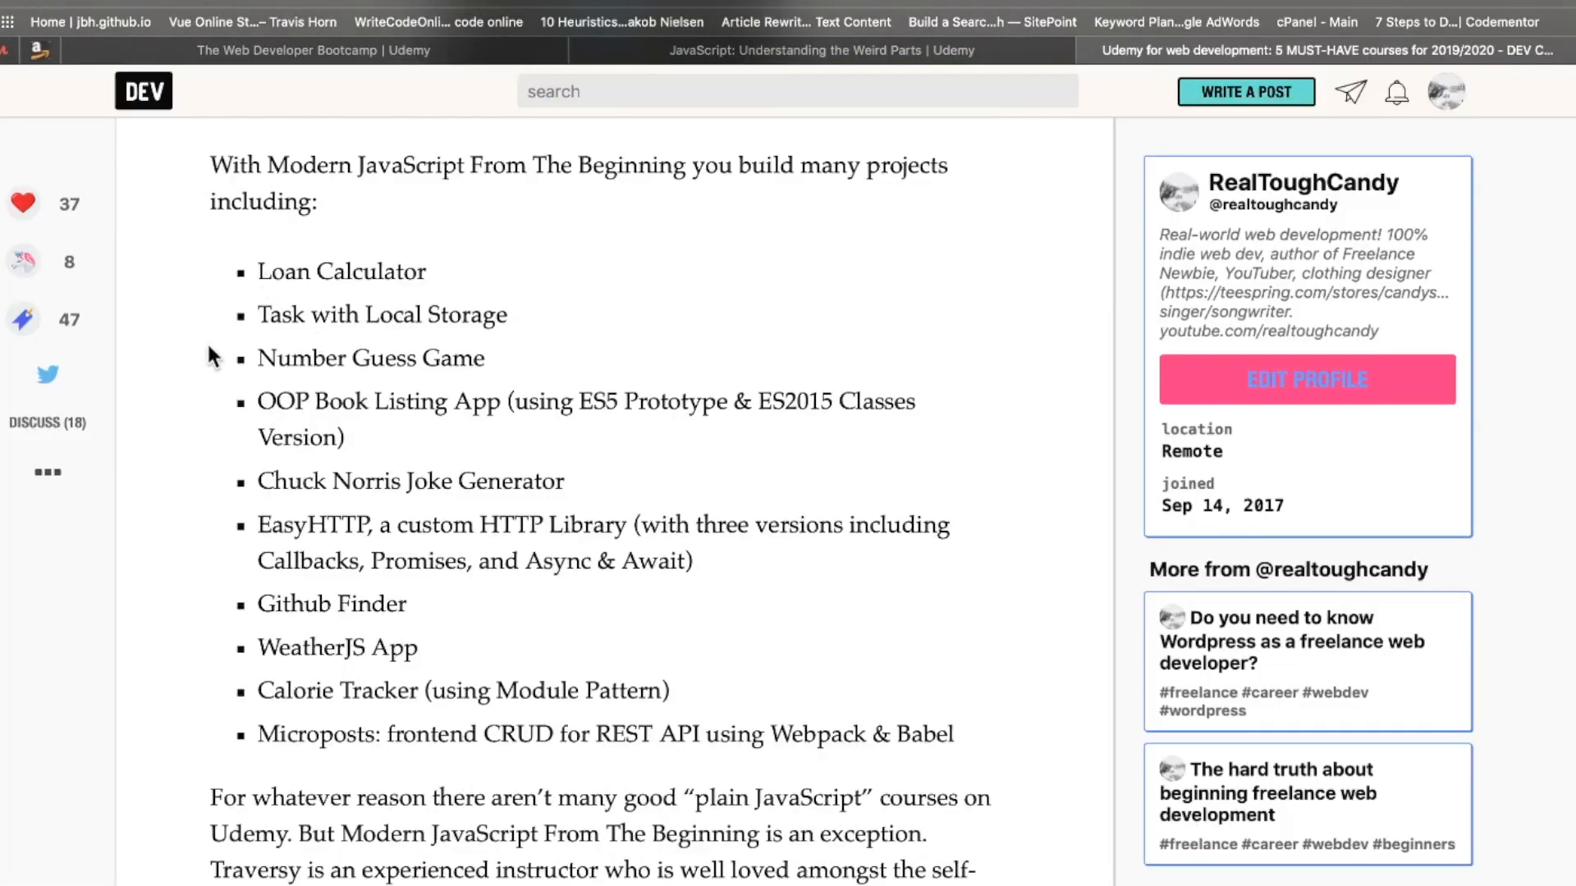
Read the DEV article's project list, then return to the Modern JavaScript From The Beginning tab
{"action": "left_click_drag", "start_coordinate": [257, 270], "coordinate": [420, 645]}
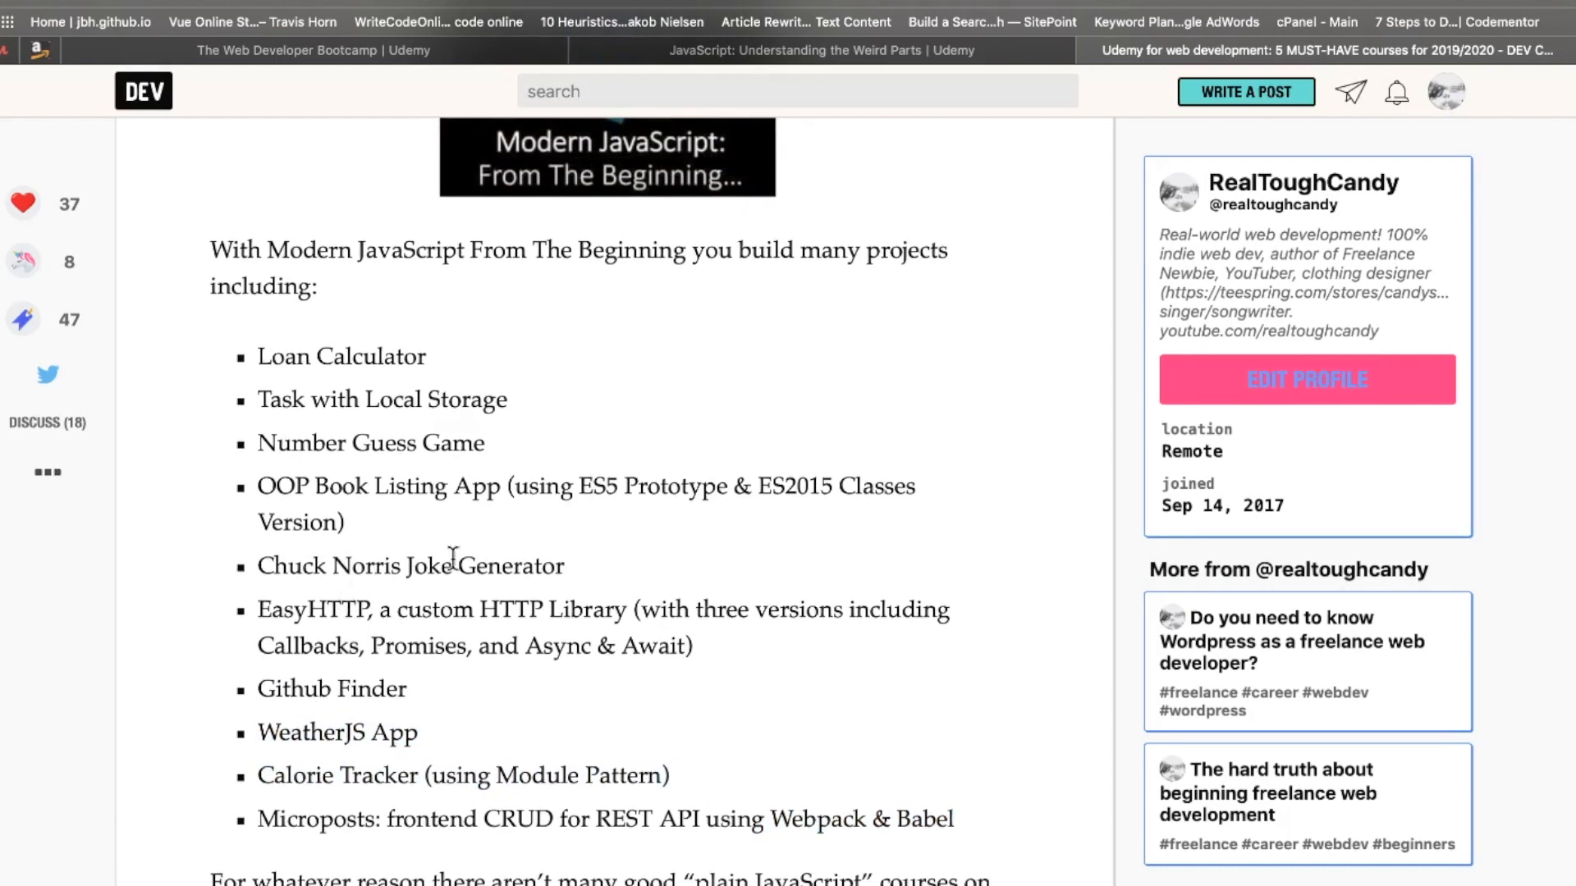
{"action": "left_click", "coordinate": [492, 6]}
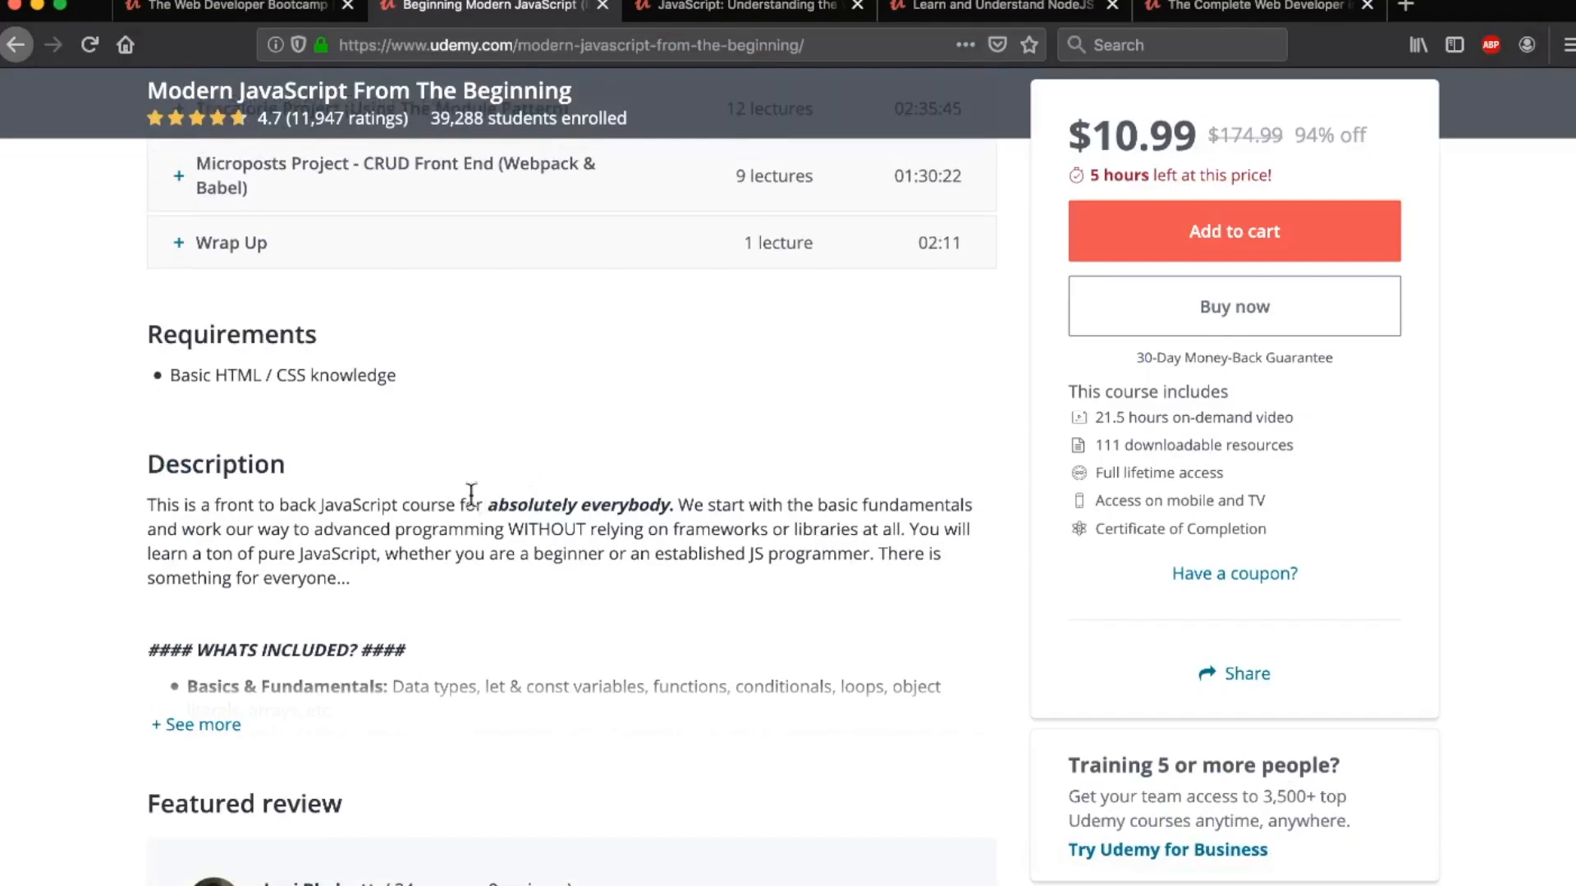
{"action": "mouse_move", "coordinate": [456, 506]}
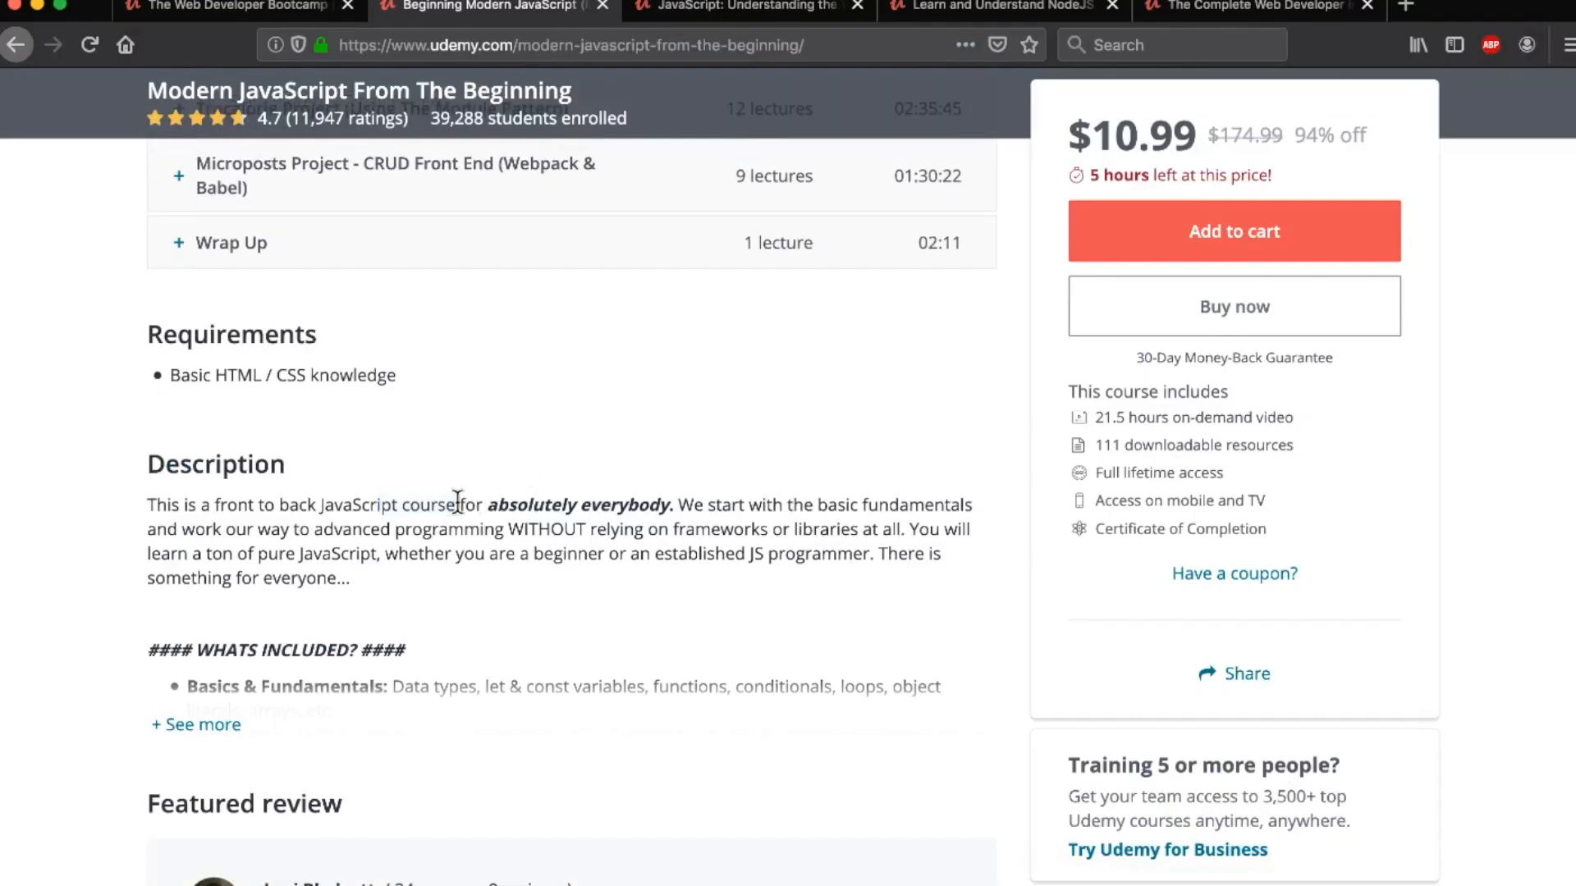
Scroll the Modern JavaScript curriculum and expand the API Projects lectures
{"action": "scroll", "scroll_direction": "down", "scroll_amount": 3}
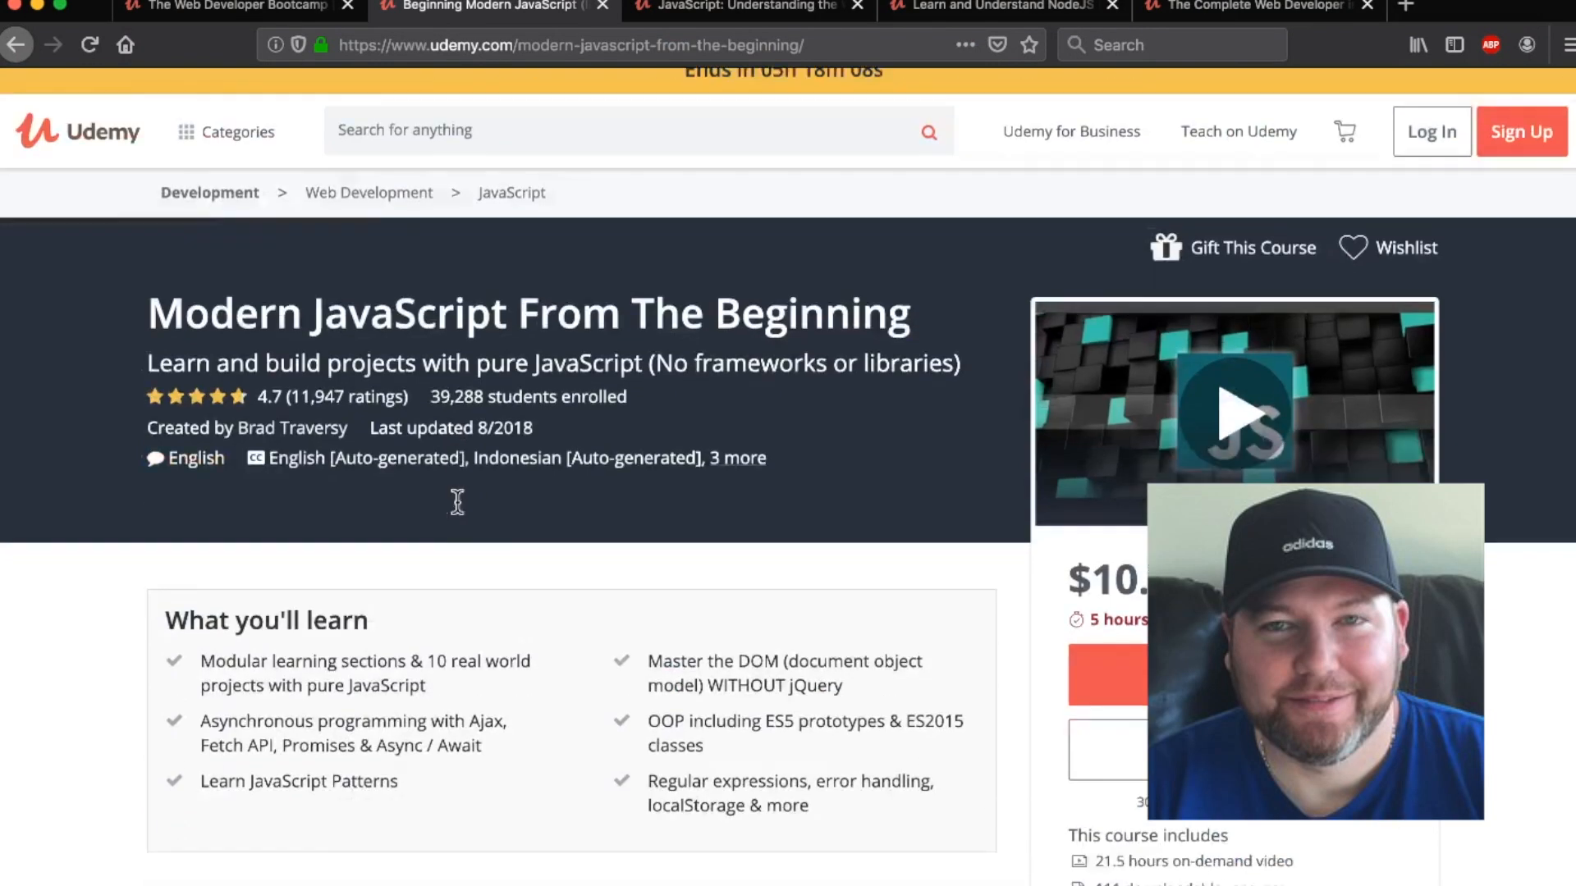
{"action": "scroll", "scroll_direction": "down", "scroll_amount": 3}
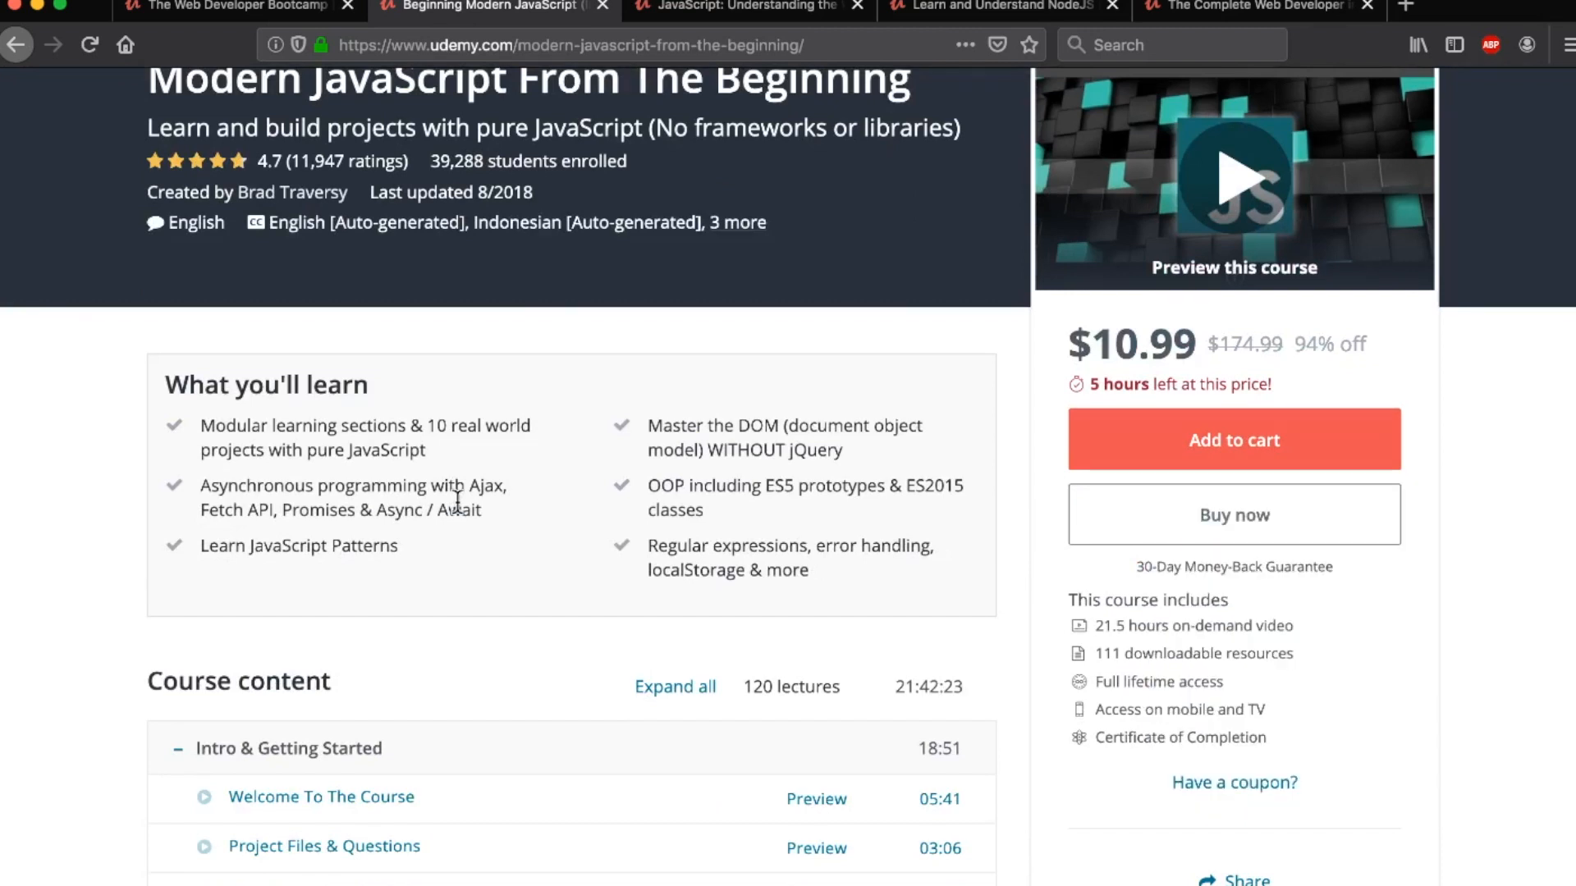
{"action": "scroll", "scroll_direction": "down", "scroll_amount": 3}
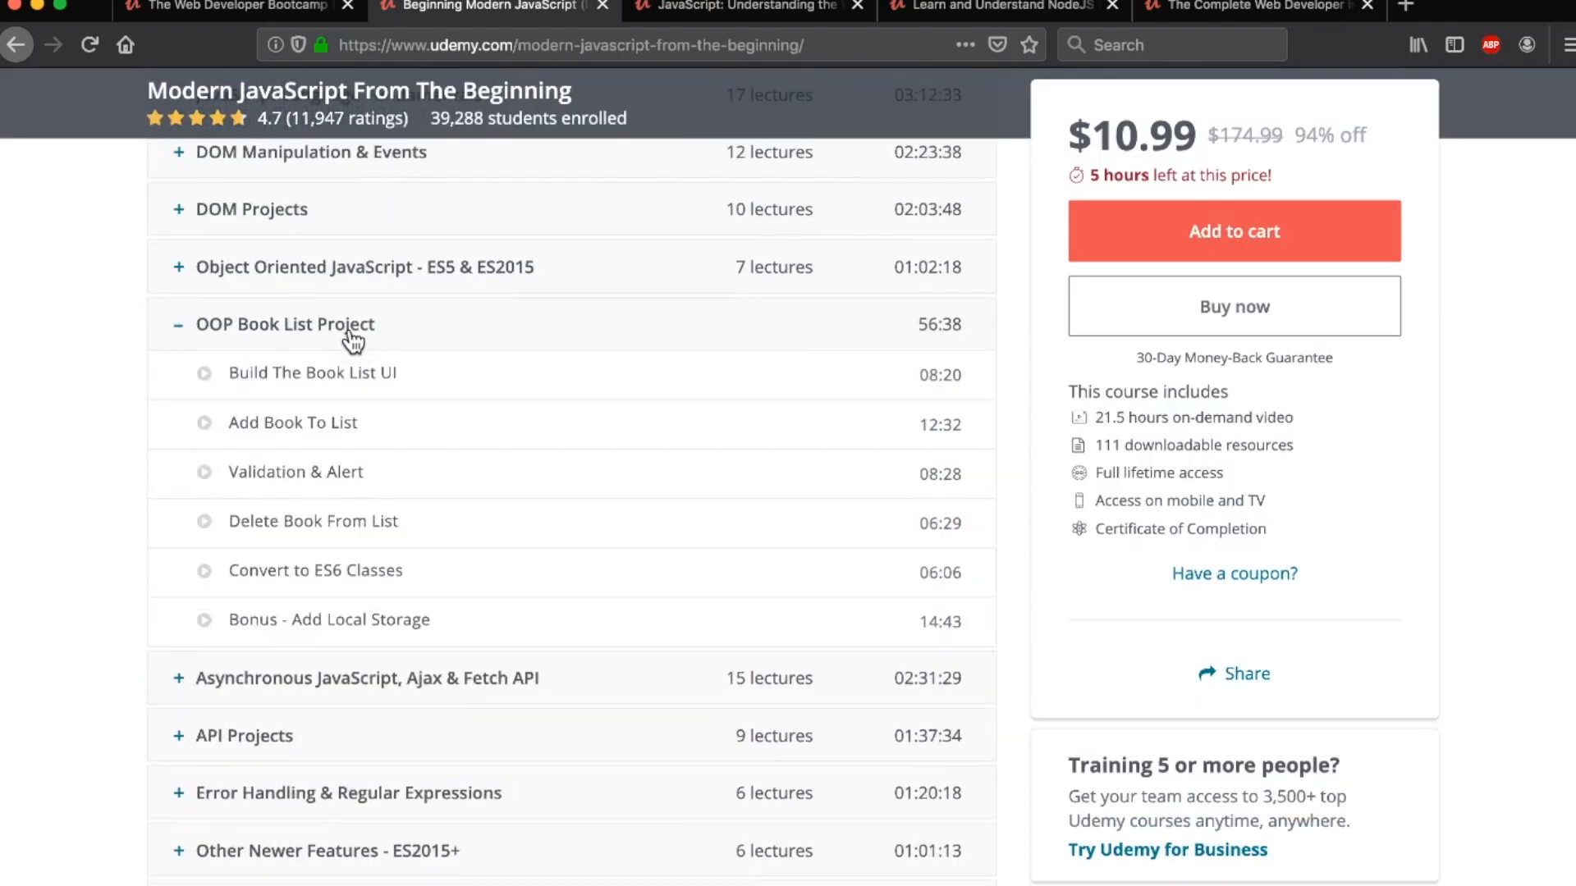
{"action": "scroll", "scroll_direction": "down", "scroll_amount": 3}
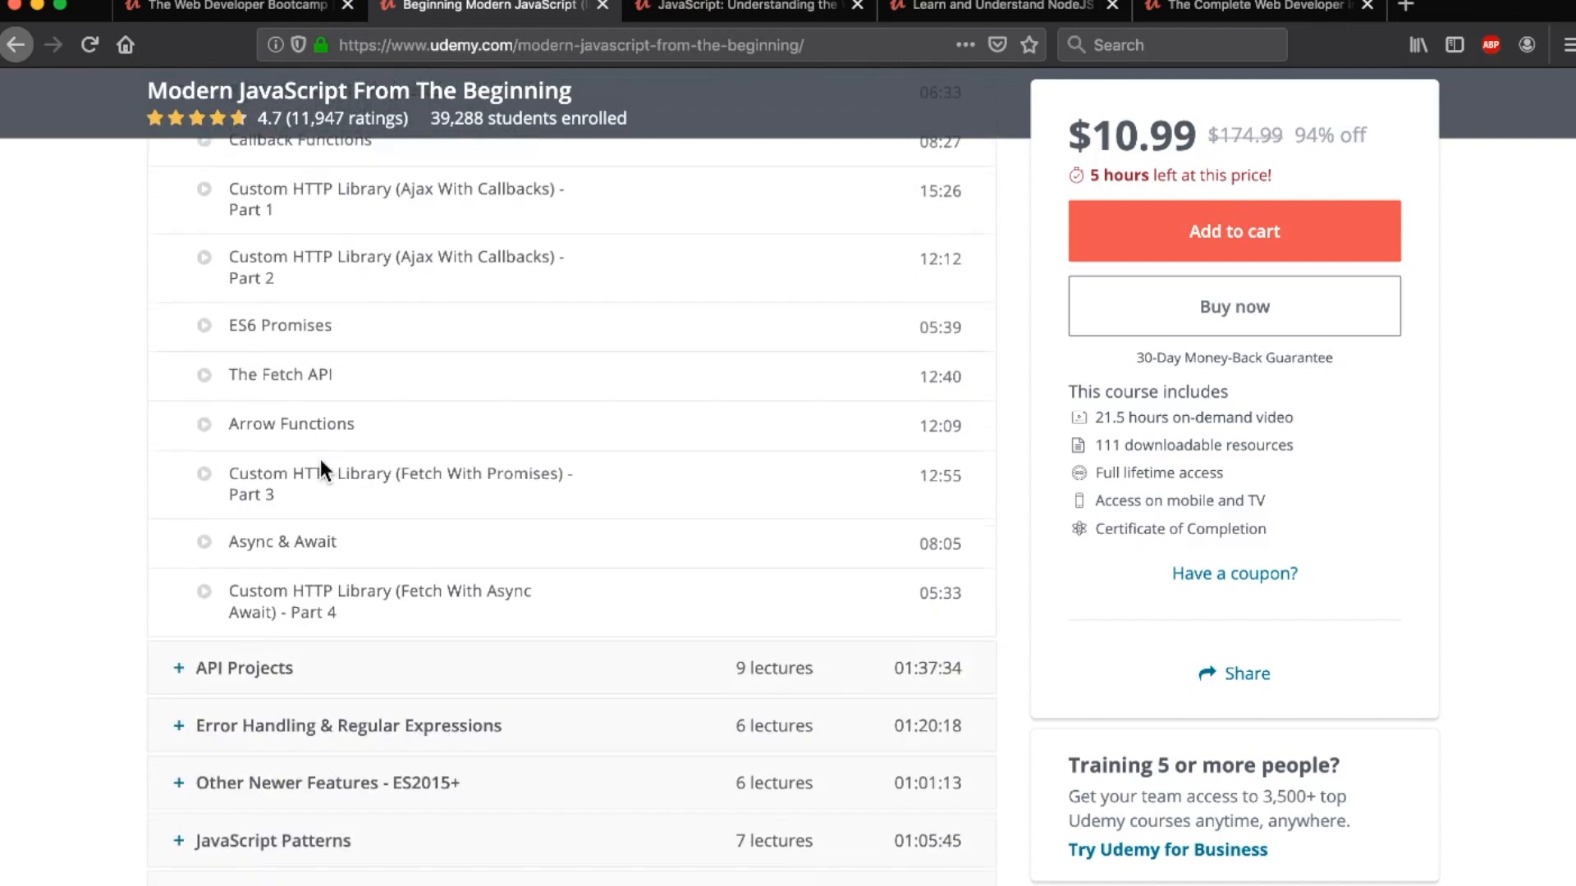
{"action": "left_click", "coordinate": [243, 668]}
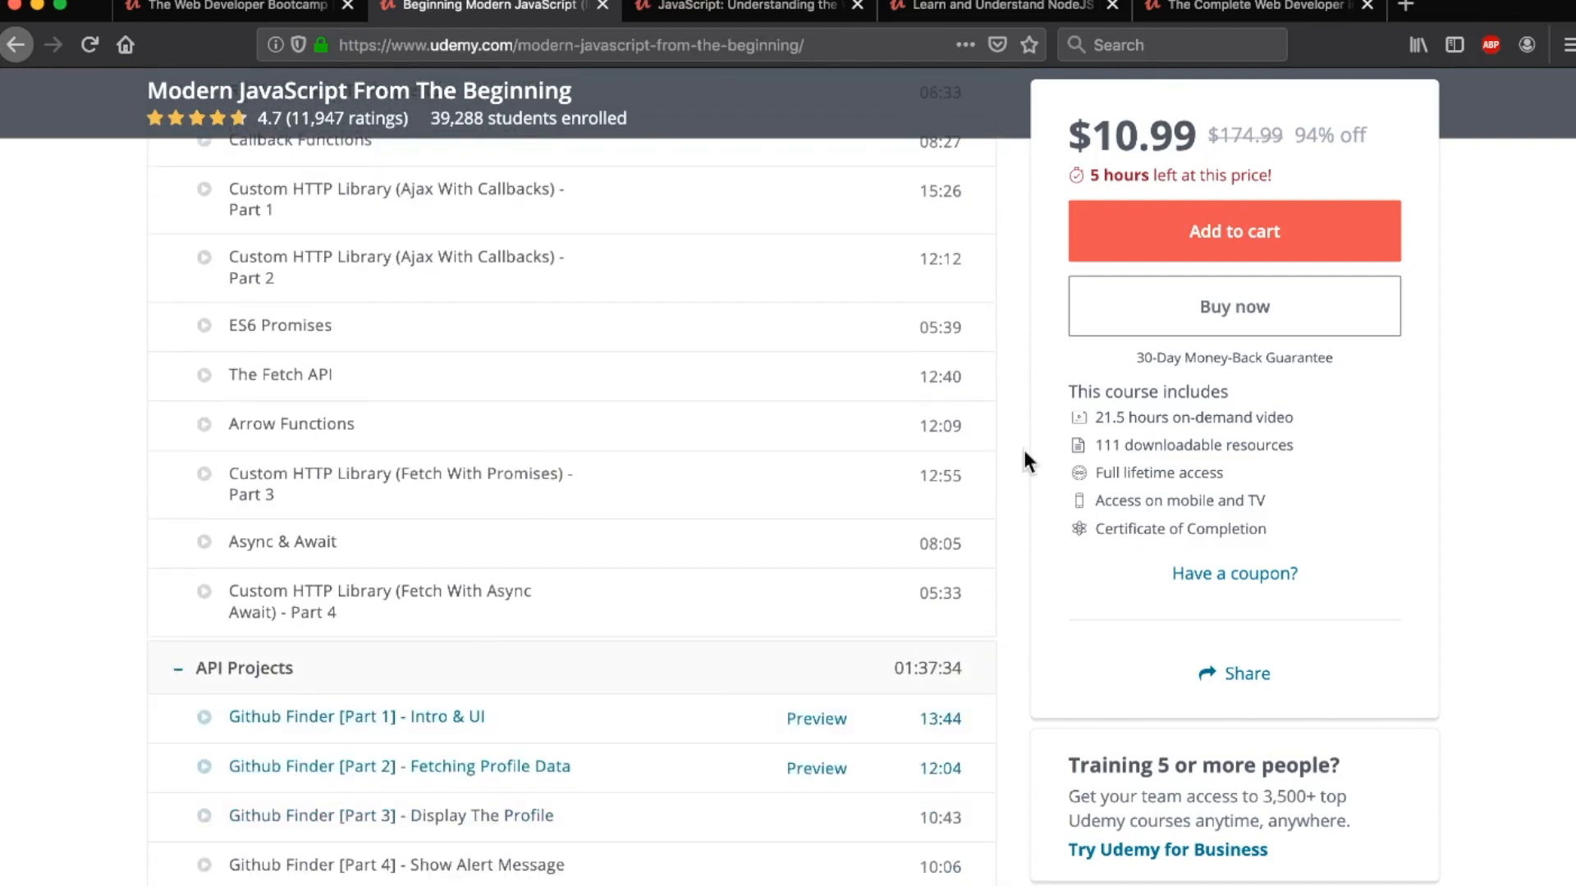
{"action": "mouse_move", "coordinate": [1244, 443]}
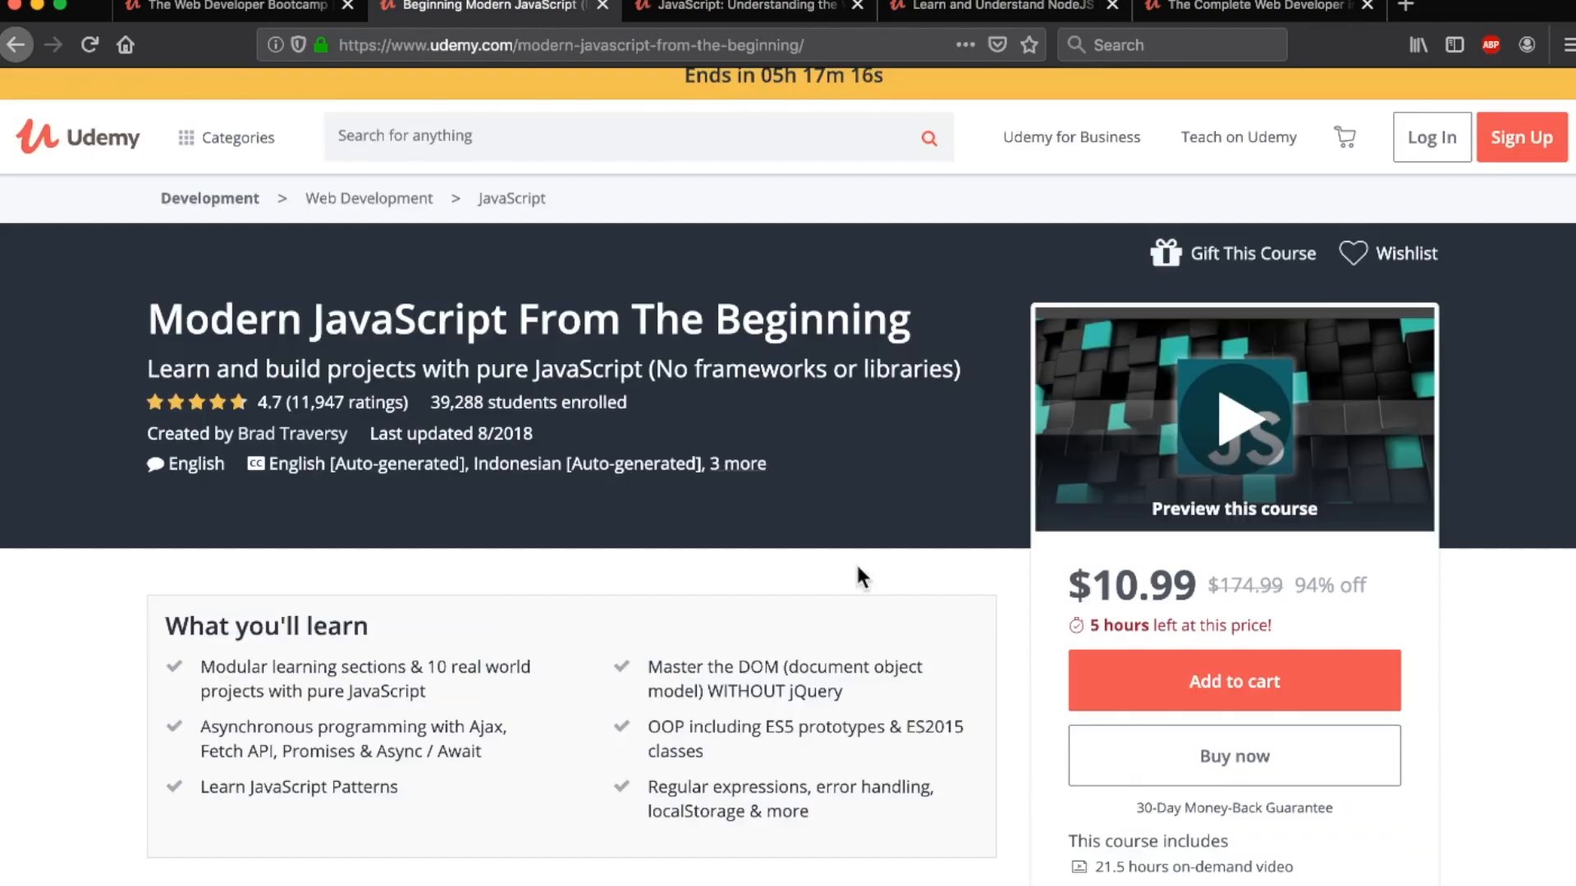
{"action": "left_click", "coordinate": [1006, 6]}
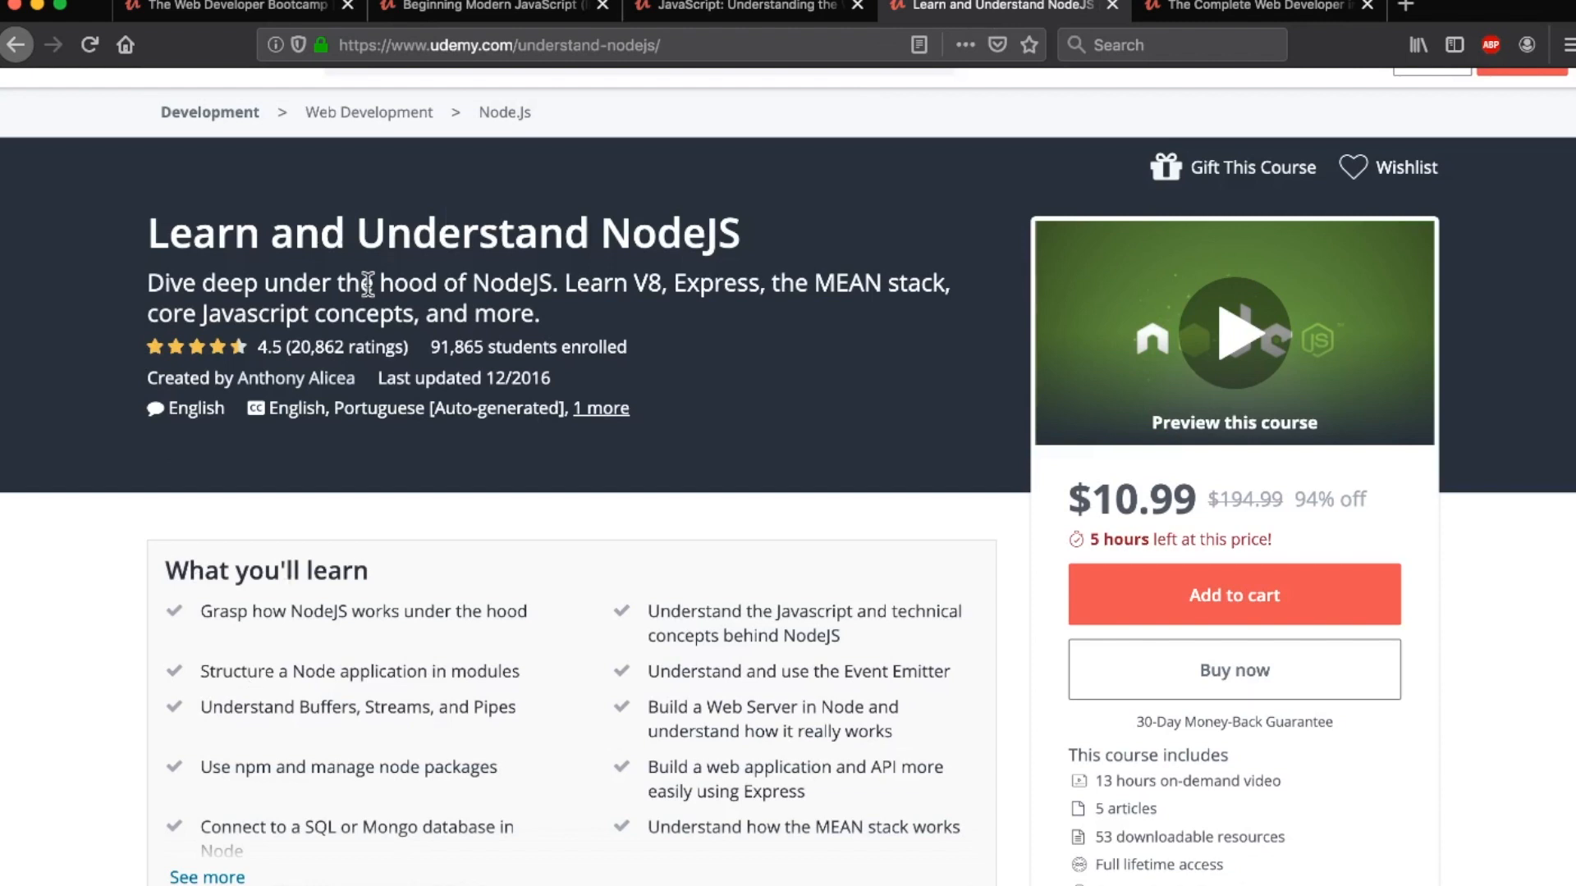
{"action": "mouse_move", "coordinate": [404, 239]}
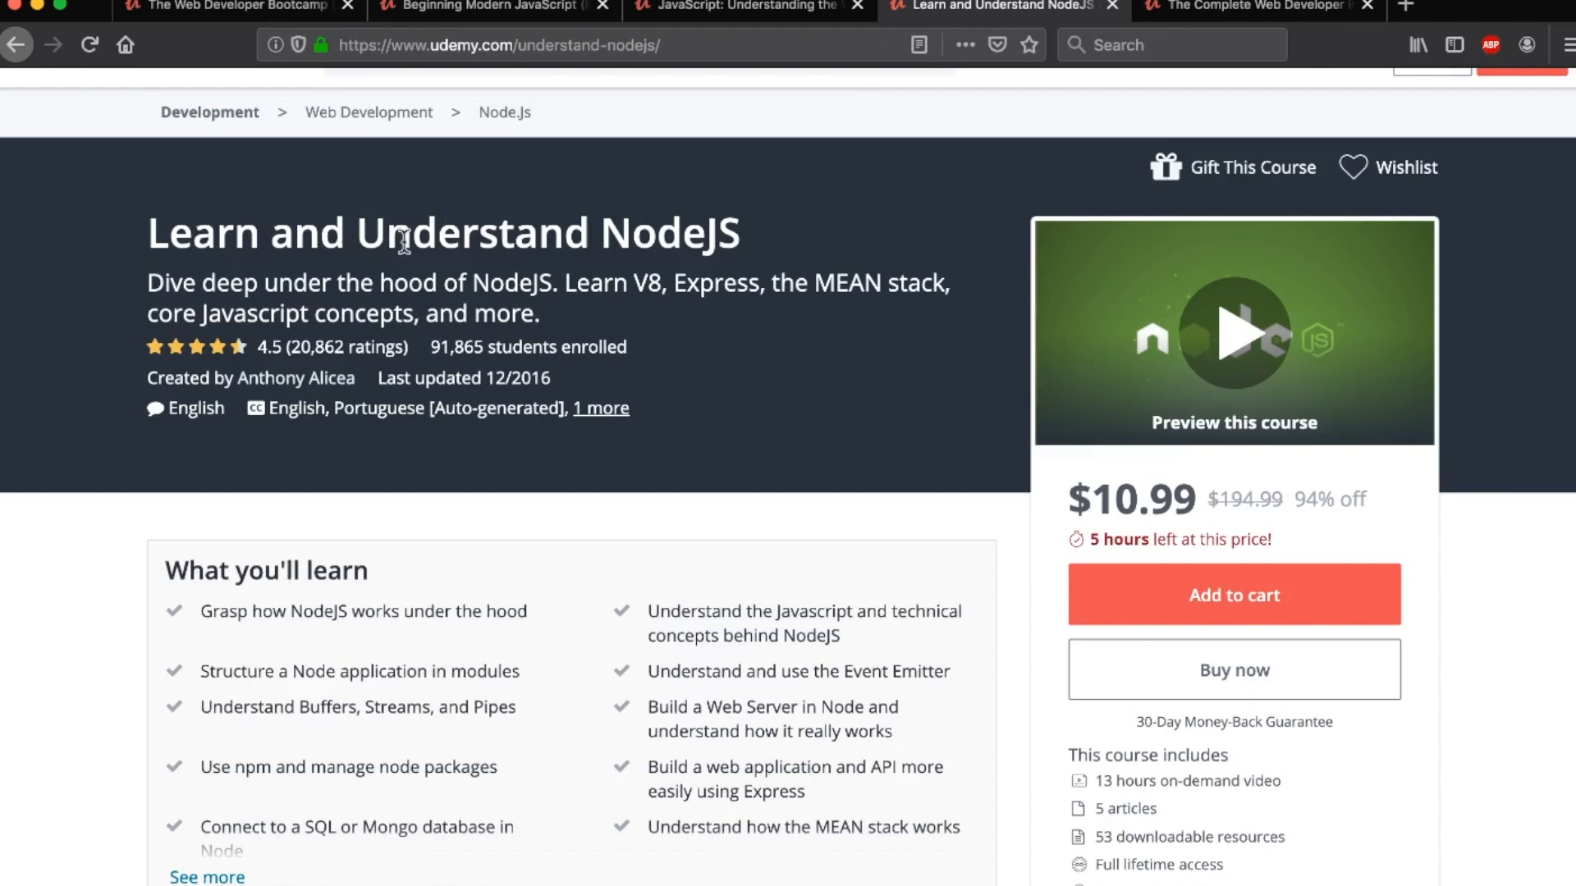
Reveal the NodeJS outline's last two sections and expand Let's Build an App! lectures
{"action": "triple_click", "coordinate": [405, 236]}
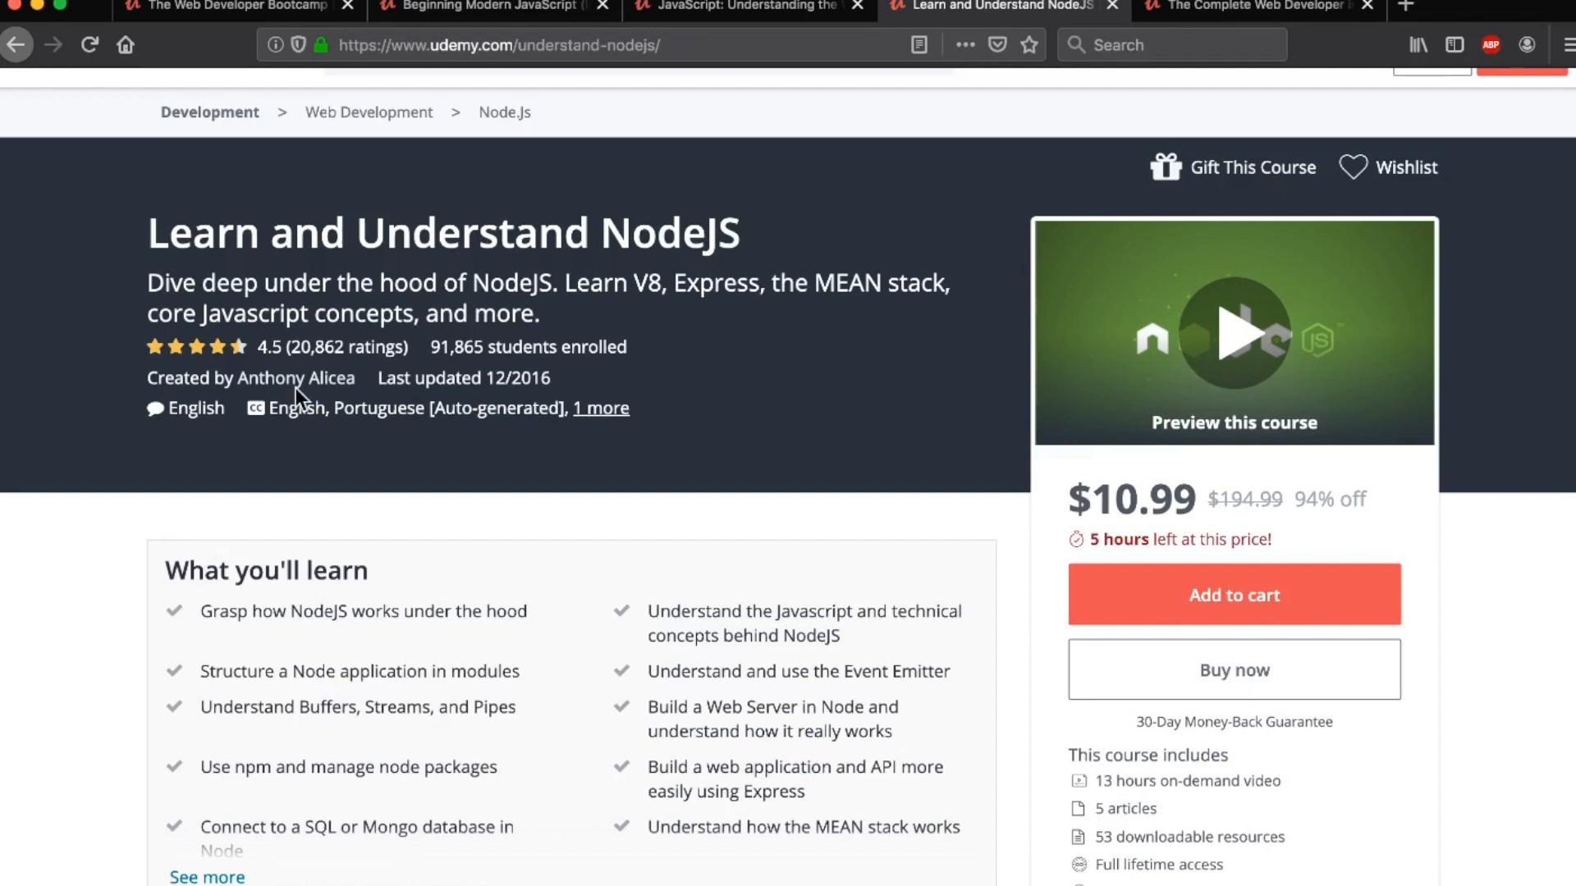
{"action": "scroll", "scroll_direction": "down", "scroll_amount": 3}
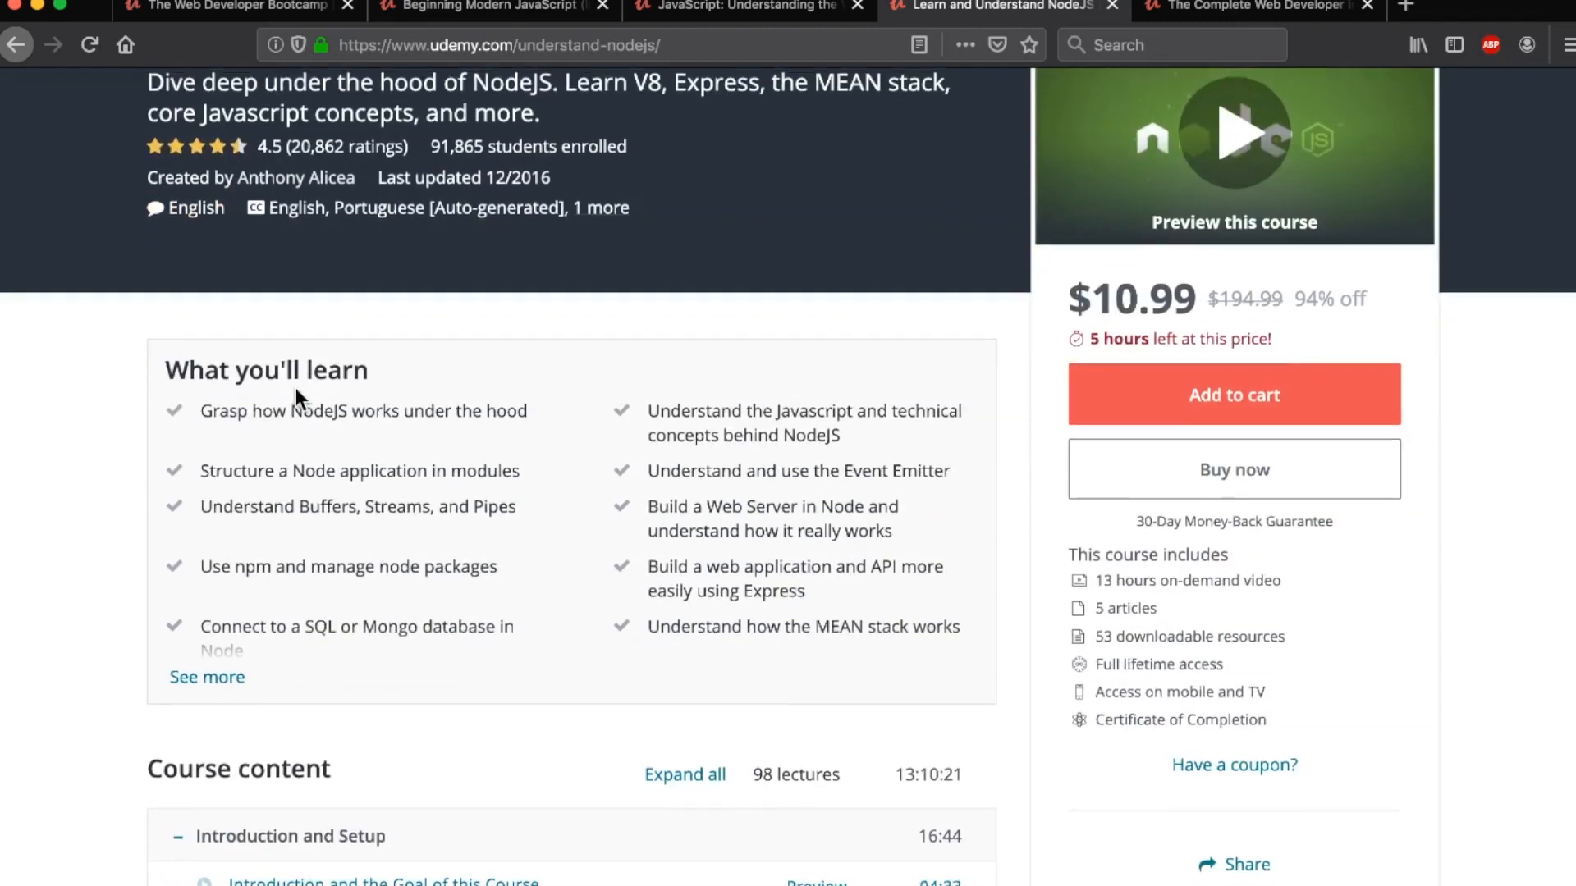
{"action": "scroll", "scroll_direction": "down", "scroll_amount": 3}
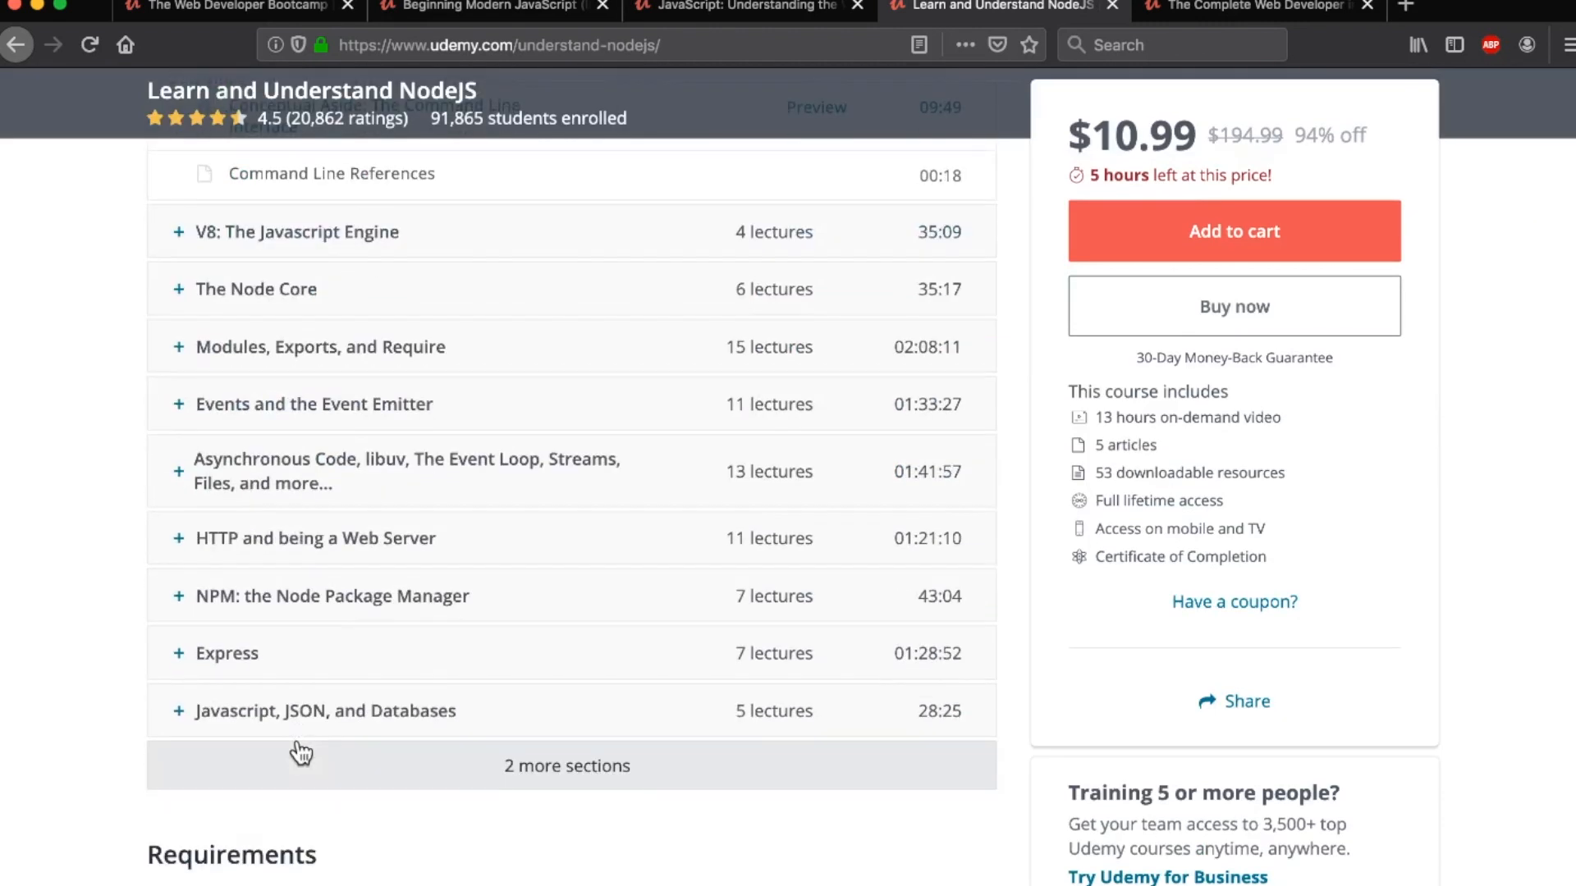
{"action": "left_click", "coordinate": [566, 766]}
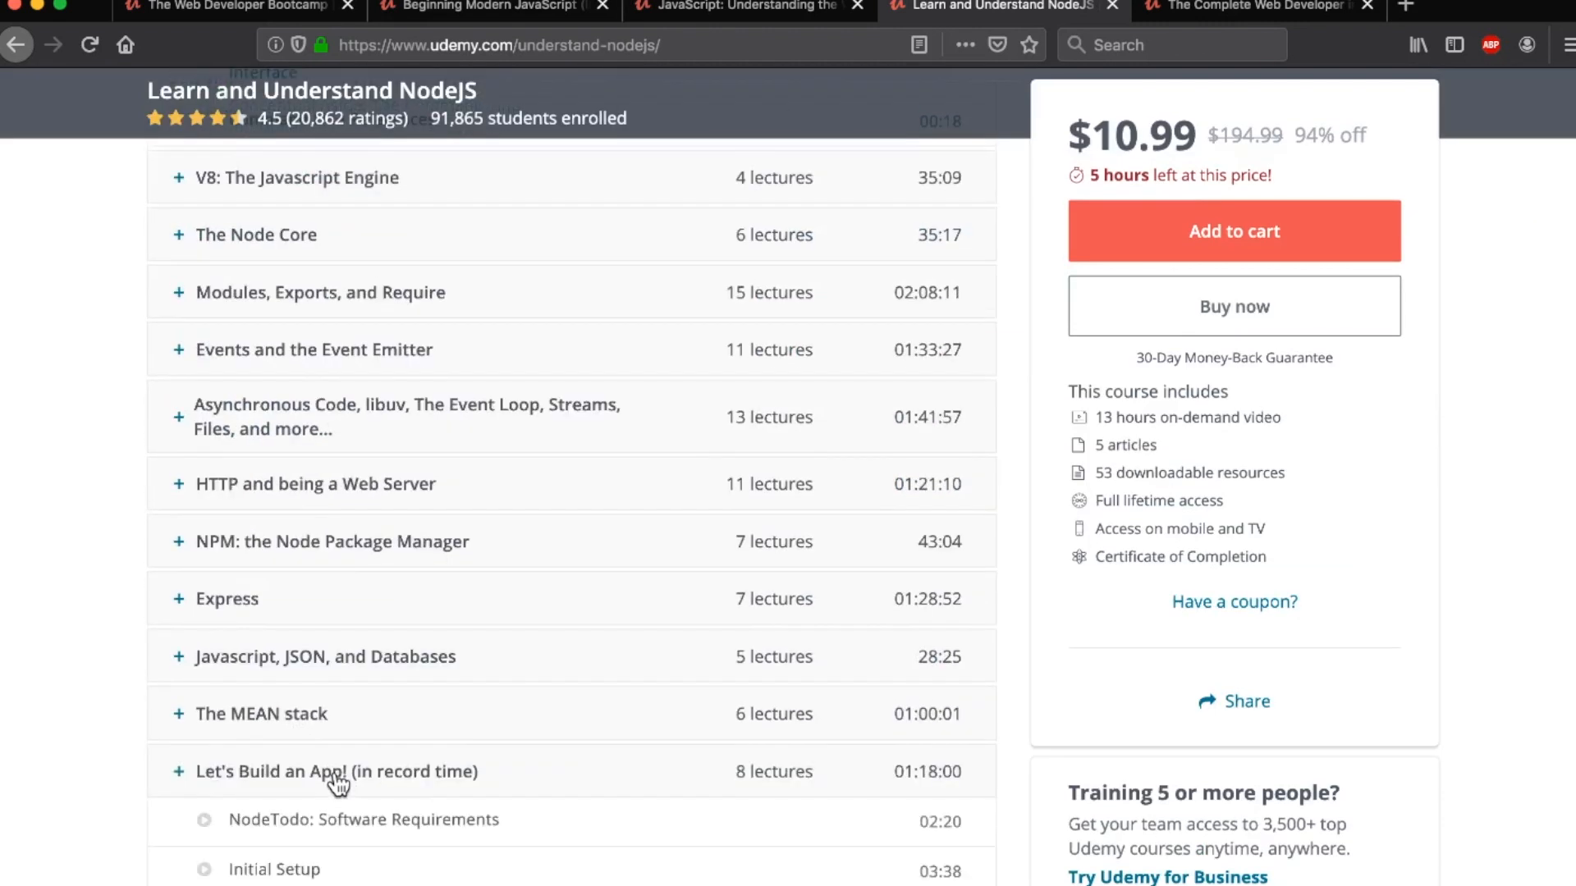
{"action": "left_click", "coordinate": [335, 772]}
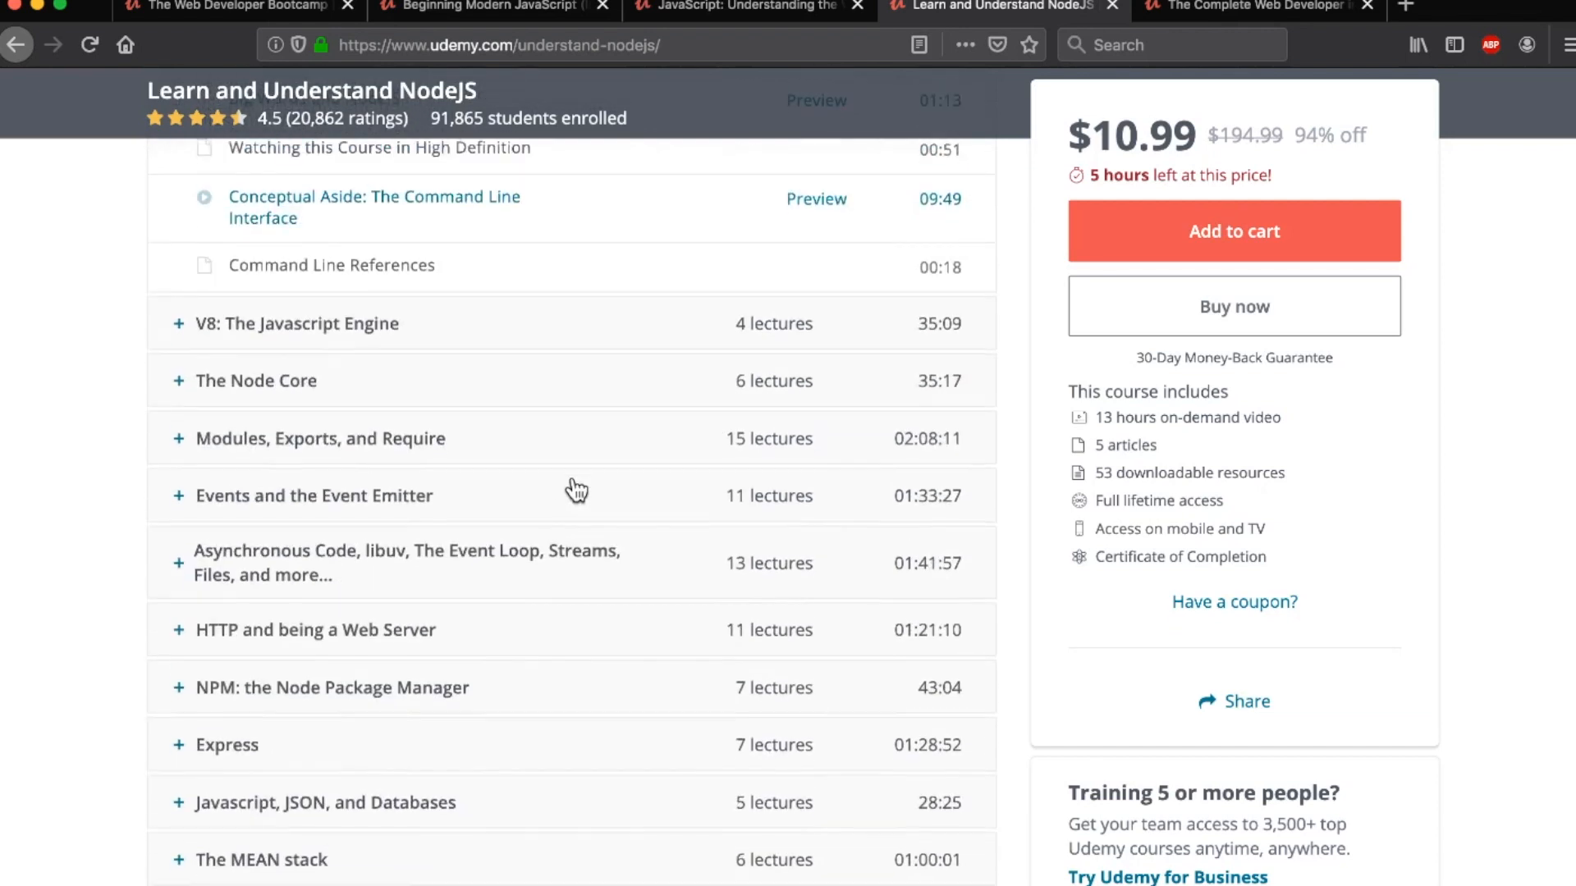
{"action": "scroll", "scroll_direction": "down", "scroll_amount": 3}
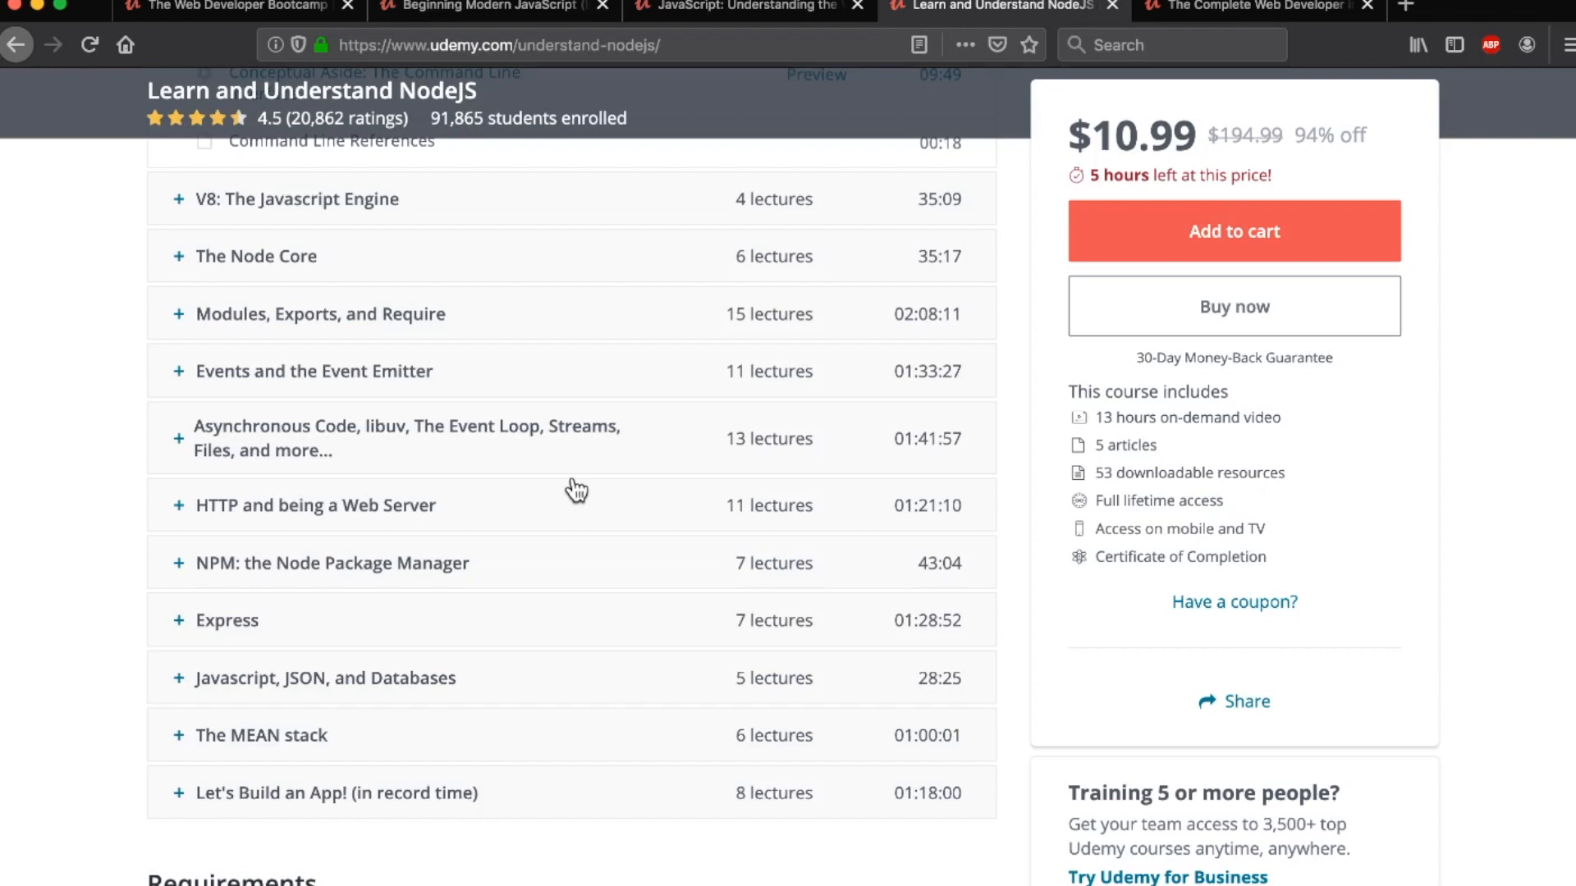
{"action": "mouse_move", "coordinate": [540, 512]}
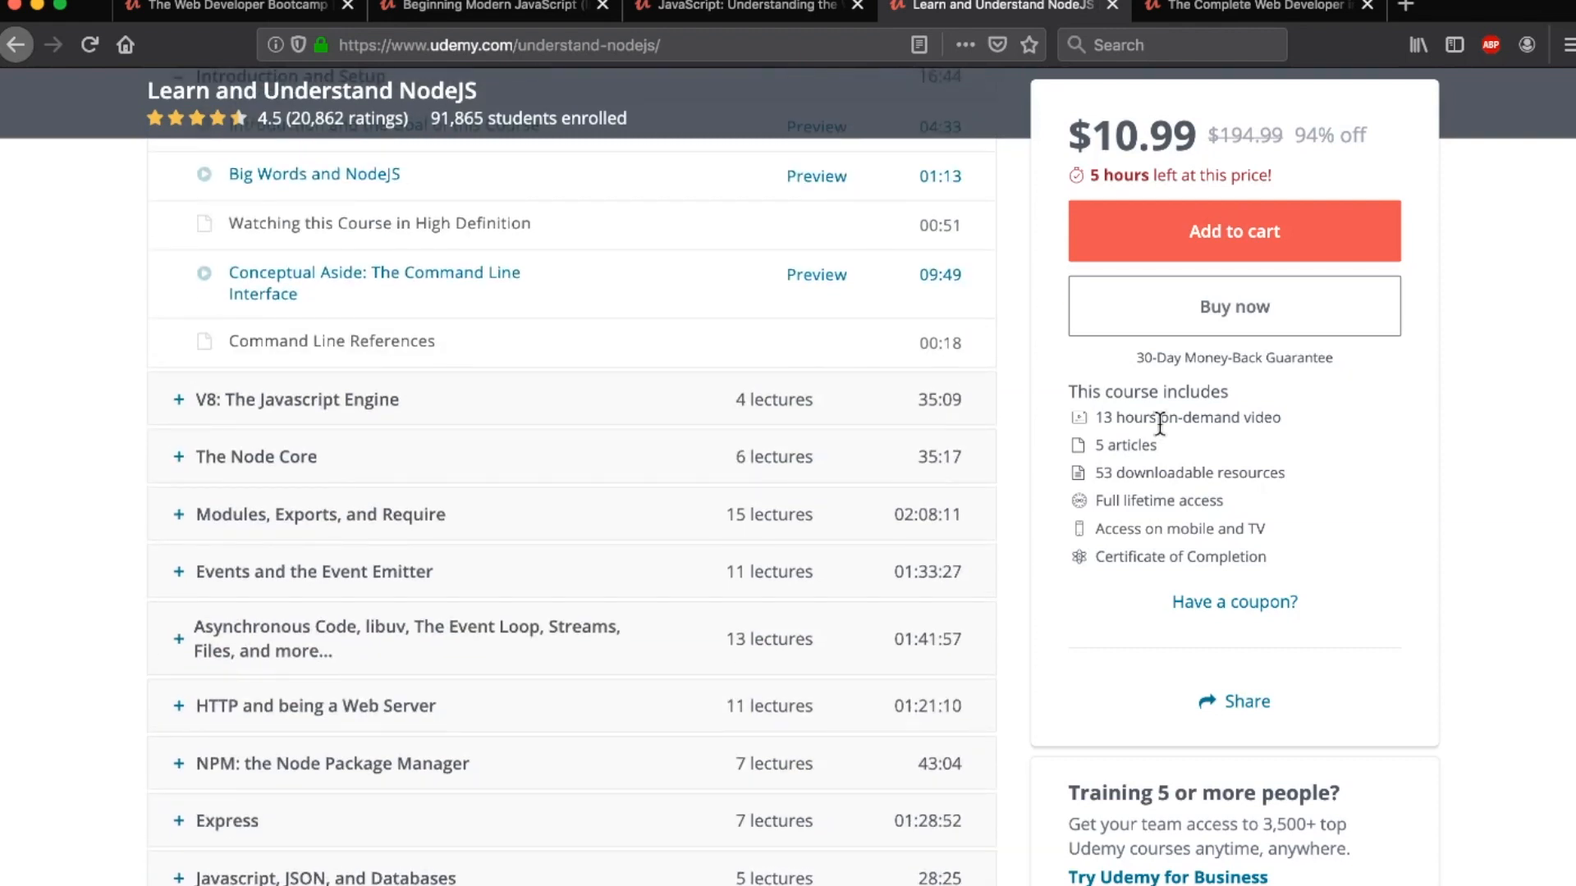
{"action": "mouse_move", "coordinate": [331, 586]}
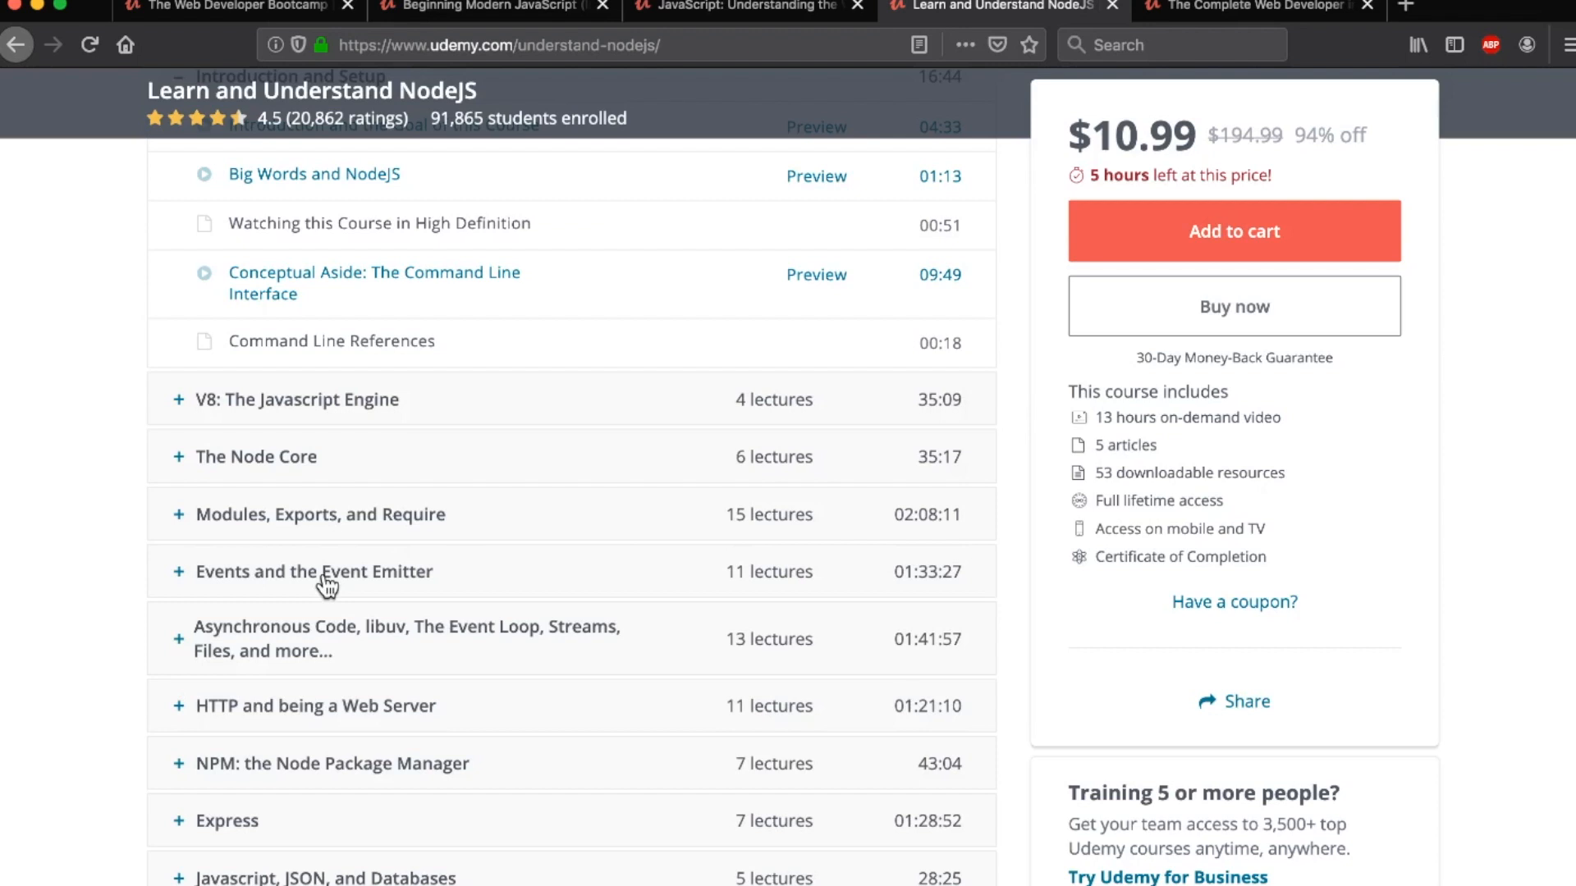
{"action": "mouse_move", "coordinate": [135, 629]}
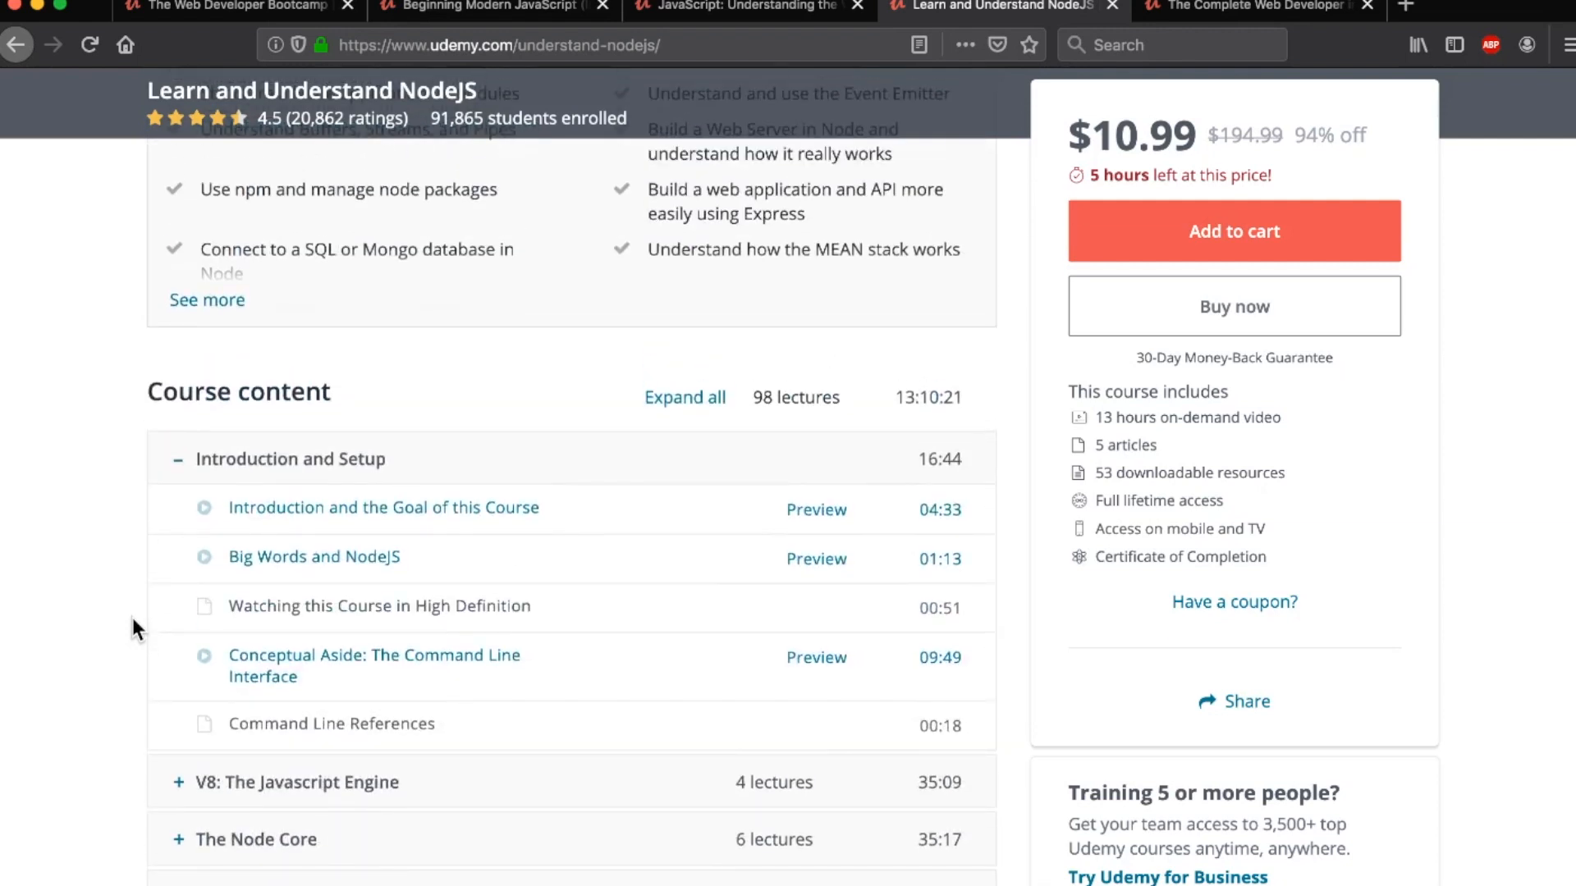
{"action": "scroll", "scroll_direction": "up", "scroll_amount": 3}
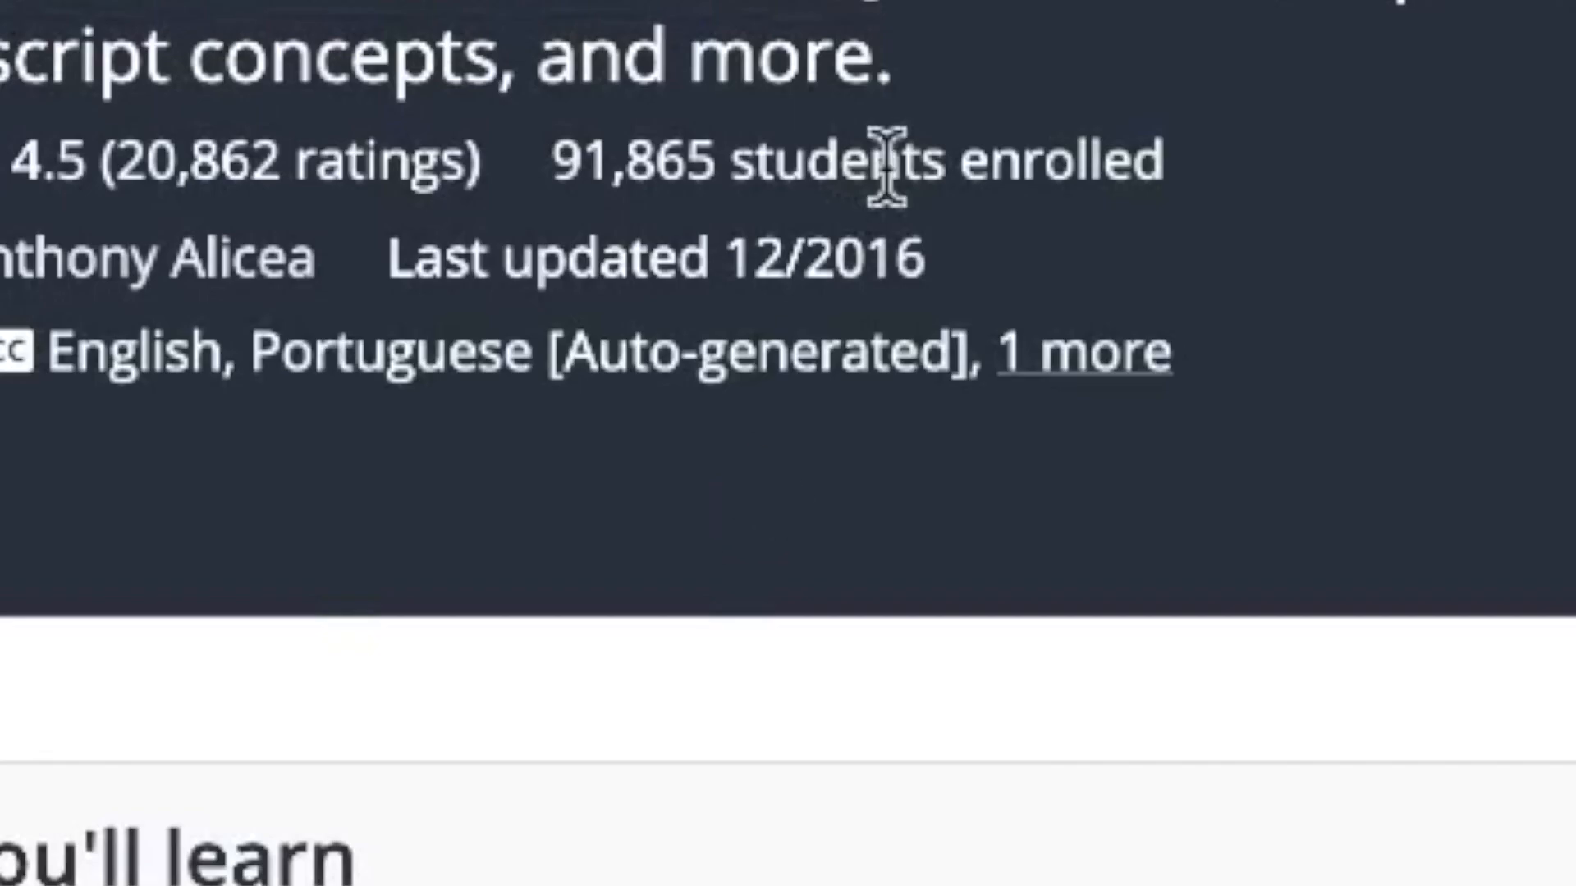
{"action": "mouse_move", "coordinate": [744, 263]}
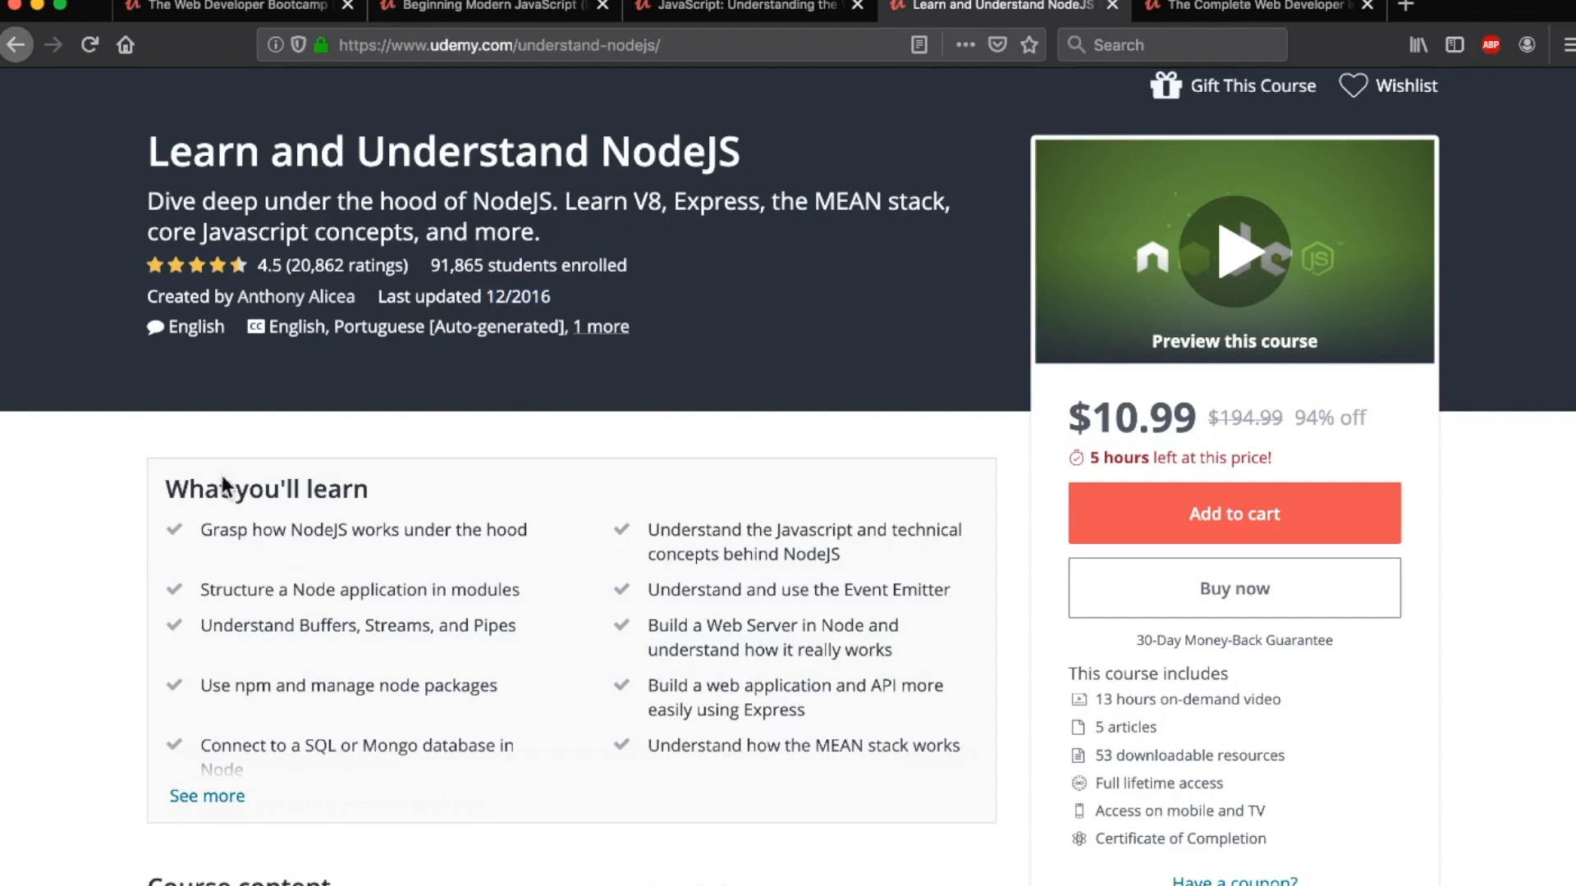
{"action": "mouse_move", "coordinate": [120, 565]}
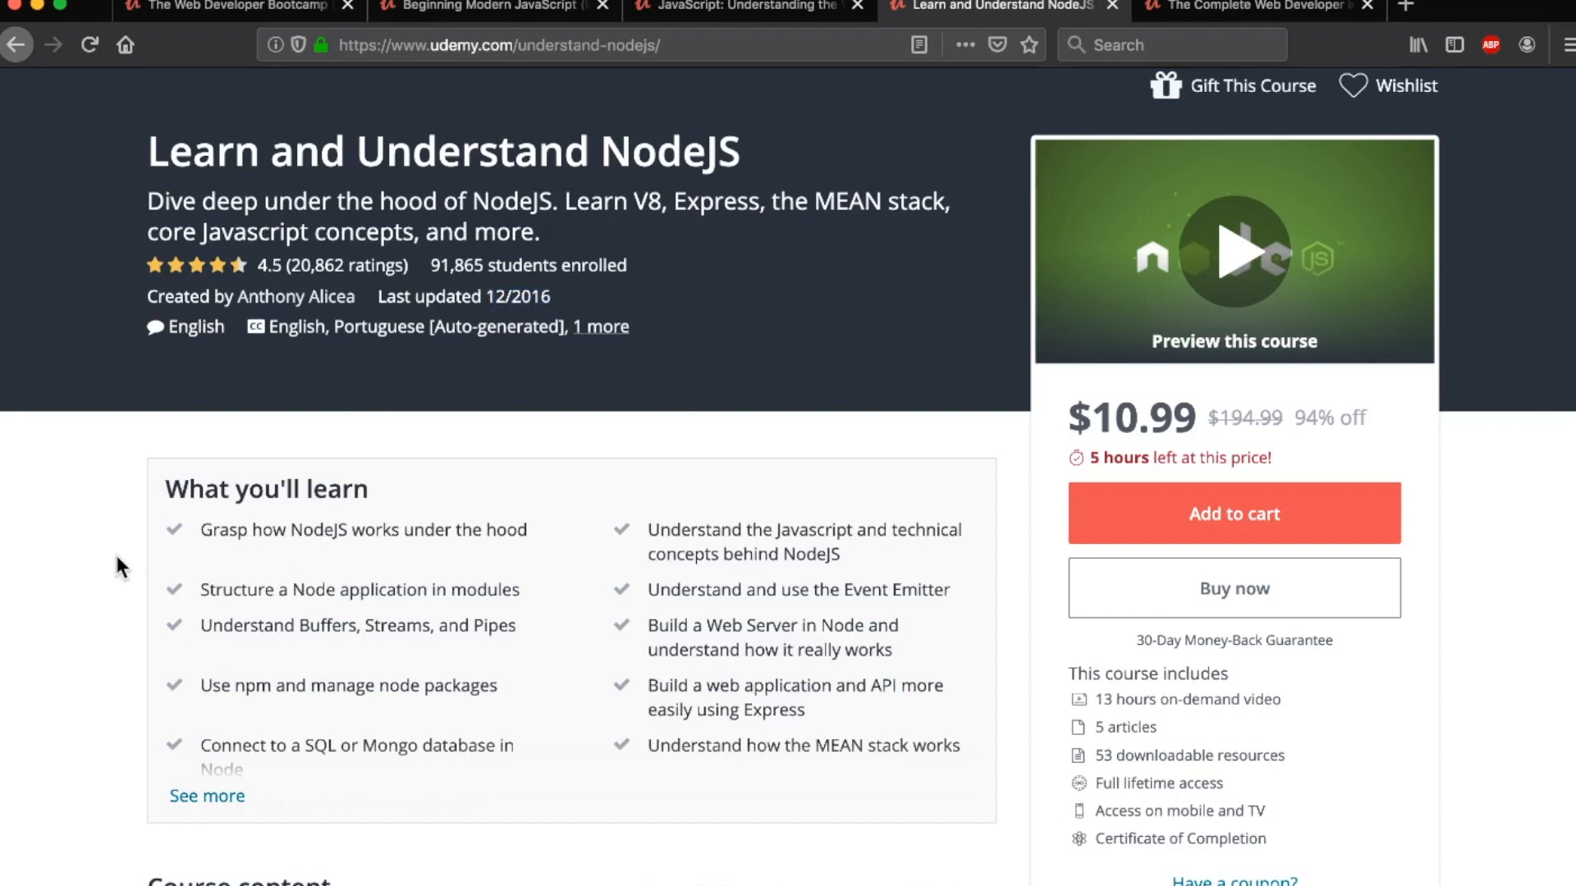
Scroll through the NodeJS course sections again, ending back at the page header
{"action": "scroll", "scroll_direction": "down", "scroll_amount": 3}
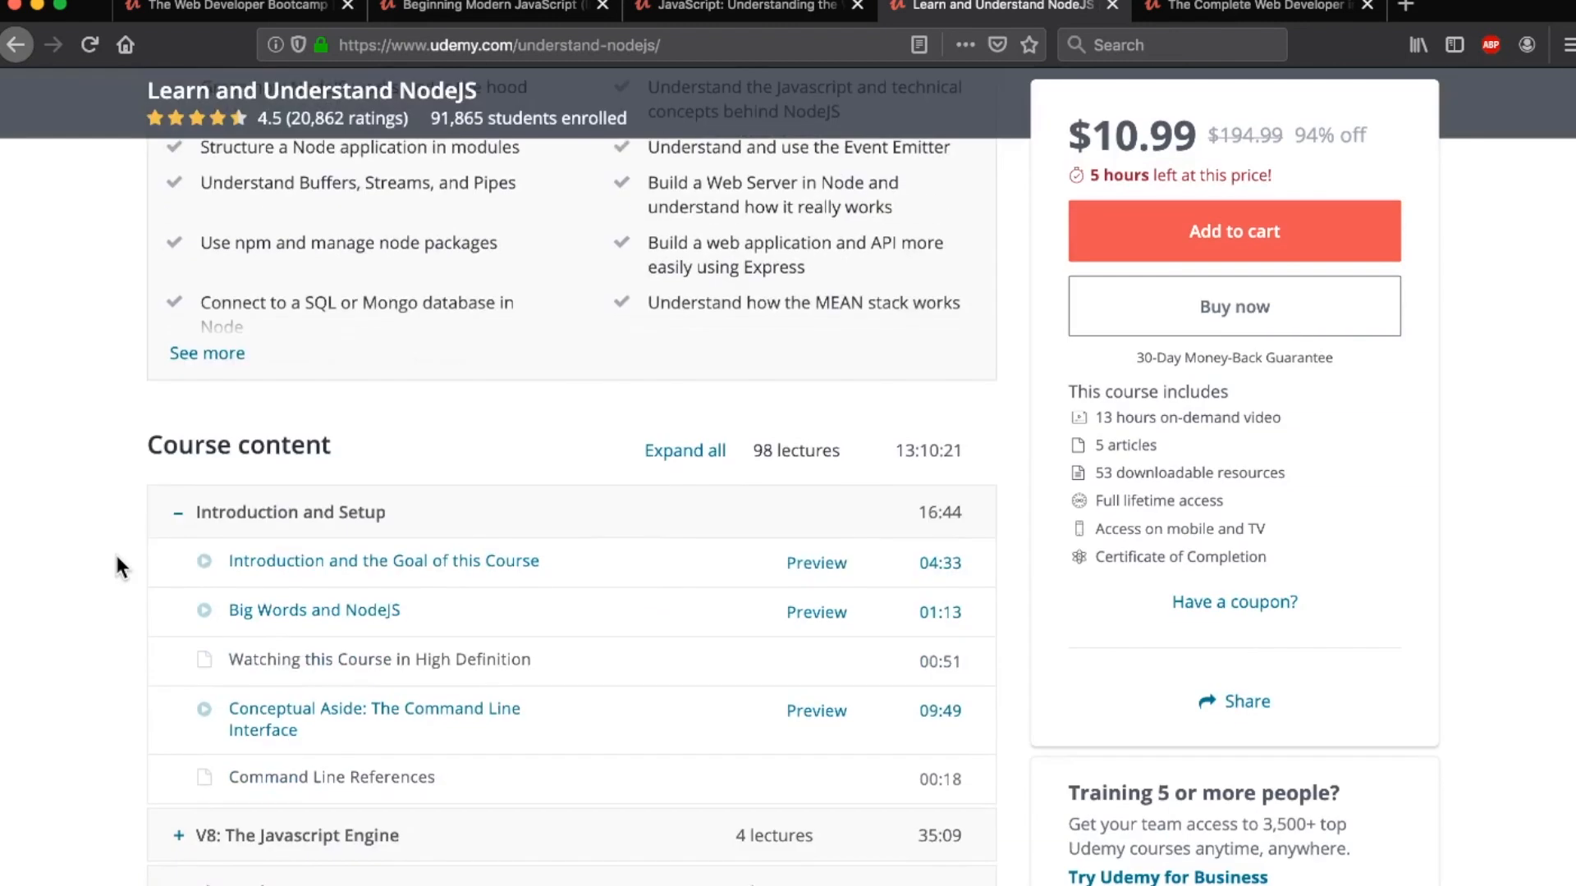
{"action": "scroll", "scroll_direction": "down", "scroll_amount": 3}
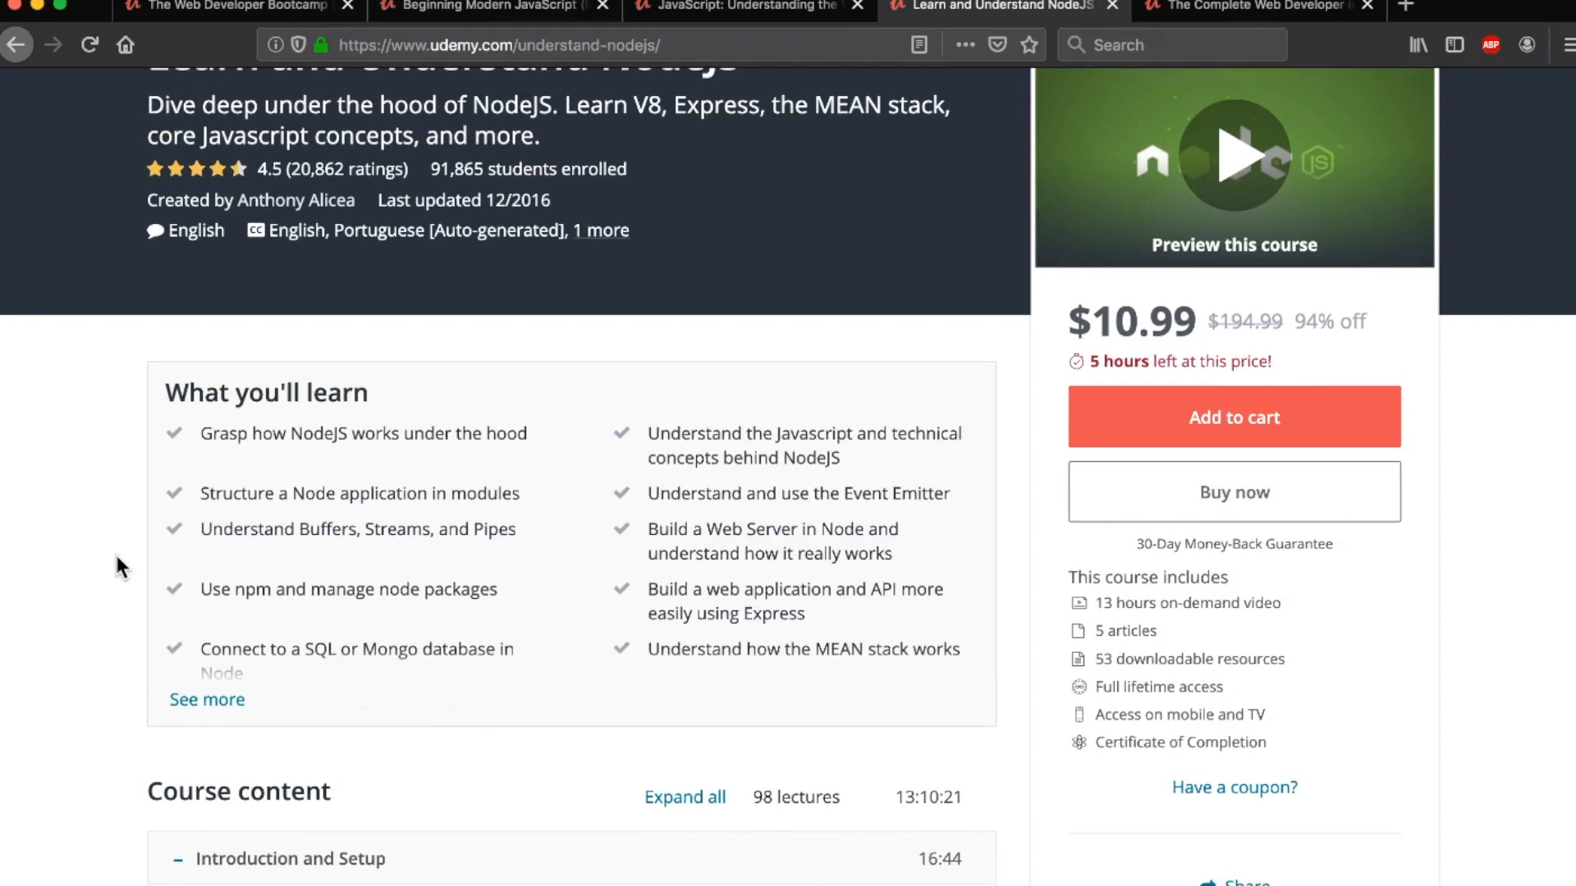
{"action": "scroll", "scroll_direction": "down", "scroll_amount": 3}
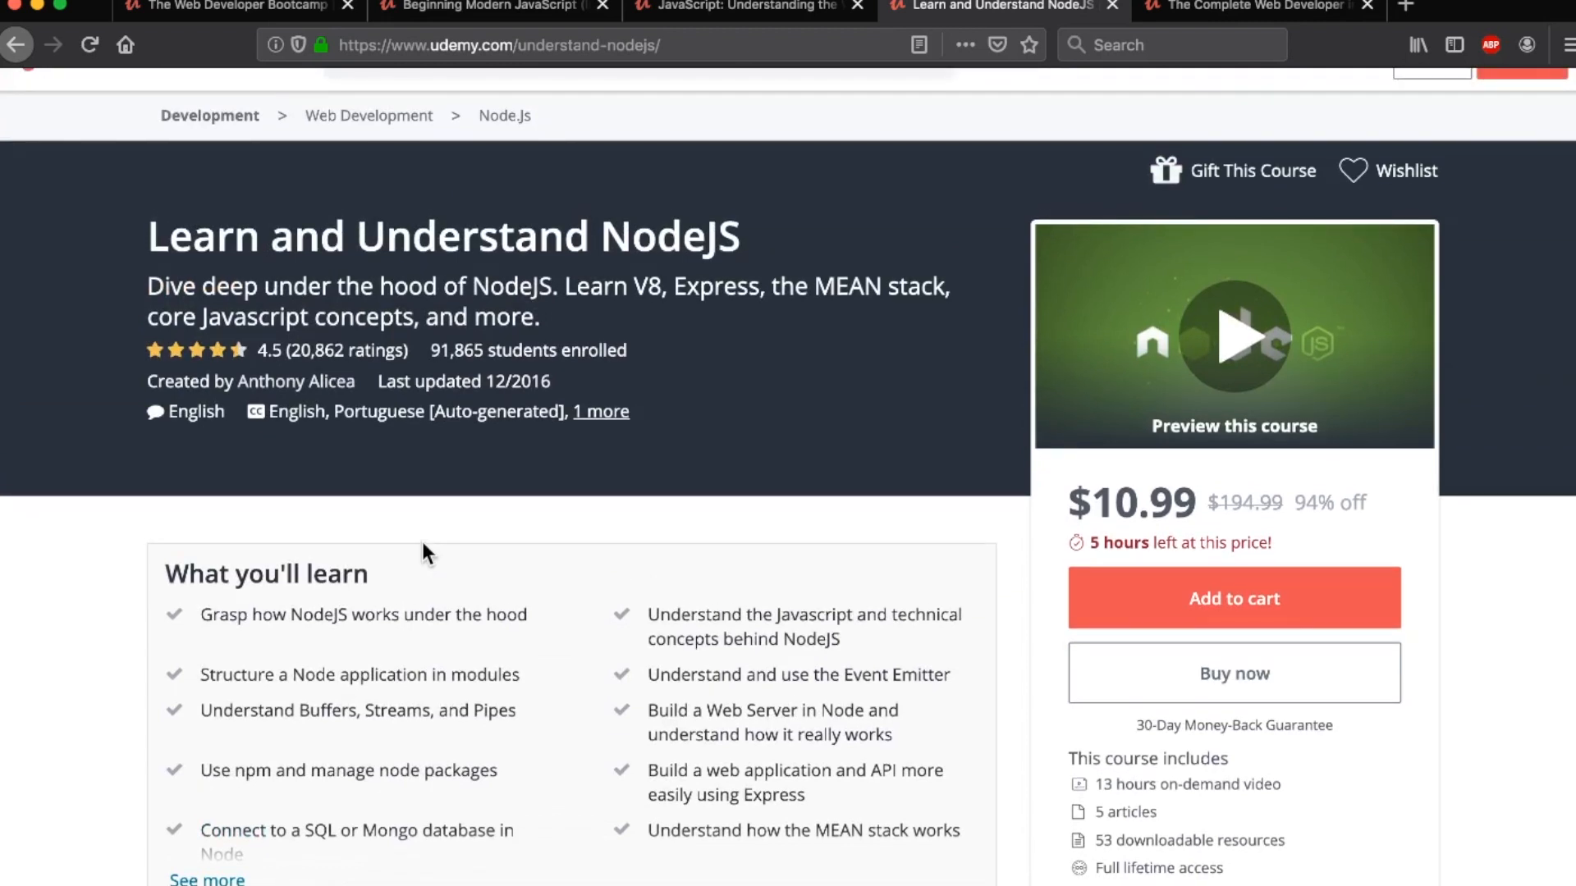
{"action": "scroll", "scroll_direction": "down", "scroll_amount": 3}
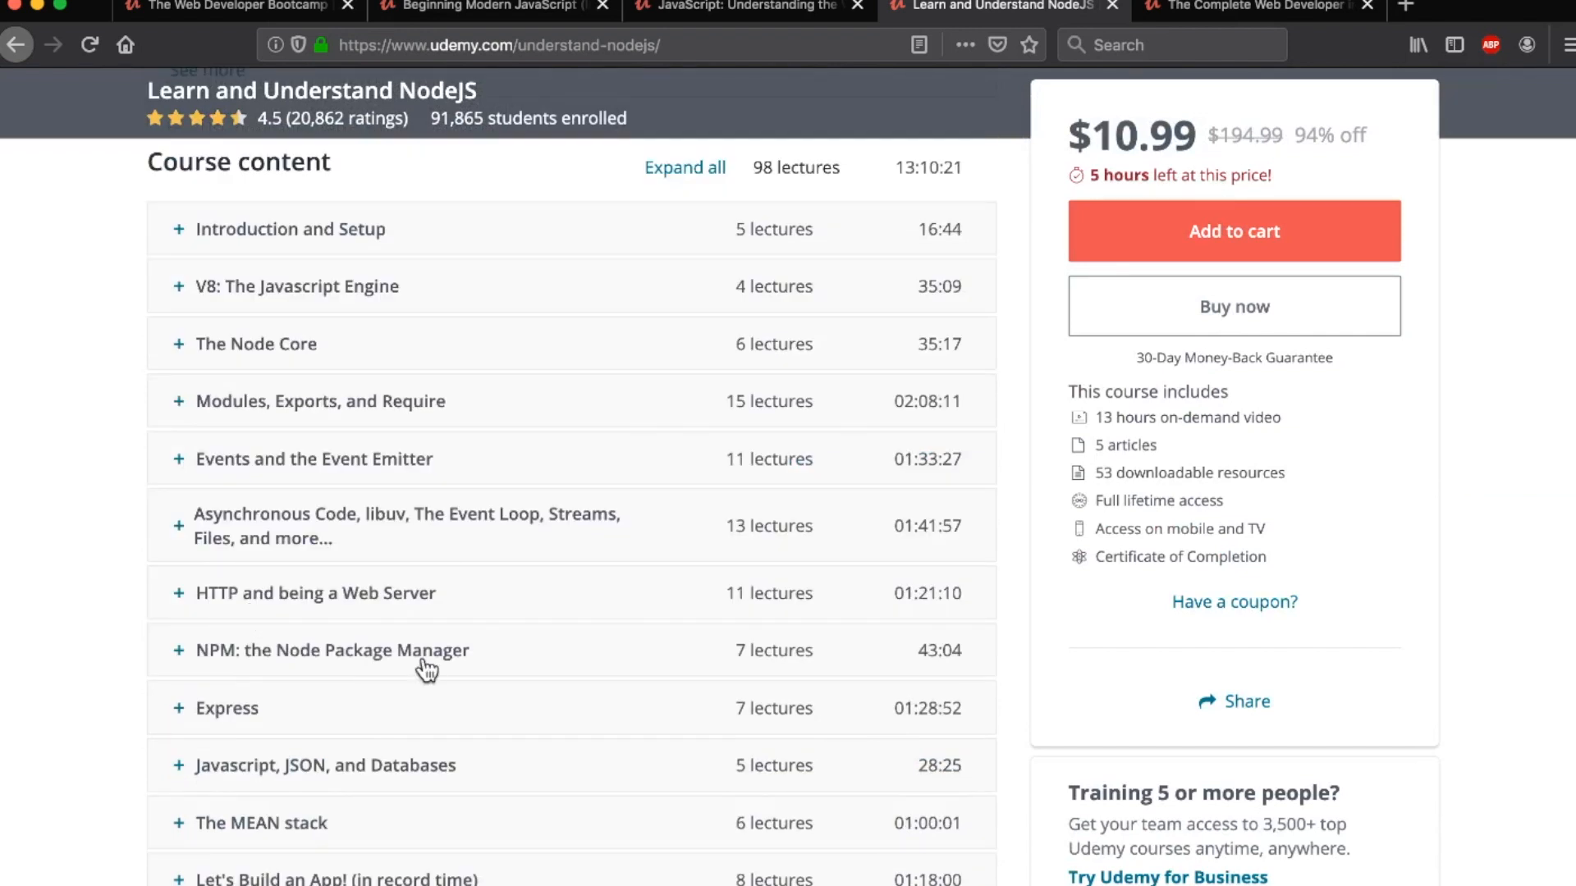
{"action": "mouse_move", "coordinate": [429, 735]}
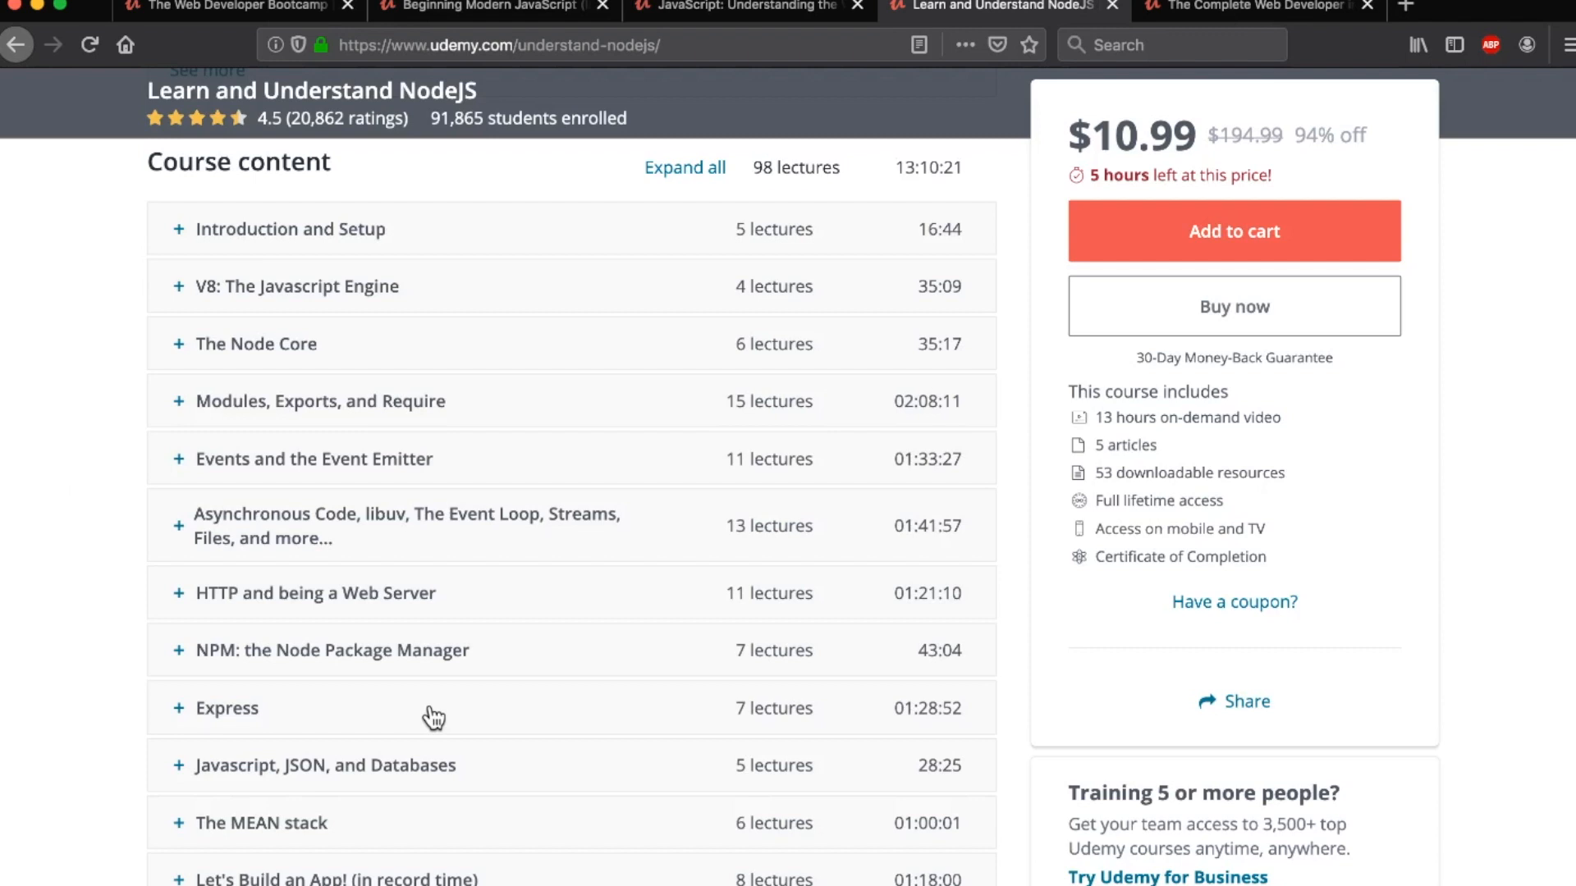
{"action": "scroll", "scroll_direction": "down", "scroll_amount": 3}
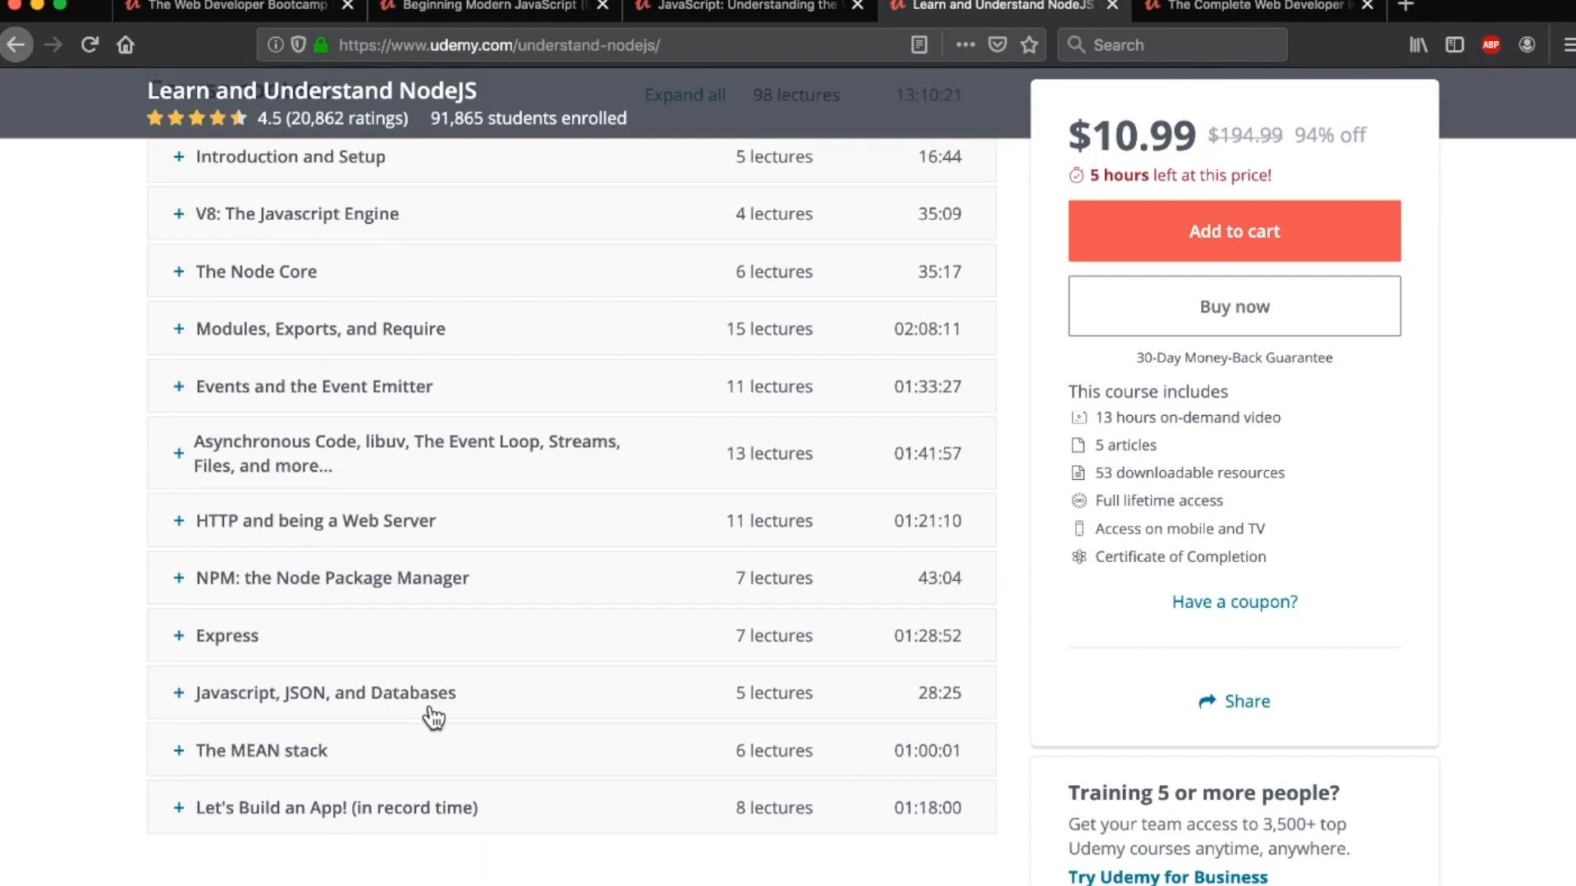
{"action": "scroll", "scroll_direction": "up", "scroll_amount": 3}
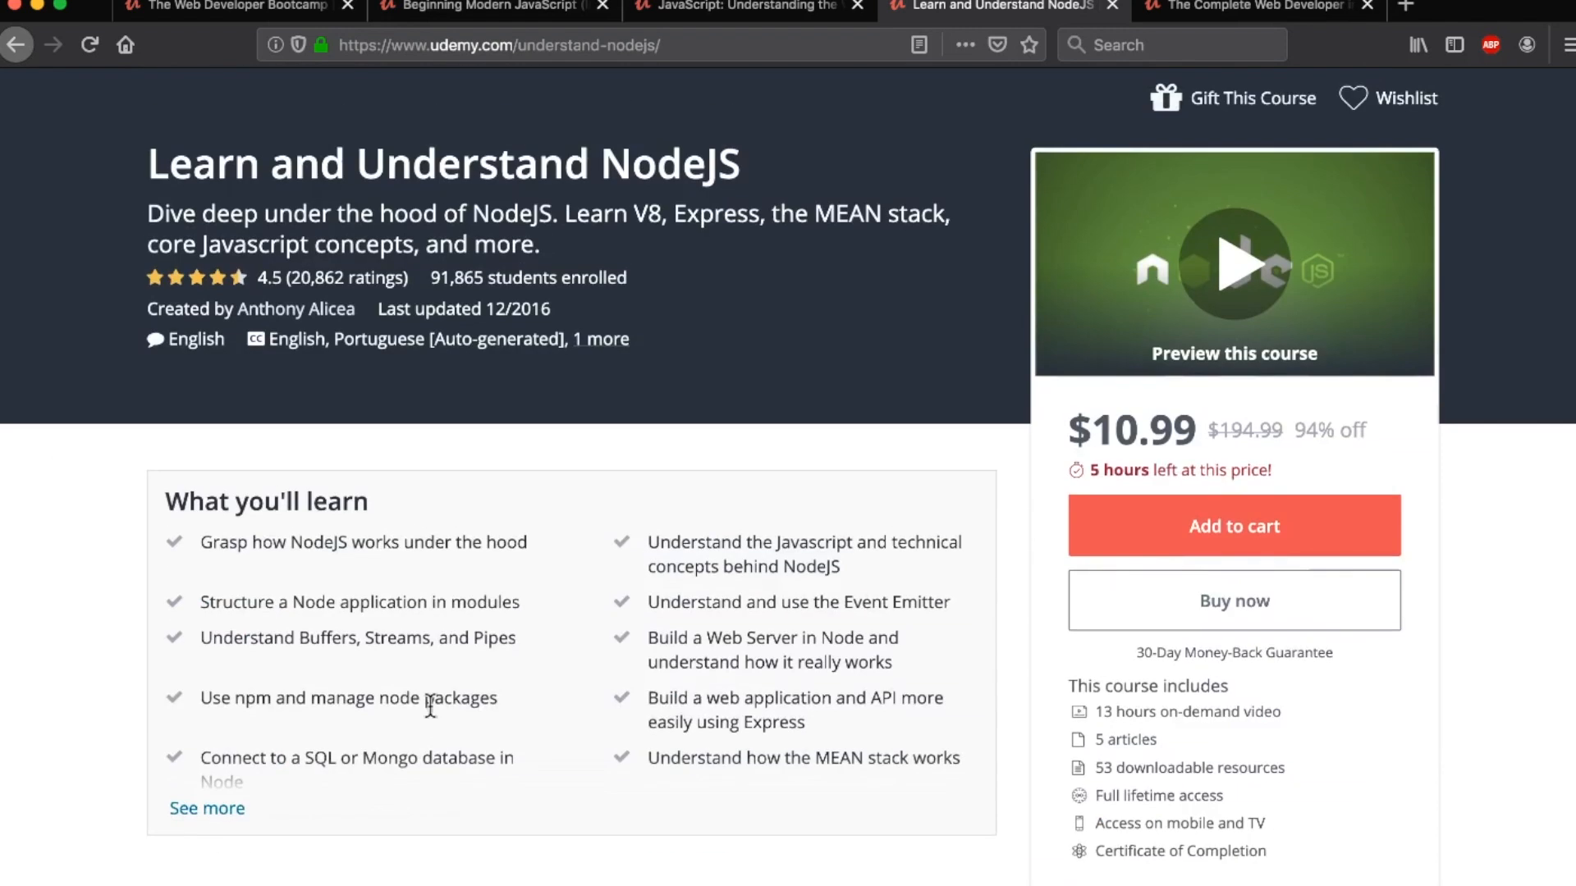
{"action": "scroll", "scroll_direction": "down", "scroll_amount": 3}
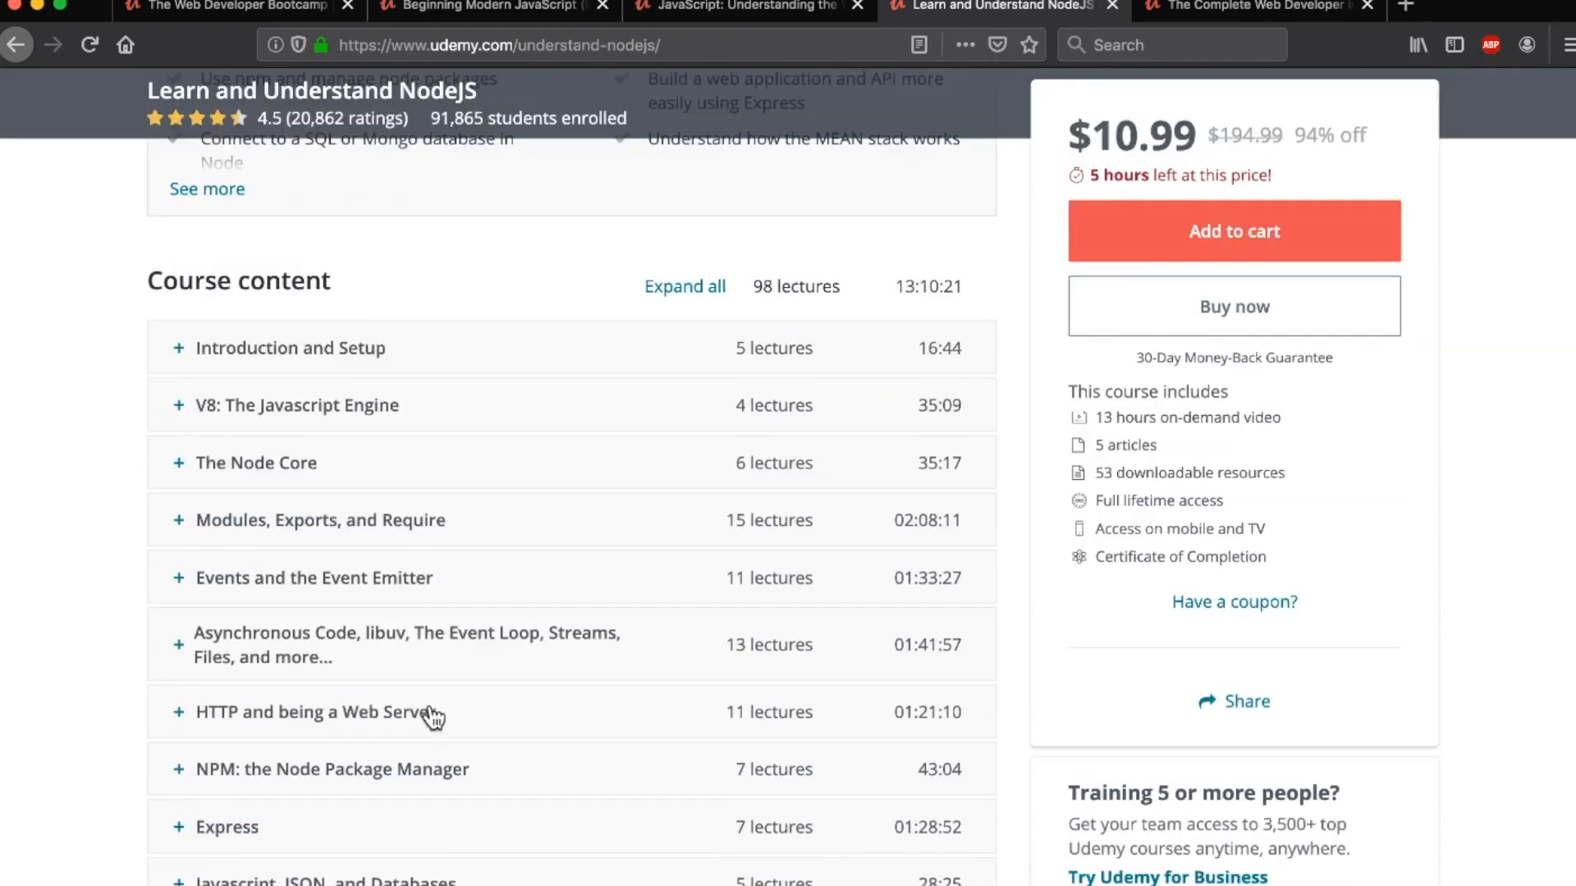
{"action": "scroll", "scroll_direction": "down", "scroll_amount": 3}
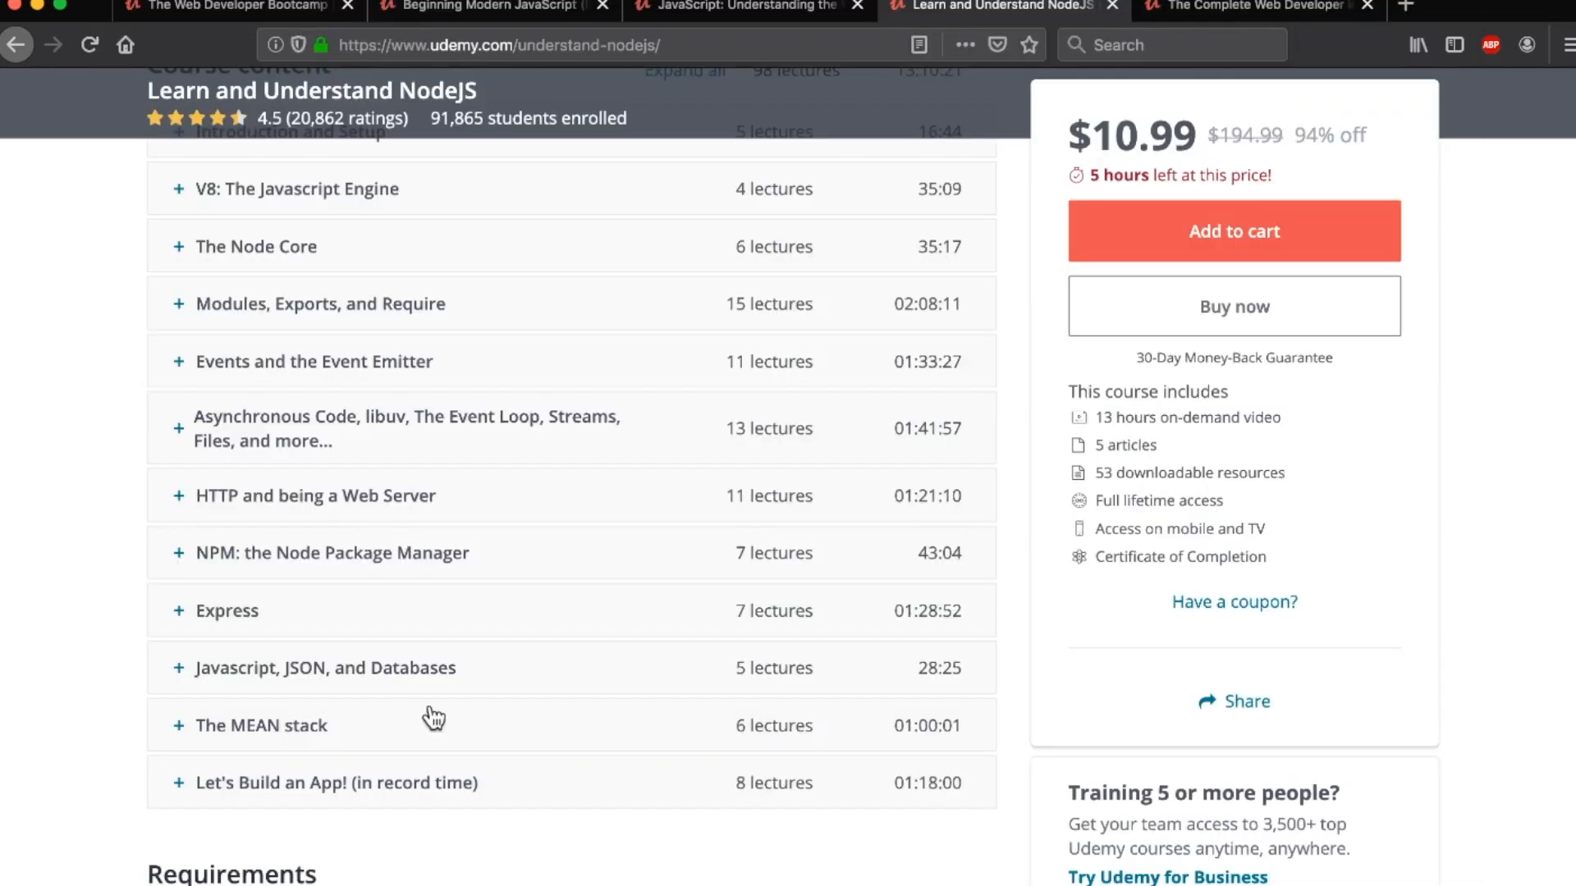
{"action": "scroll", "scroll_direction": "up", "scroll_amount": 3}
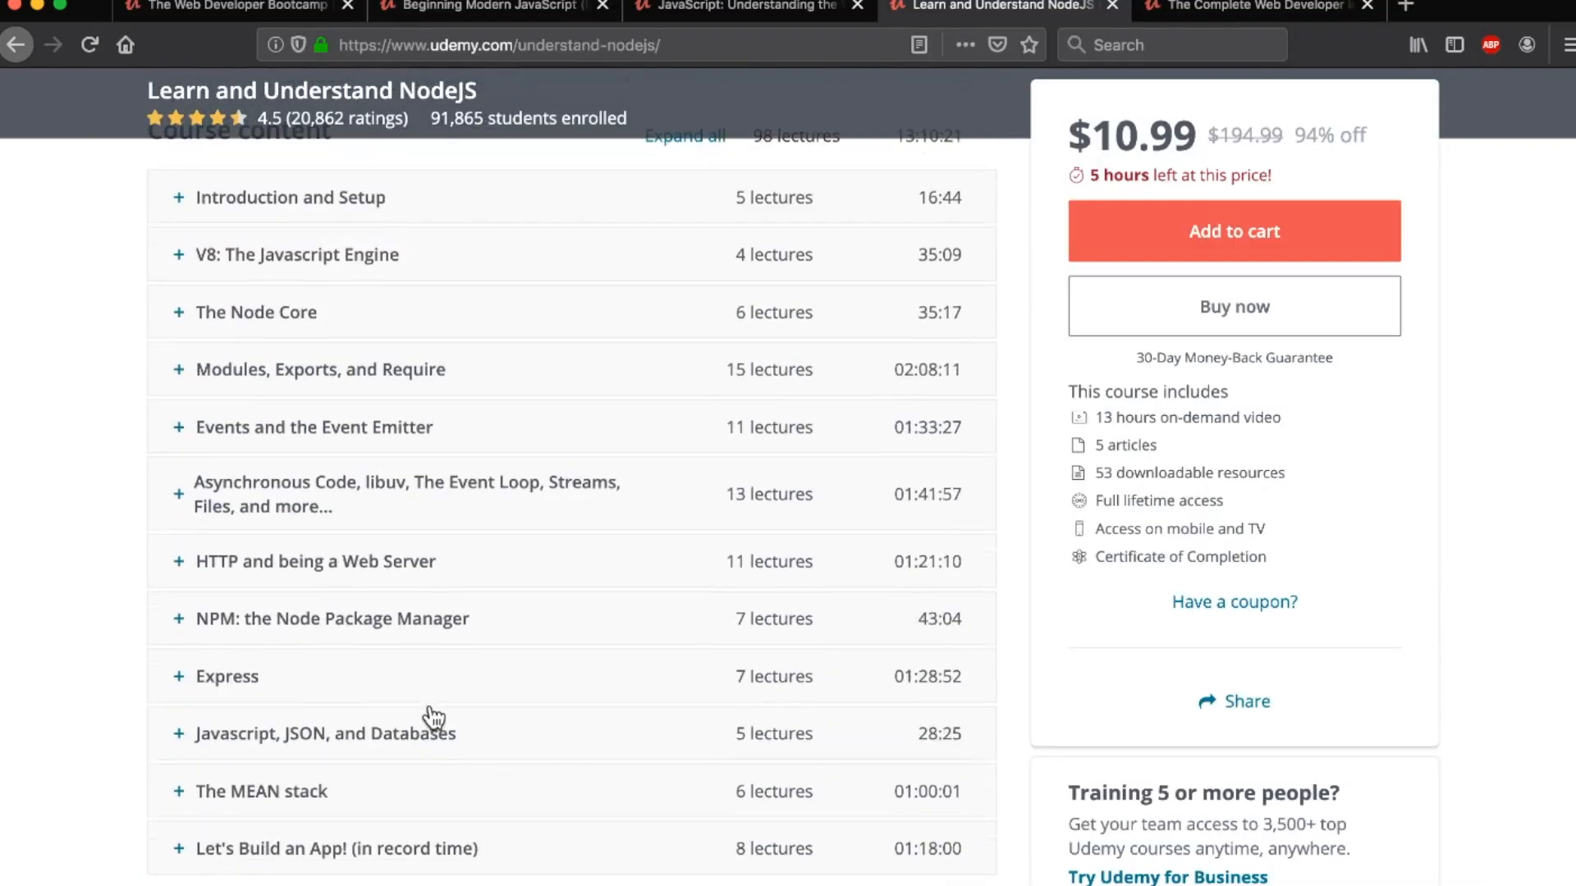
{"action": "mouse_move", "coordinate": [432, 719]}
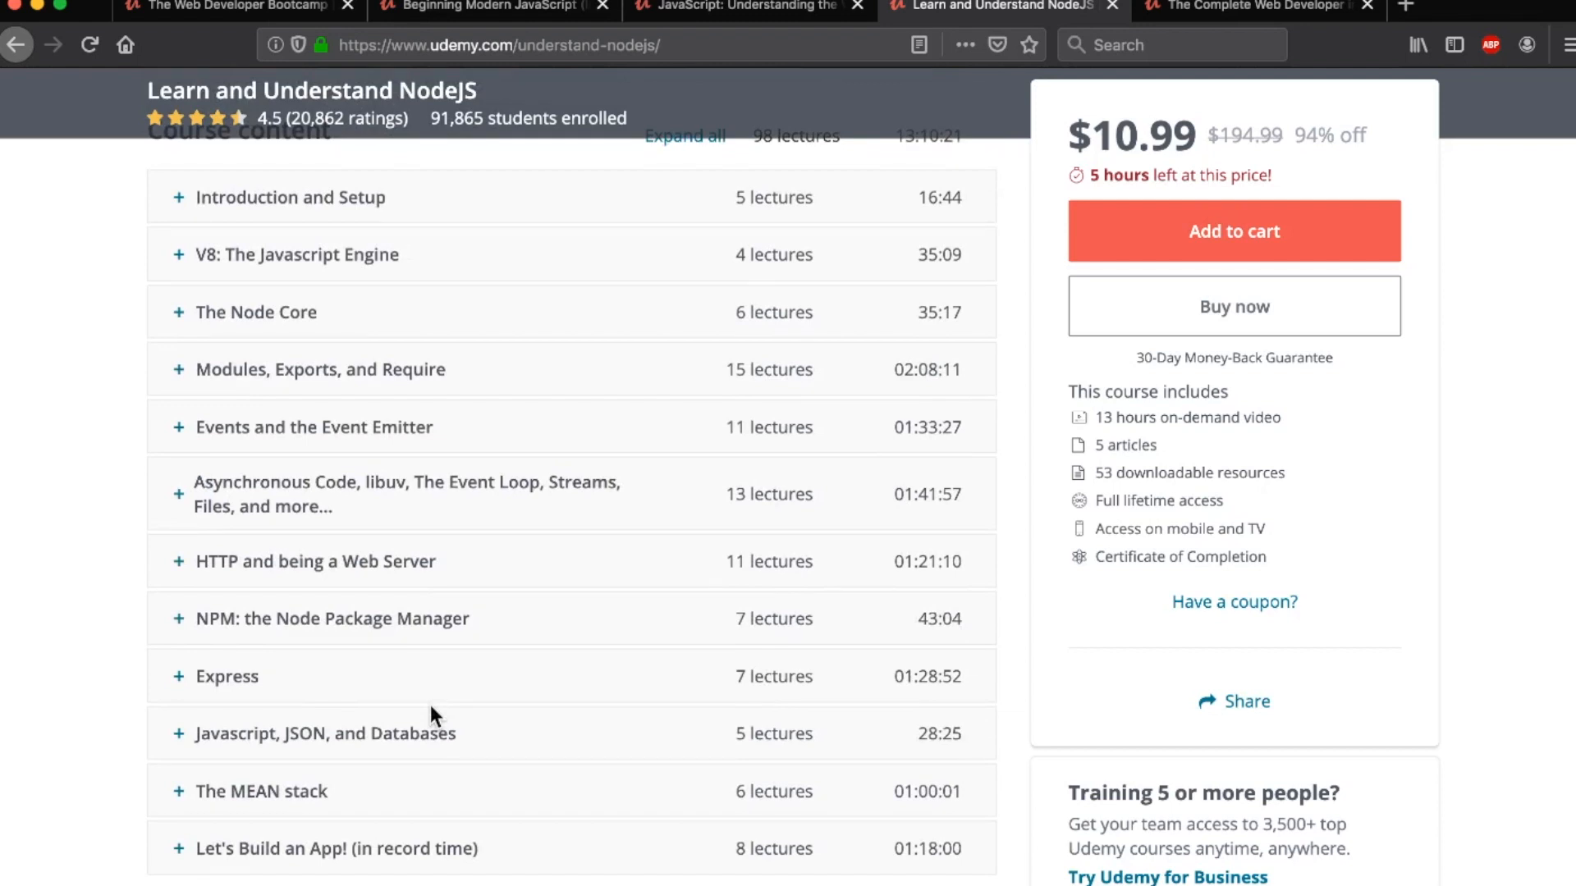
{"action": "scroll", "scroll_direction": "up", "scroll_amount": 3}
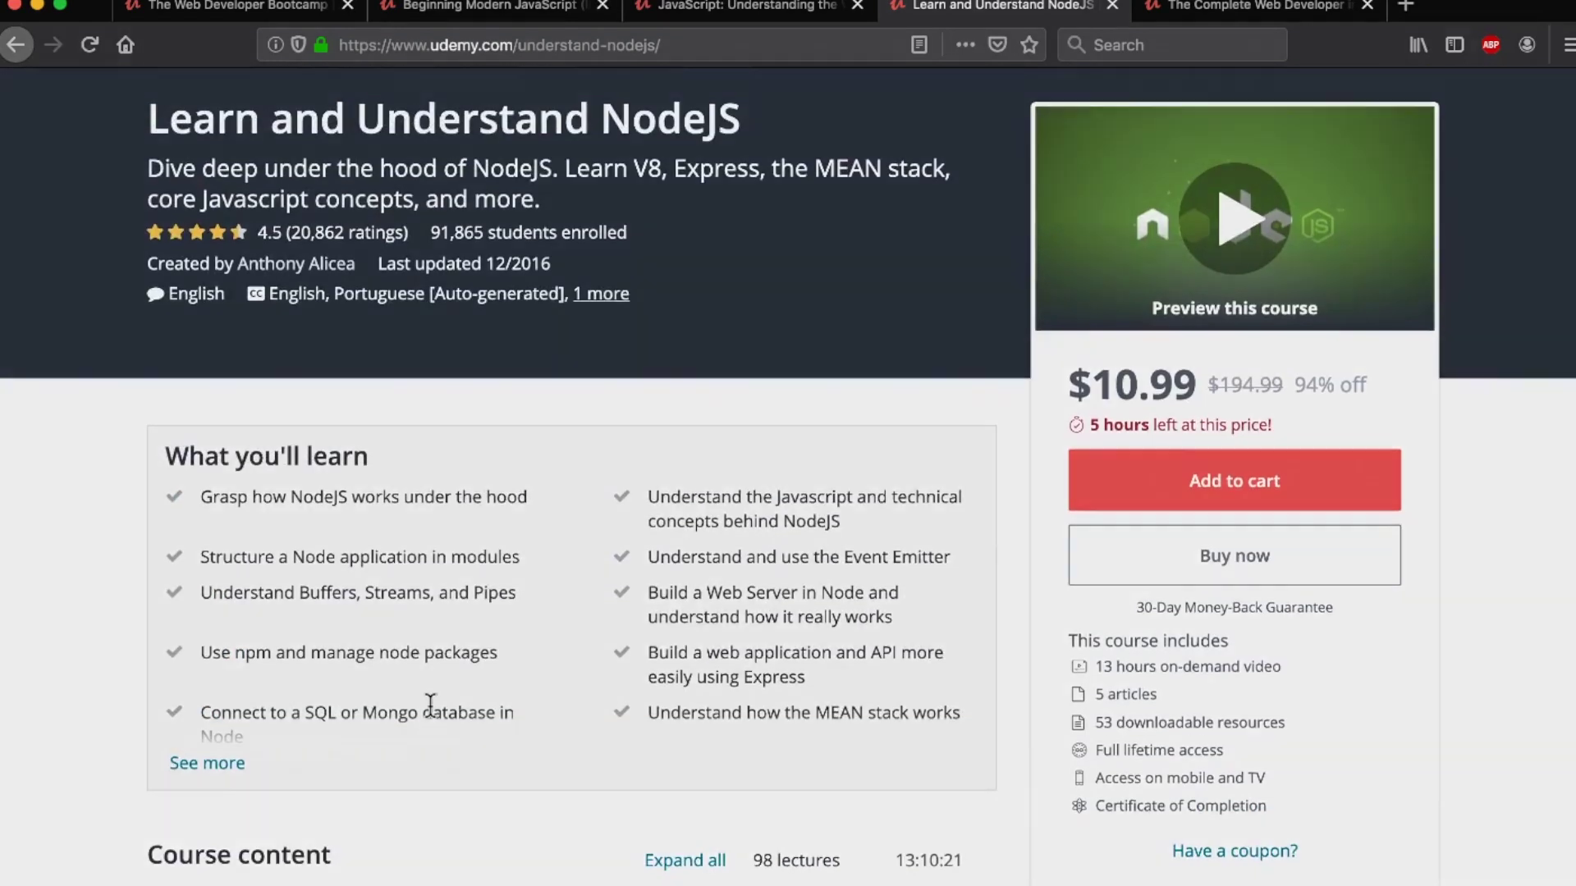
{"action": "scroll", "scroll_direction": "down", "scroll_amount": 3}
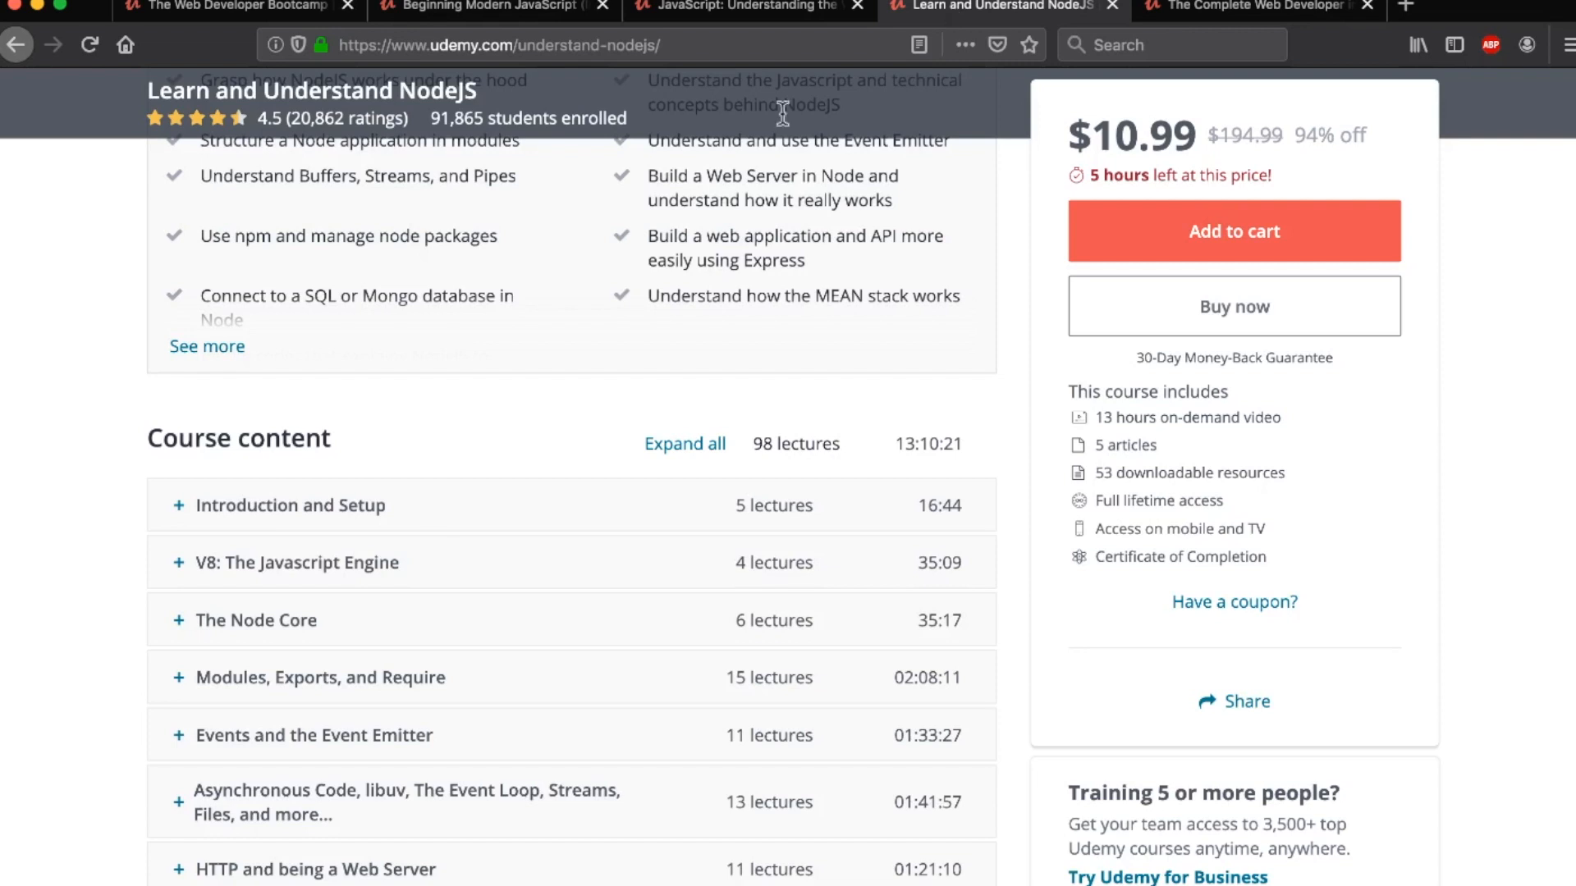
{"action": "scroll", "scroll_direction": "up", "scroll_amount": 3}
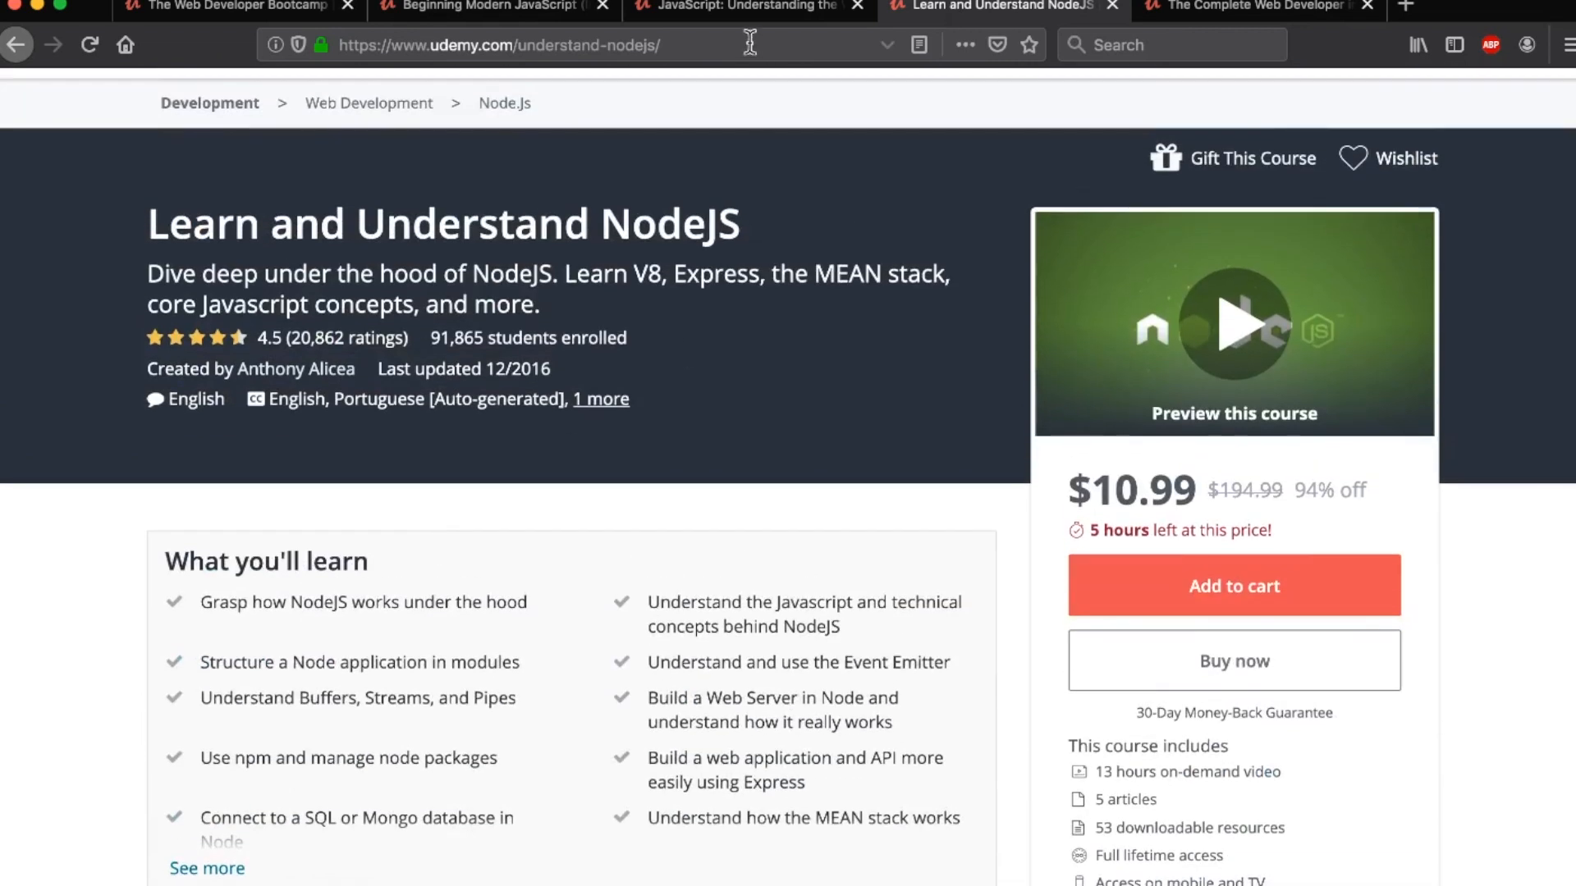
{"action": "mouse_move", "coordinate": [983, 11]}
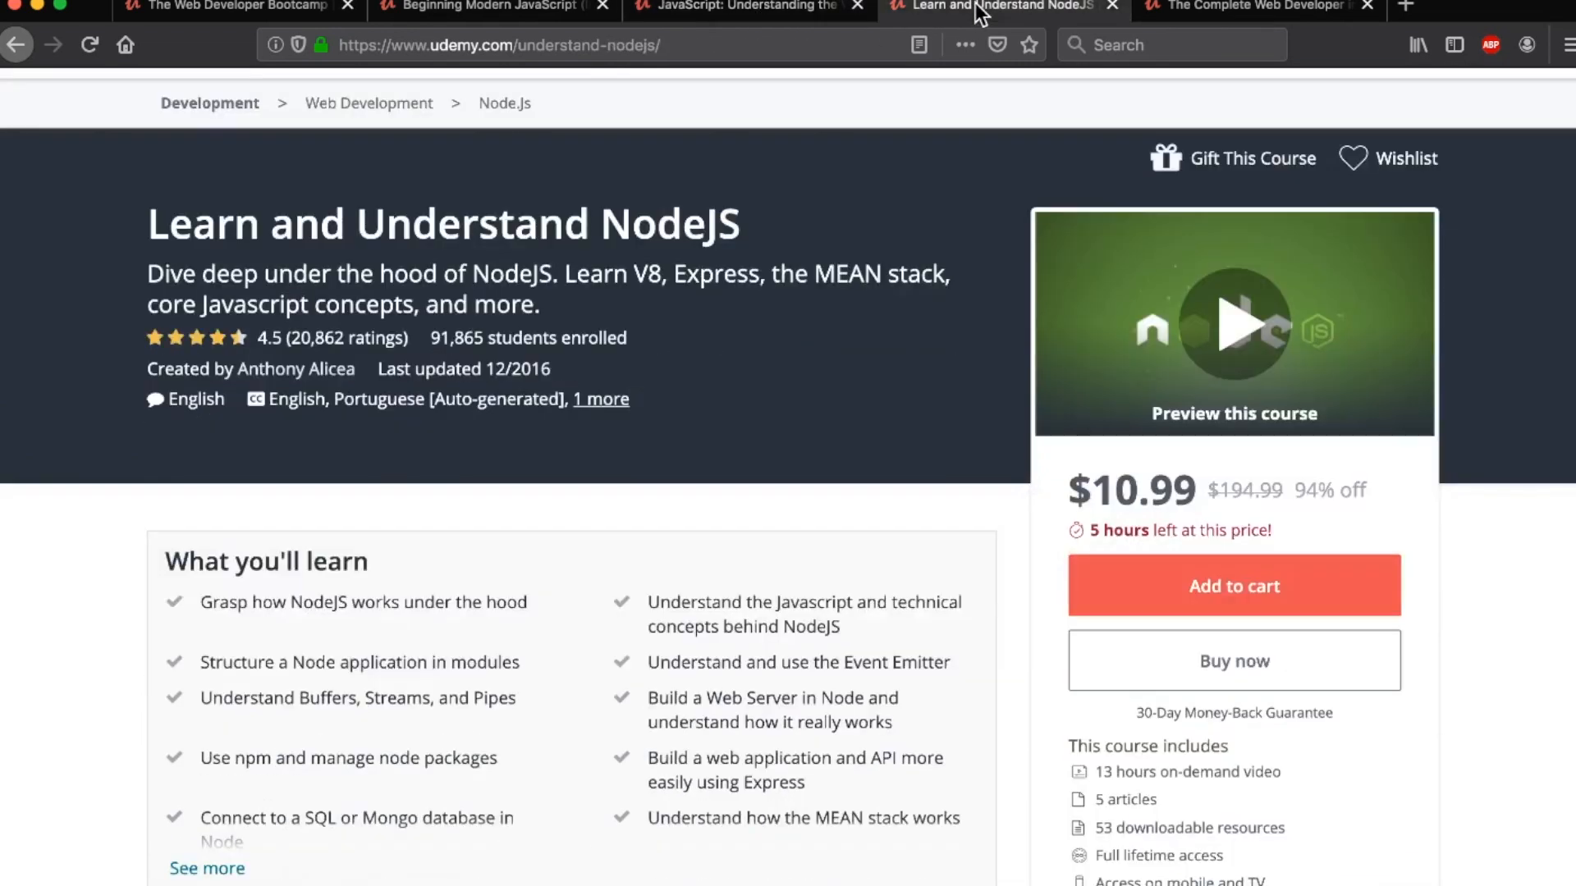
{"action": "scroll", "scroll_direction": "down", "scroll_amount": 3}
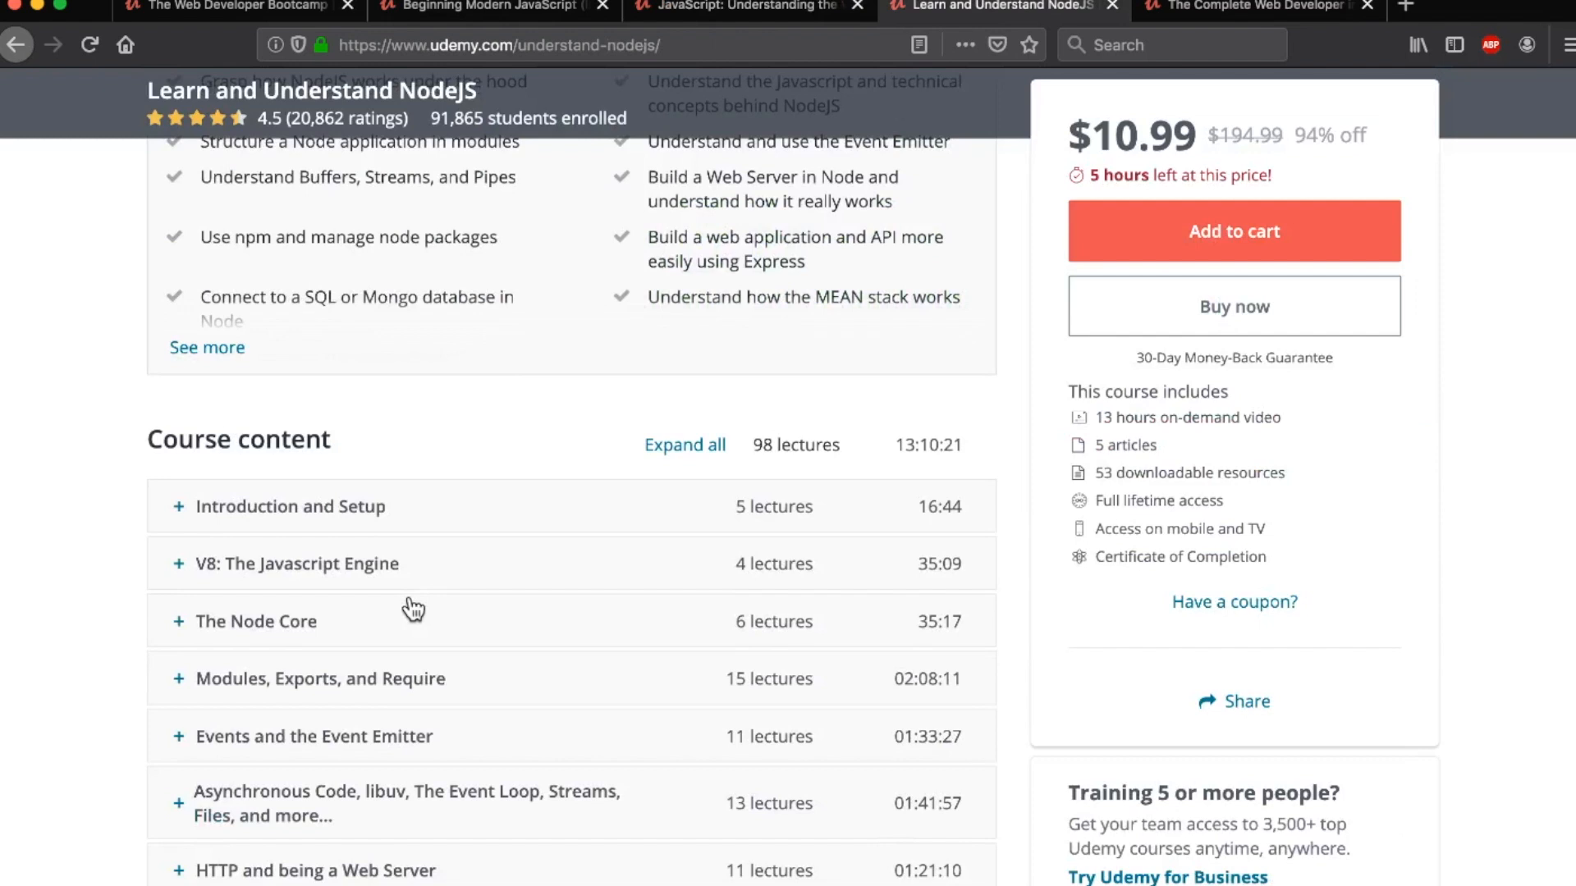
{"action": "scroll", "scroll_direction": "up", "scroll_amount": 3}
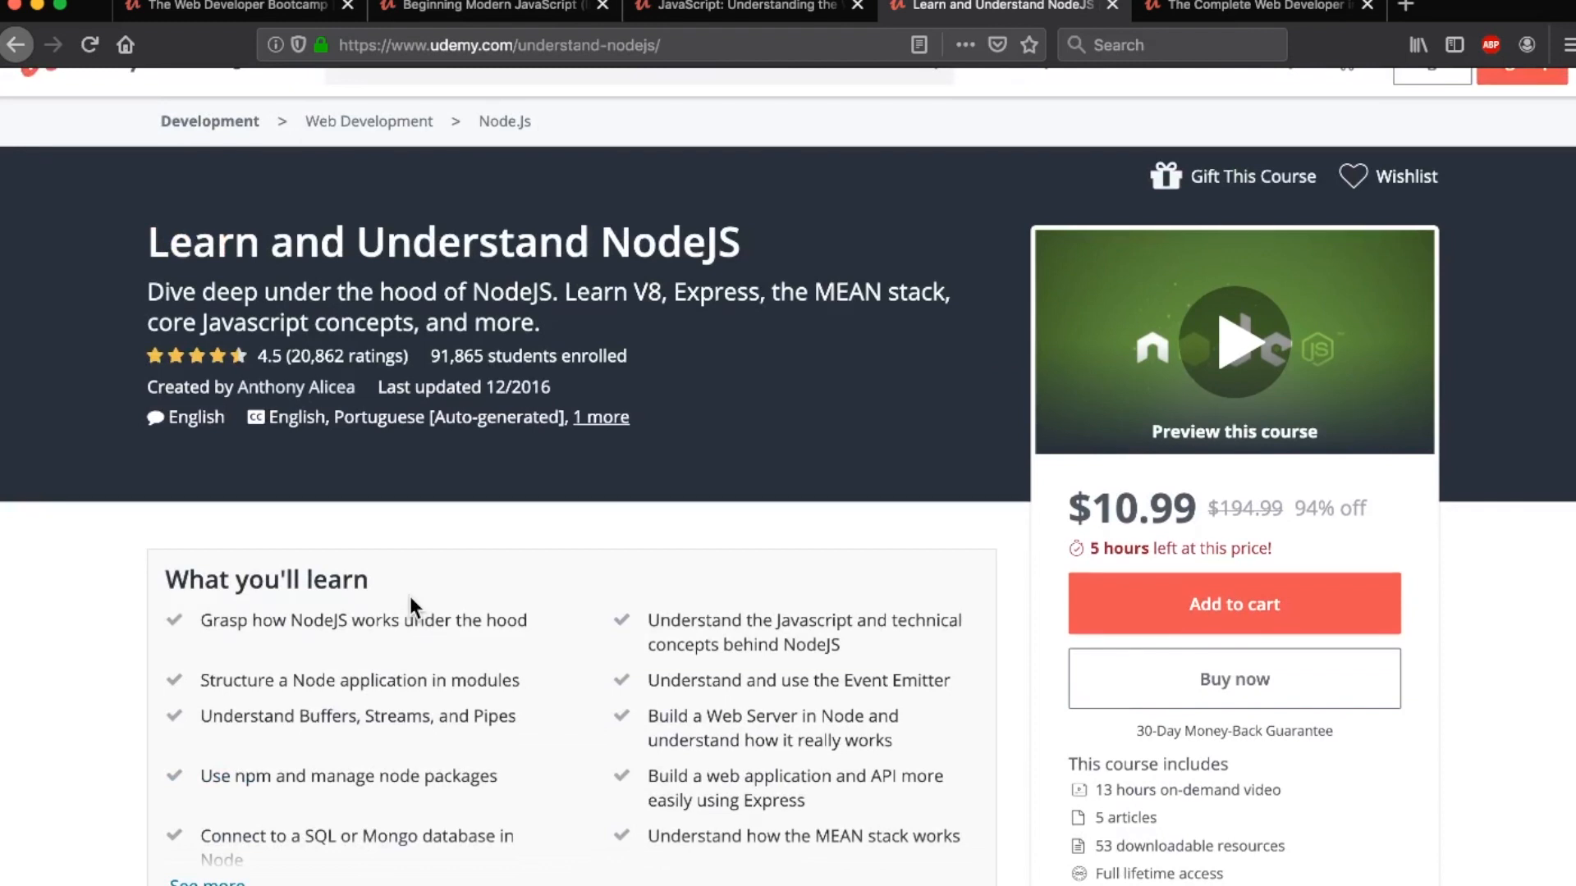
{"action": "mouse_move", "coordinate": [1201, 25]}
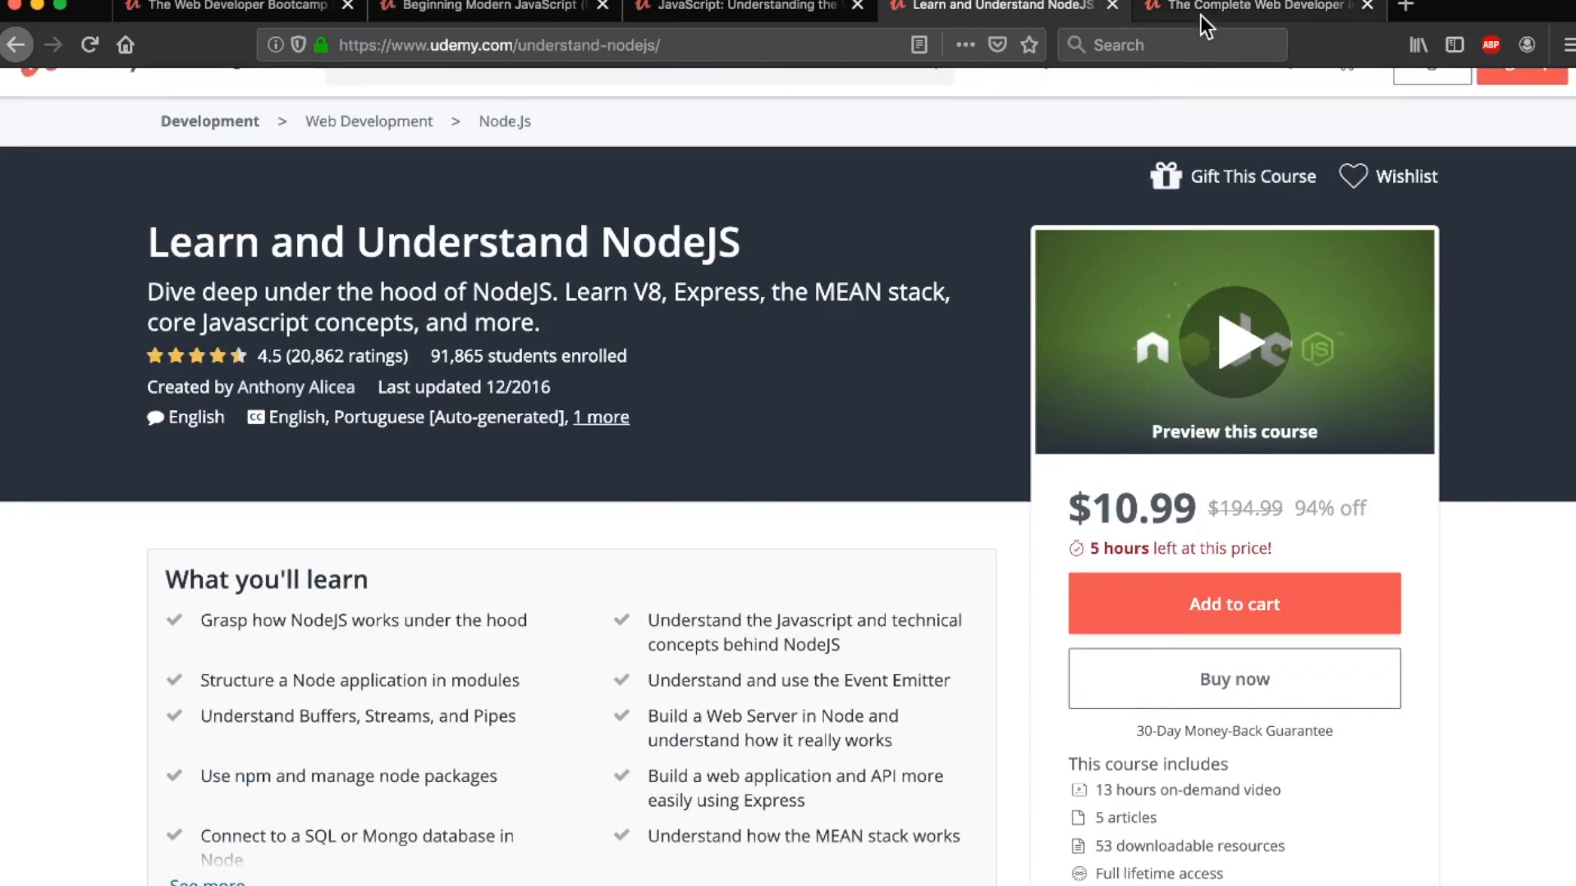
Switch to The Complete Web Developer course and scroll its curriculum from Introduction onward
{"action": "left_click", "coordinate": [1254, 6]}
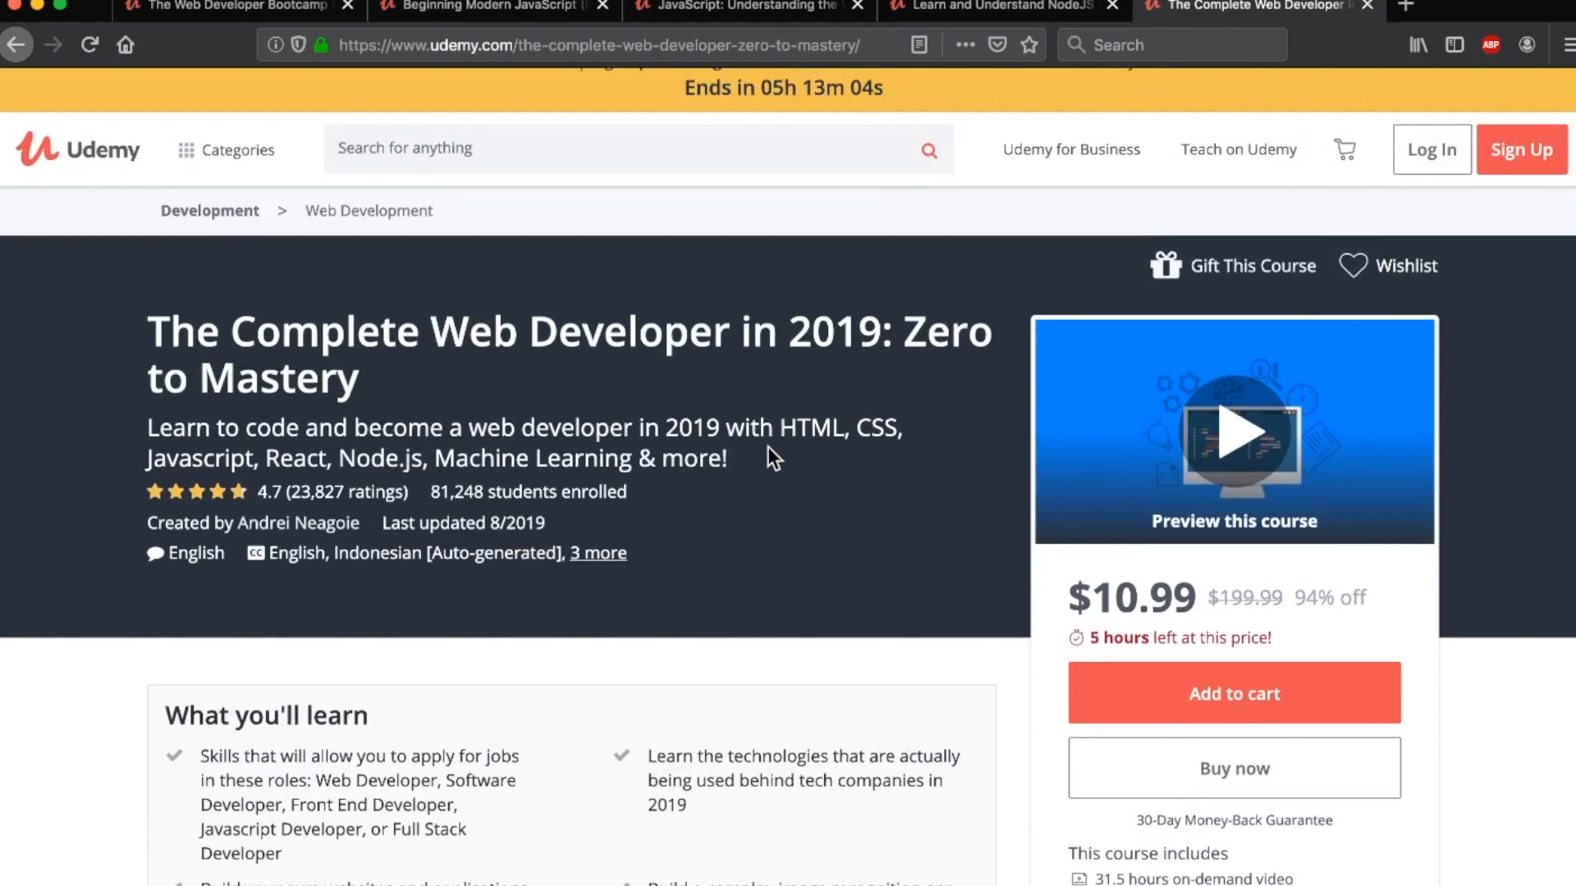
{"action": "mouse_move", "coordinate": [132, 692]}
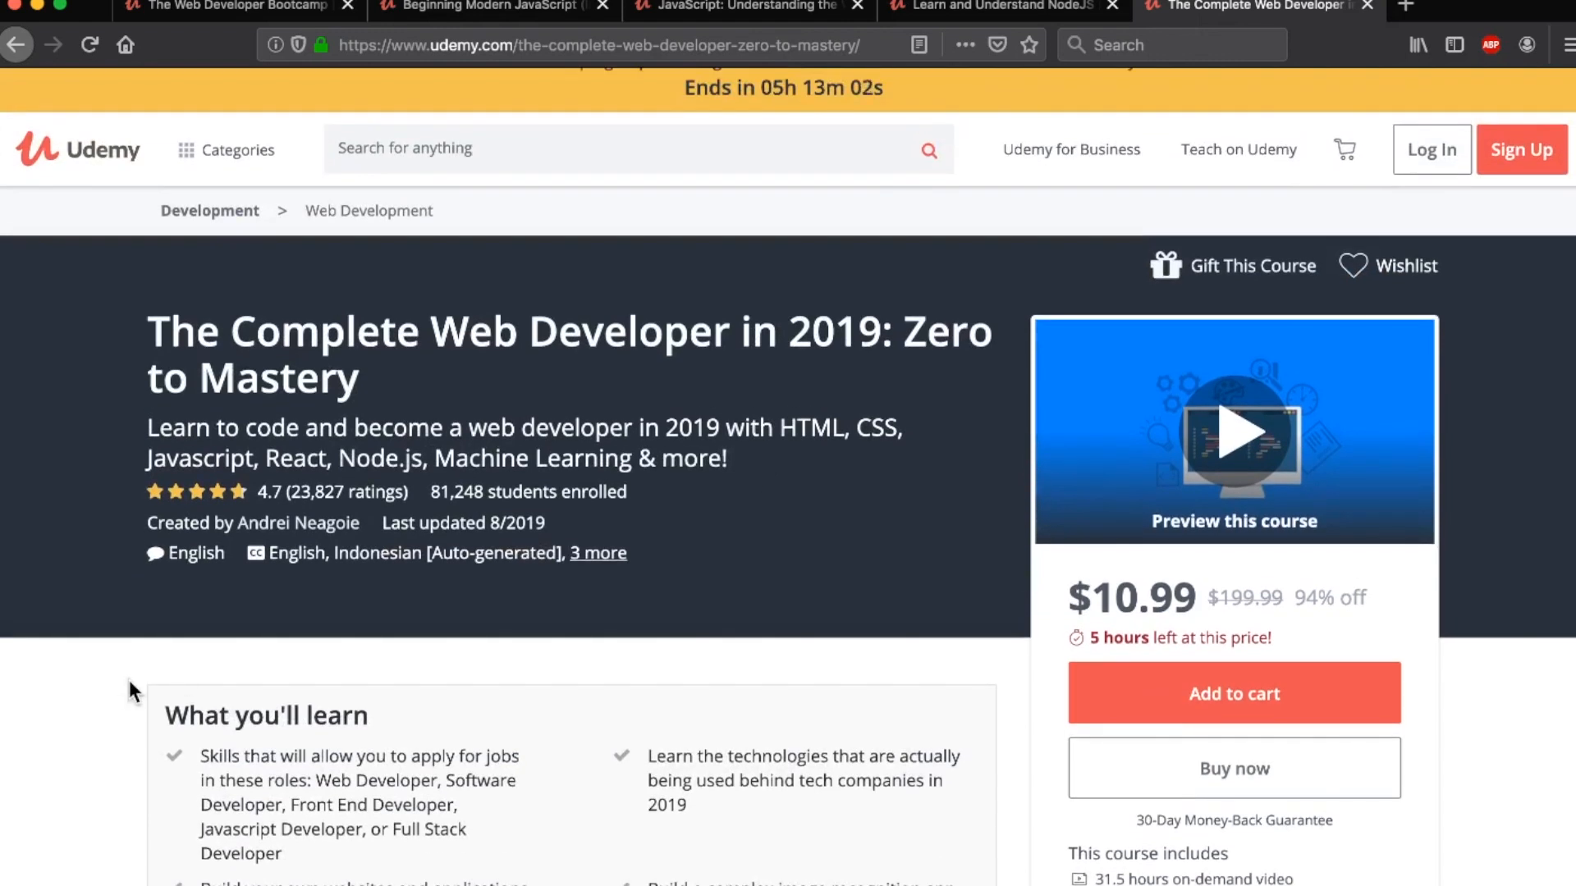
{"action": "scroll", "scroll_direction": "down", "scroll_amount": 3}
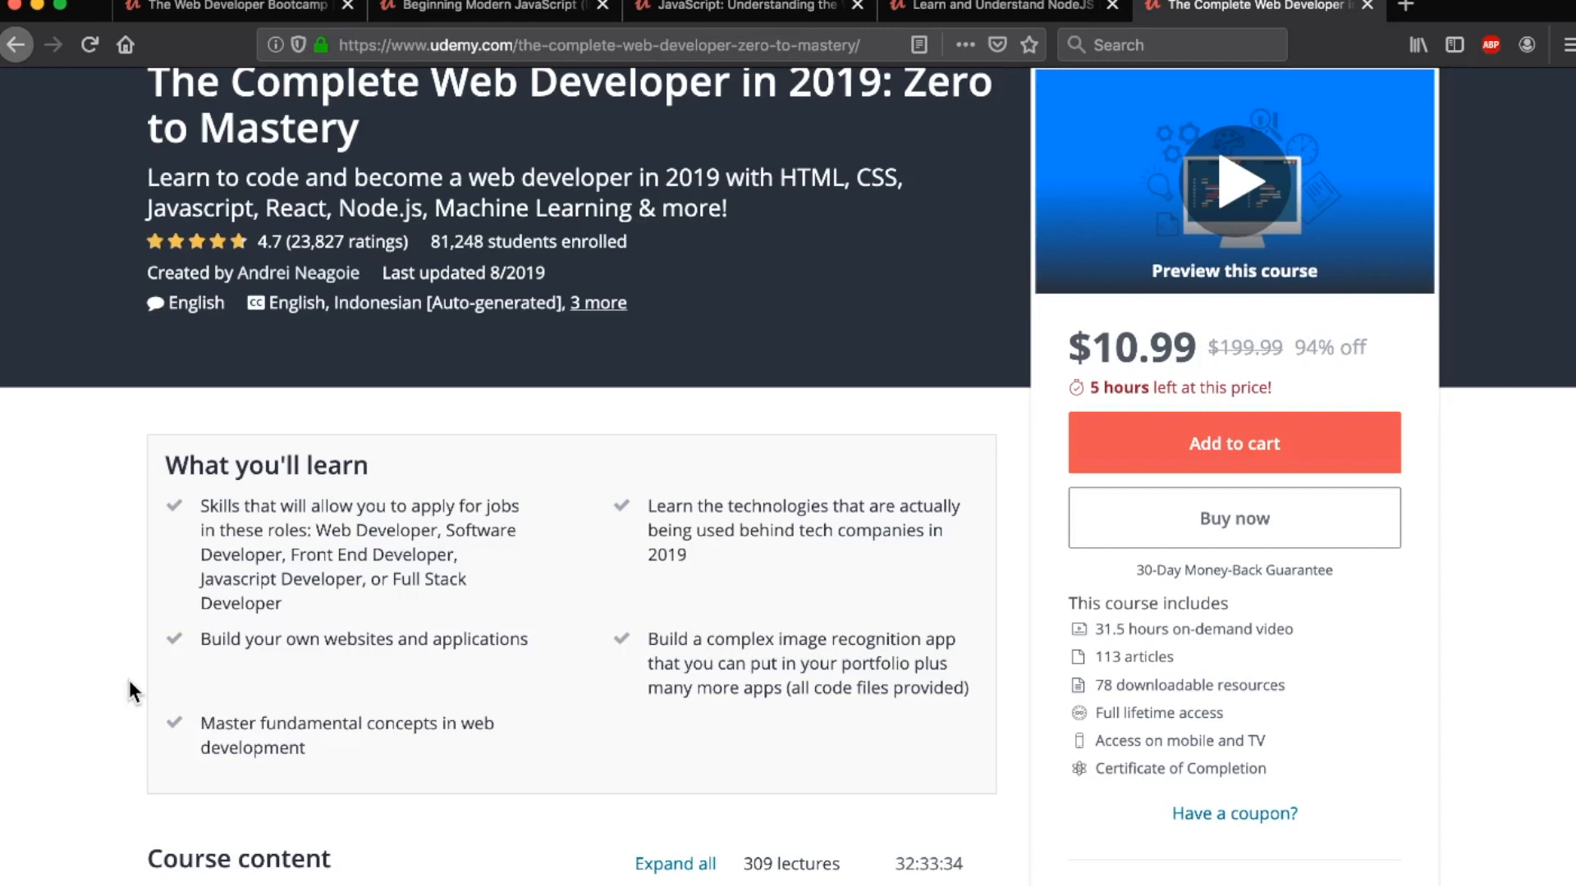
{"action": "scroll", "scroll_direction": "down", "scroll_amount": 3}
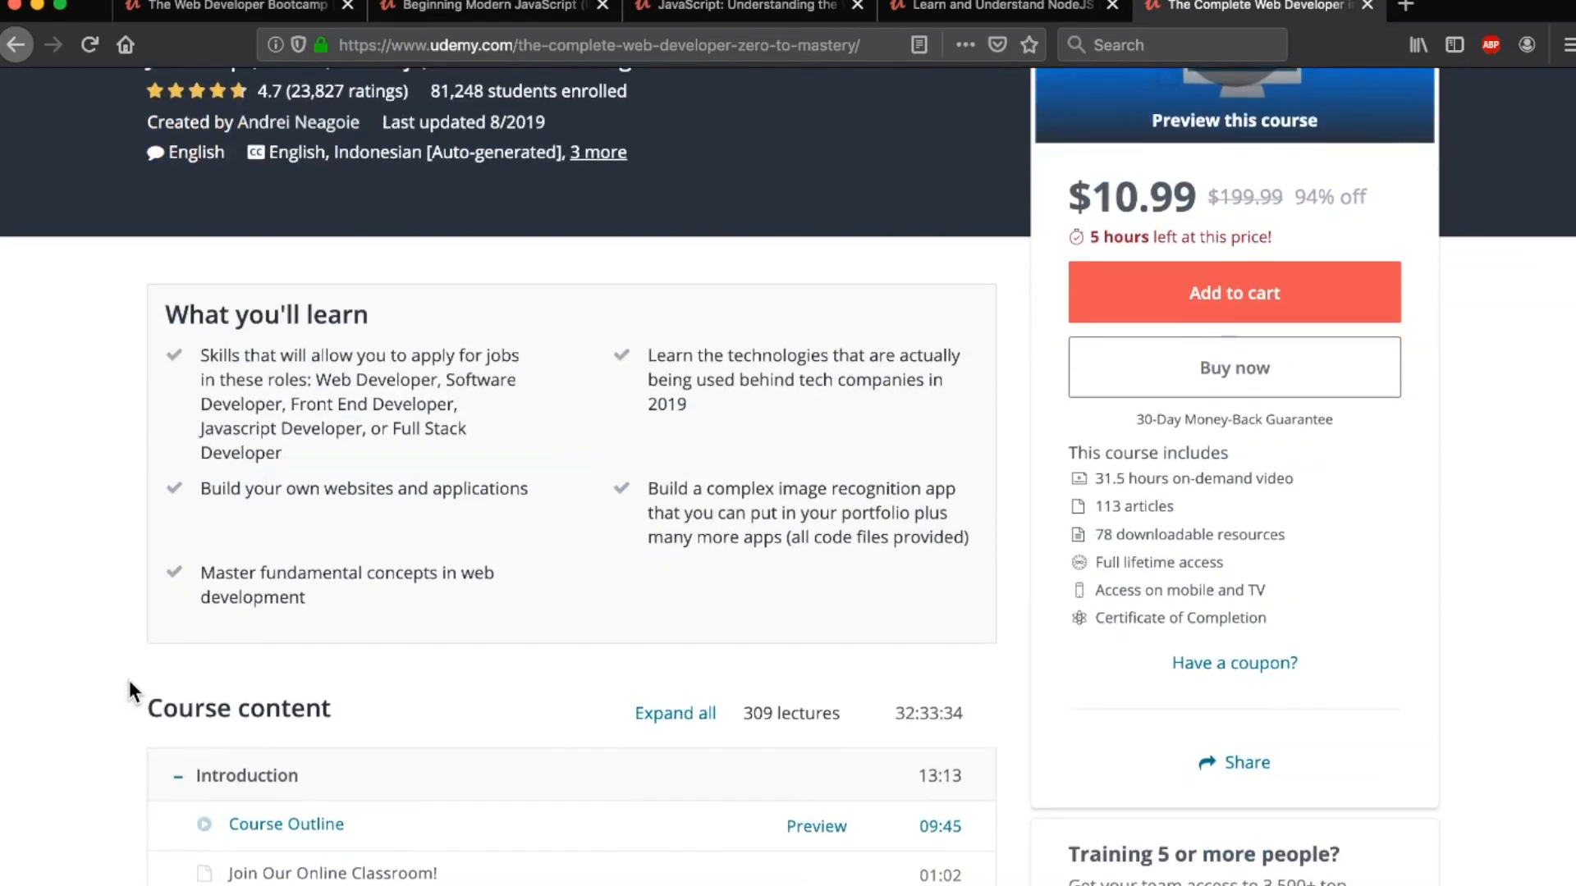
{"action": "scroll", "scroll_direction": "down", "scroll_amount": 3}
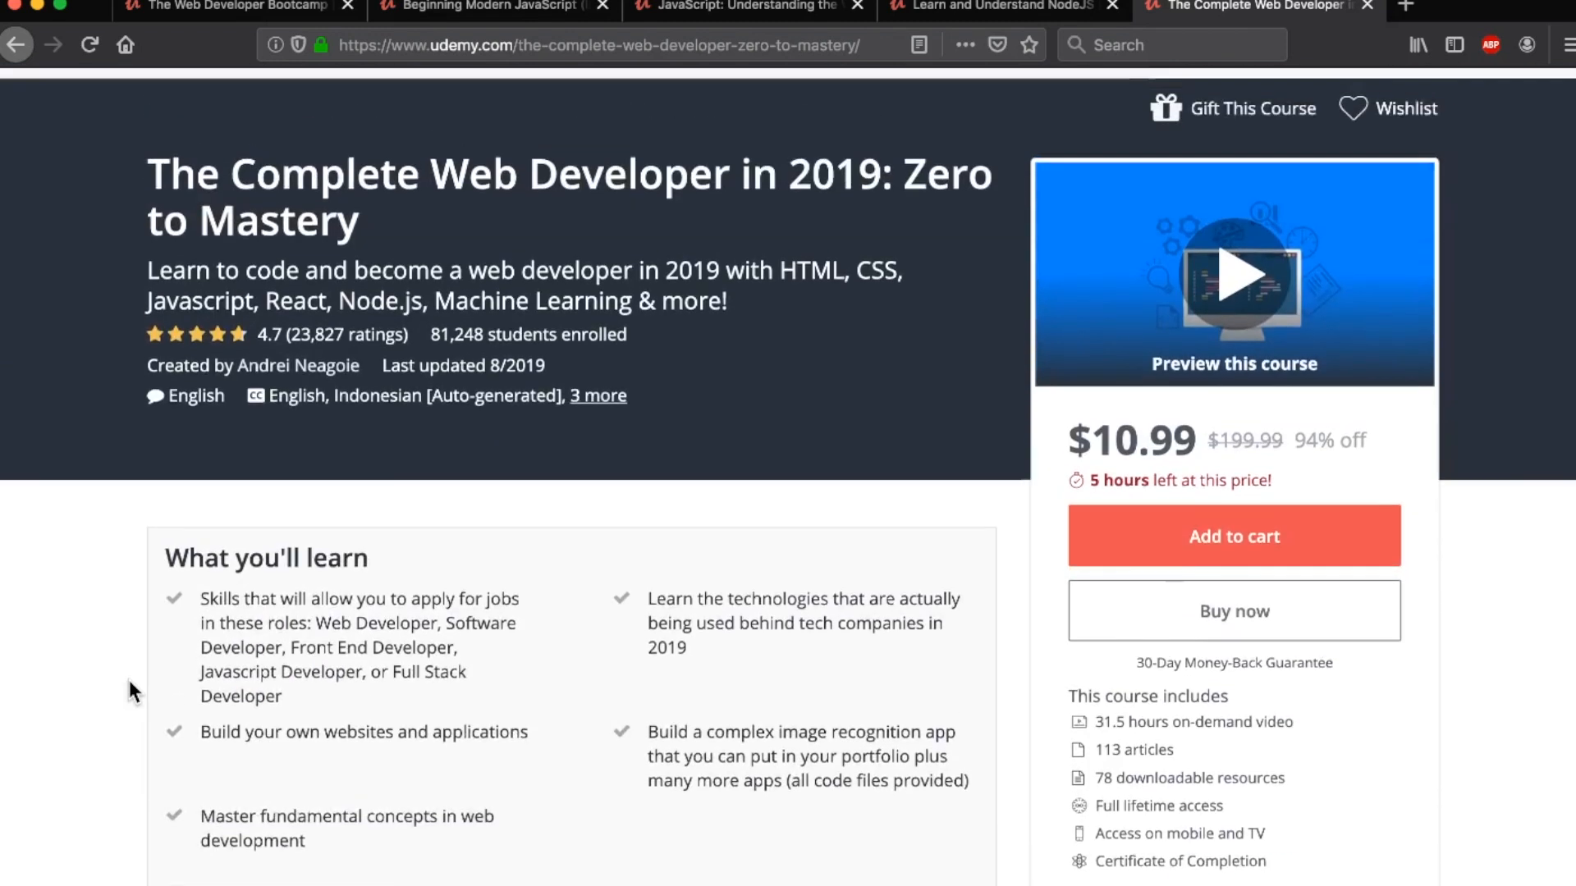
{"action": "scroll", "scroll_direction": "down", "scroll_amount": 3}
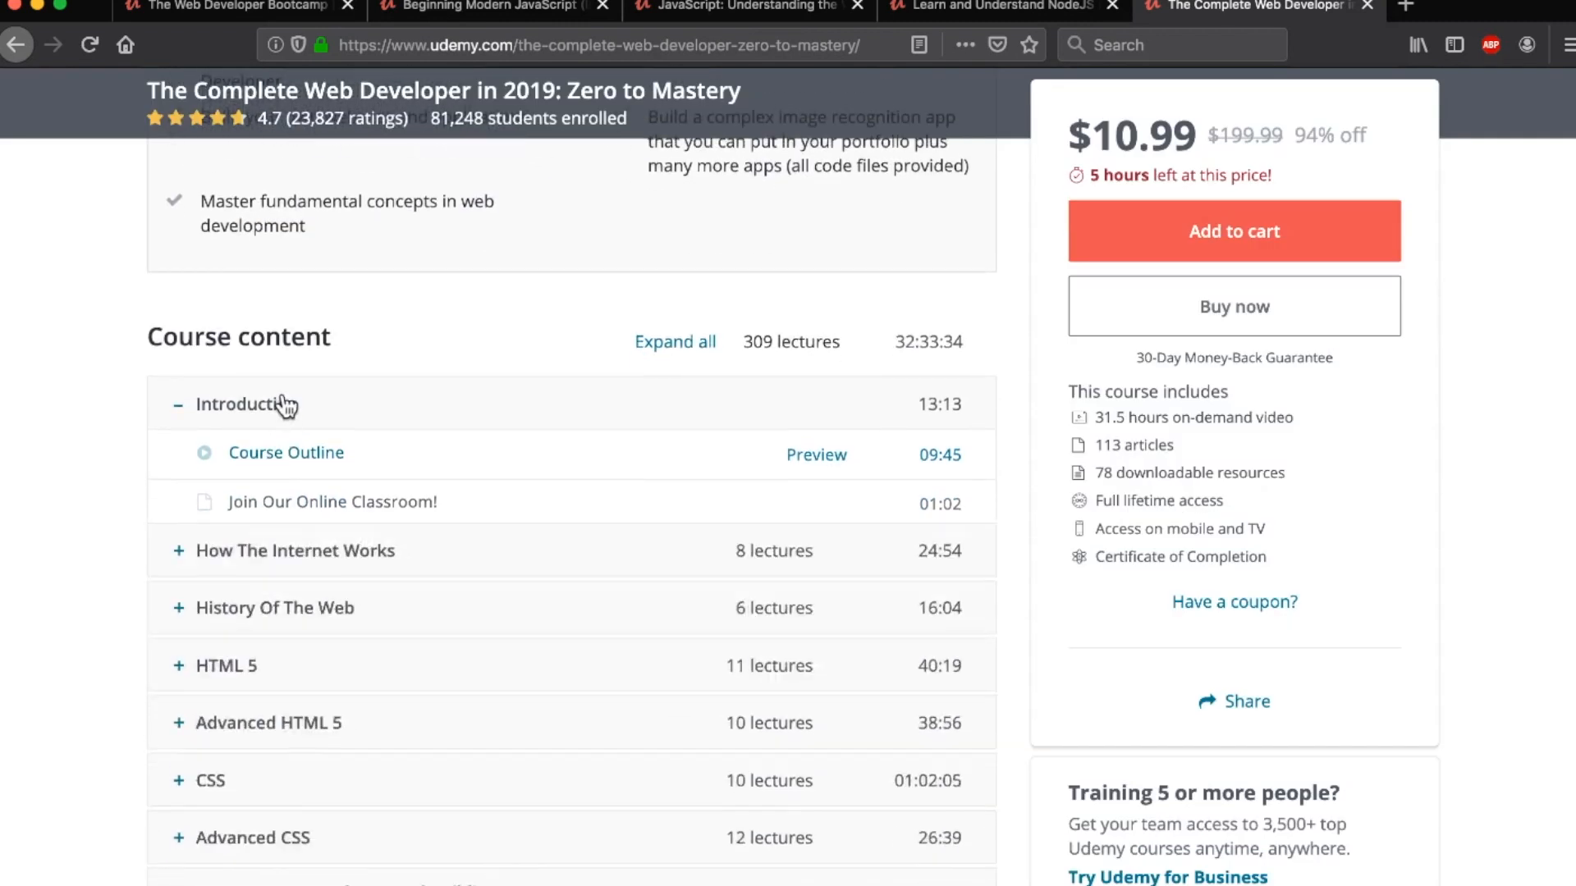
{"action": "scroll", "scroll_direction": "down", "scroll_amount": 3}
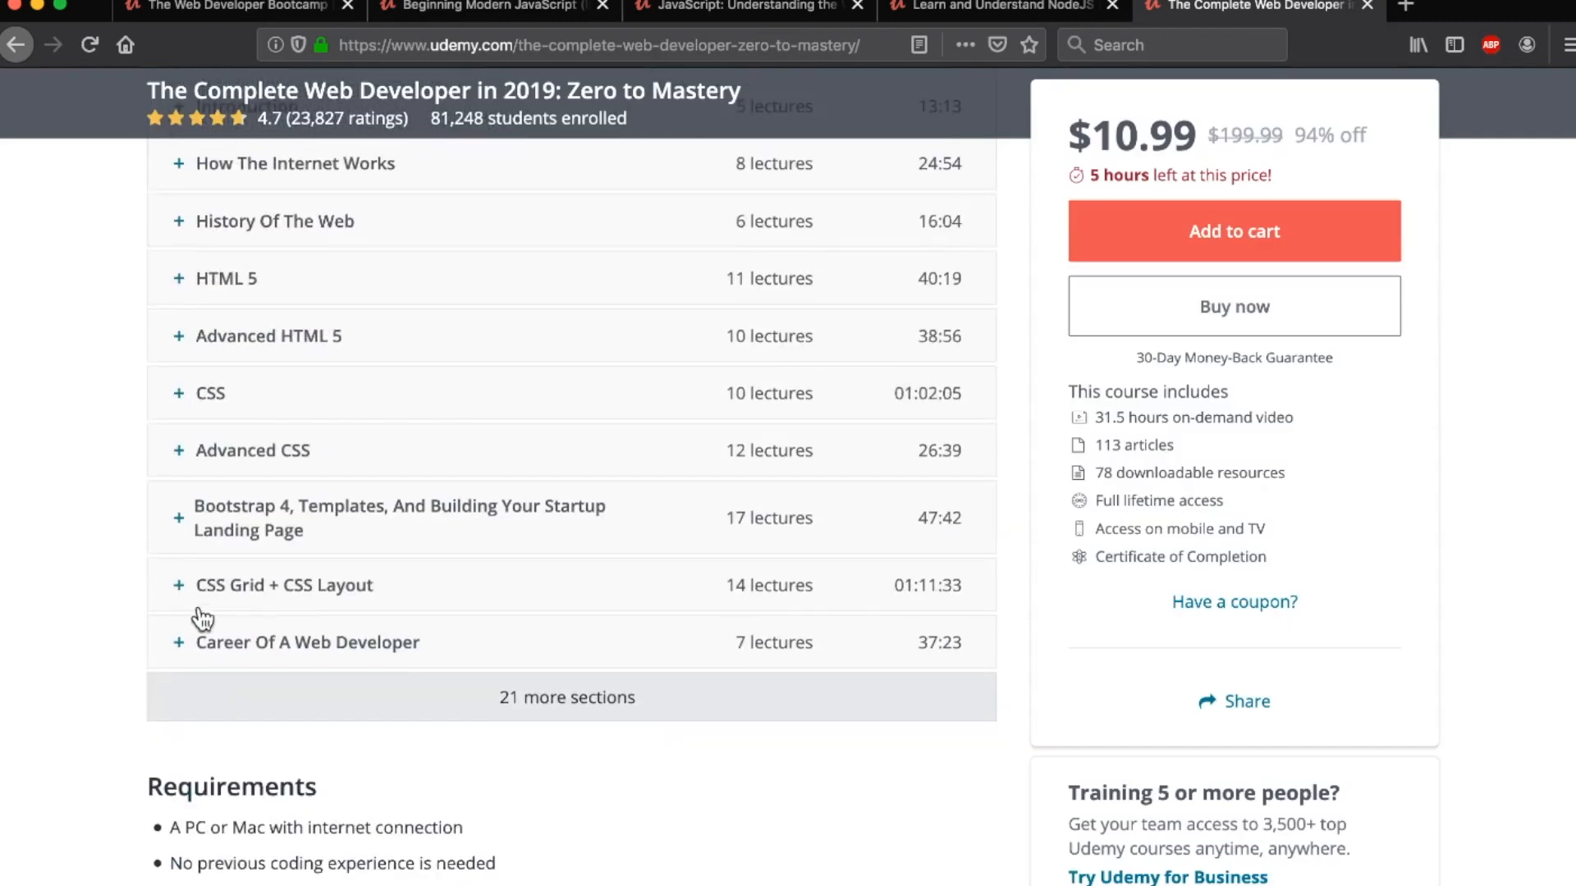
{"action": "scroll", "scroll_direction": "down", "scroll_amount": 3}
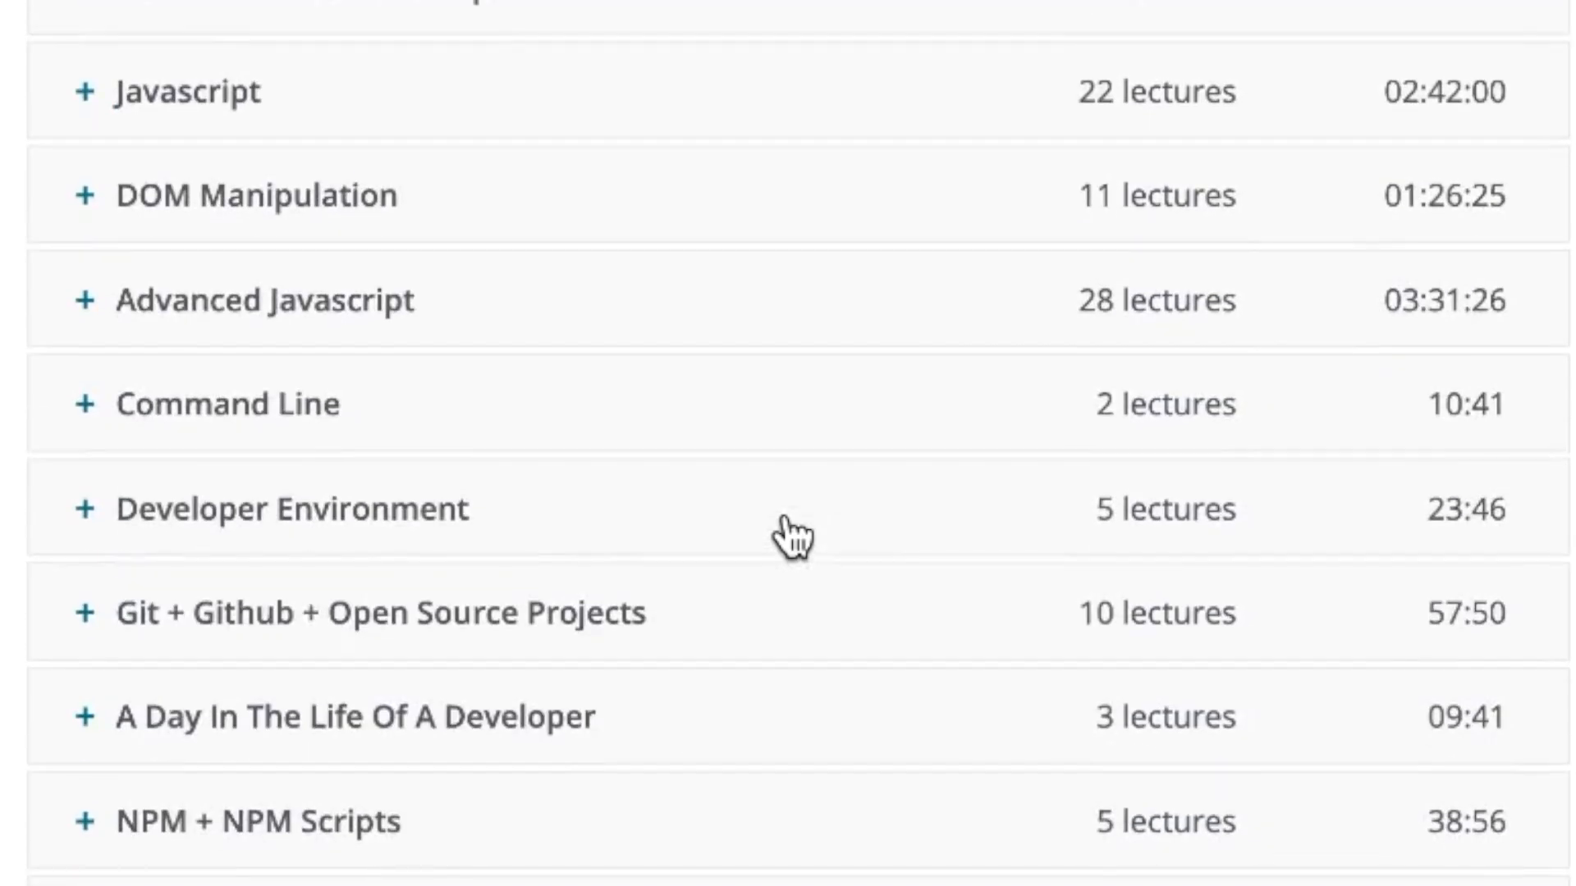
Scroll through the remaining sections to React.js + Redux, APIs, Node.js and SmartBrain
{"action": "scroll", "scroll_direction": "up", "scroll_amount": 3}
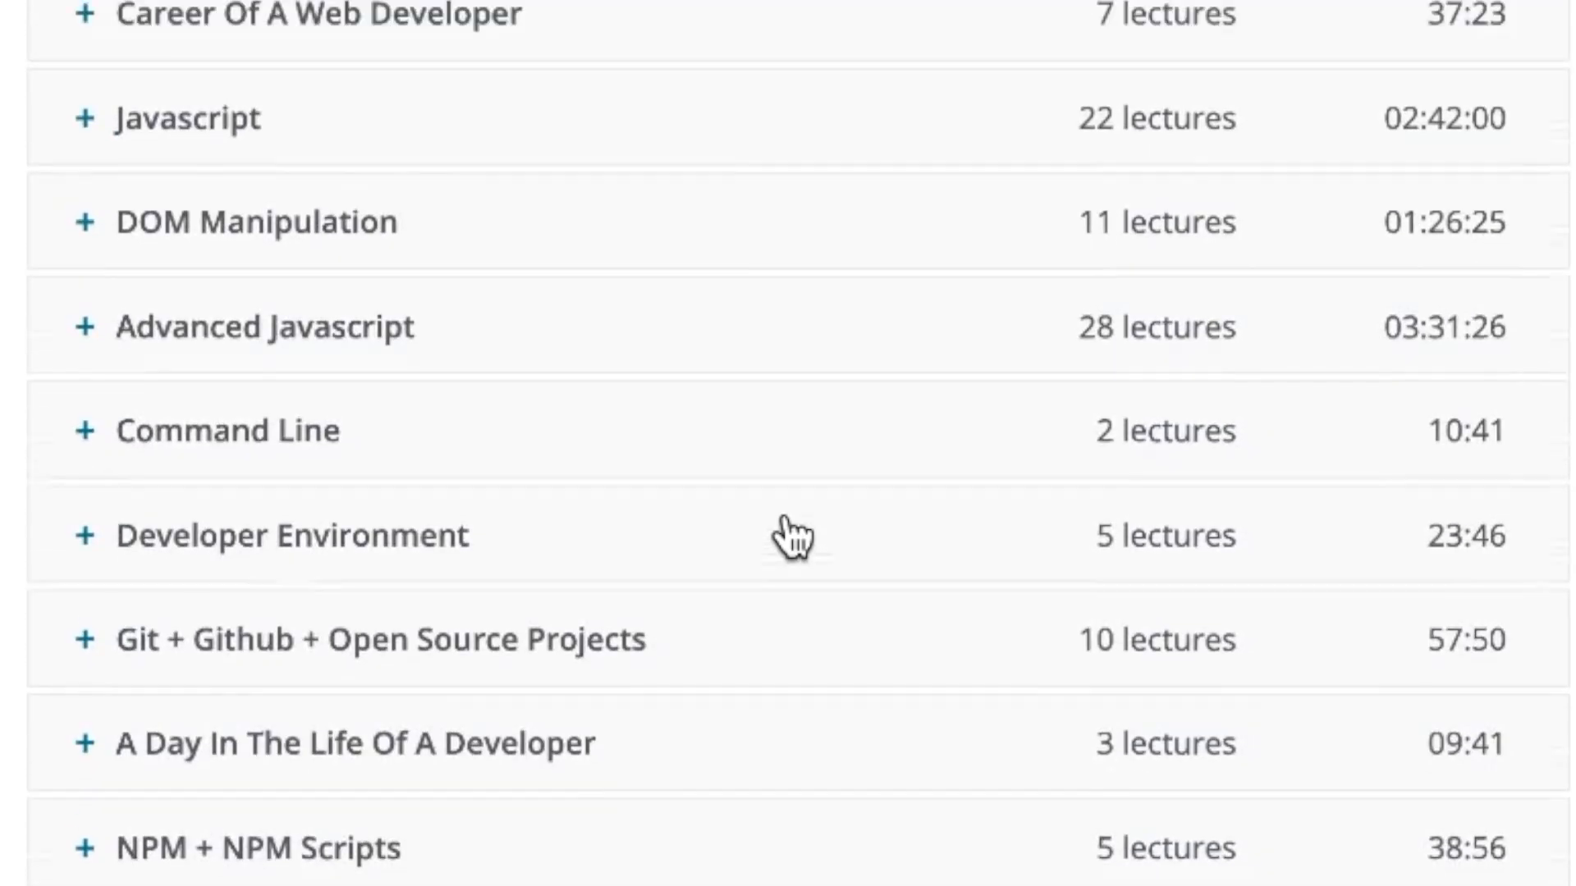
{"action": "scroll", "scroll_direction": "up", "scroll_amount": 3}
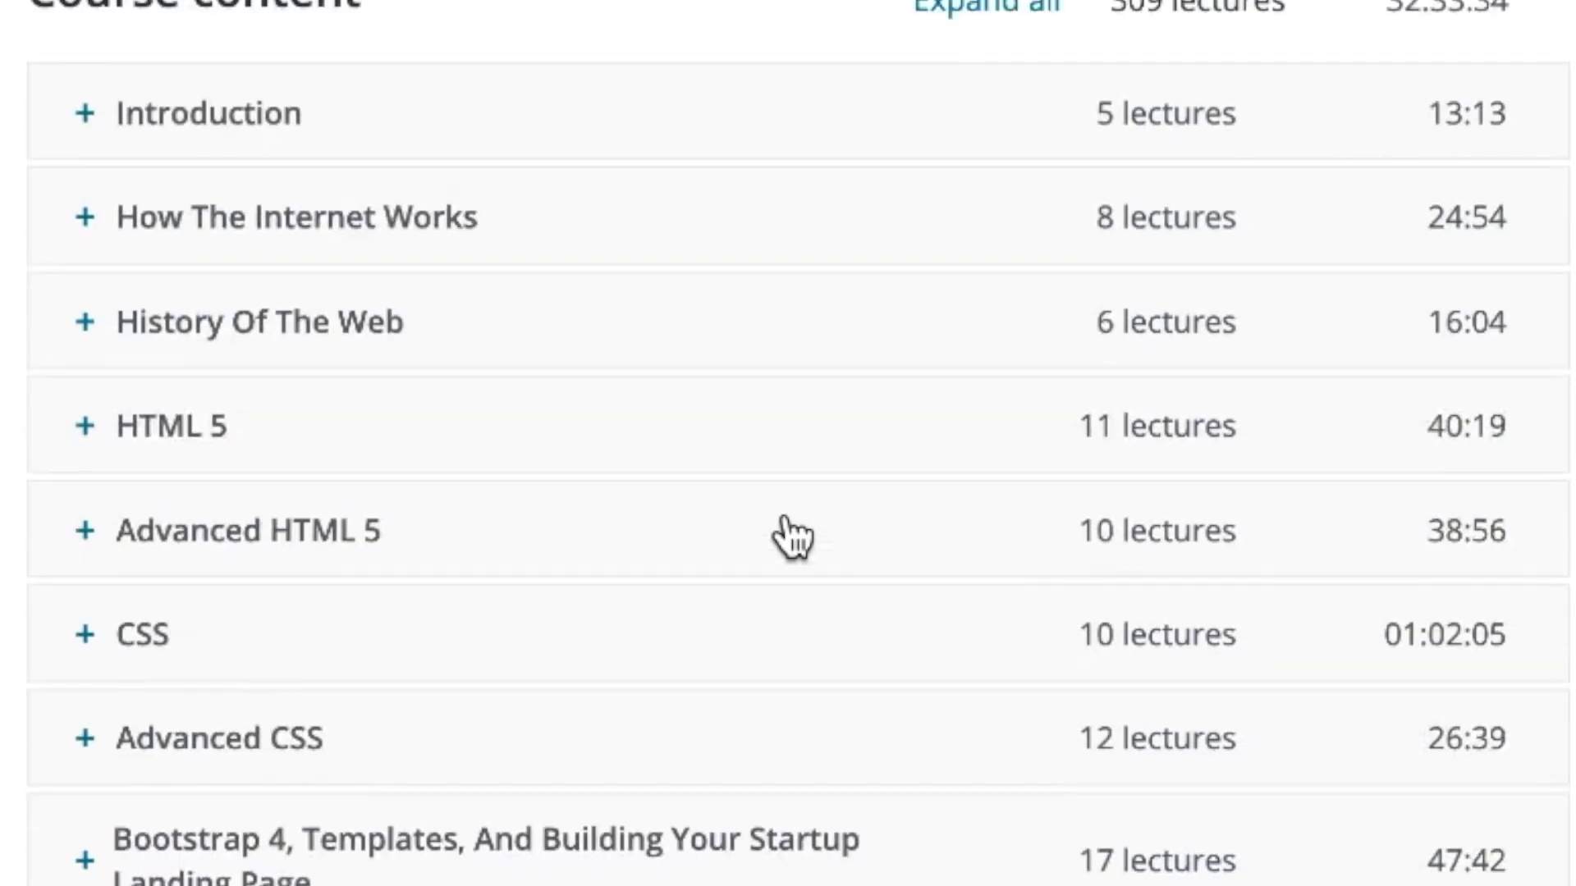
{"action": "mouse_move", "coordinate": [474, 751]}
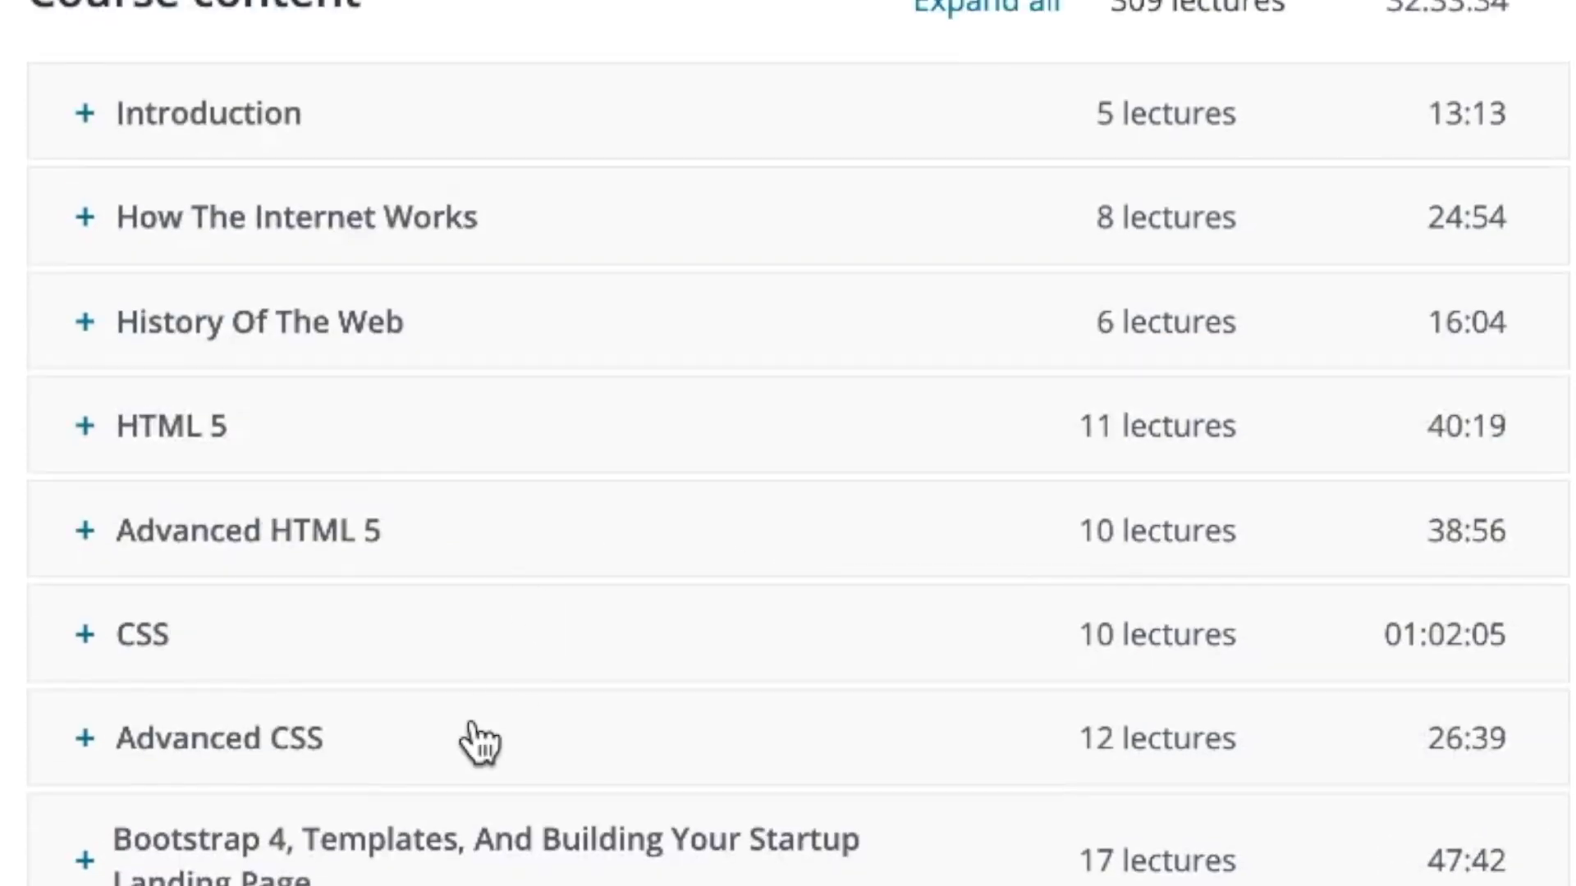
{"action": "scroll", "scroll_direction": "down", "scroll_amount": 3}
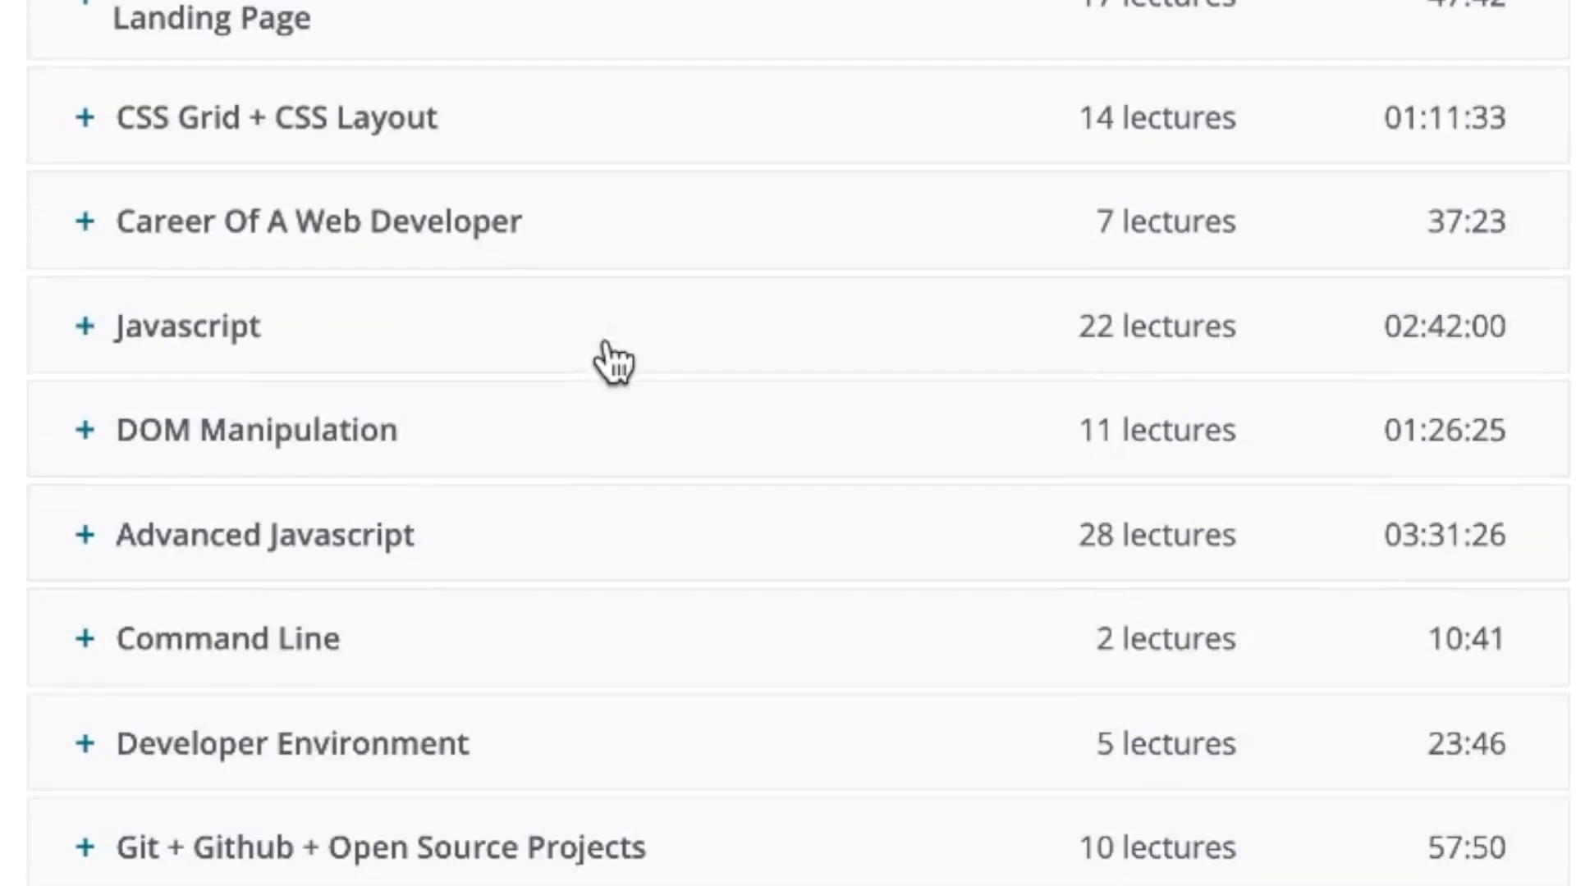
{"action": "mouse_move", "coordinate": [637, 450]}
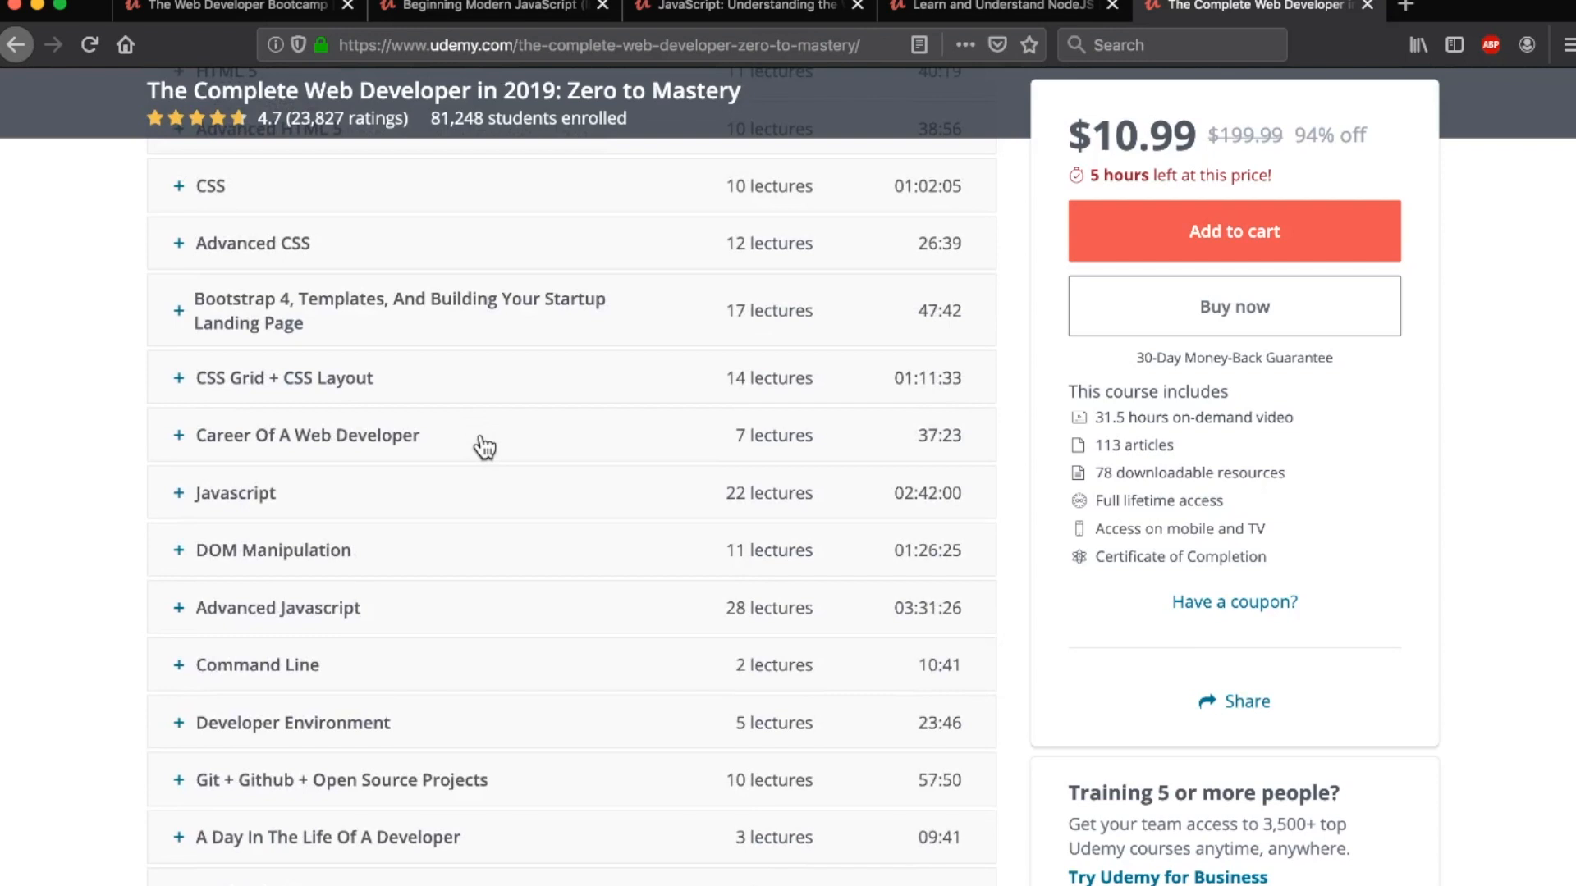
{"action": "scroll", "scroll_direction": "down", "scroll_amount": 3}
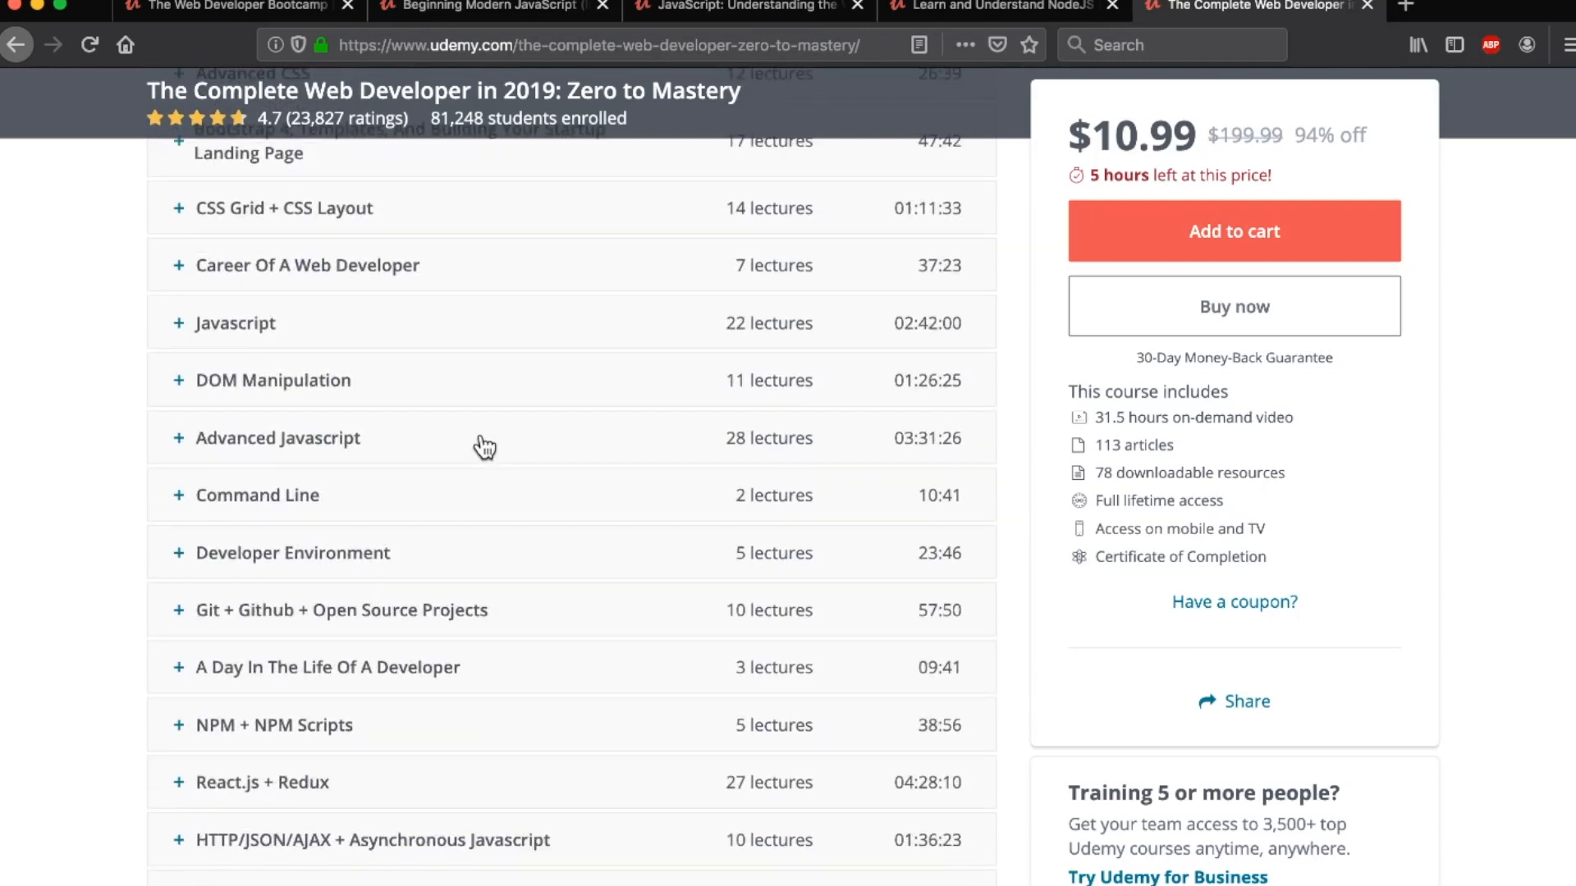
{"action": "scroll", "scroll_direction": "down", "scroll_amount": 3}
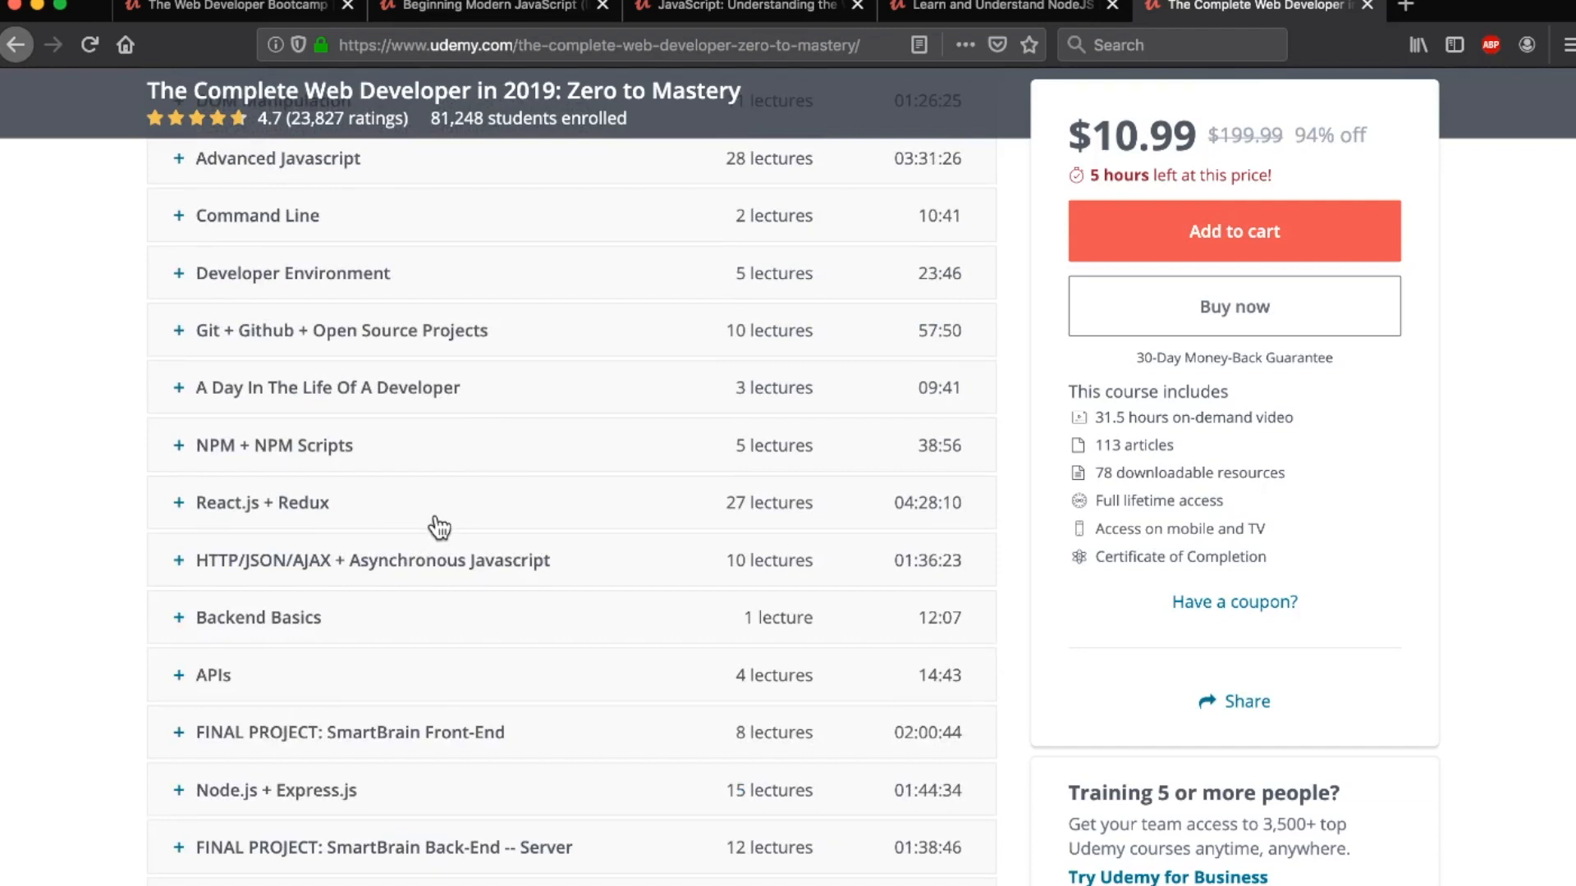
Expand React.js + Redux, then scroll down to the Databases section's PostgreSQL and SQL lectures
{"action": "left_click", "coordinate": [263, 503]}
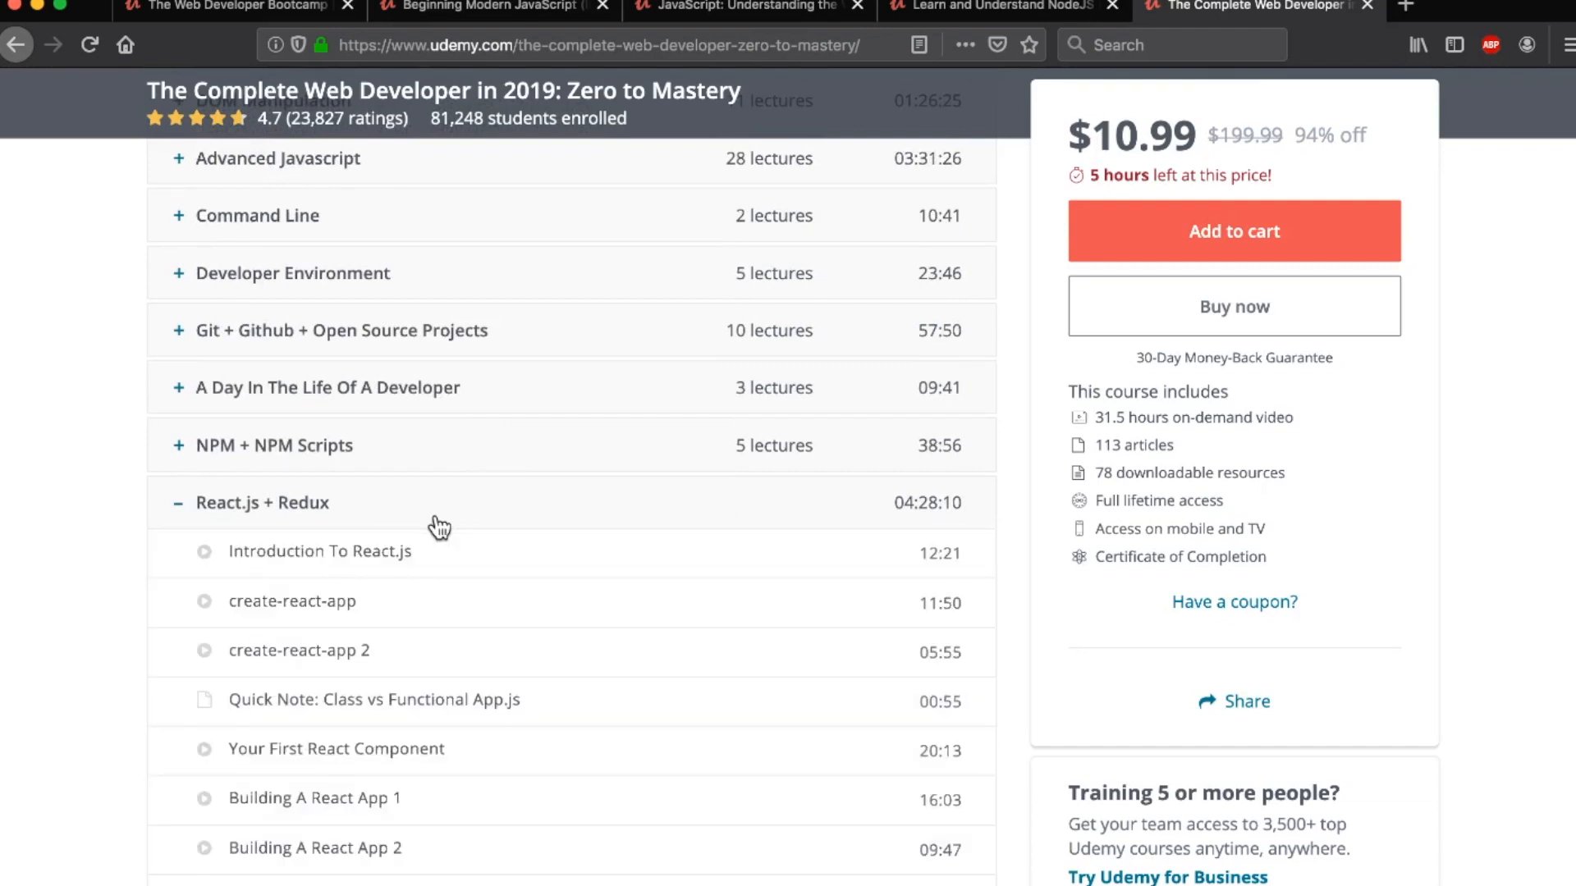
{"action": "scroll", "scroll_direction": "down", "scroll_amount": 3}
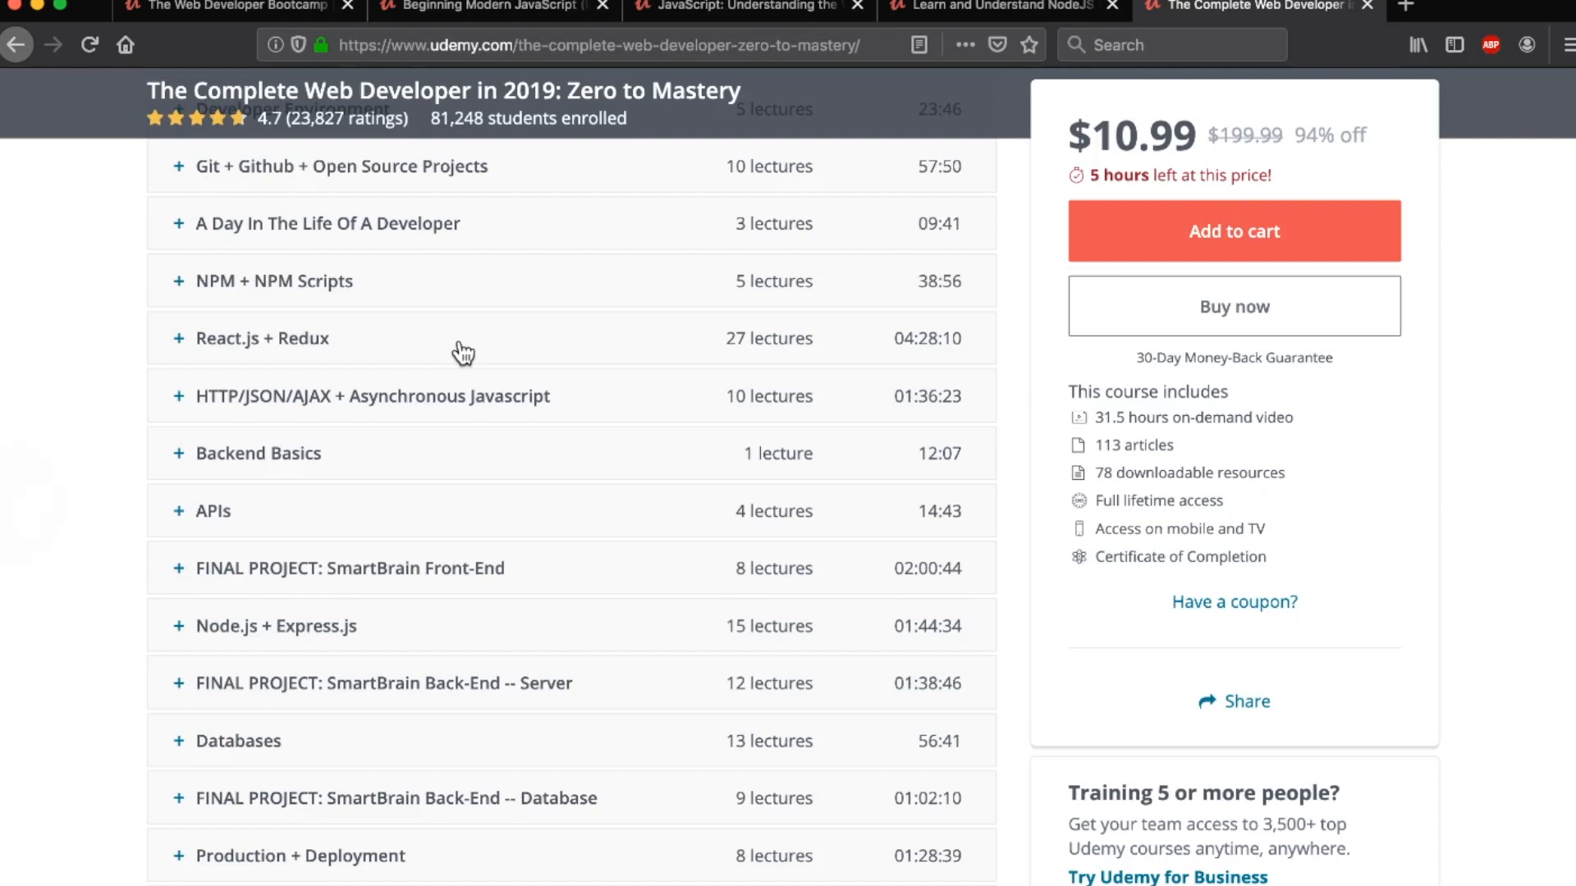
{"action": "scroll", "scroll_direction": "down", "scroll_amount": 3}
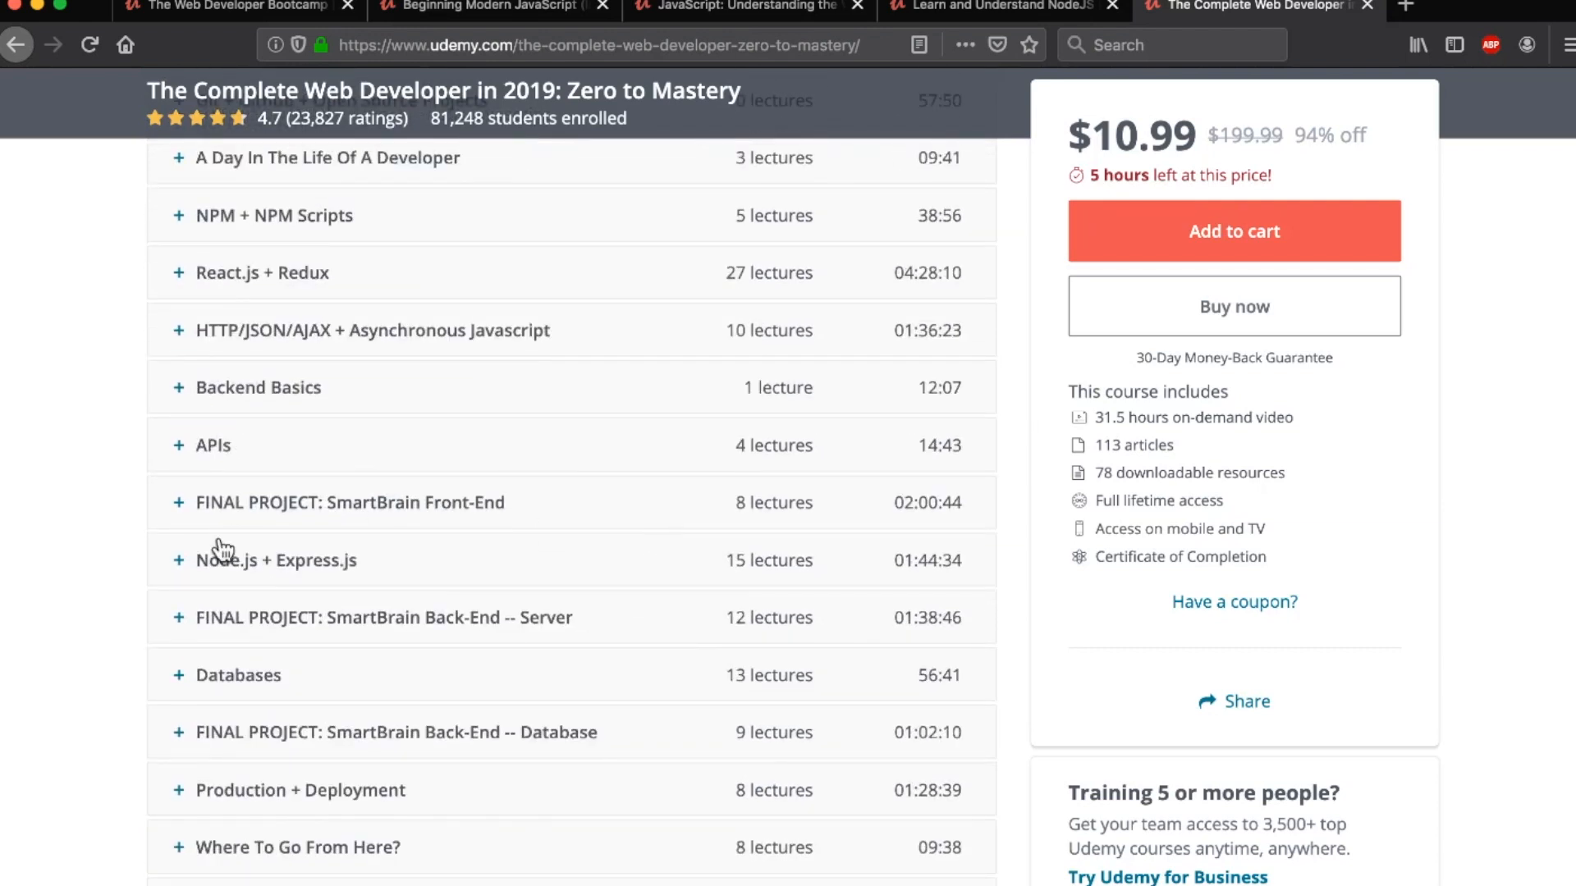
{"action": "mouse_move", "coordinate": [420, 519]}
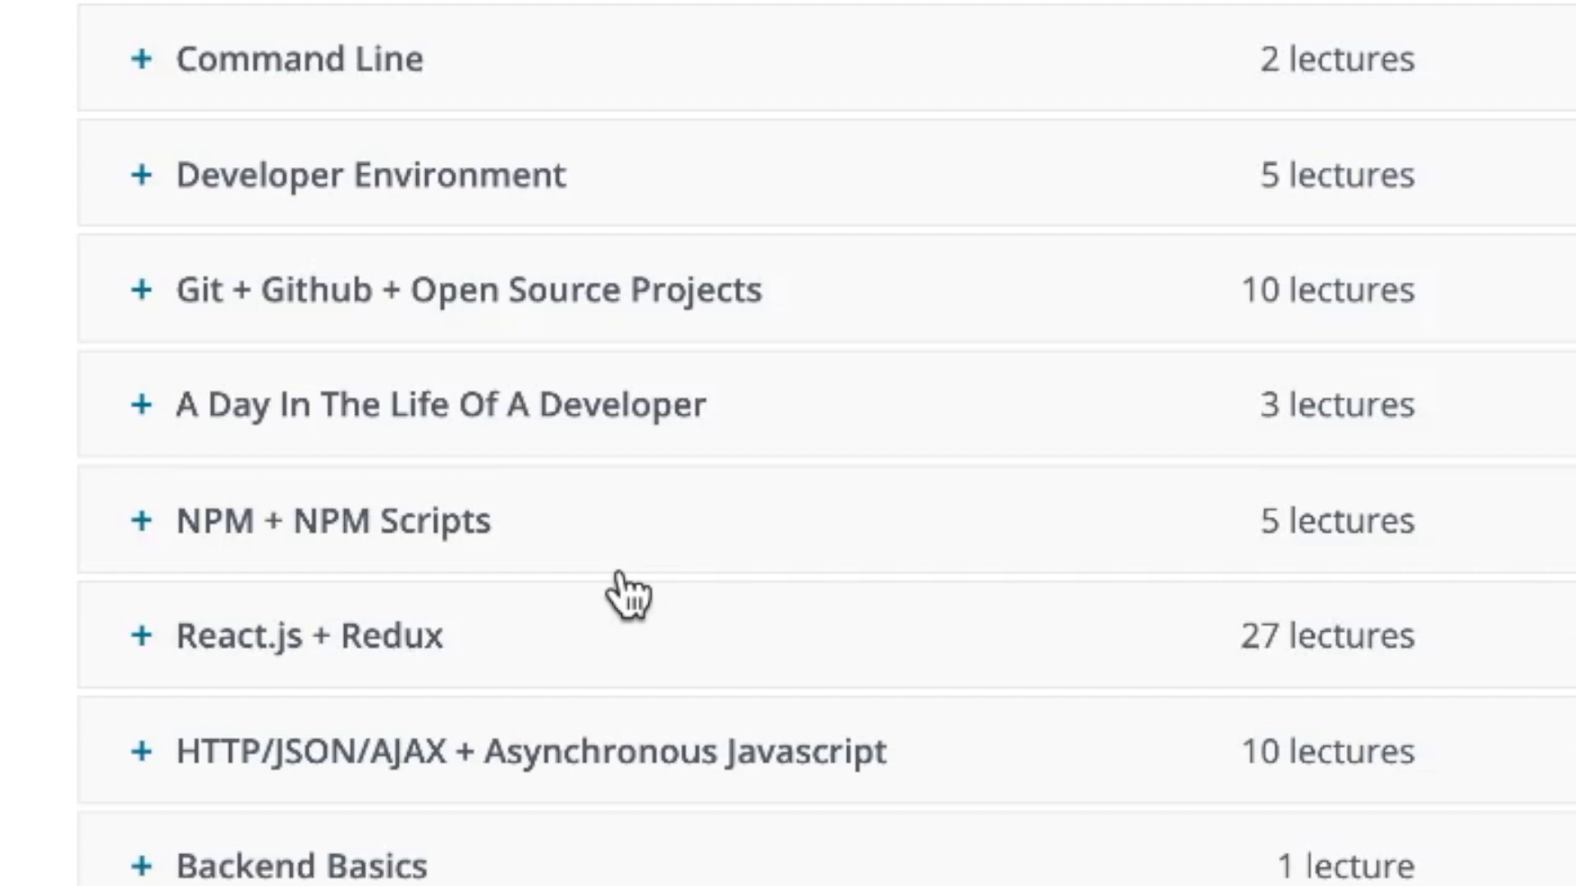
{"action": "scroll", "scroll_direction": "down", "scroll_amount": 3}
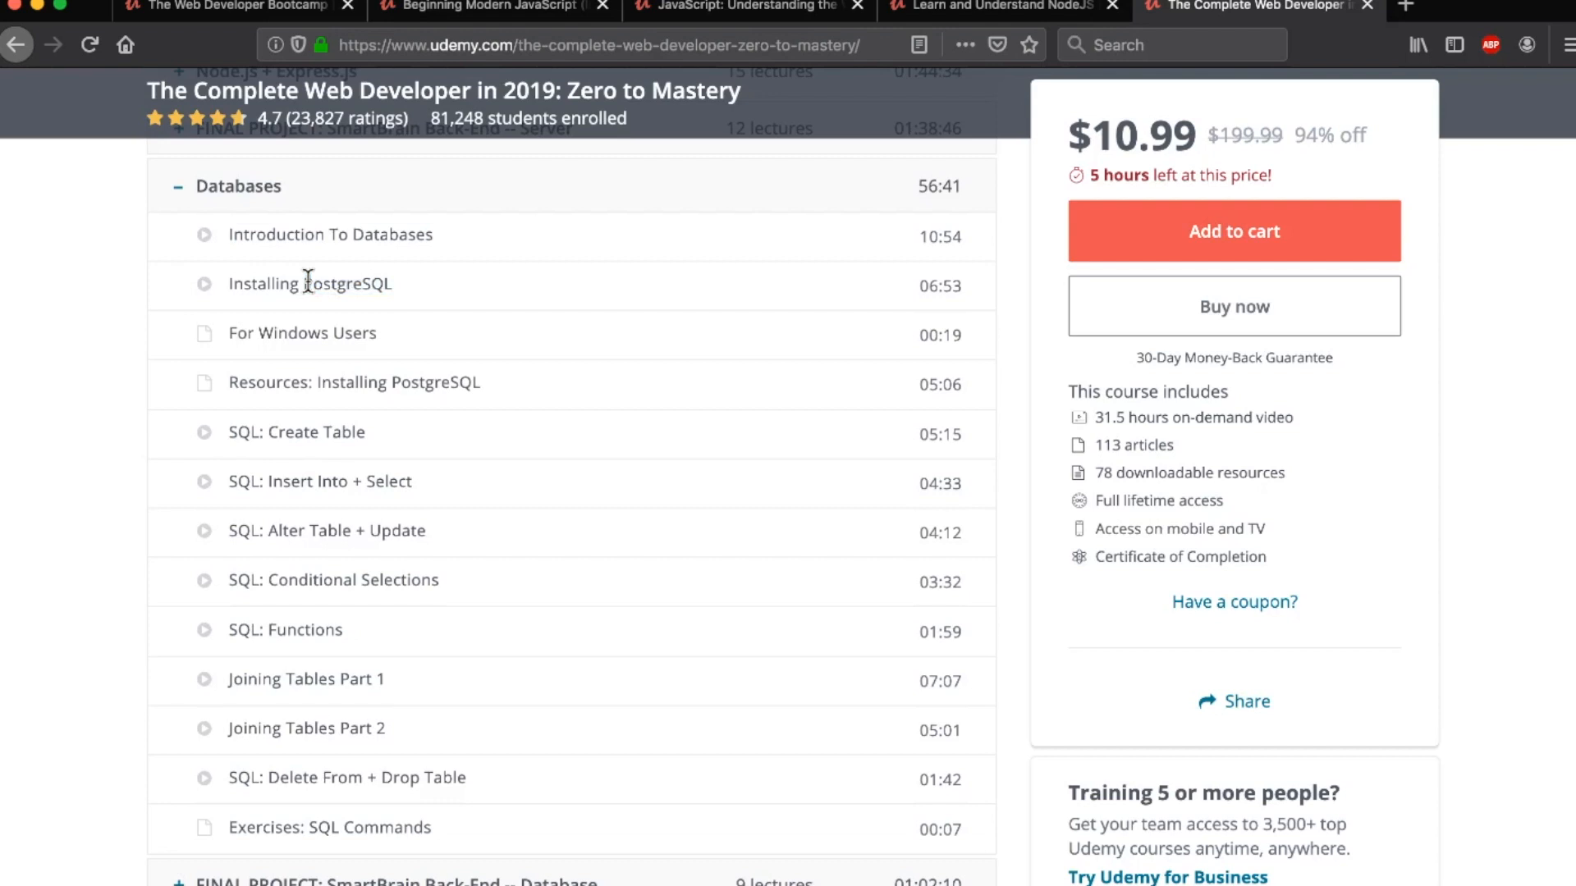
{"action": "mouse_move", "coordinate": [324, 293]}
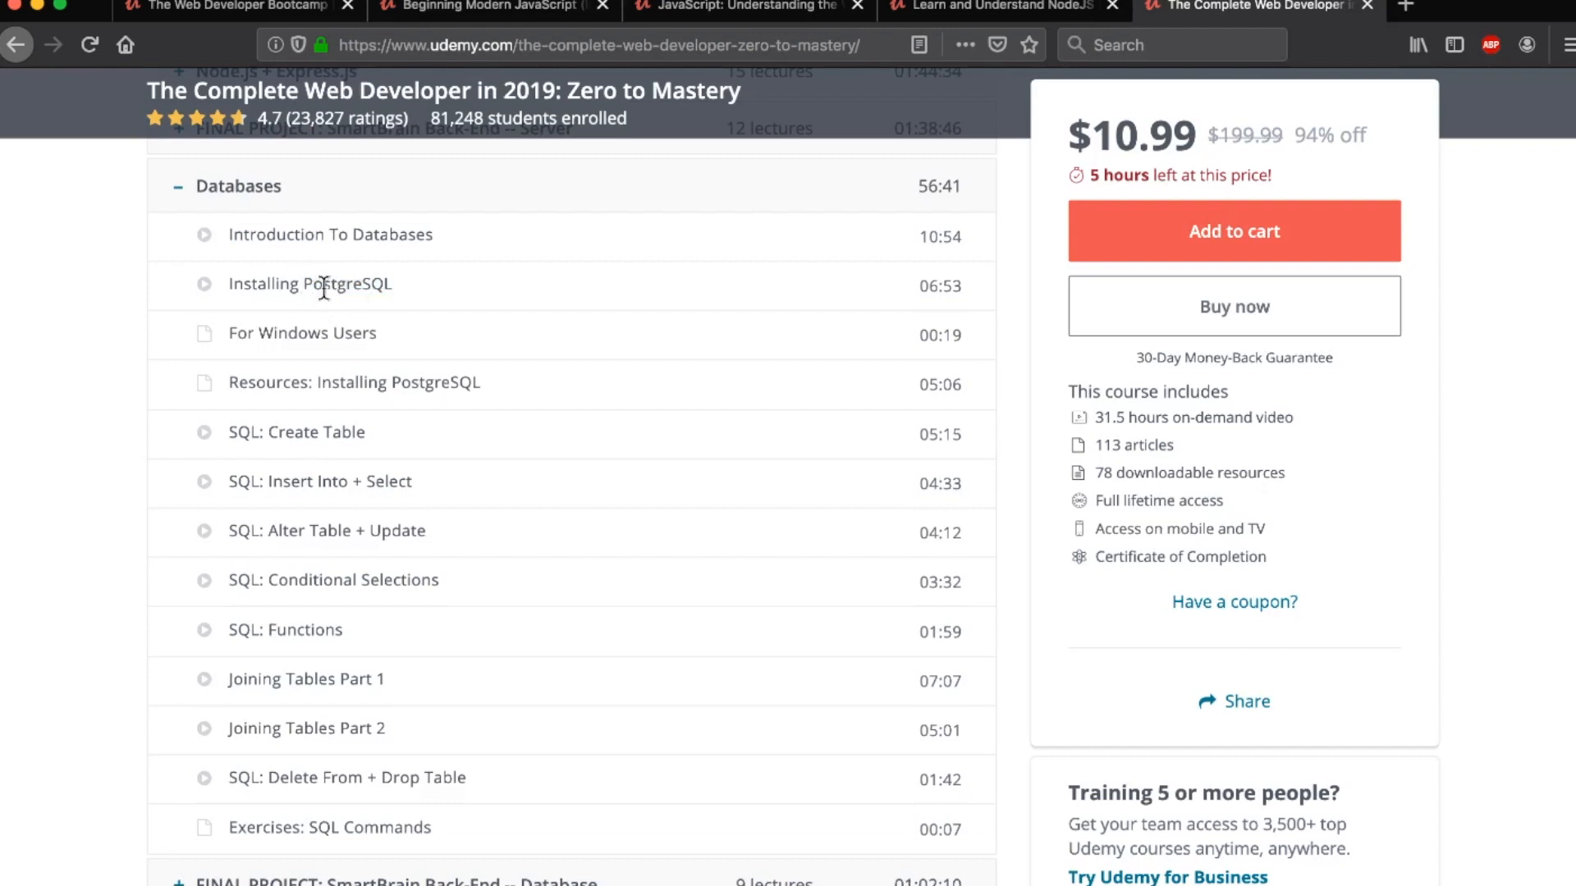
Collapse the APIs section and return to the course header with creator, rating and update date
{"action": "scroll", "scroll_direction": "down", "scroll_amount": 3}
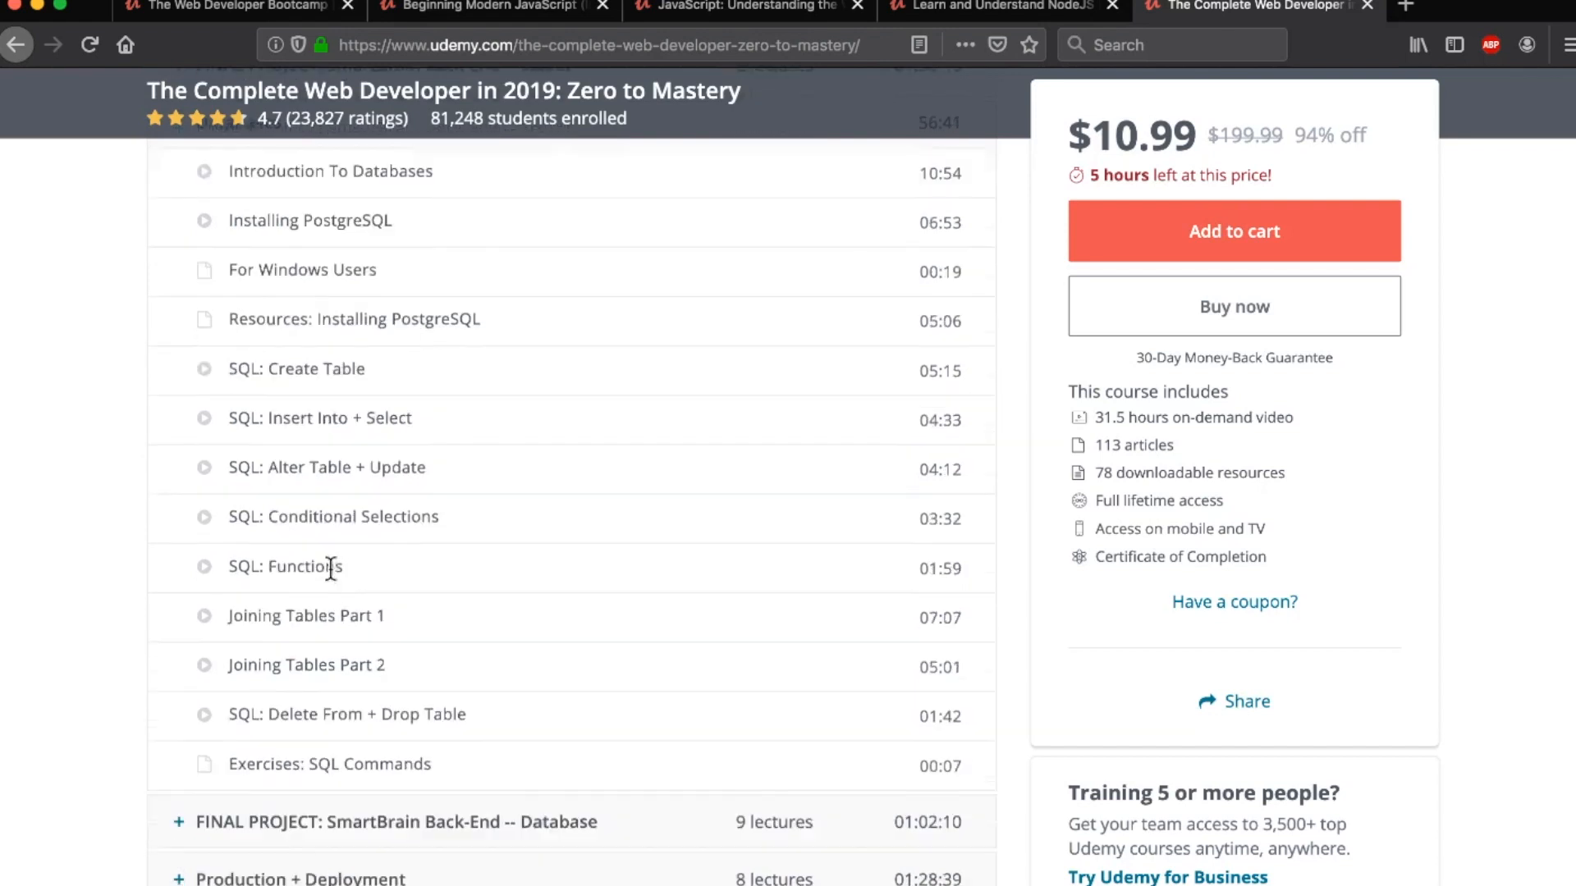
{"action": "scroll", "scroll_direction": "down", "scroll_amount": 3}
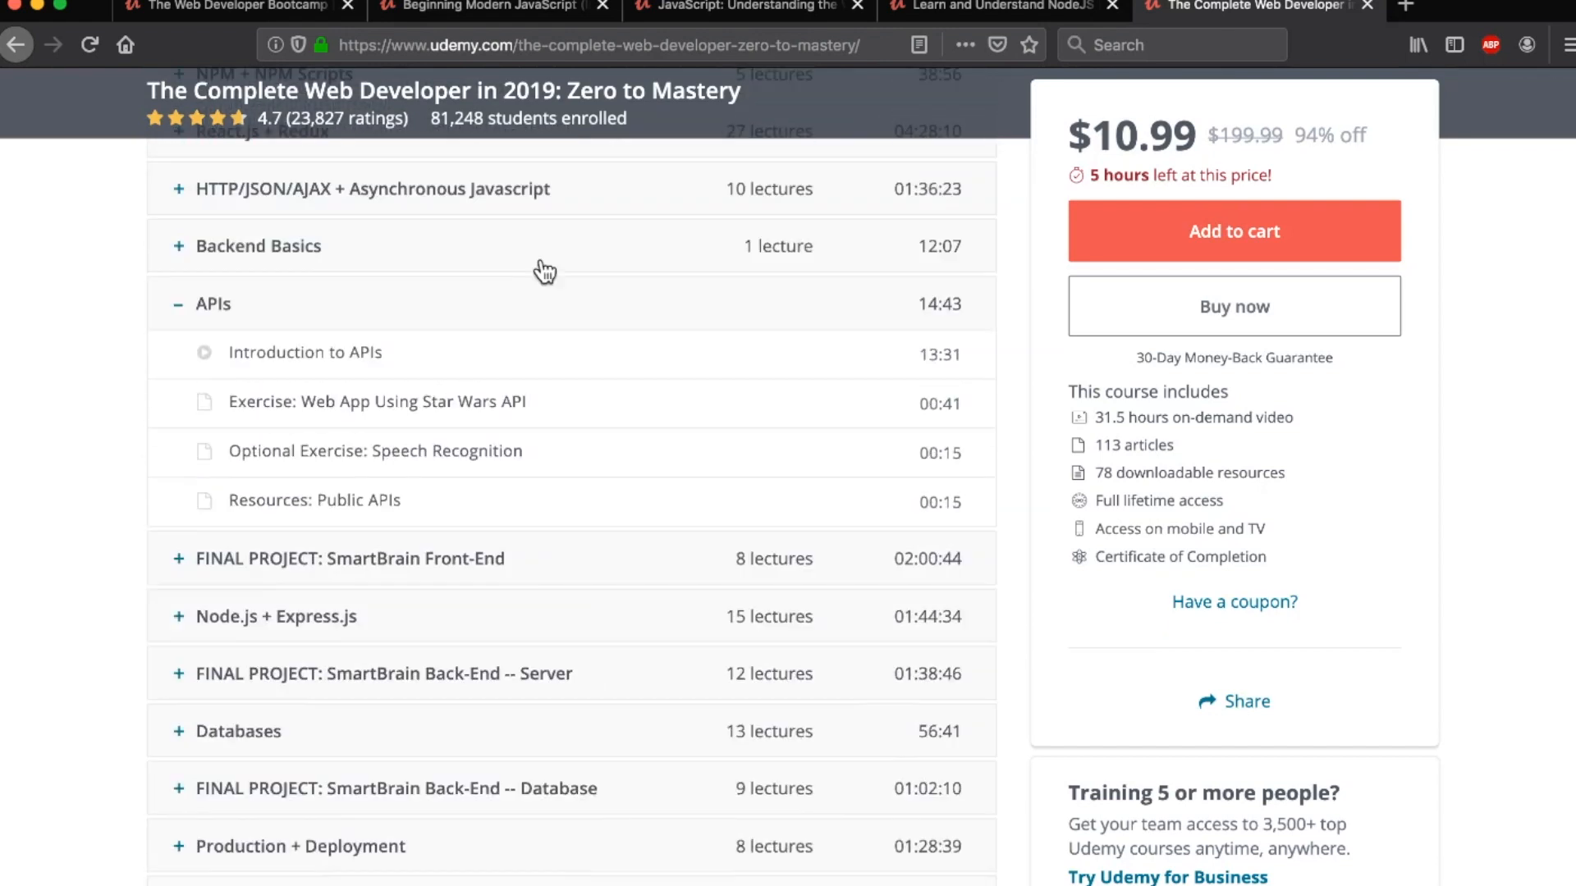
{"action": "left_click", "coordinate": [212, 304]}
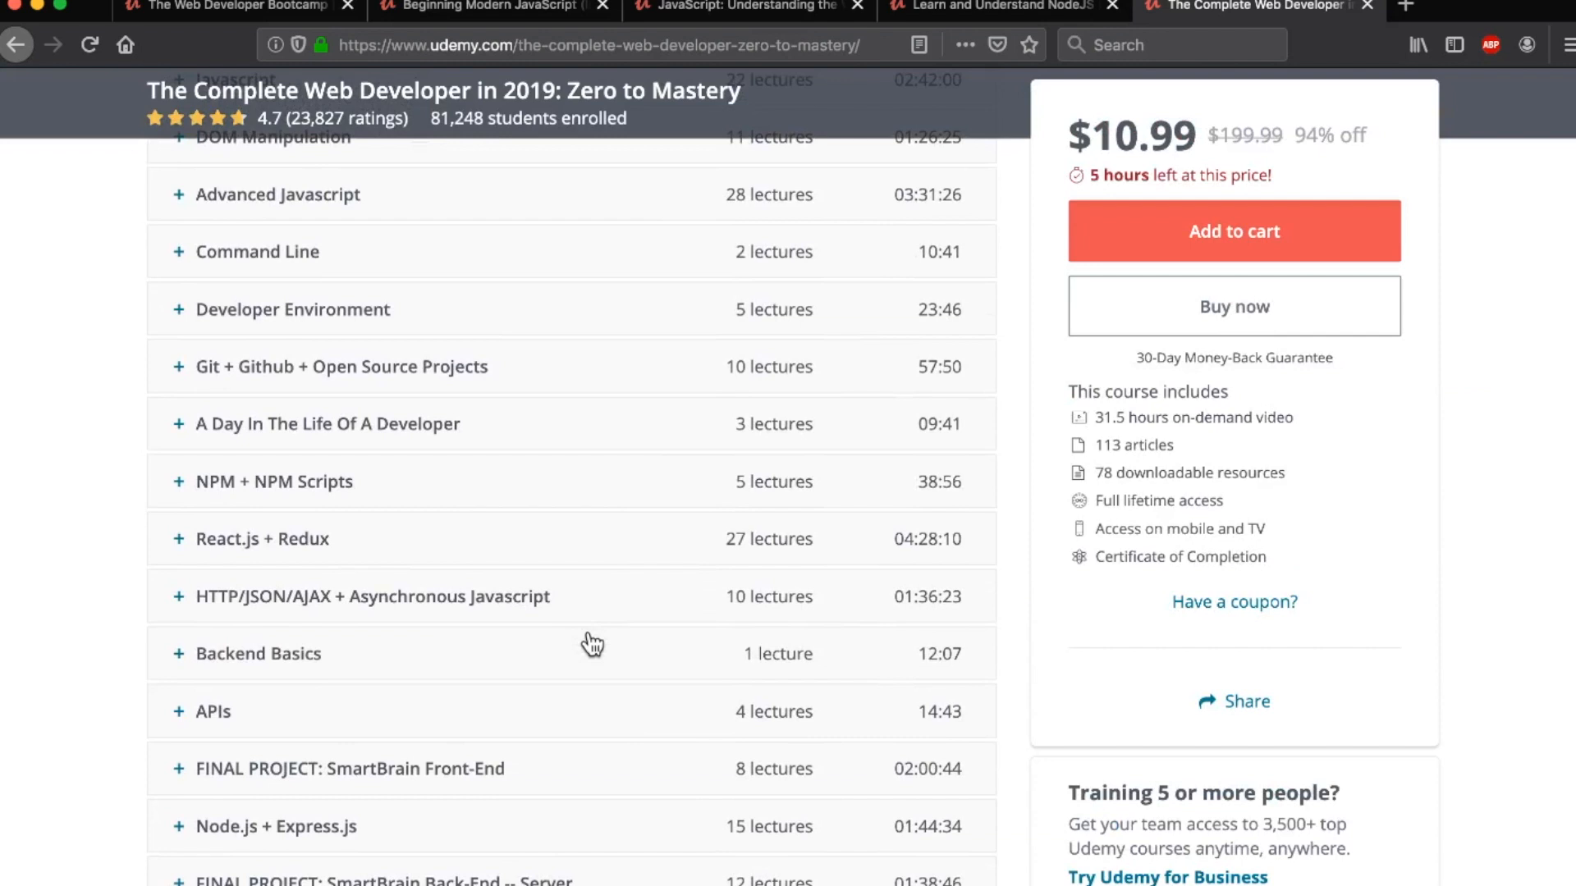
{"action": "scroll", "scroll_direction": "down", "scroll_amount": 3}
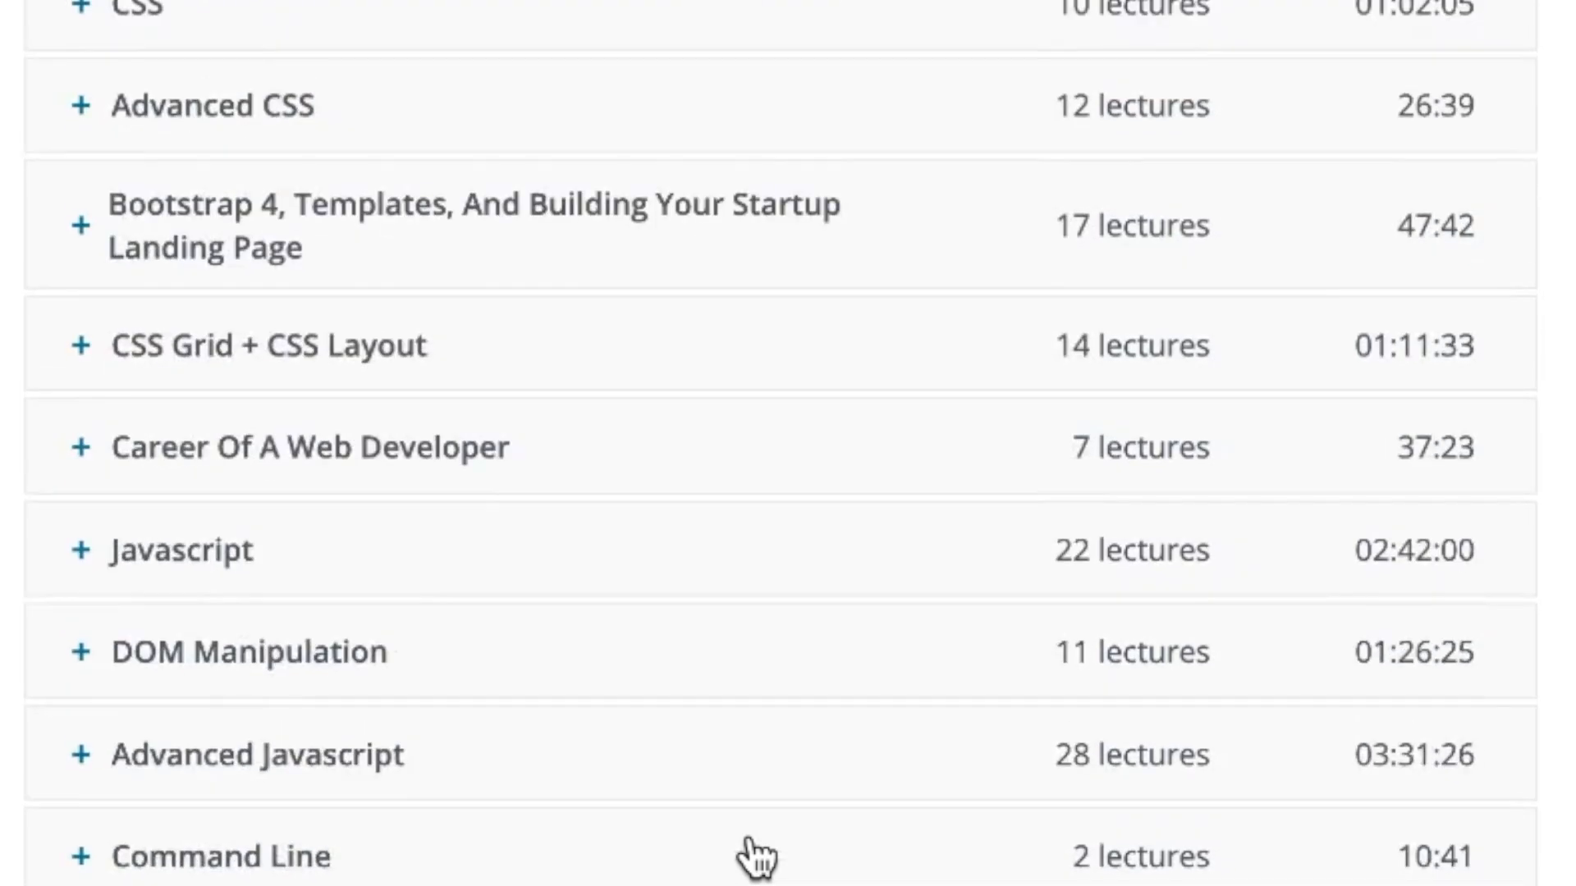
{"action": "scroll", "scroll_direction": "down", "scroll_amount": 3}
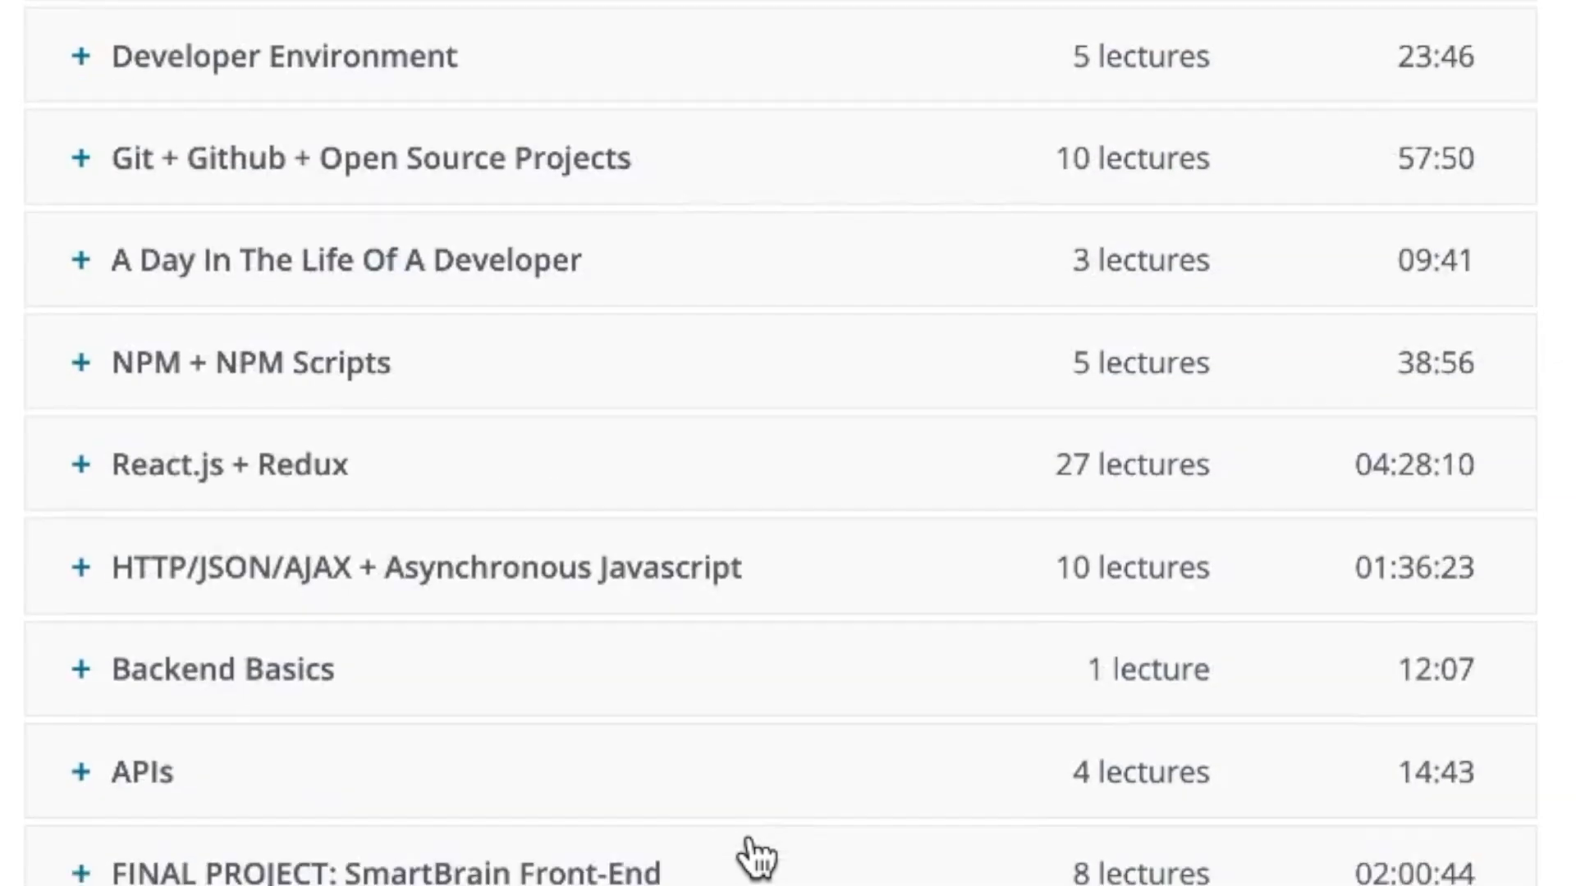
{"action": "scroll", "scroll_direction": "down", "scroll_amount": 3}
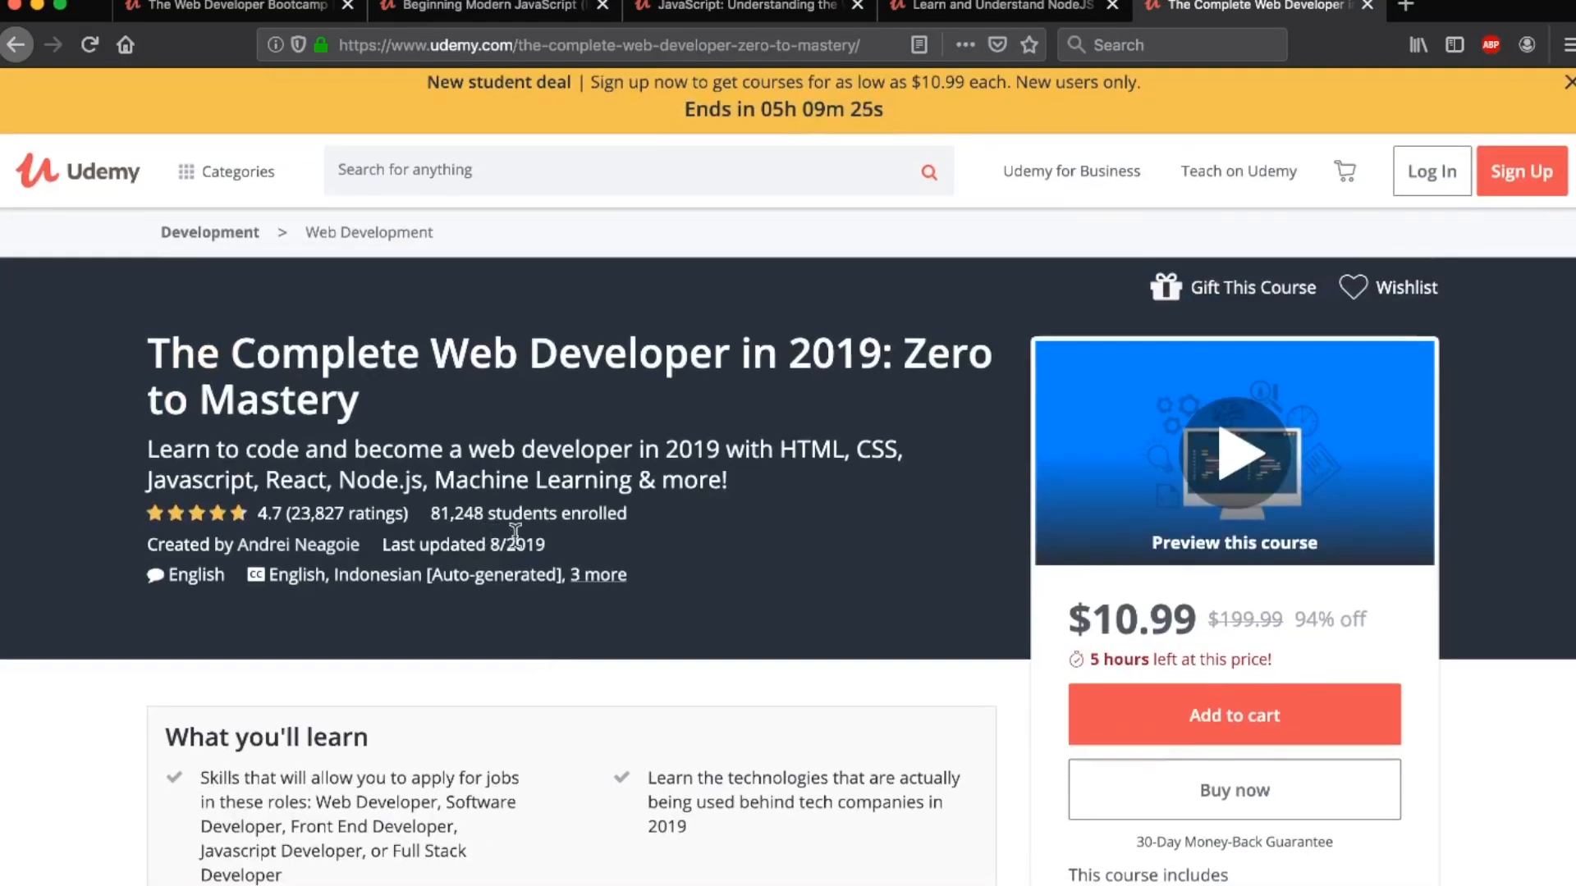
{"action": "scroll", "scroll_direction": "down", "scroll_amount": 3}
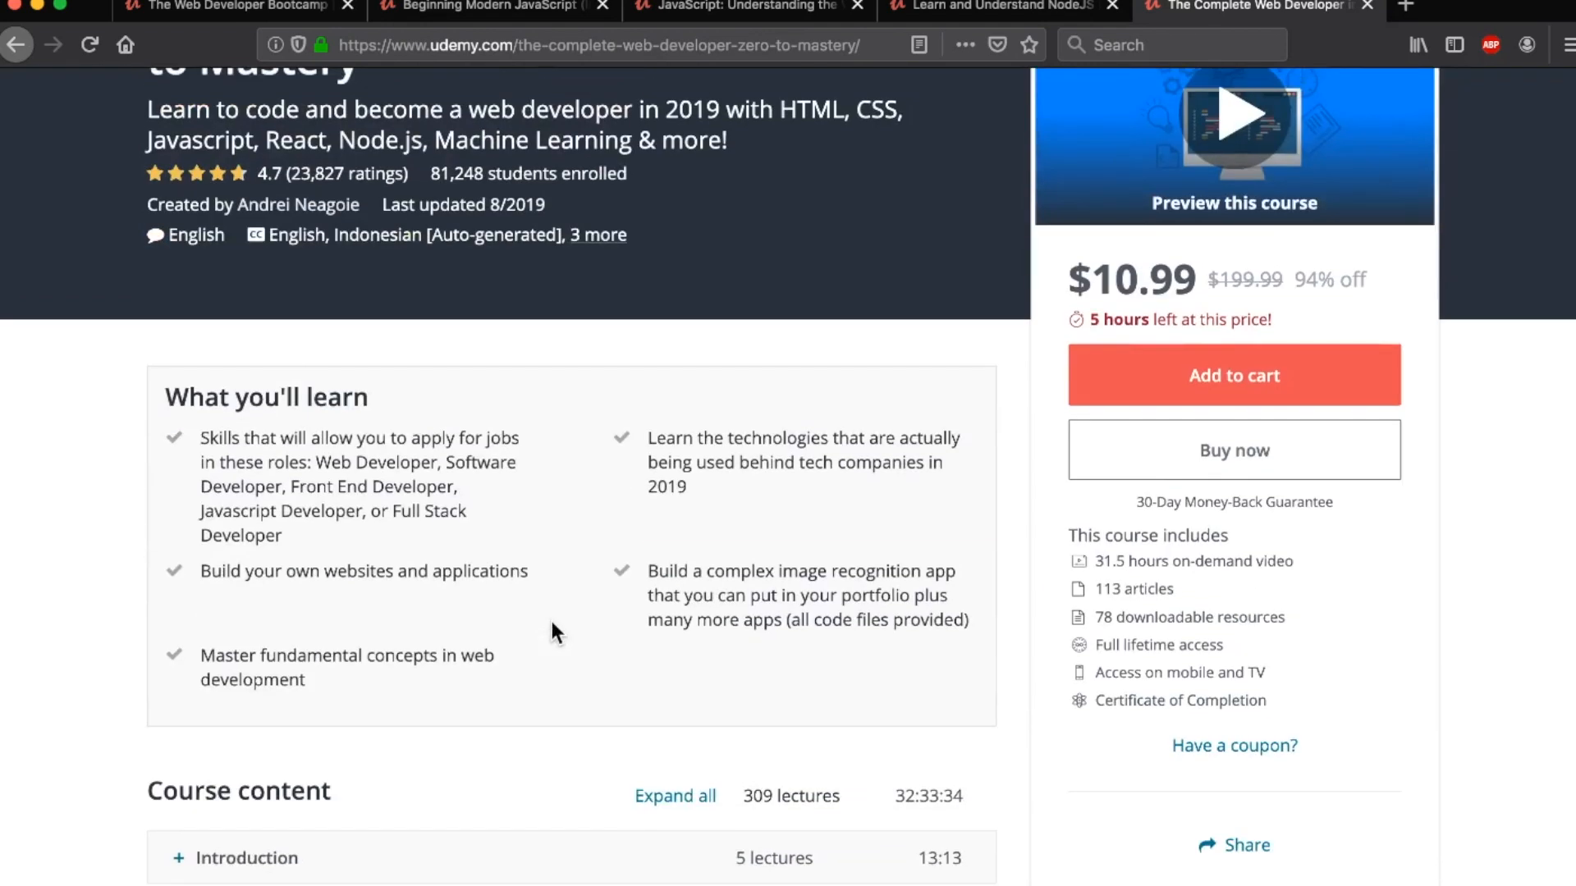
{"action": "scroll", "scroll_direction": "down", "scroll_amount": 3}
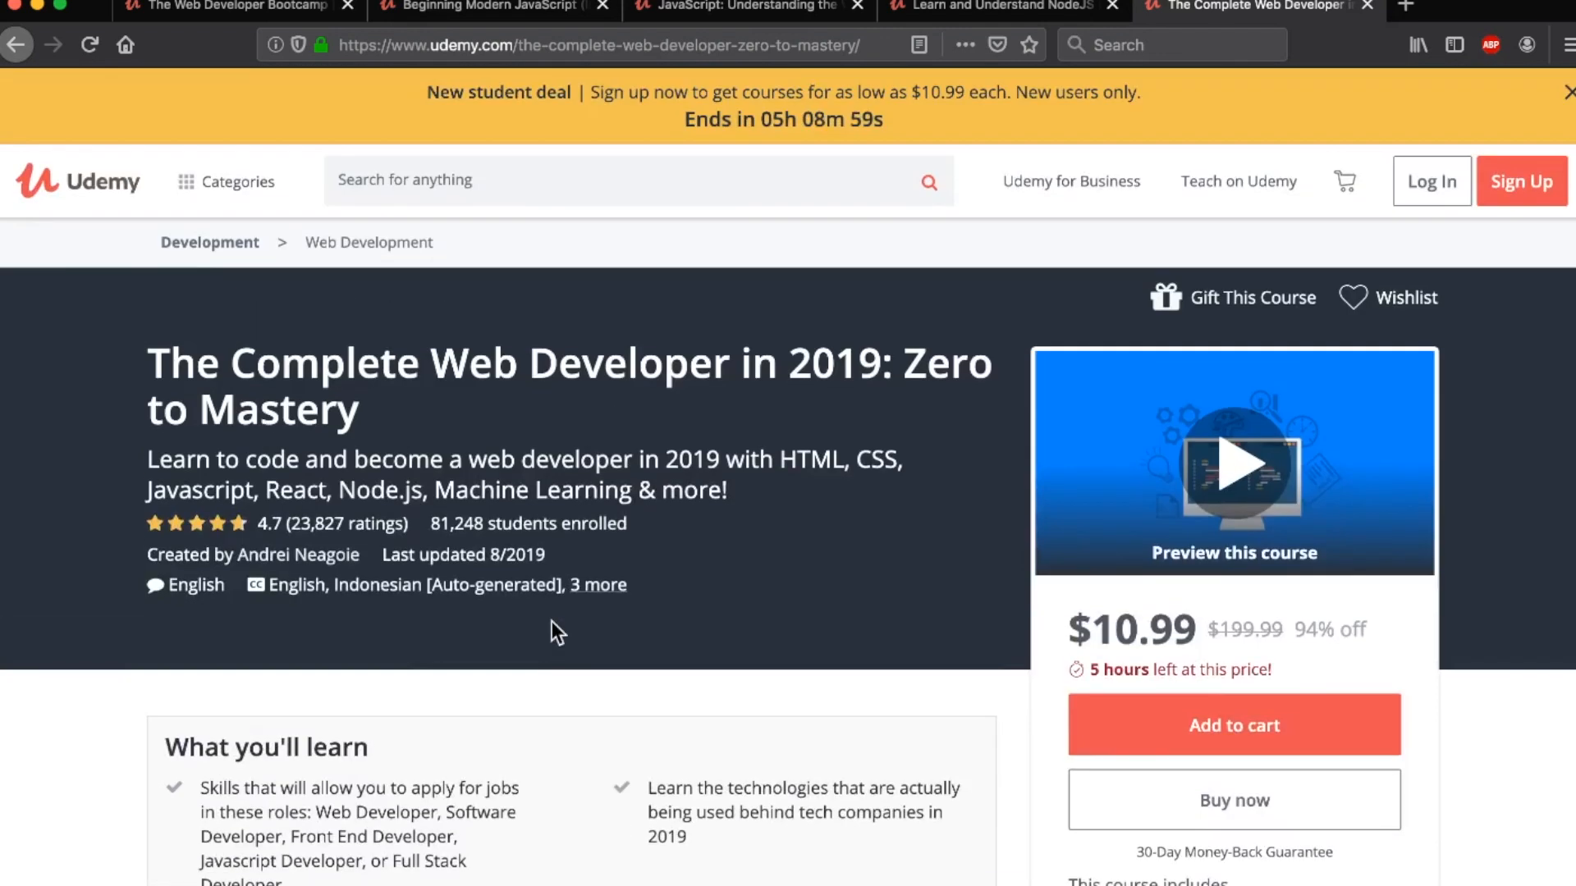
{"action": "mouse_move", "coordinate": [1127, 615]}
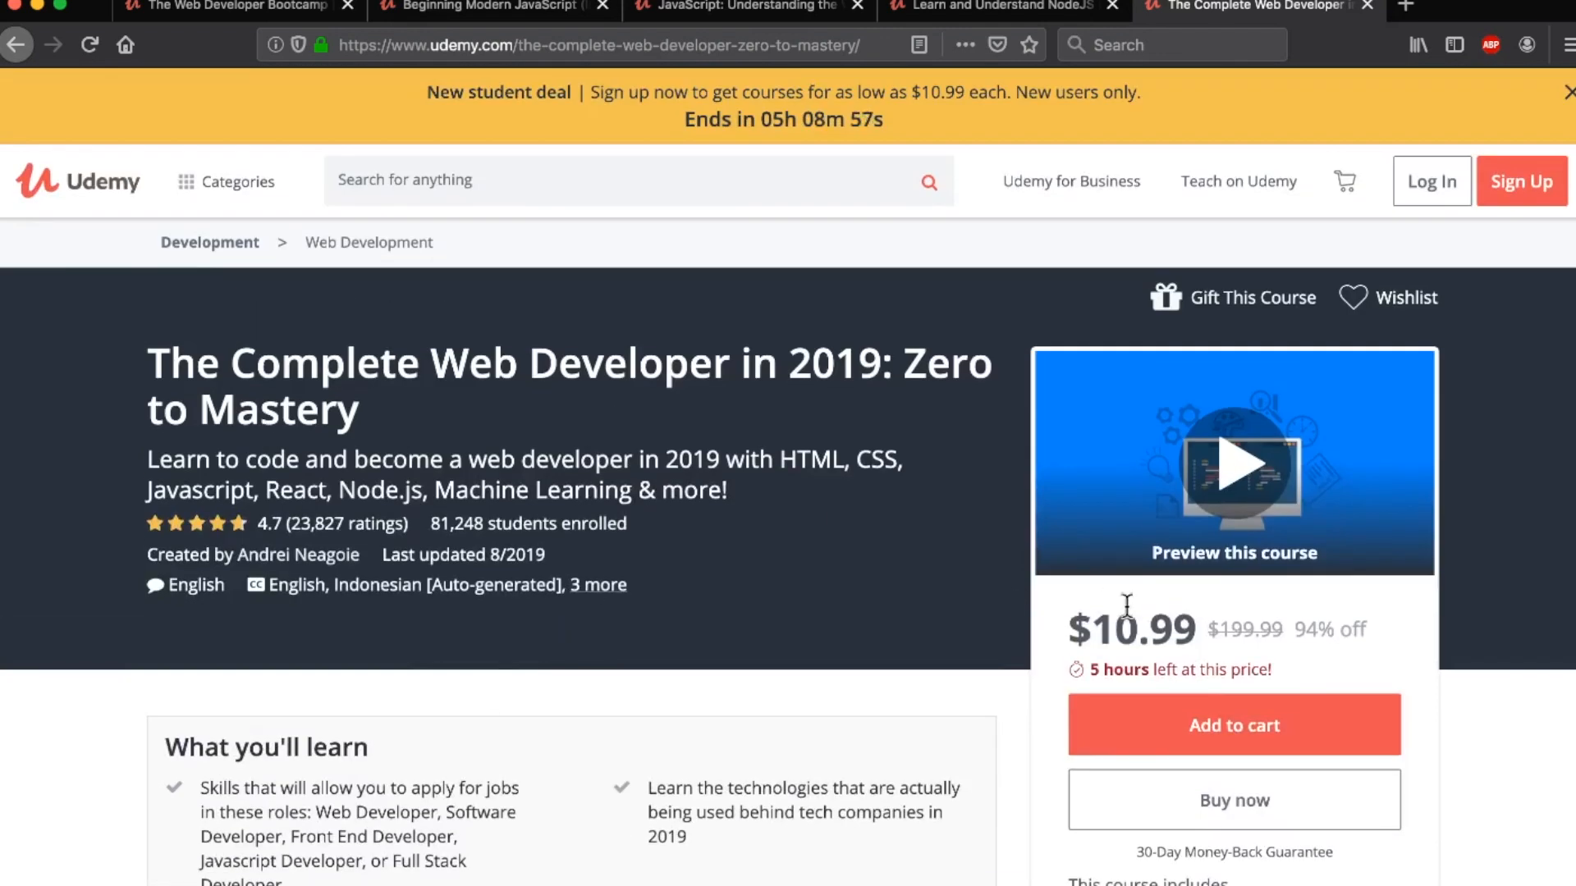
{"action": "mouse_move", "coordinate": [317, 811]}
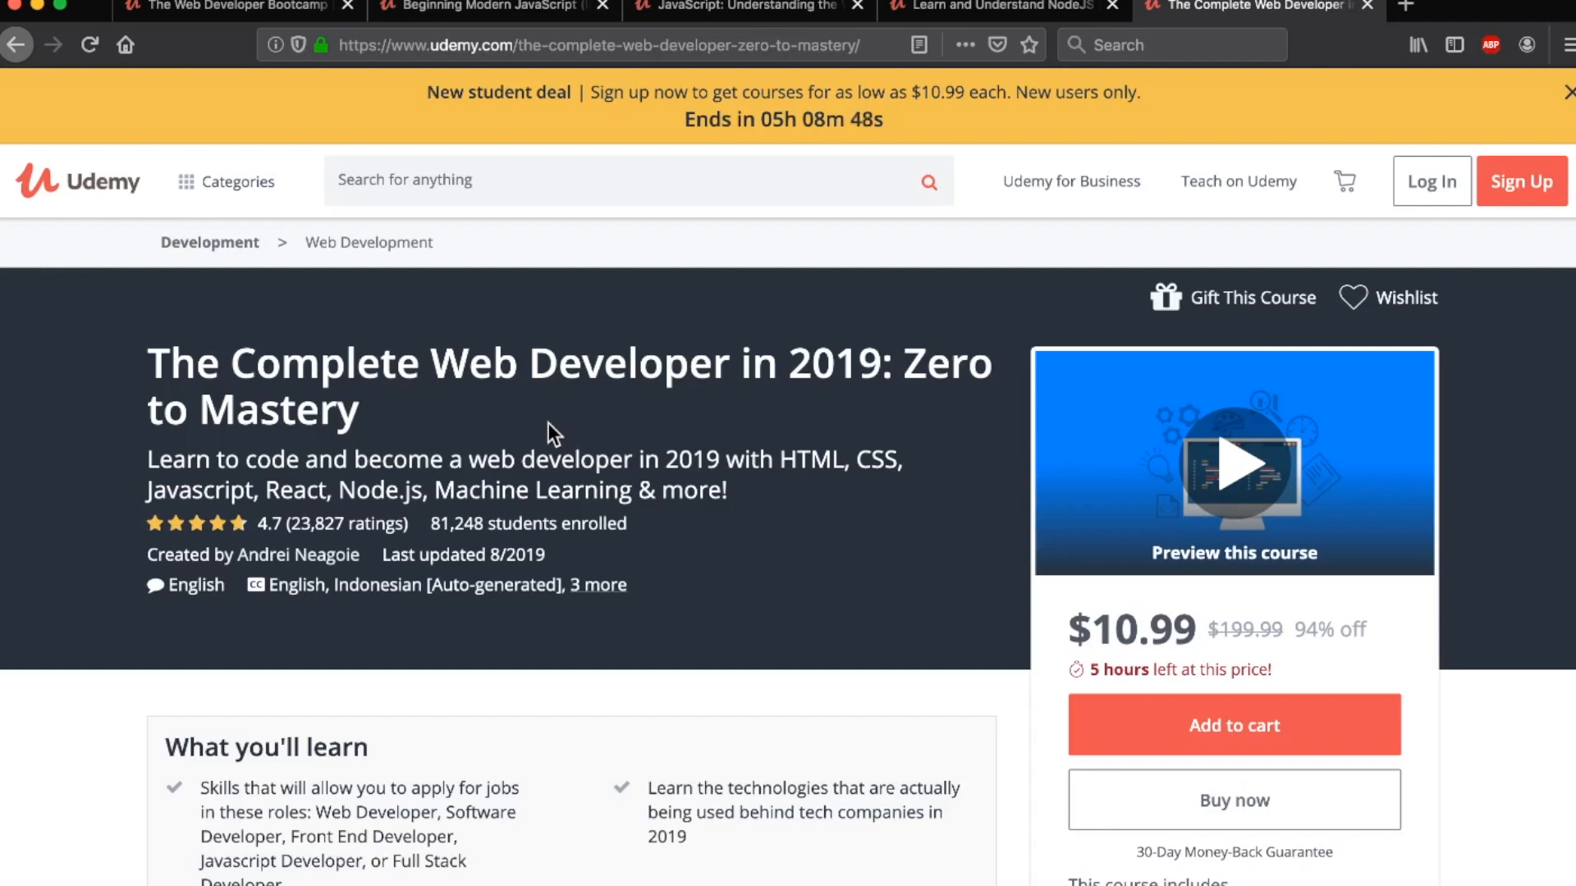
{"action": "mouse_move", "coordinate": [615, 626]}
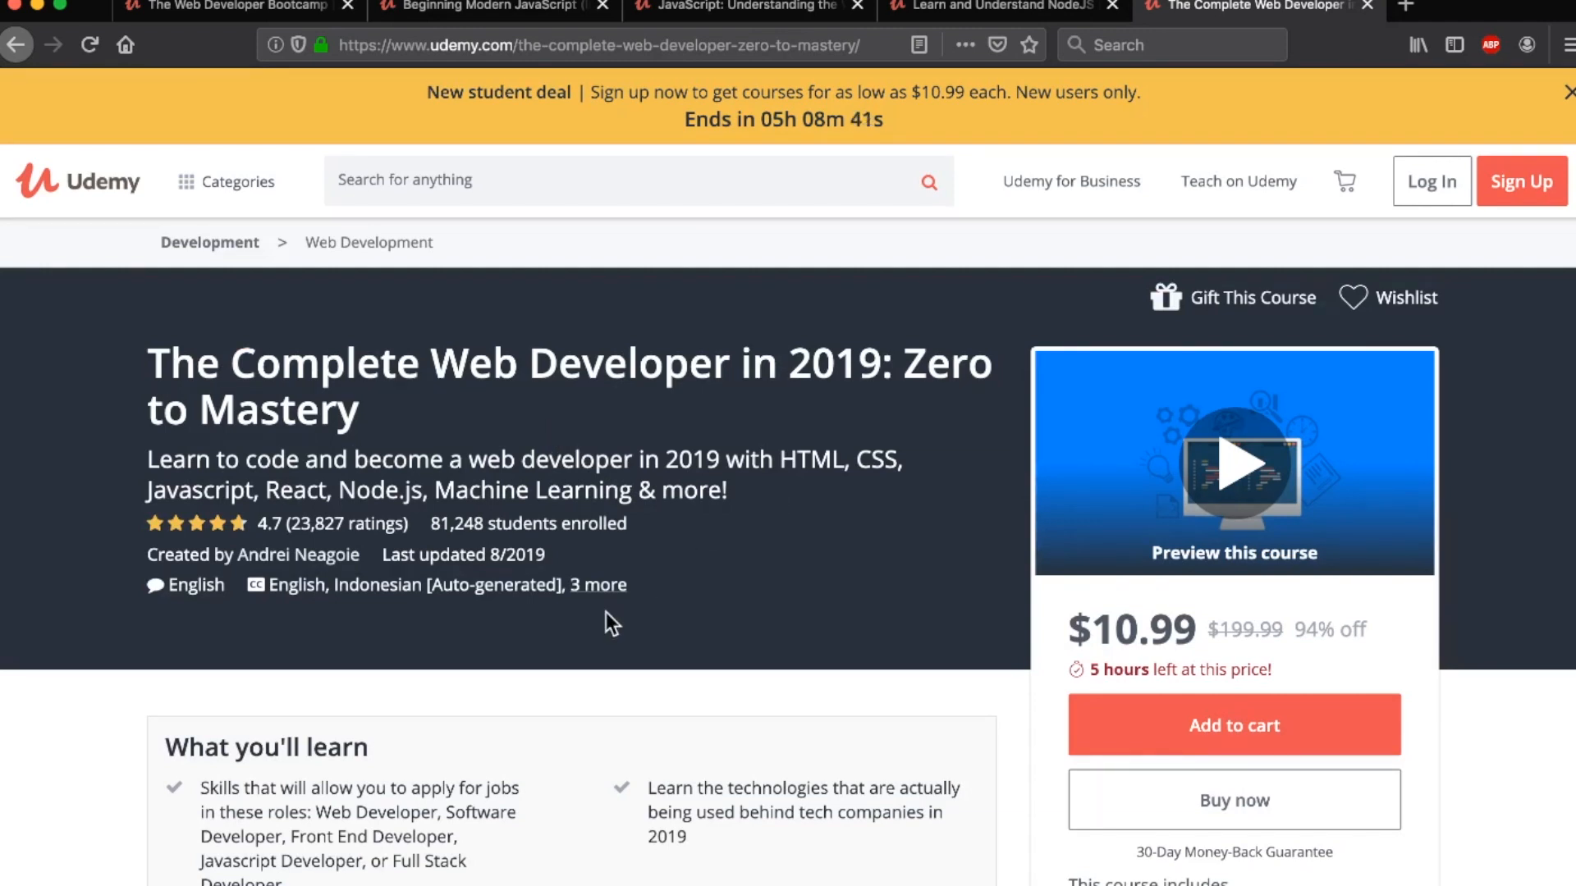